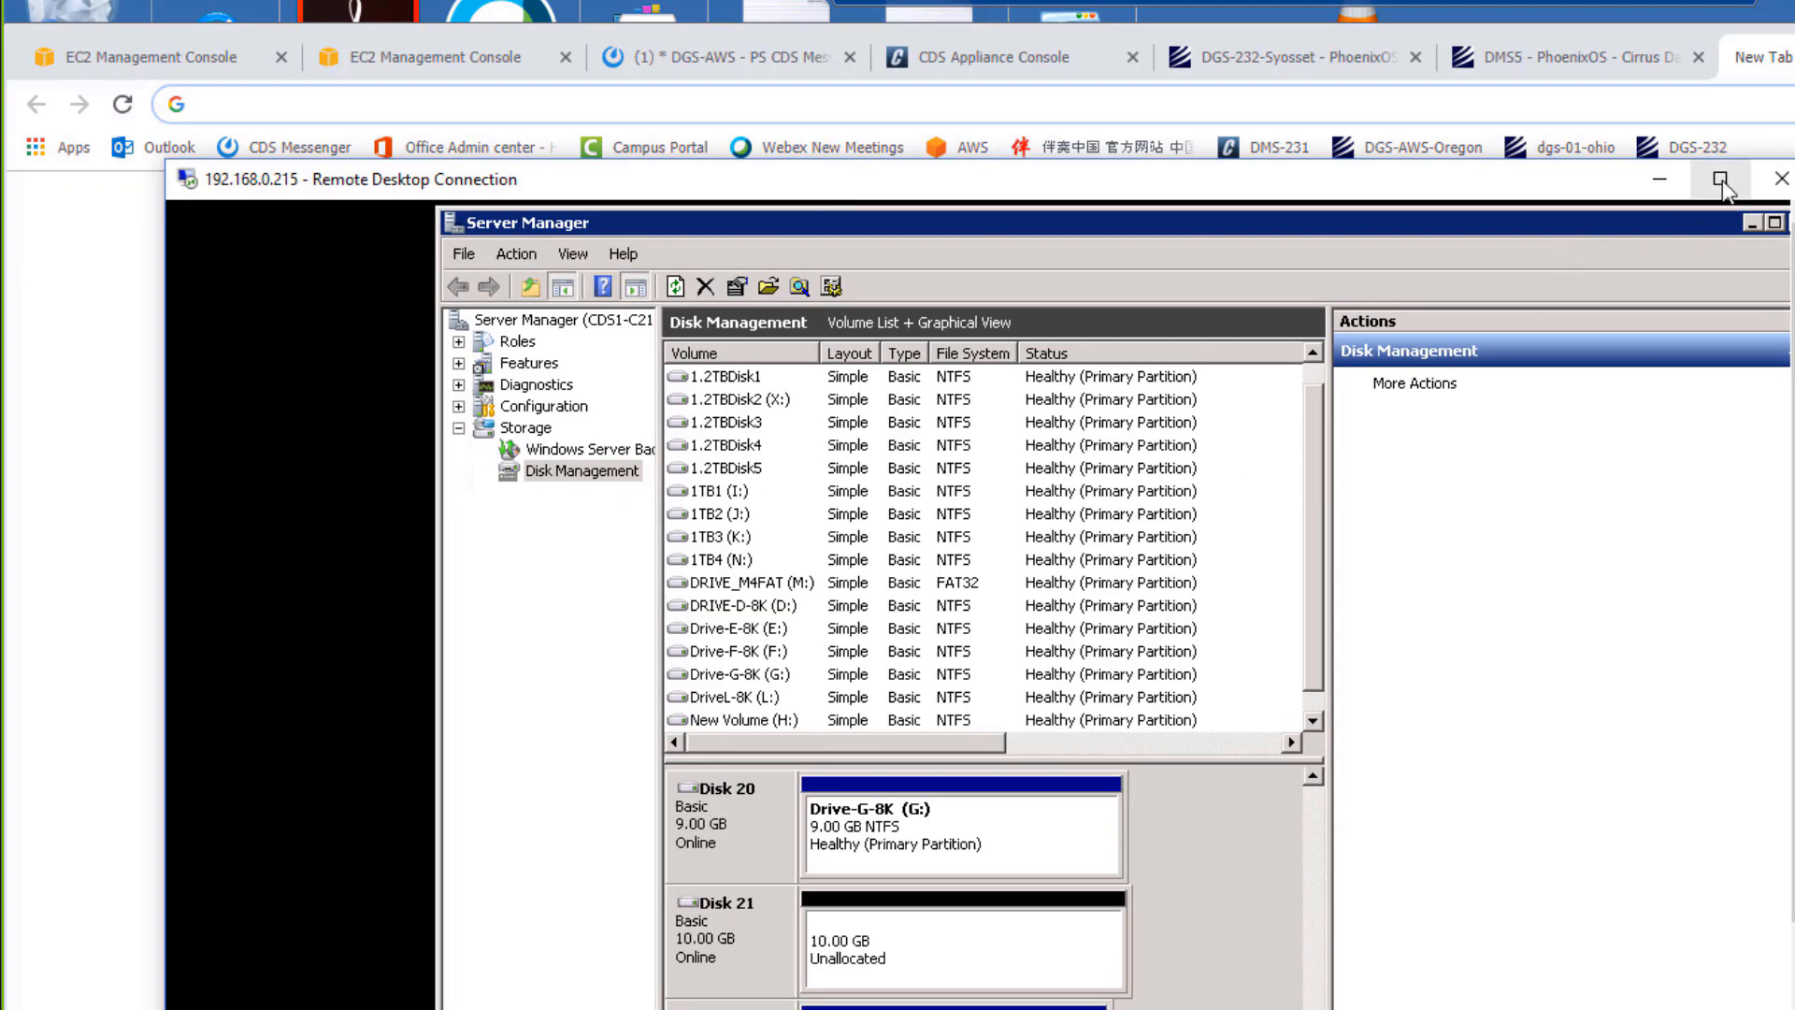
Review the server's disk volumes and XtremIO multi-path disk devices under Diagnostics > Device Manager.
click(1735, 180)
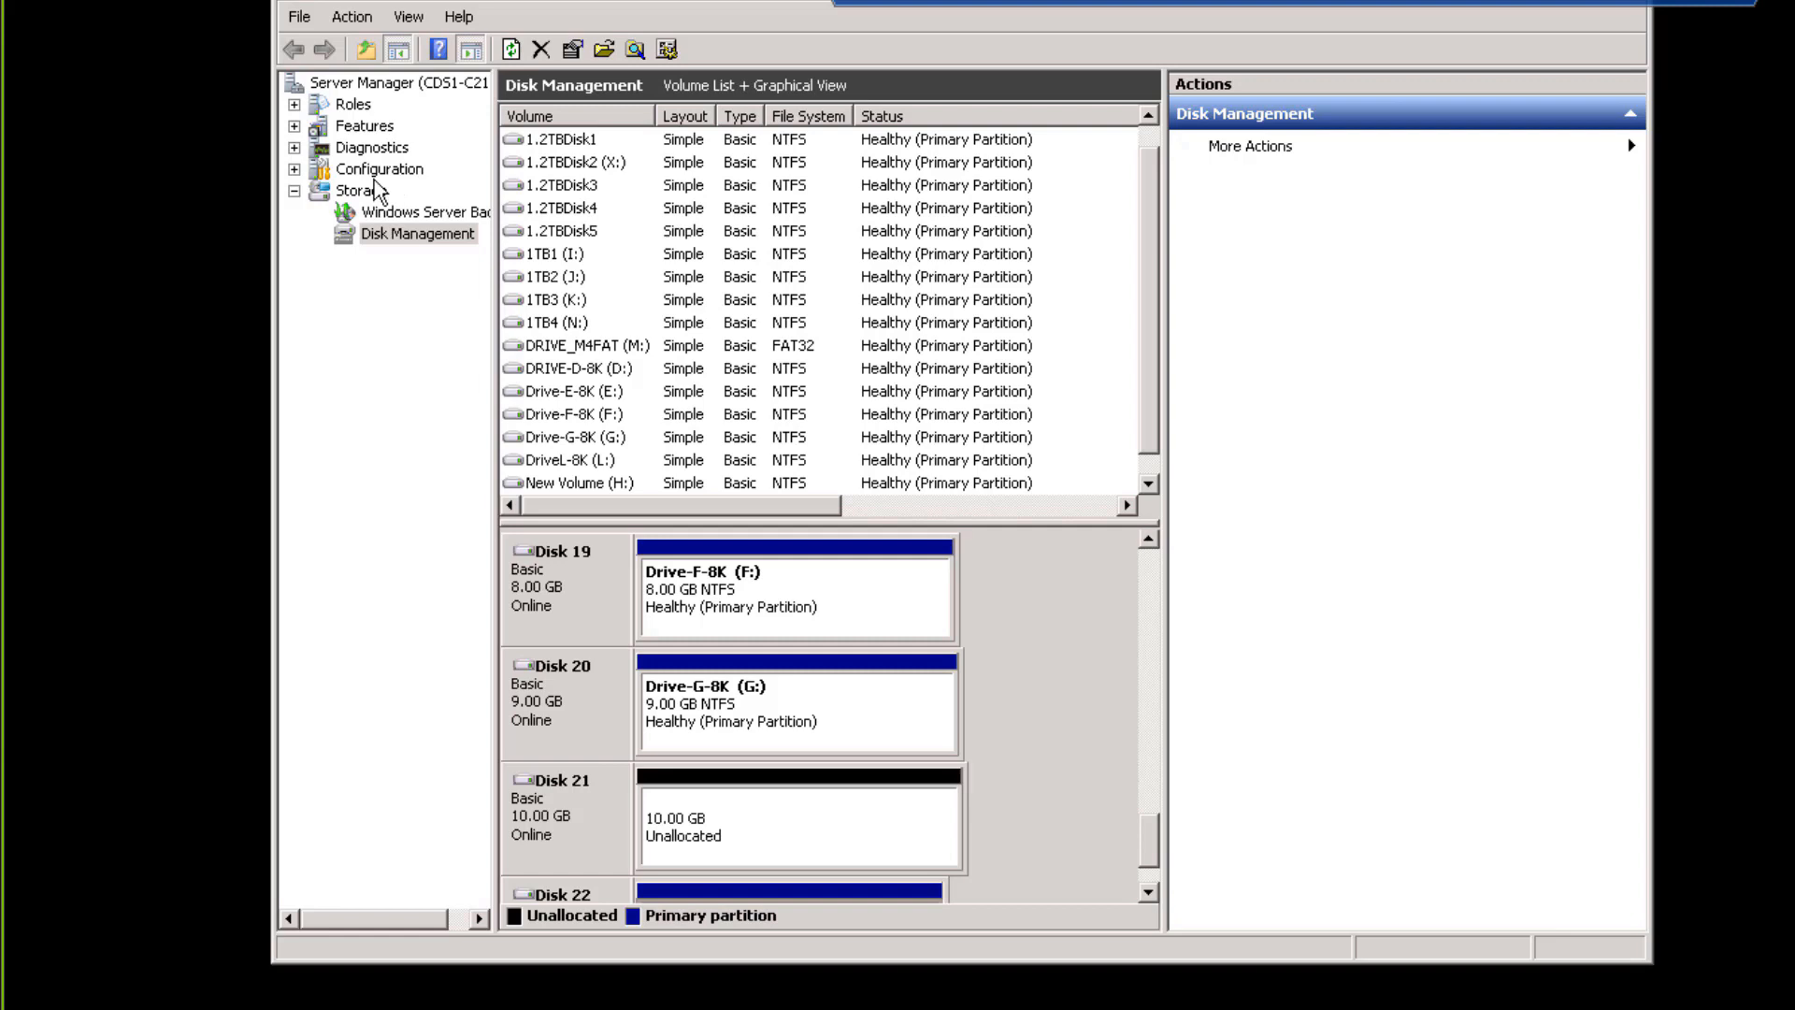
click(372, 146)
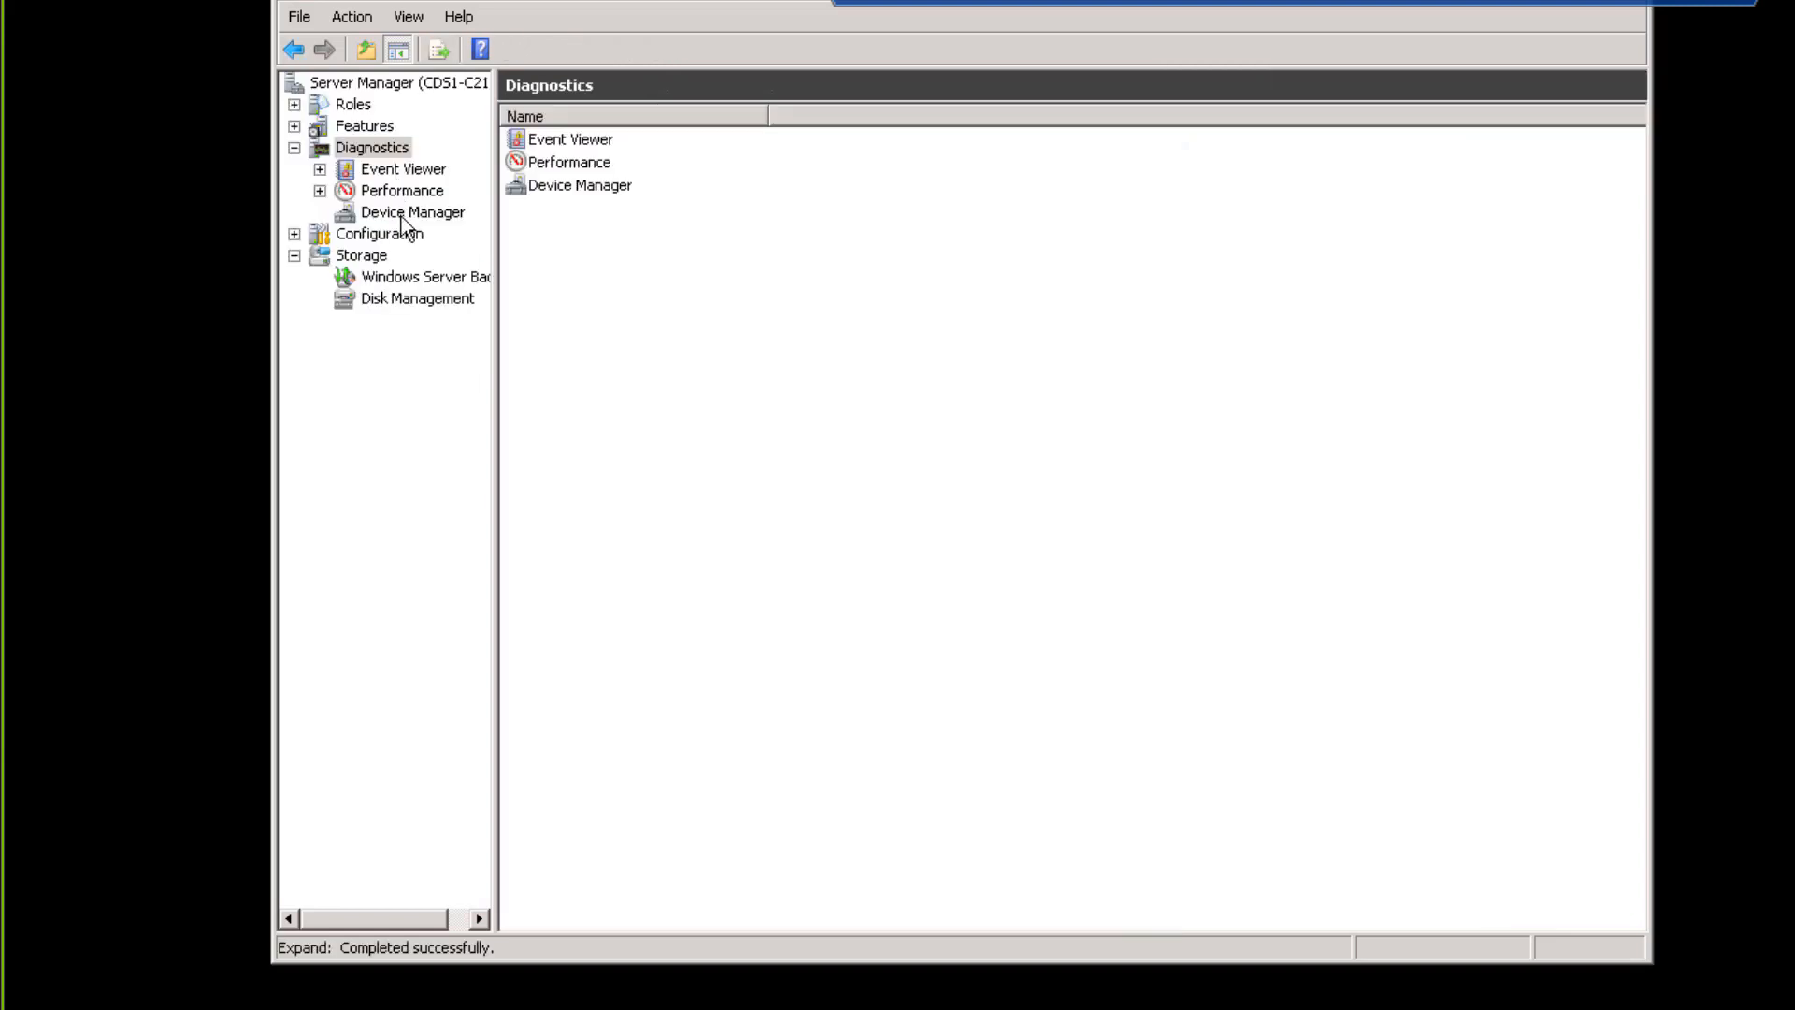
click(412, 212)
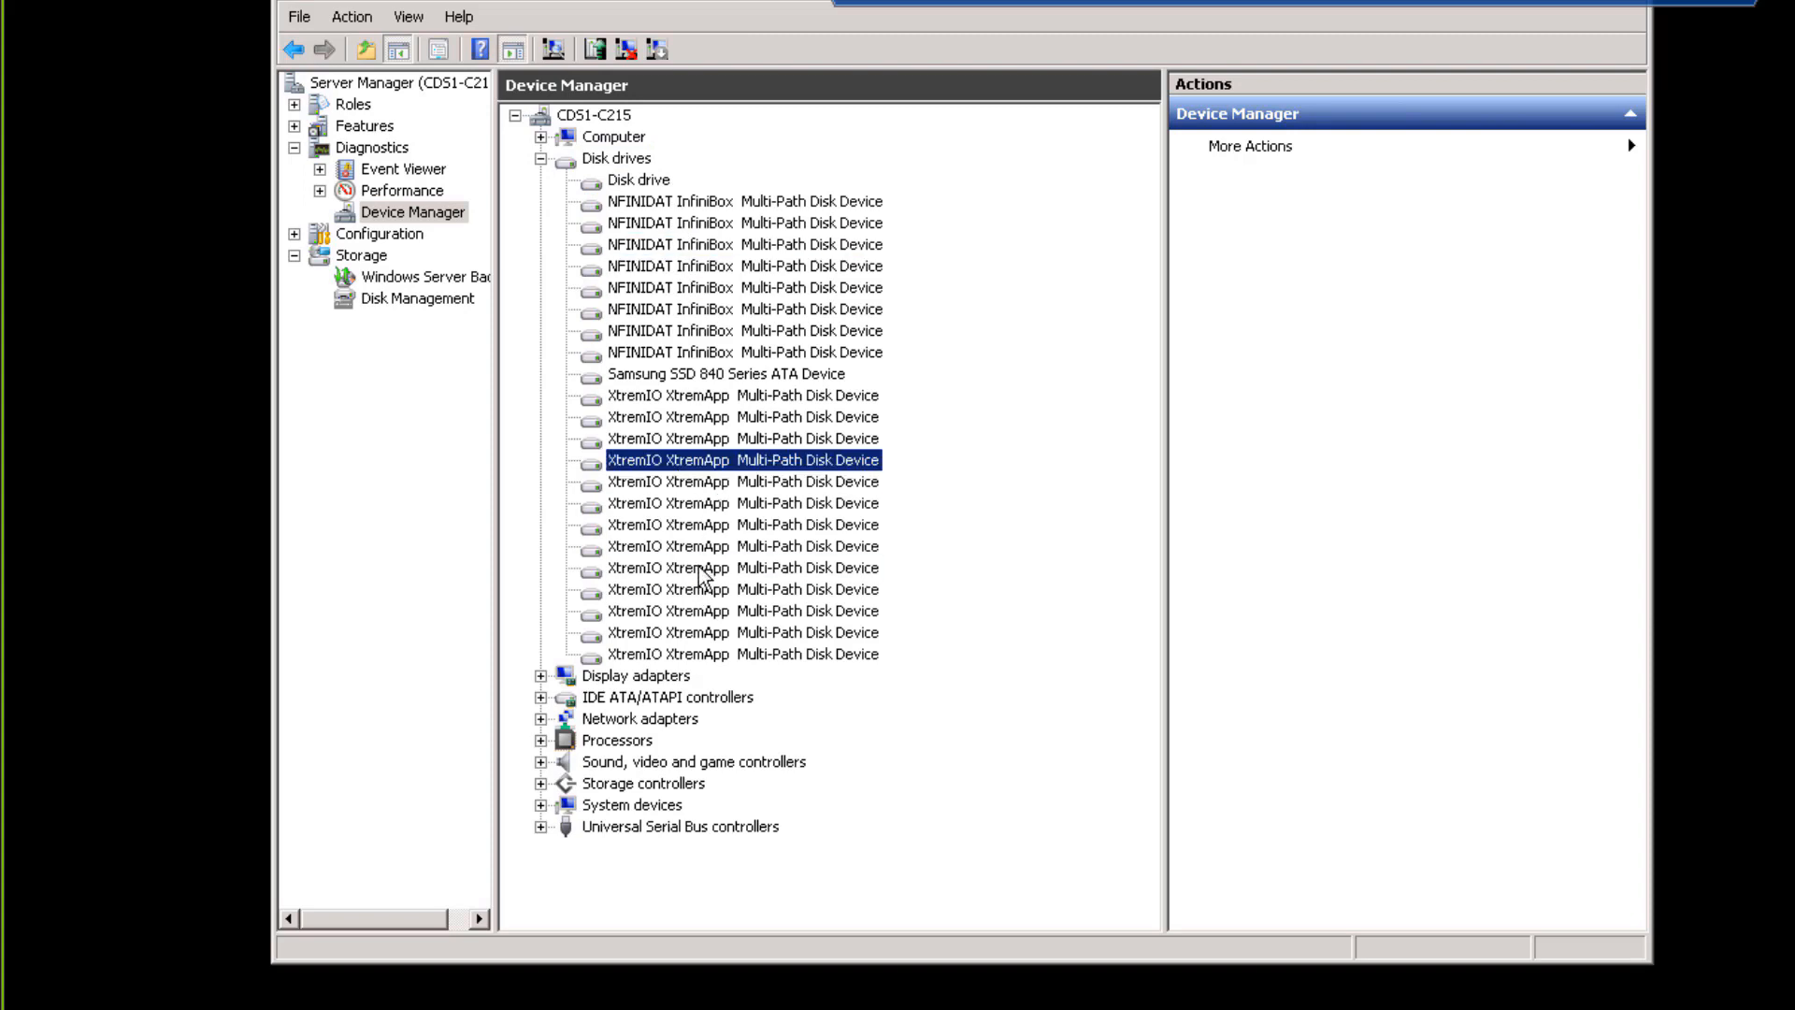
click(740, 437)
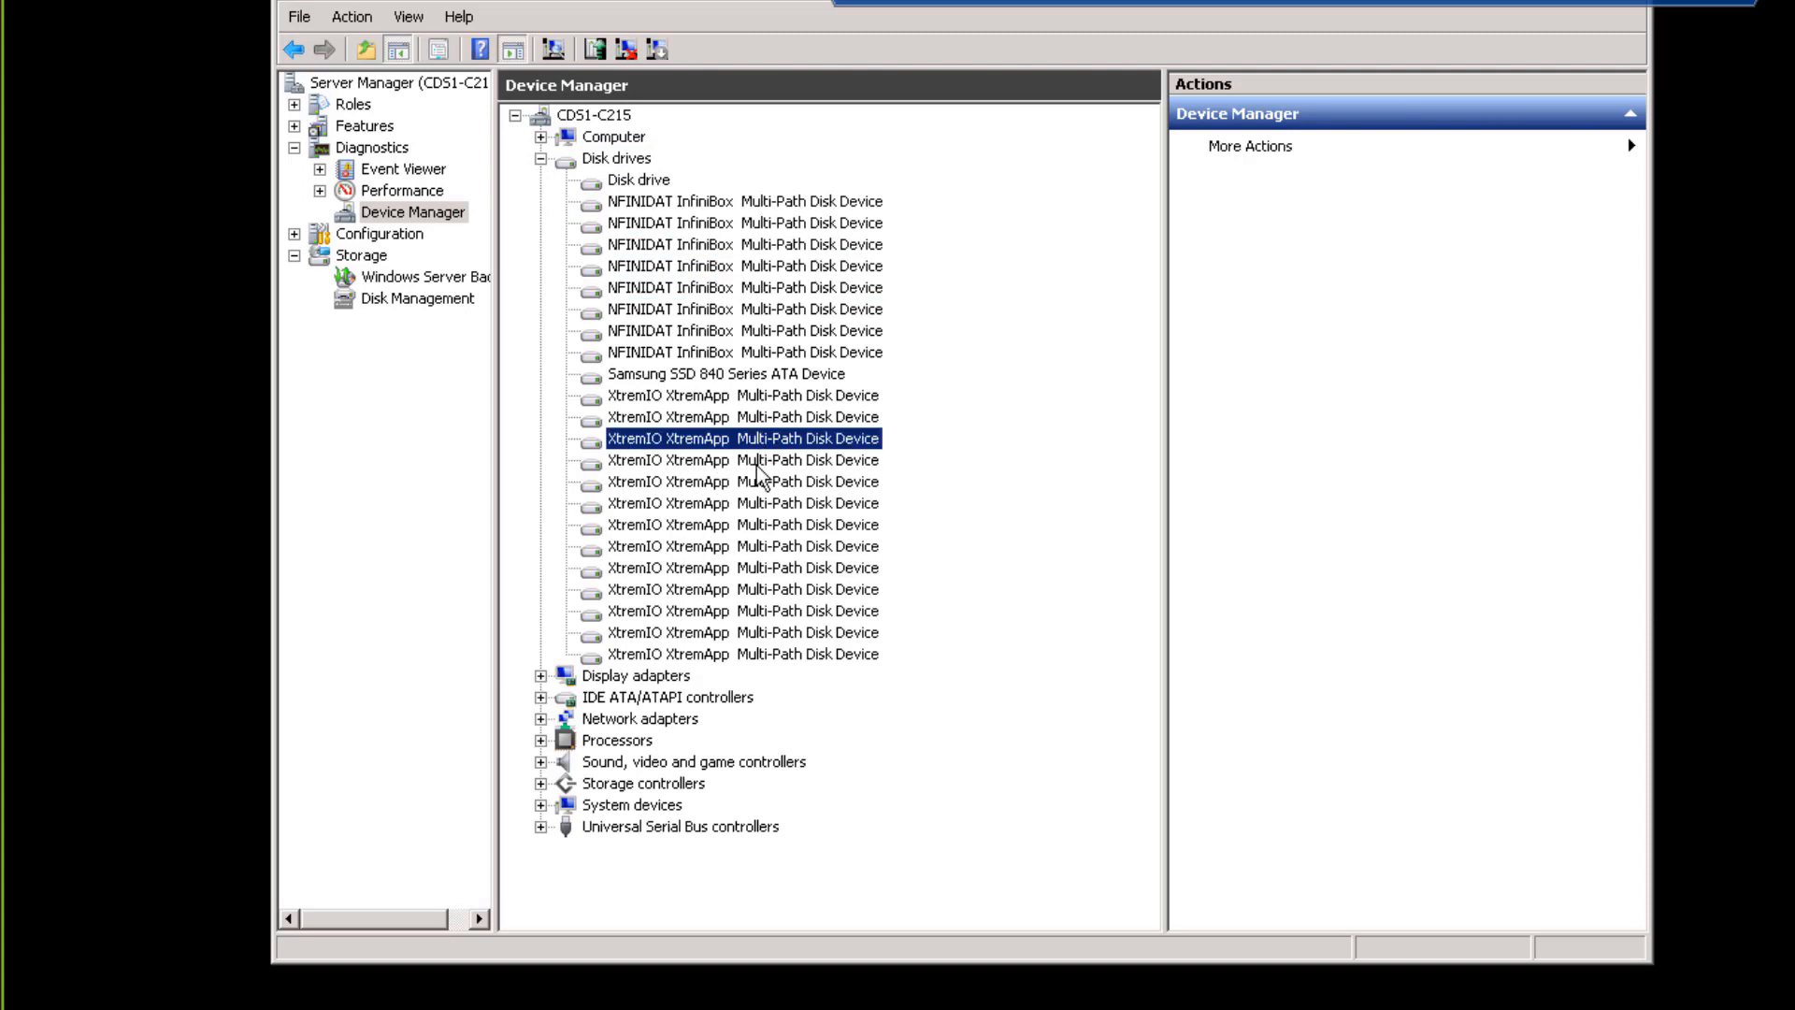
click(417, 297)
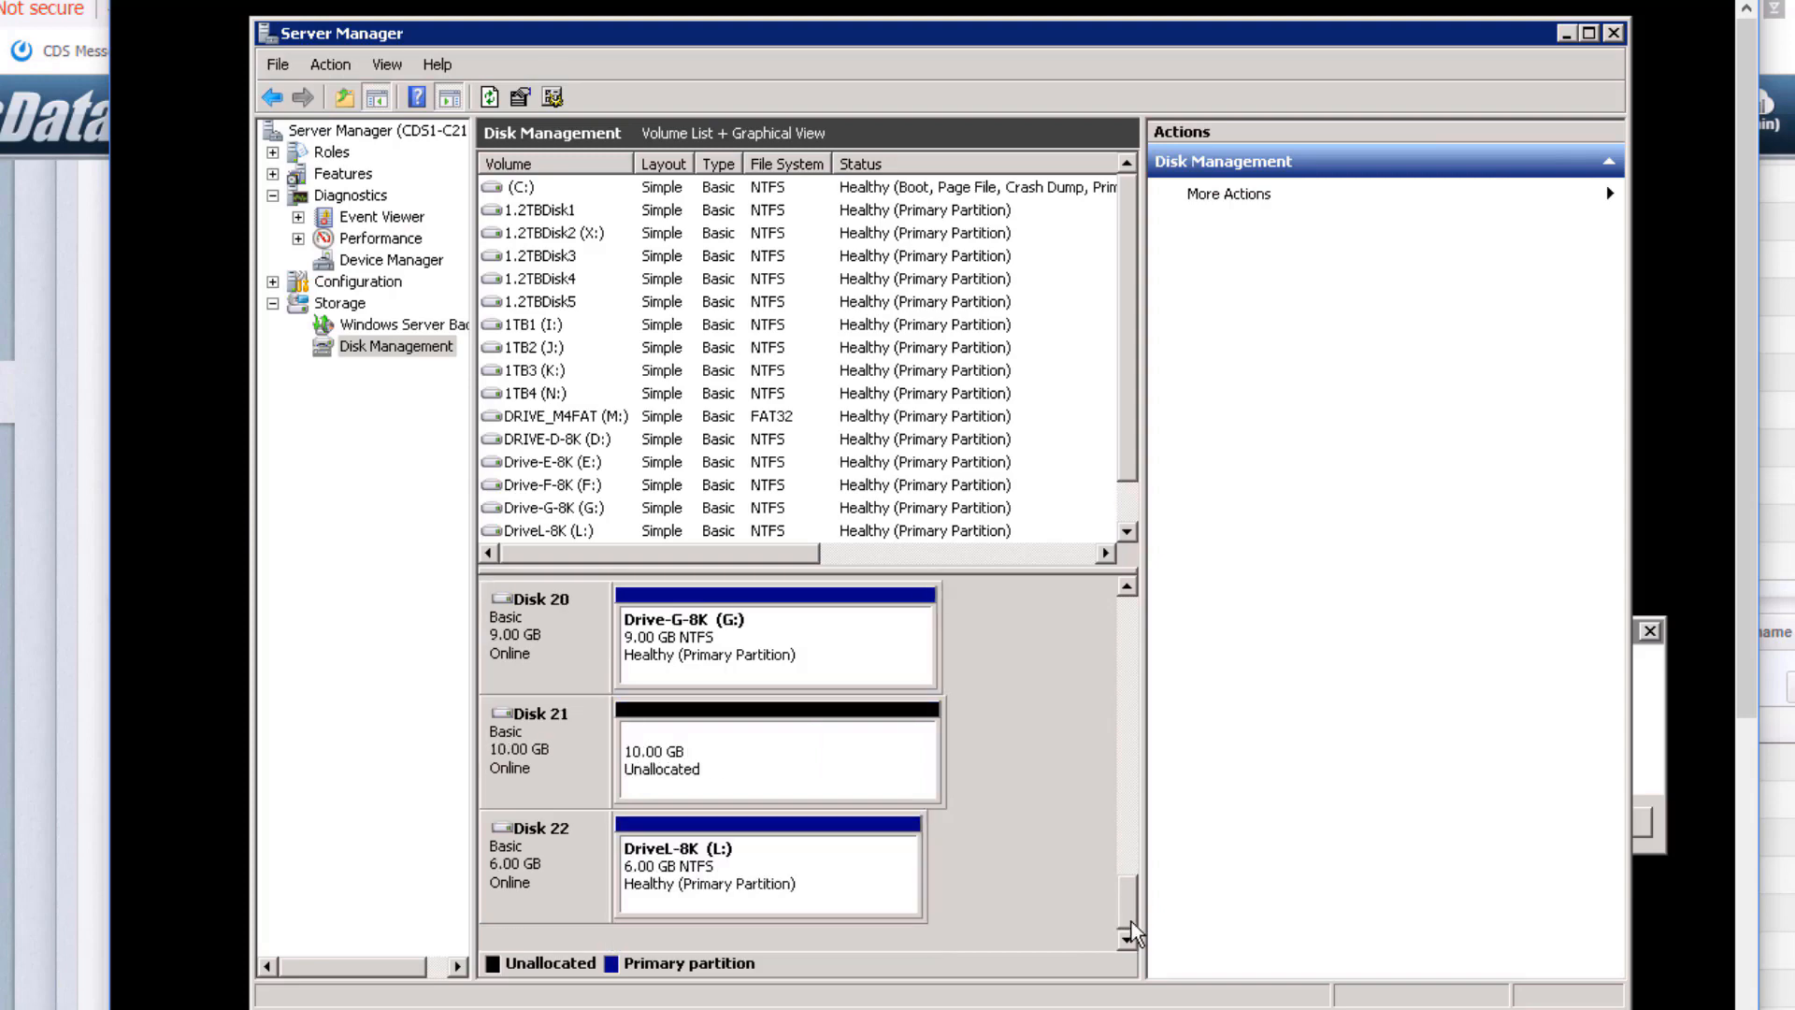
Browse into the TestData folder on the DriveL-8K volume in Explorer.
right_click(766, 847)
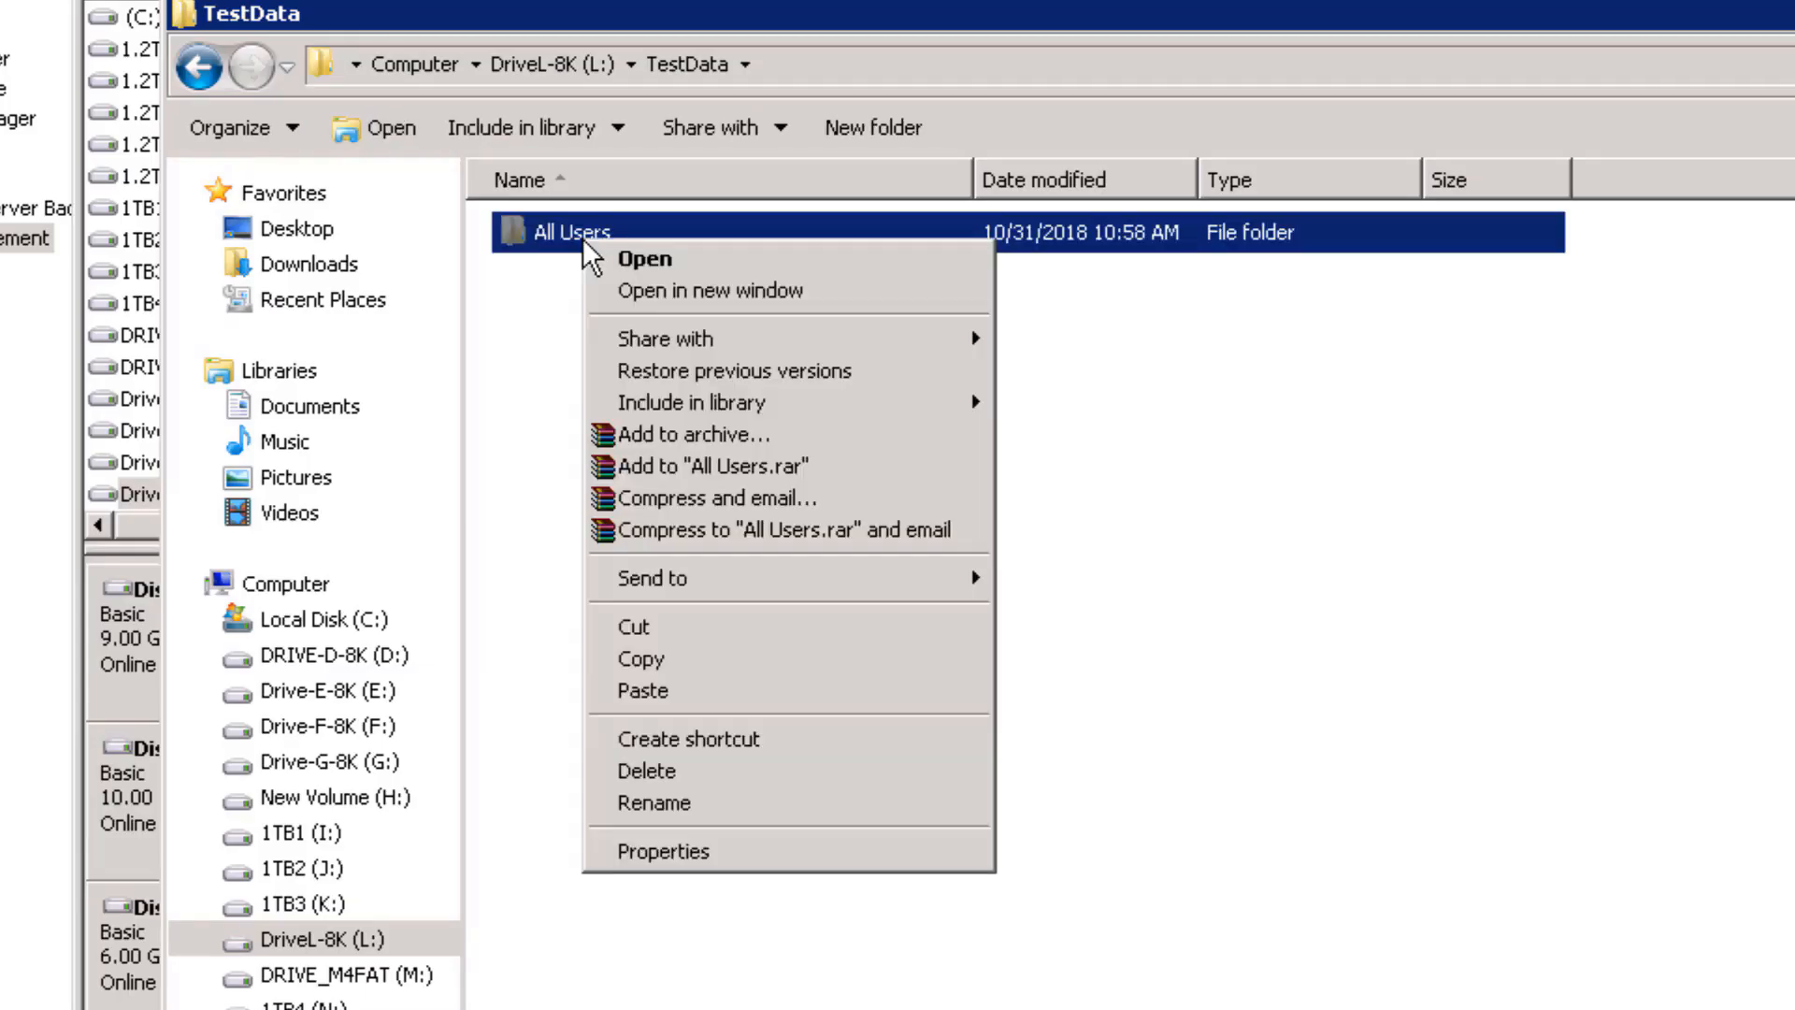
click(661, 851)
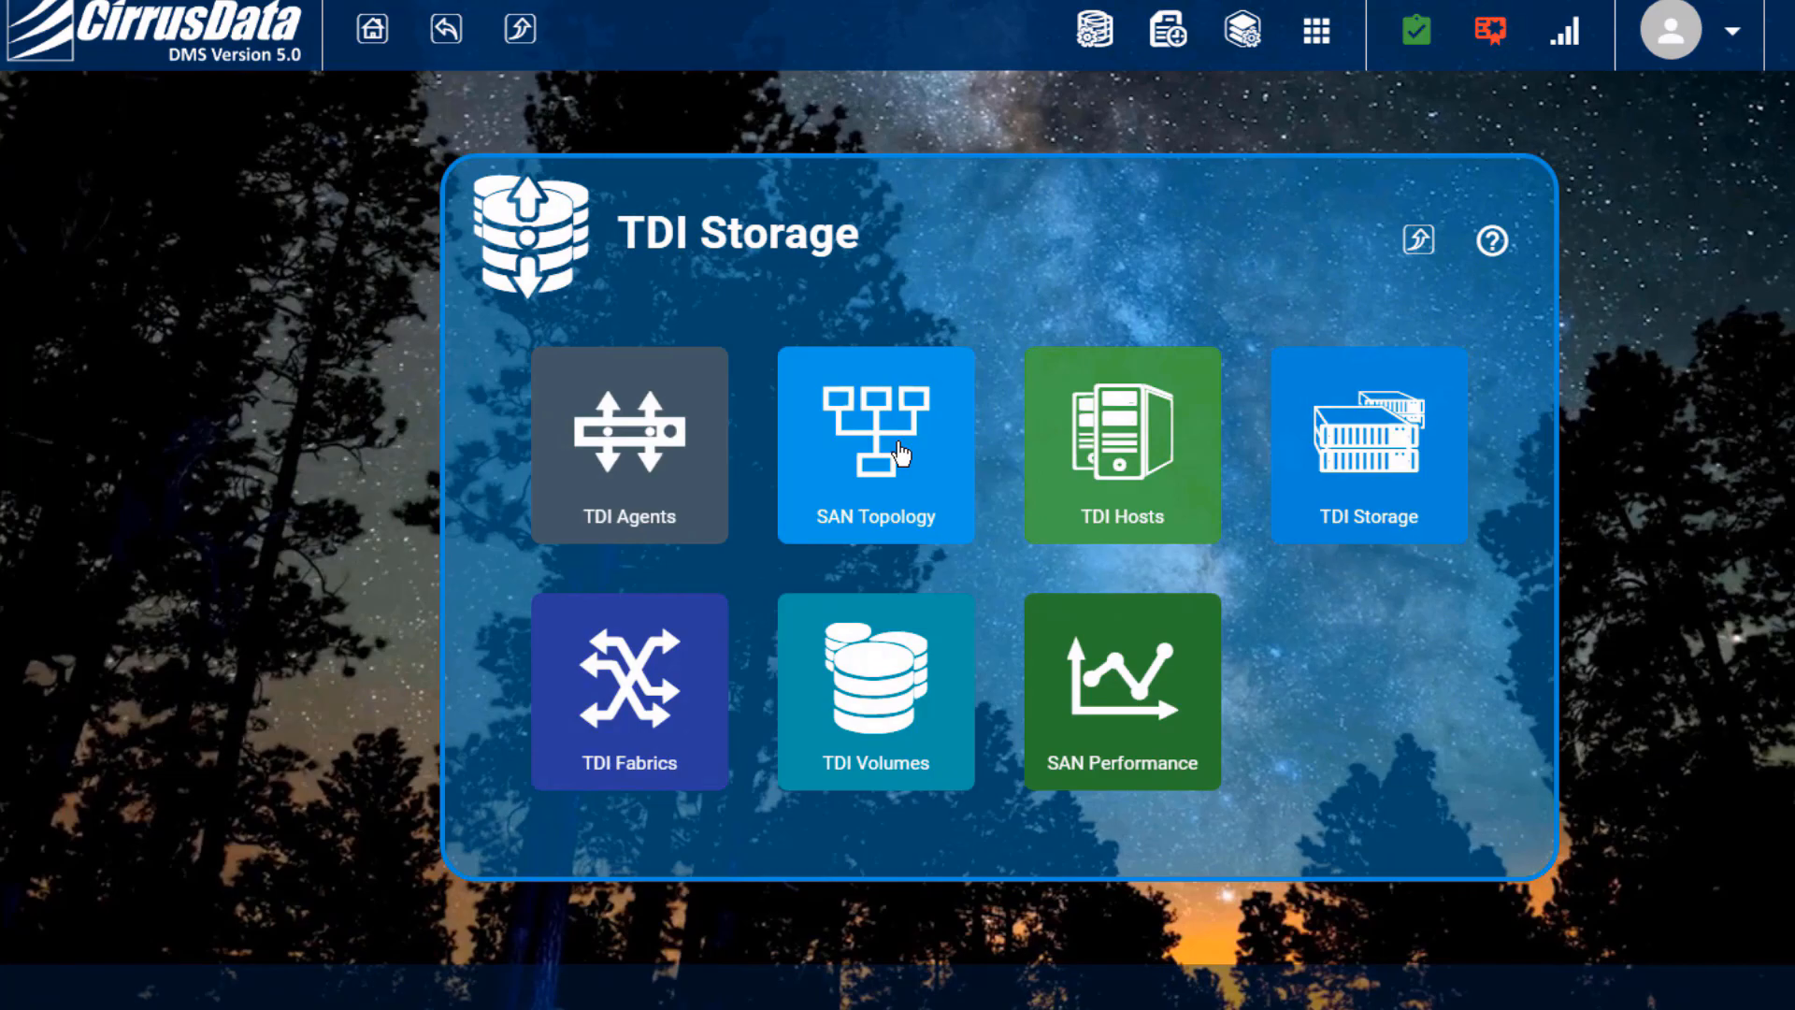
Show the MyOracle215 host's details and its 22 volumes under TDI Storage > TDI Hosts.
click(875, 445)
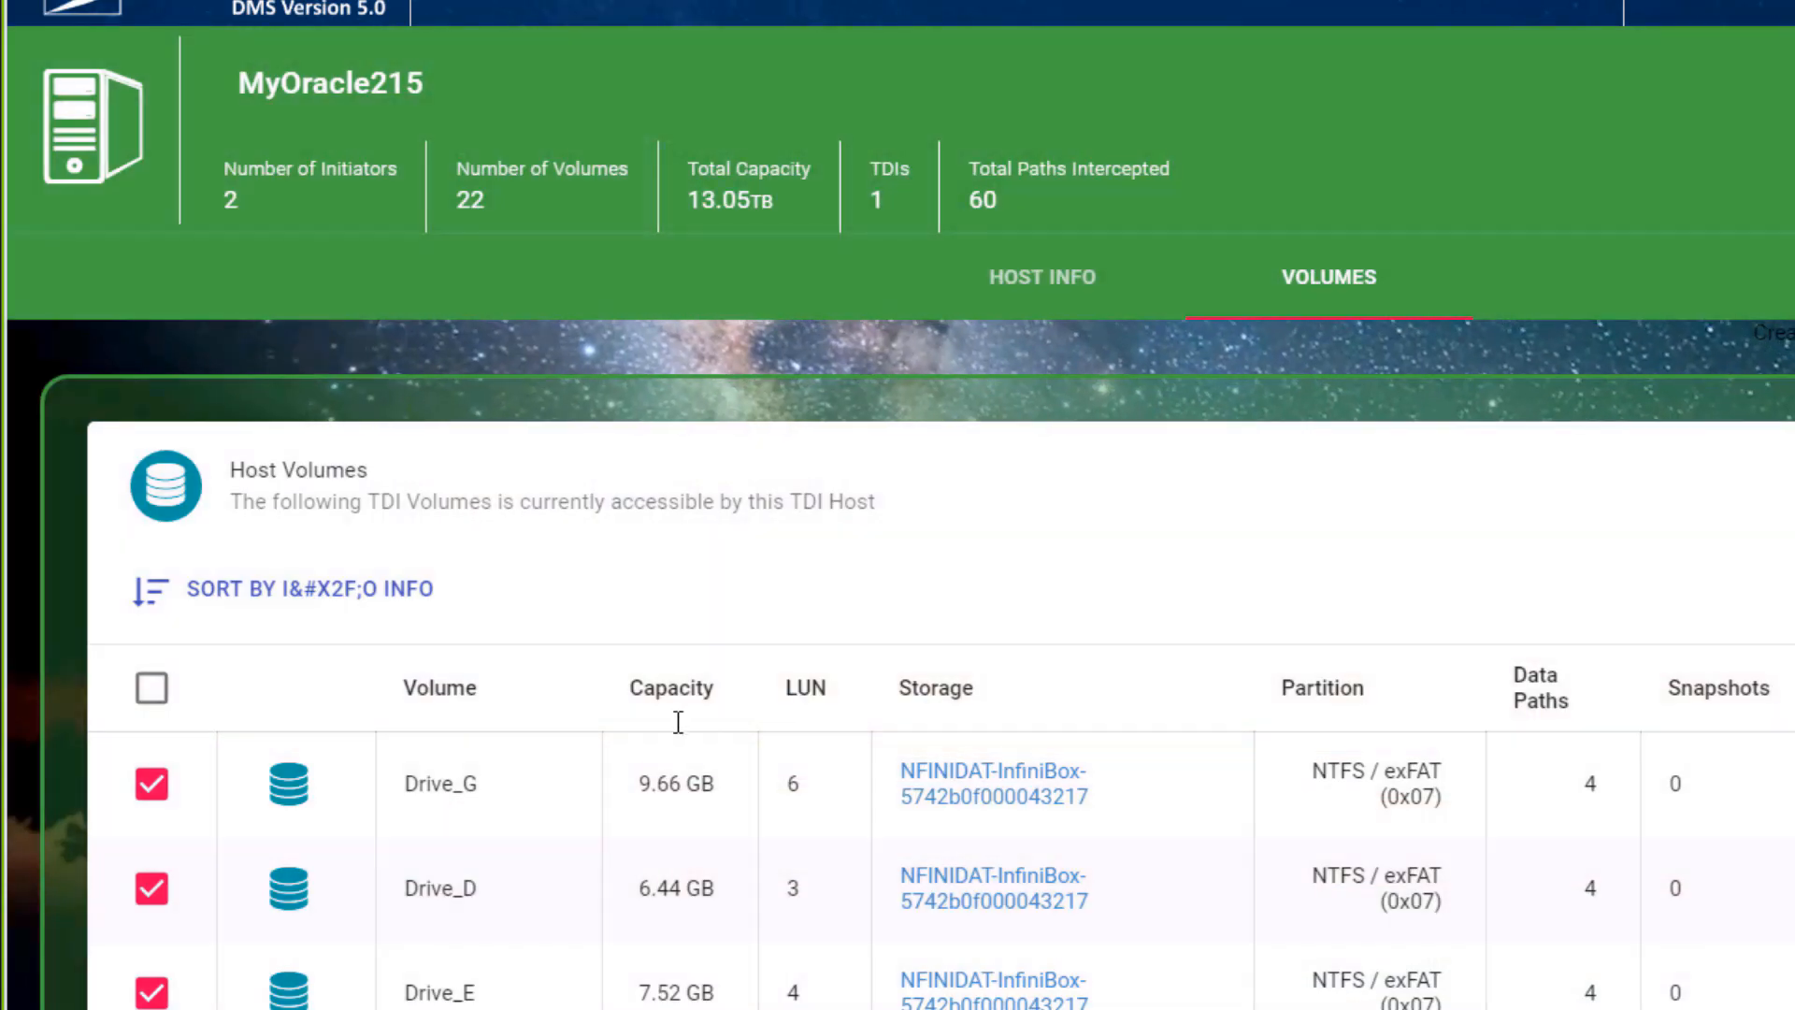
scroll(down, 3)
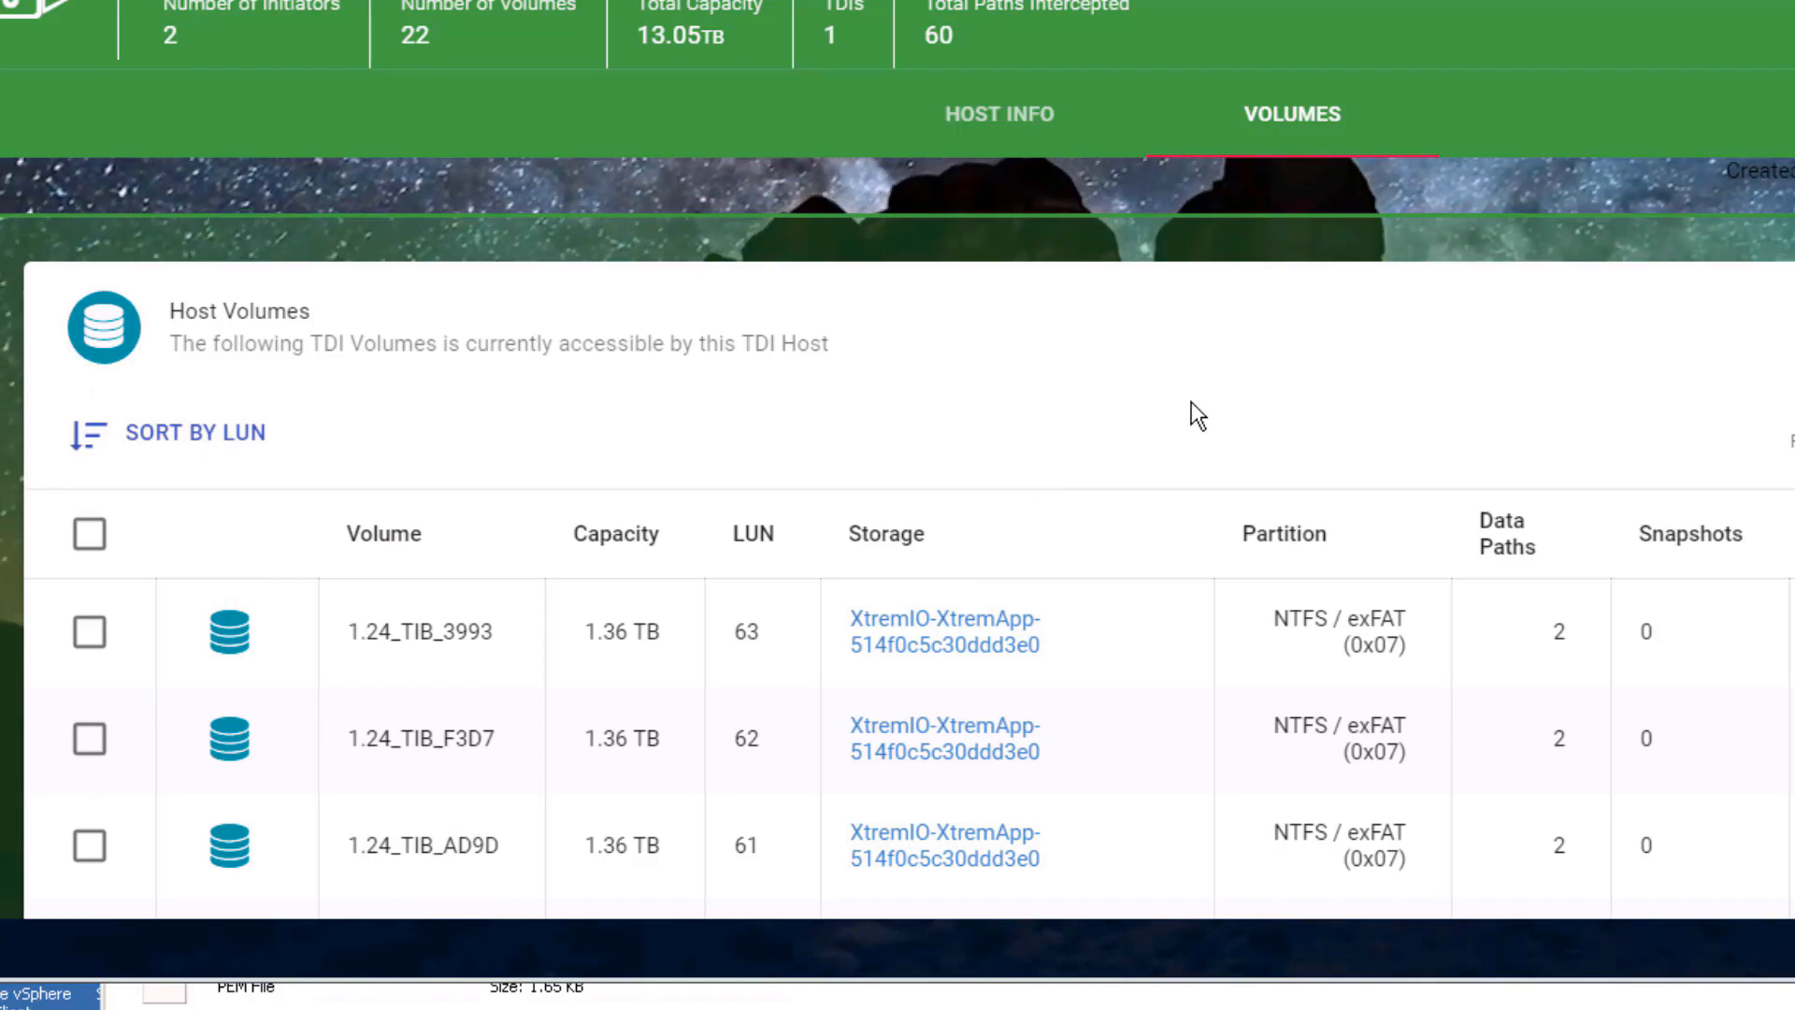
click(361, 97)
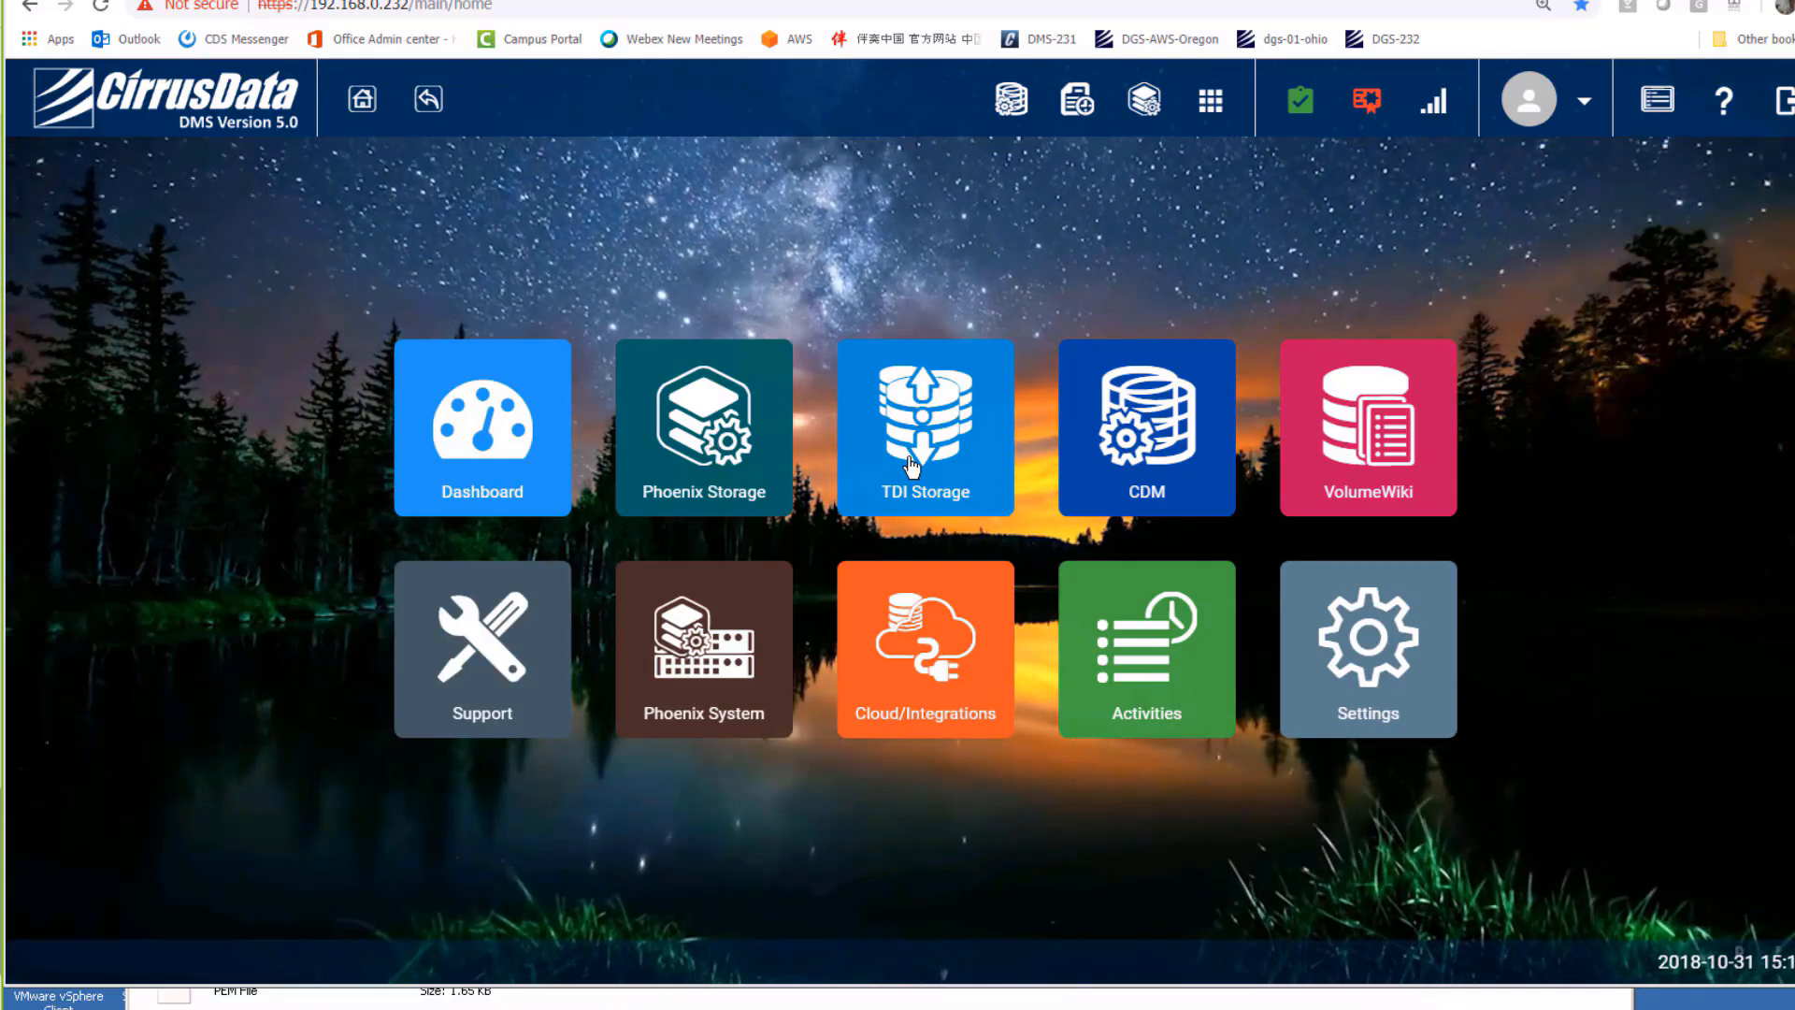
click(923, 426)
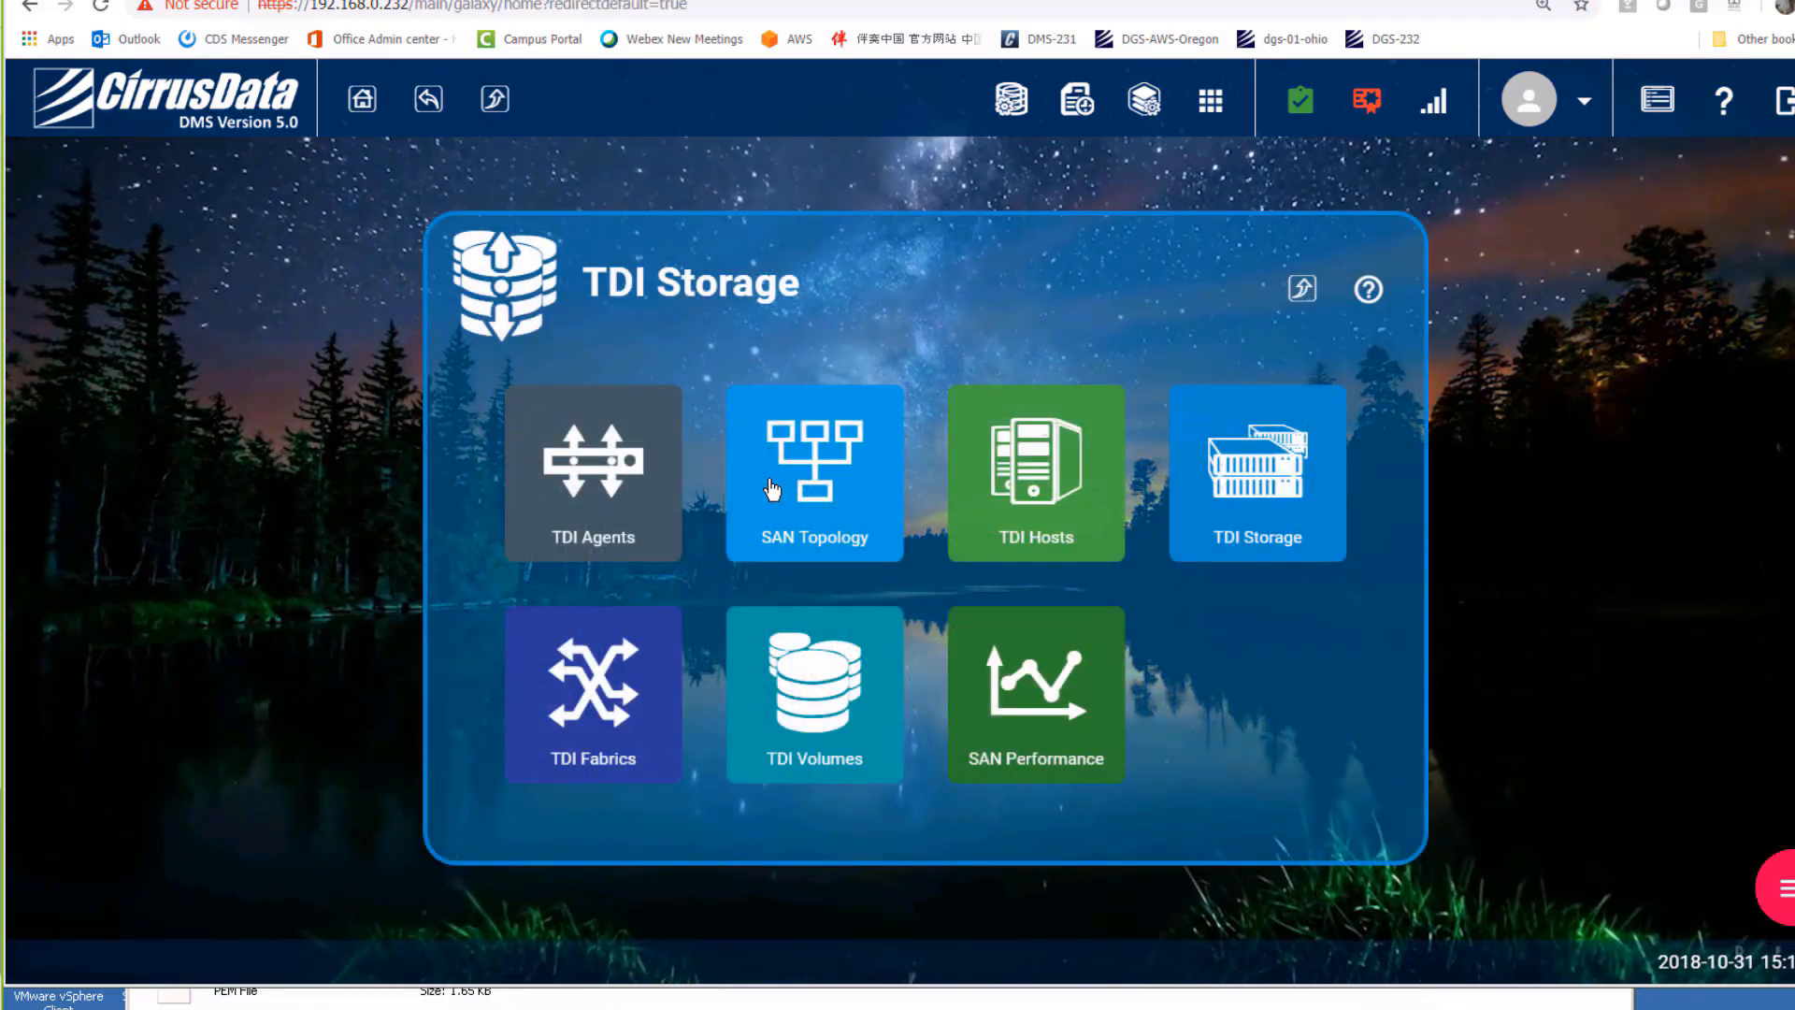
click(1034, 473)
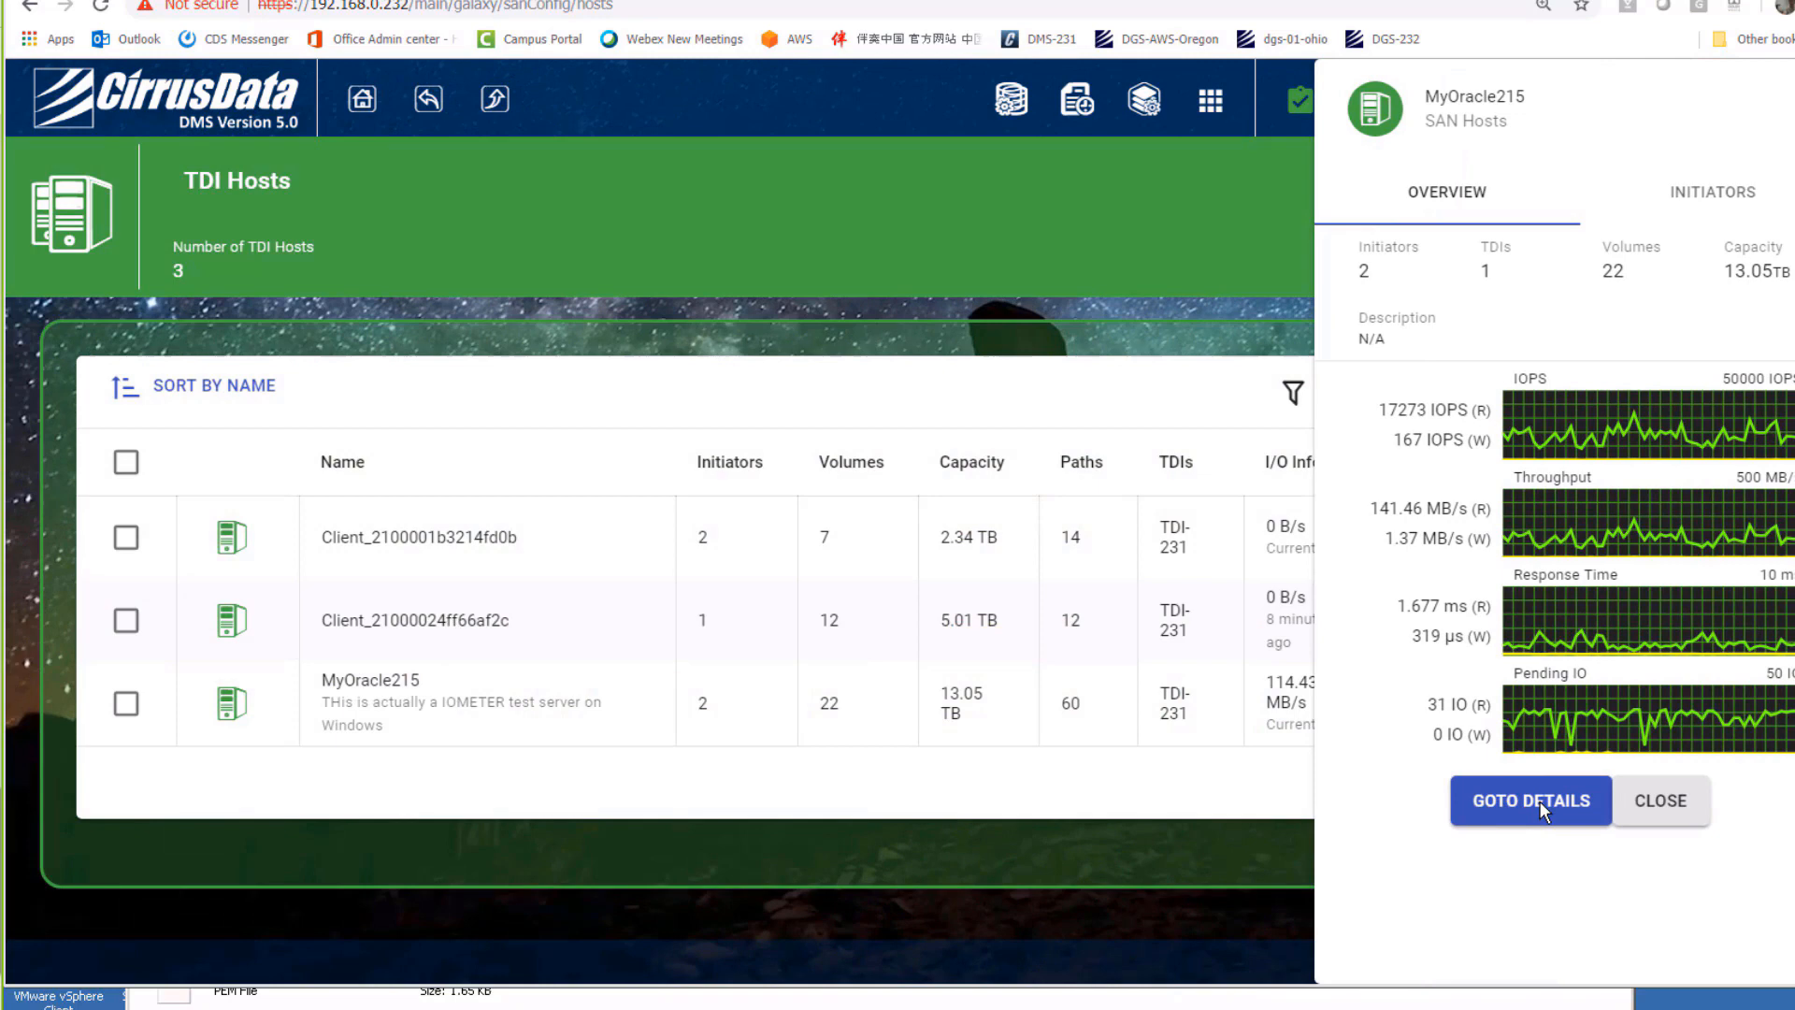
click(1530, 800)
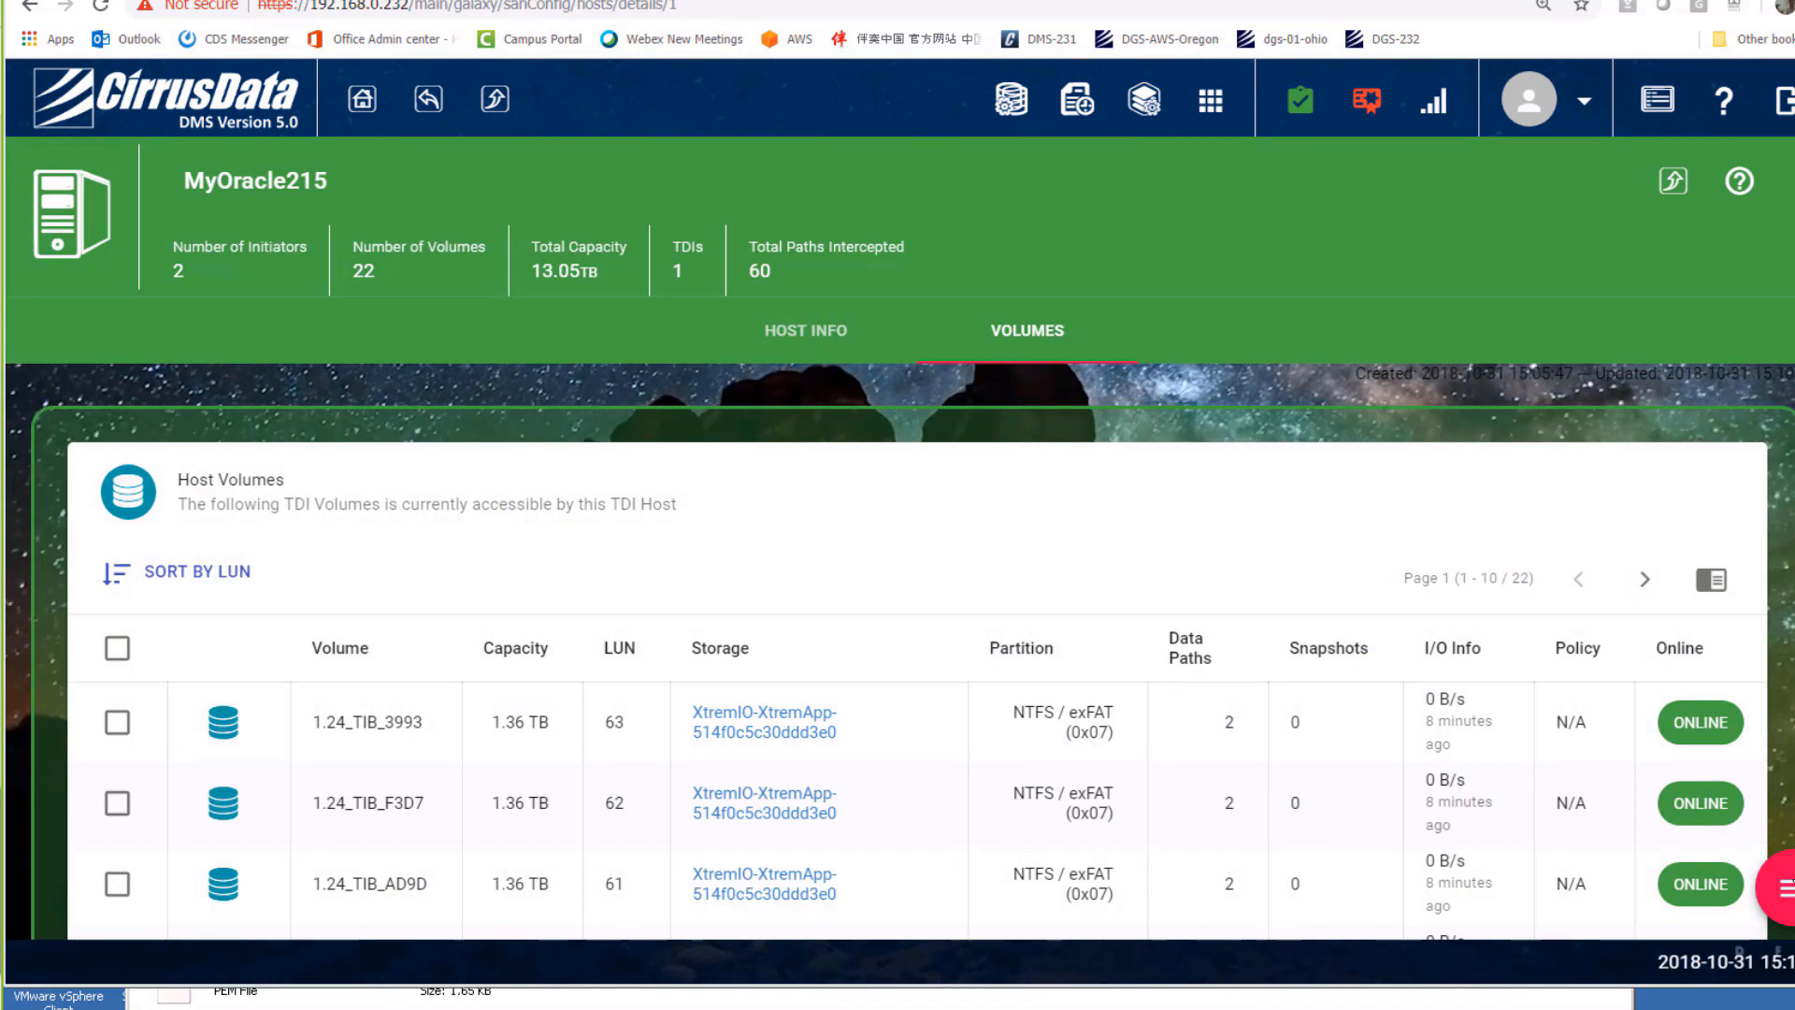
Begin creating a Host CDM Policy for MyOracle215 from the host's action menu.
click(1756, 883)
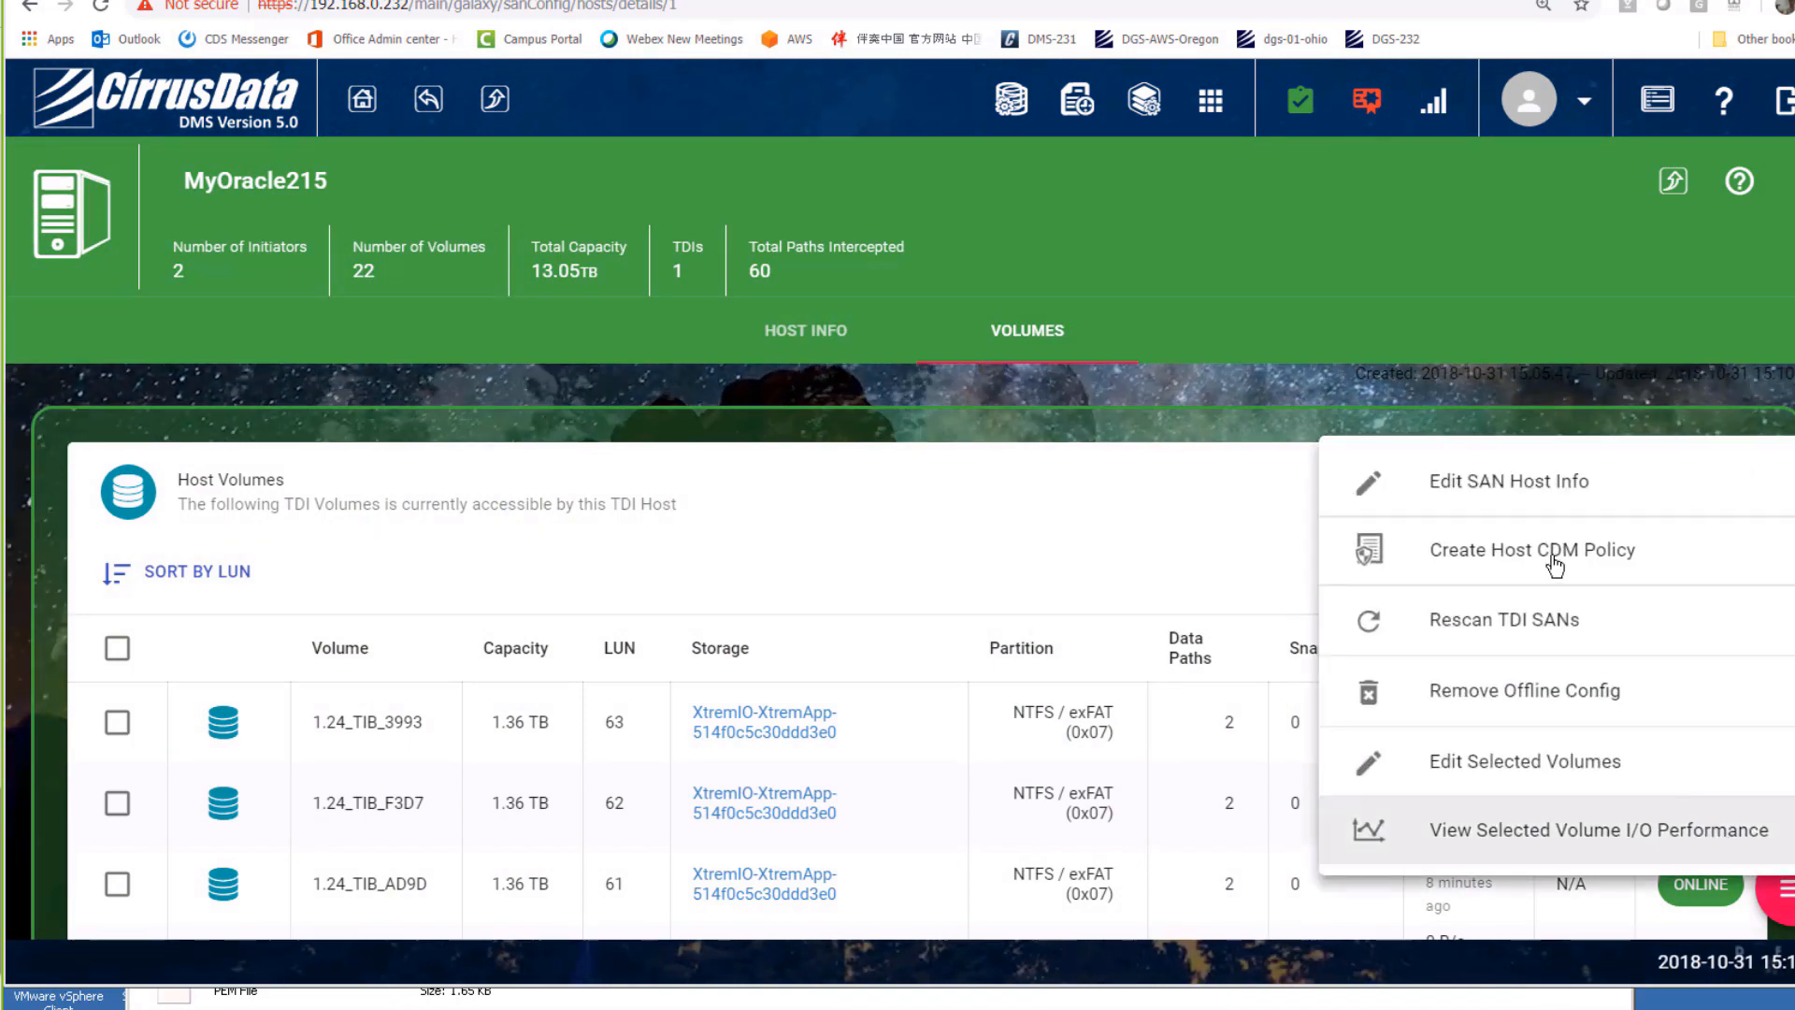
click(1531, 549)
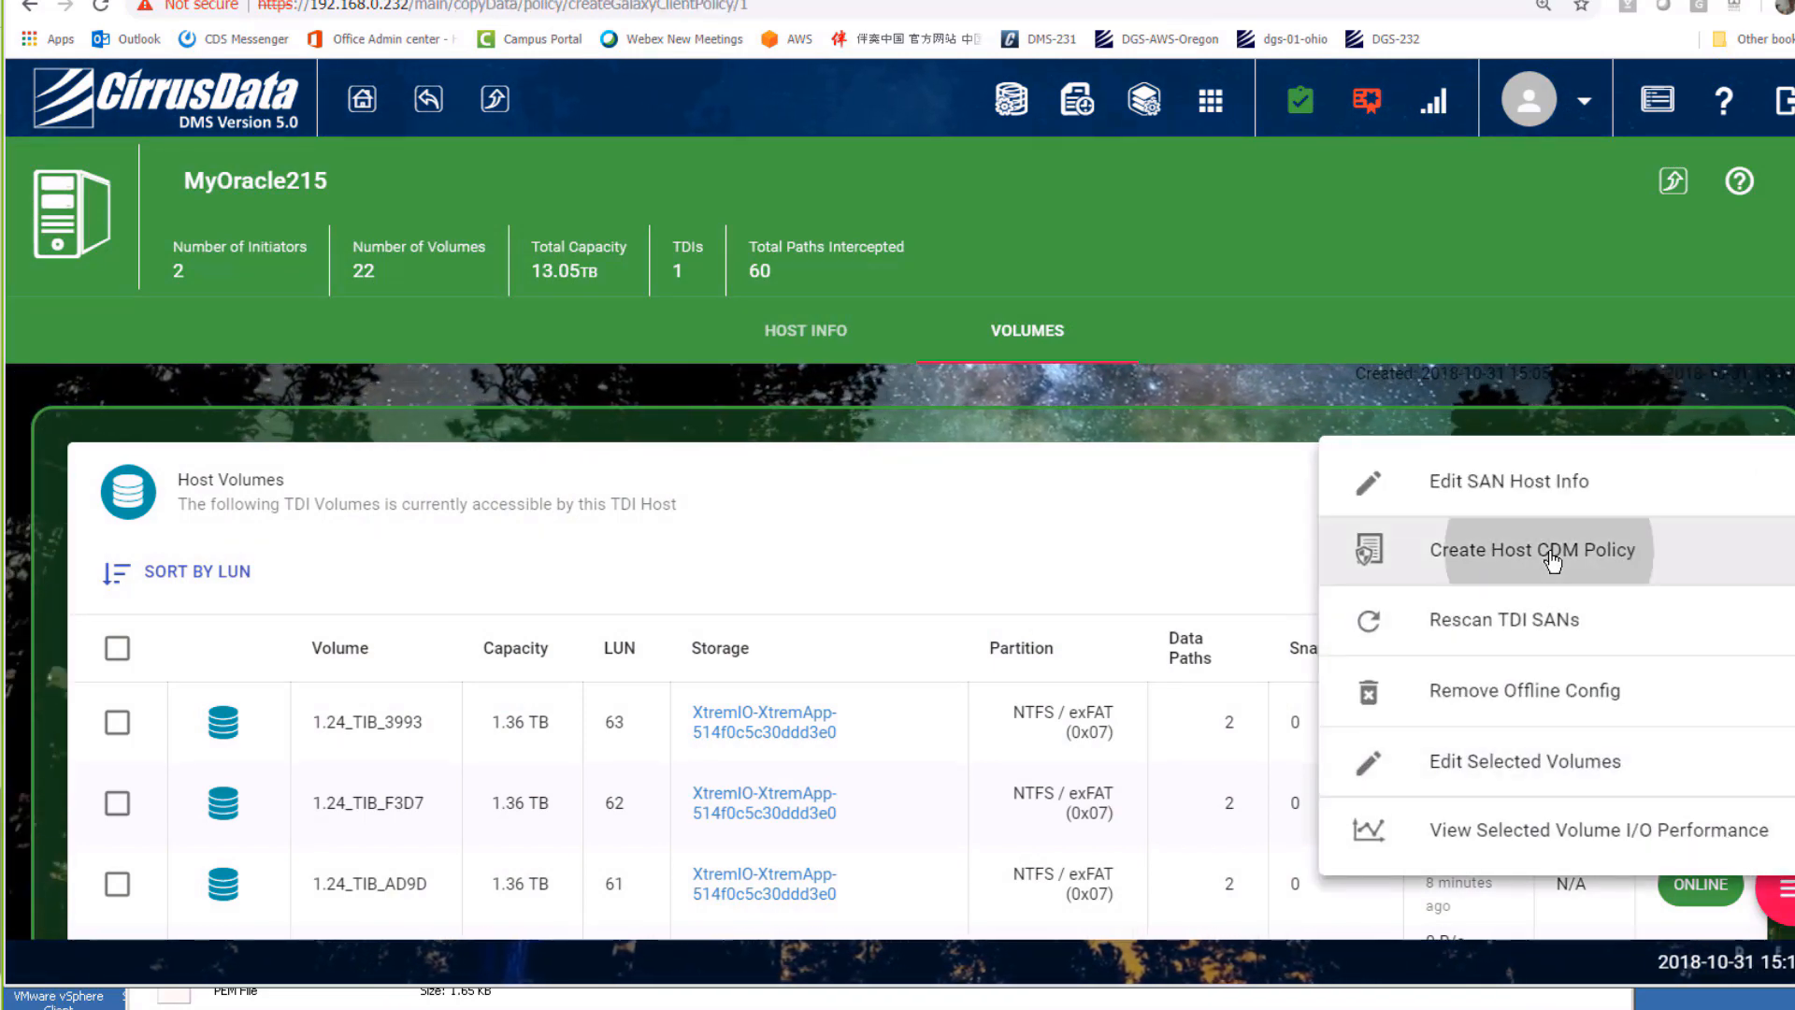
Select the Drive volumes to protect, create the MyOracle215 CDM policy and confirm its activation.
click(1533, 550)
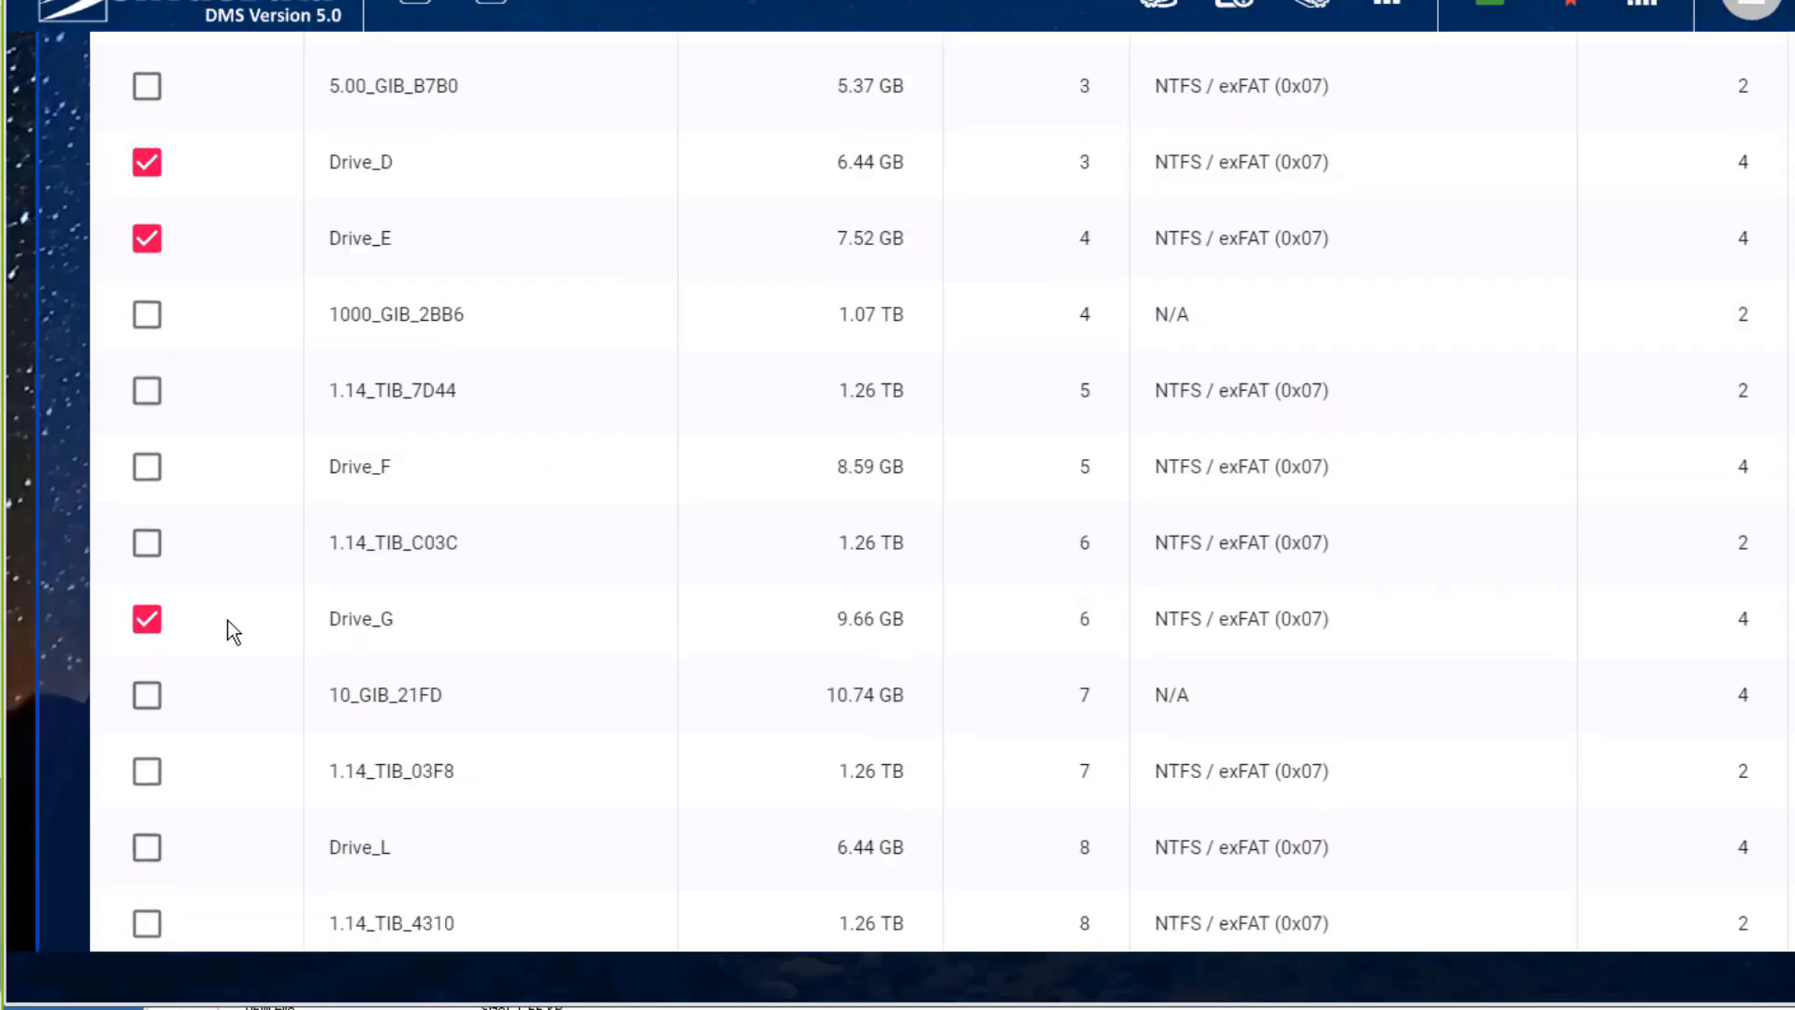
click(146, 466)
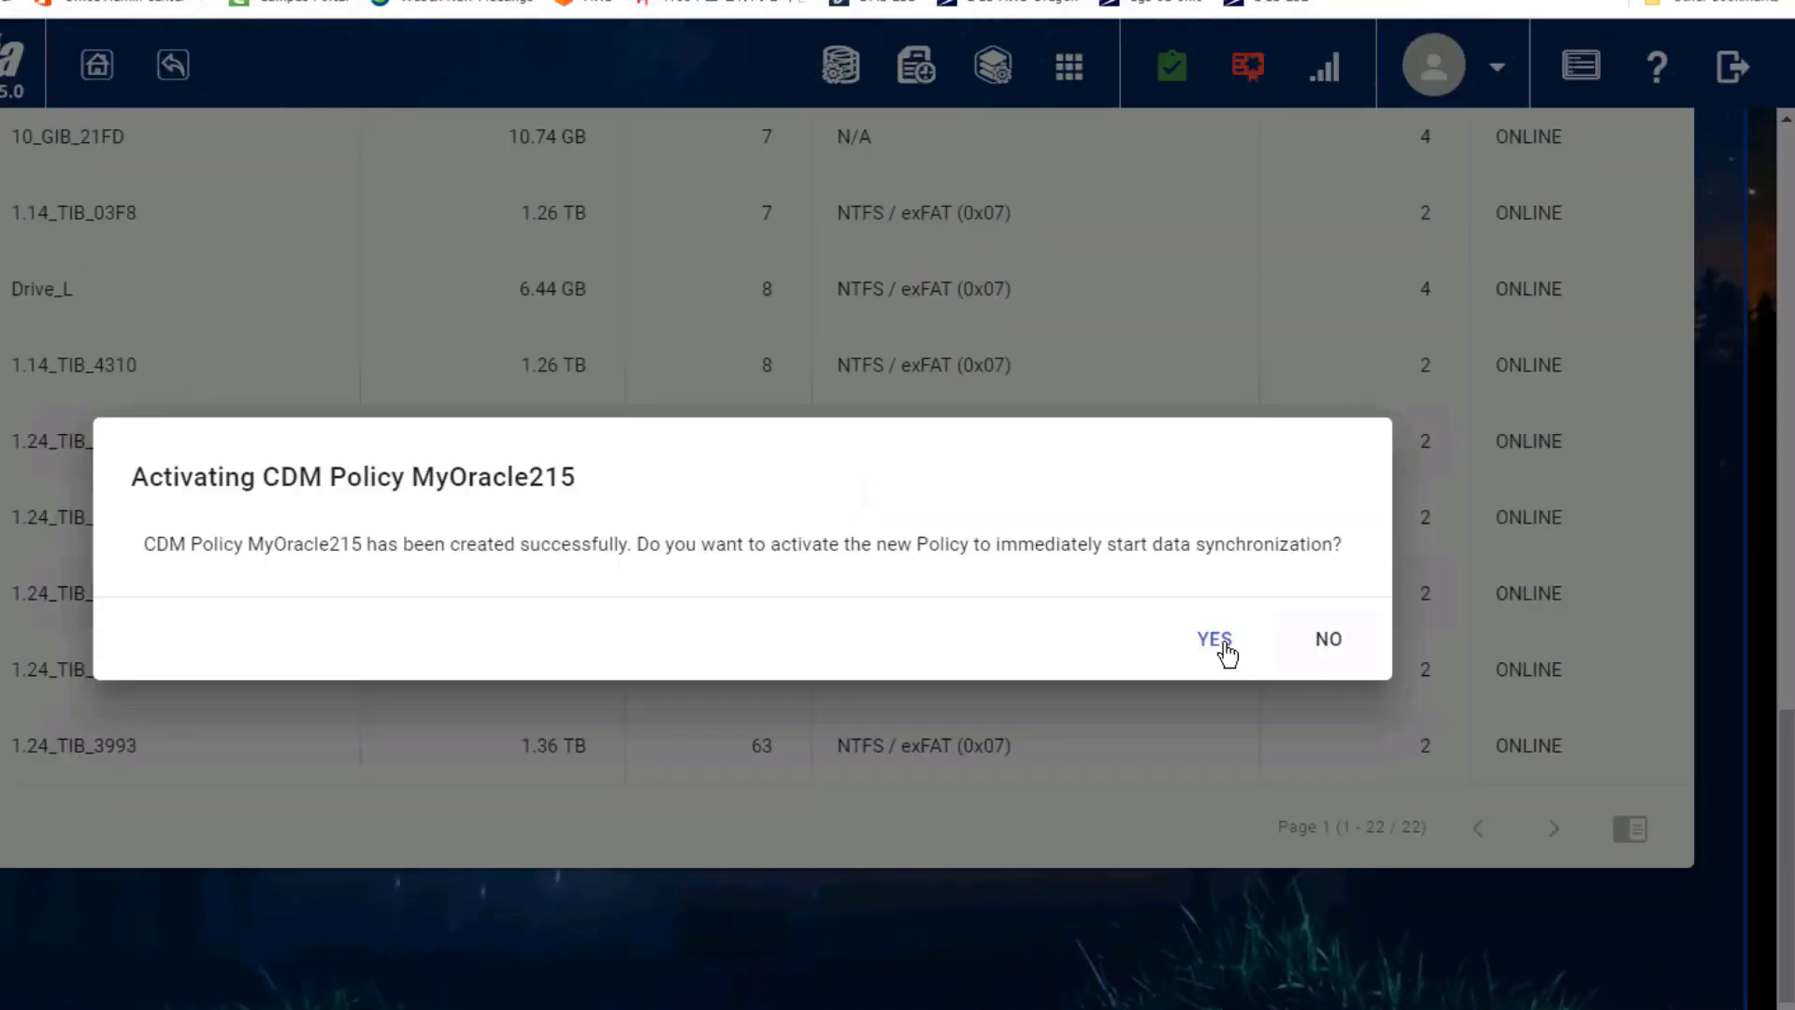
click(1211, 640)
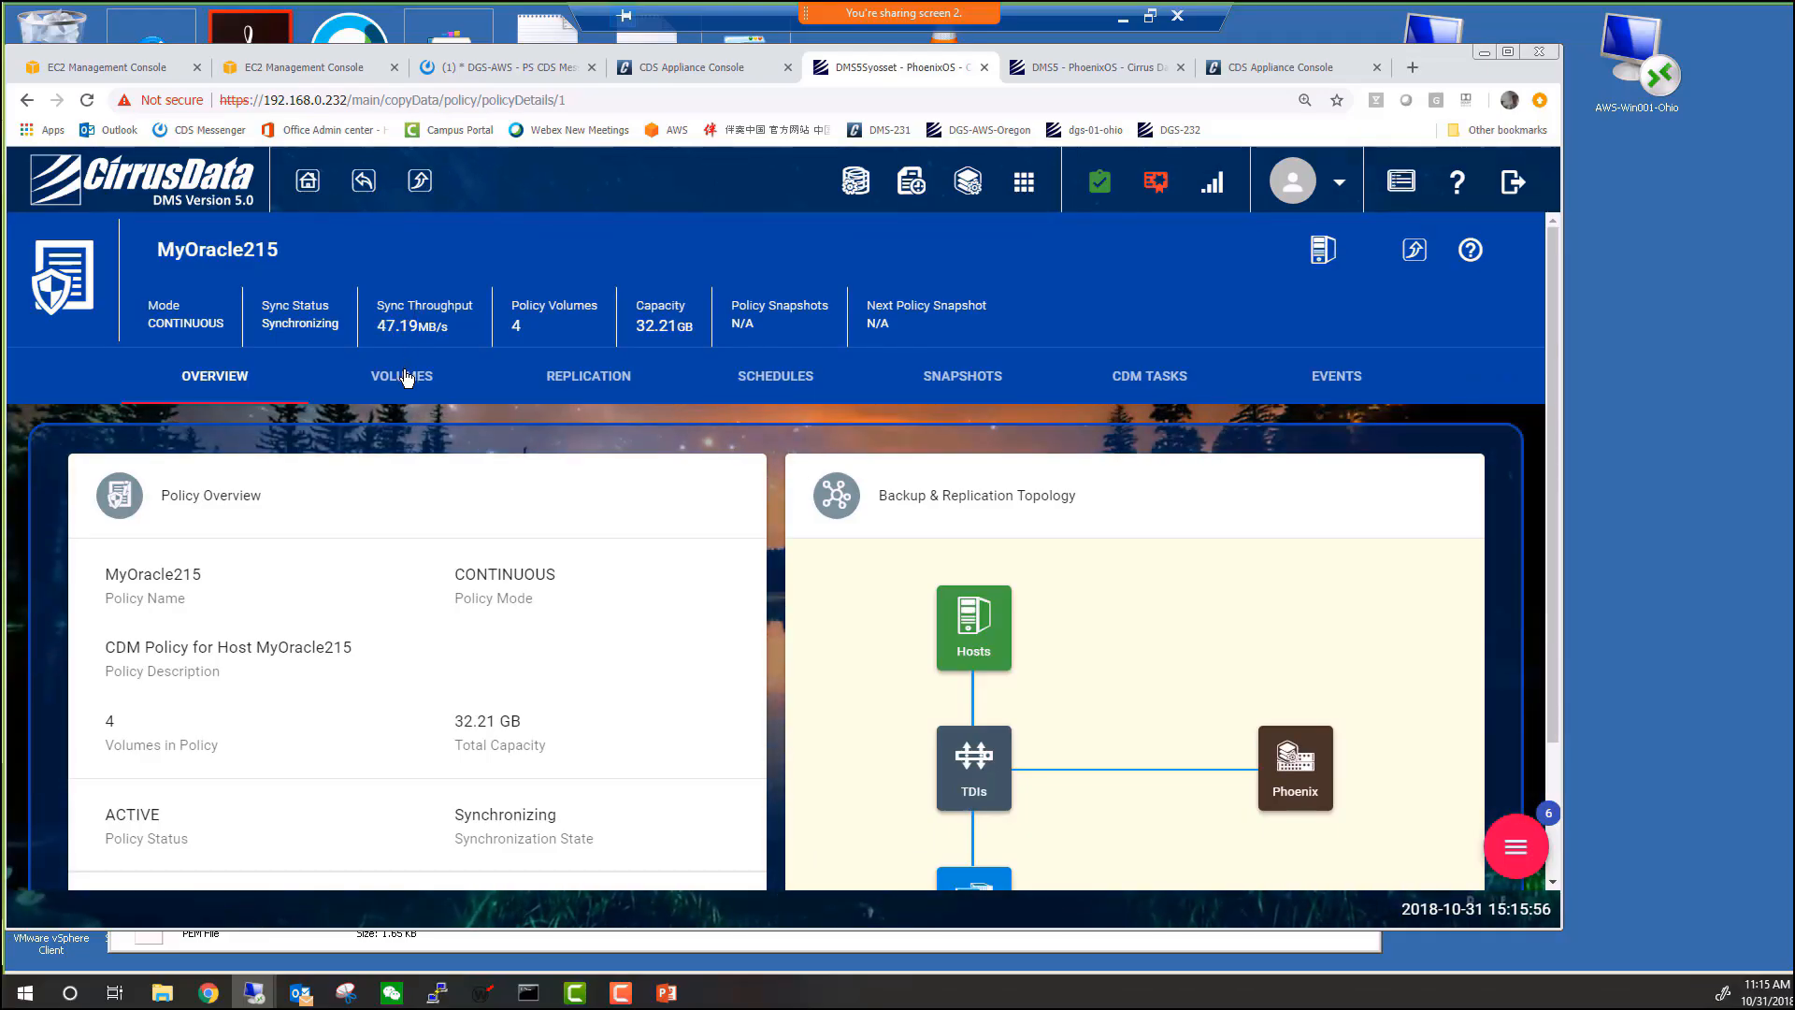
Confirm Drive_E, Drive_F and Drive_G show Mirroring in the VOLUMES view, then start a new TDI backup policy.
click(400, 375)
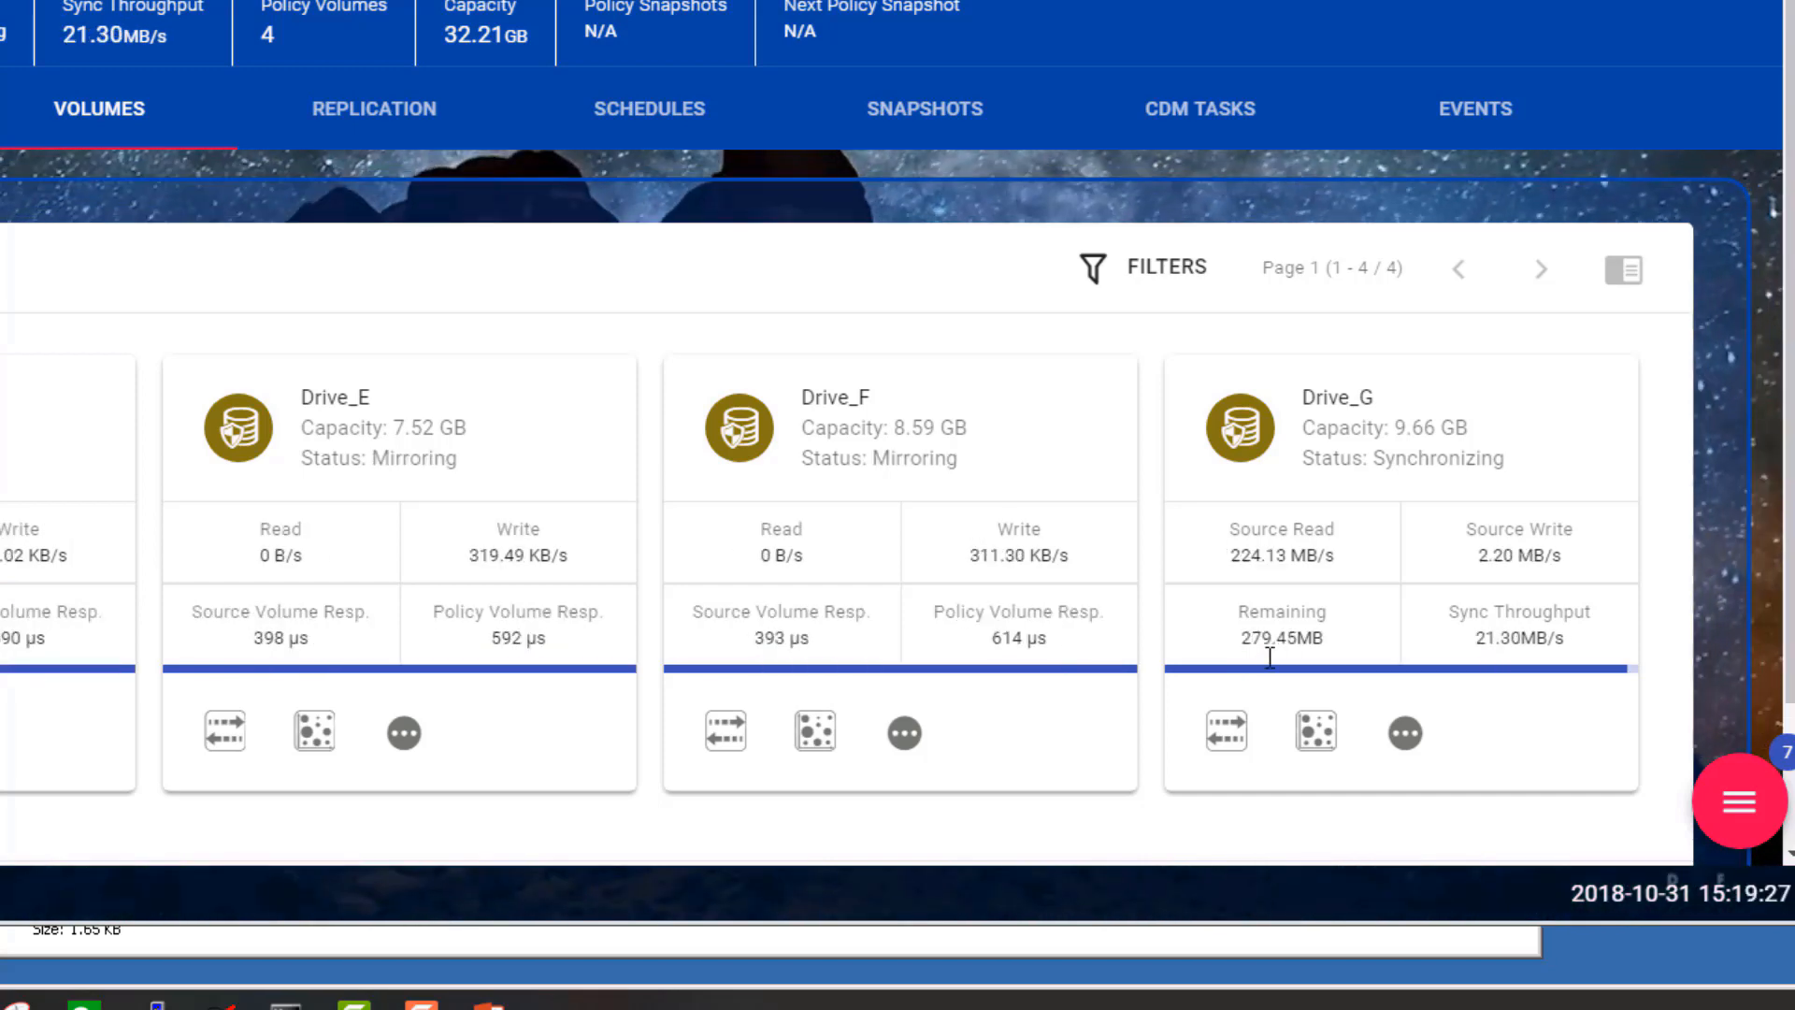
scroll(down, 3)
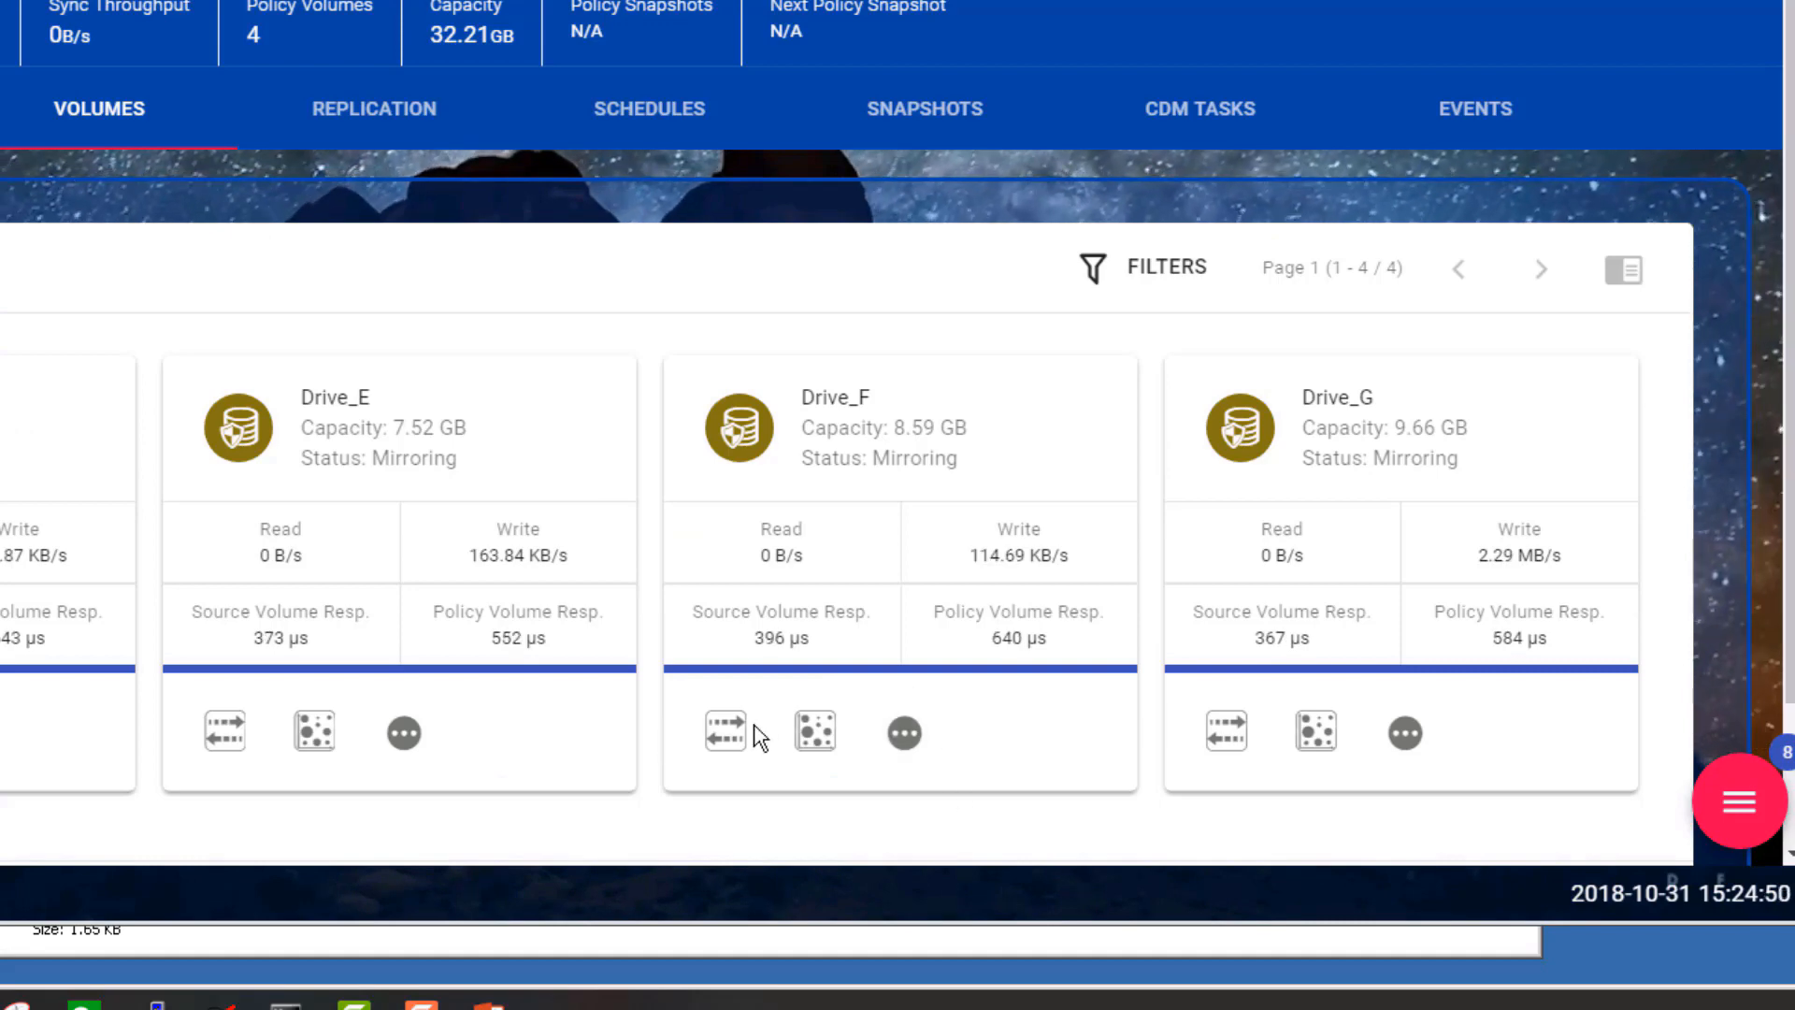
click(723, 731)
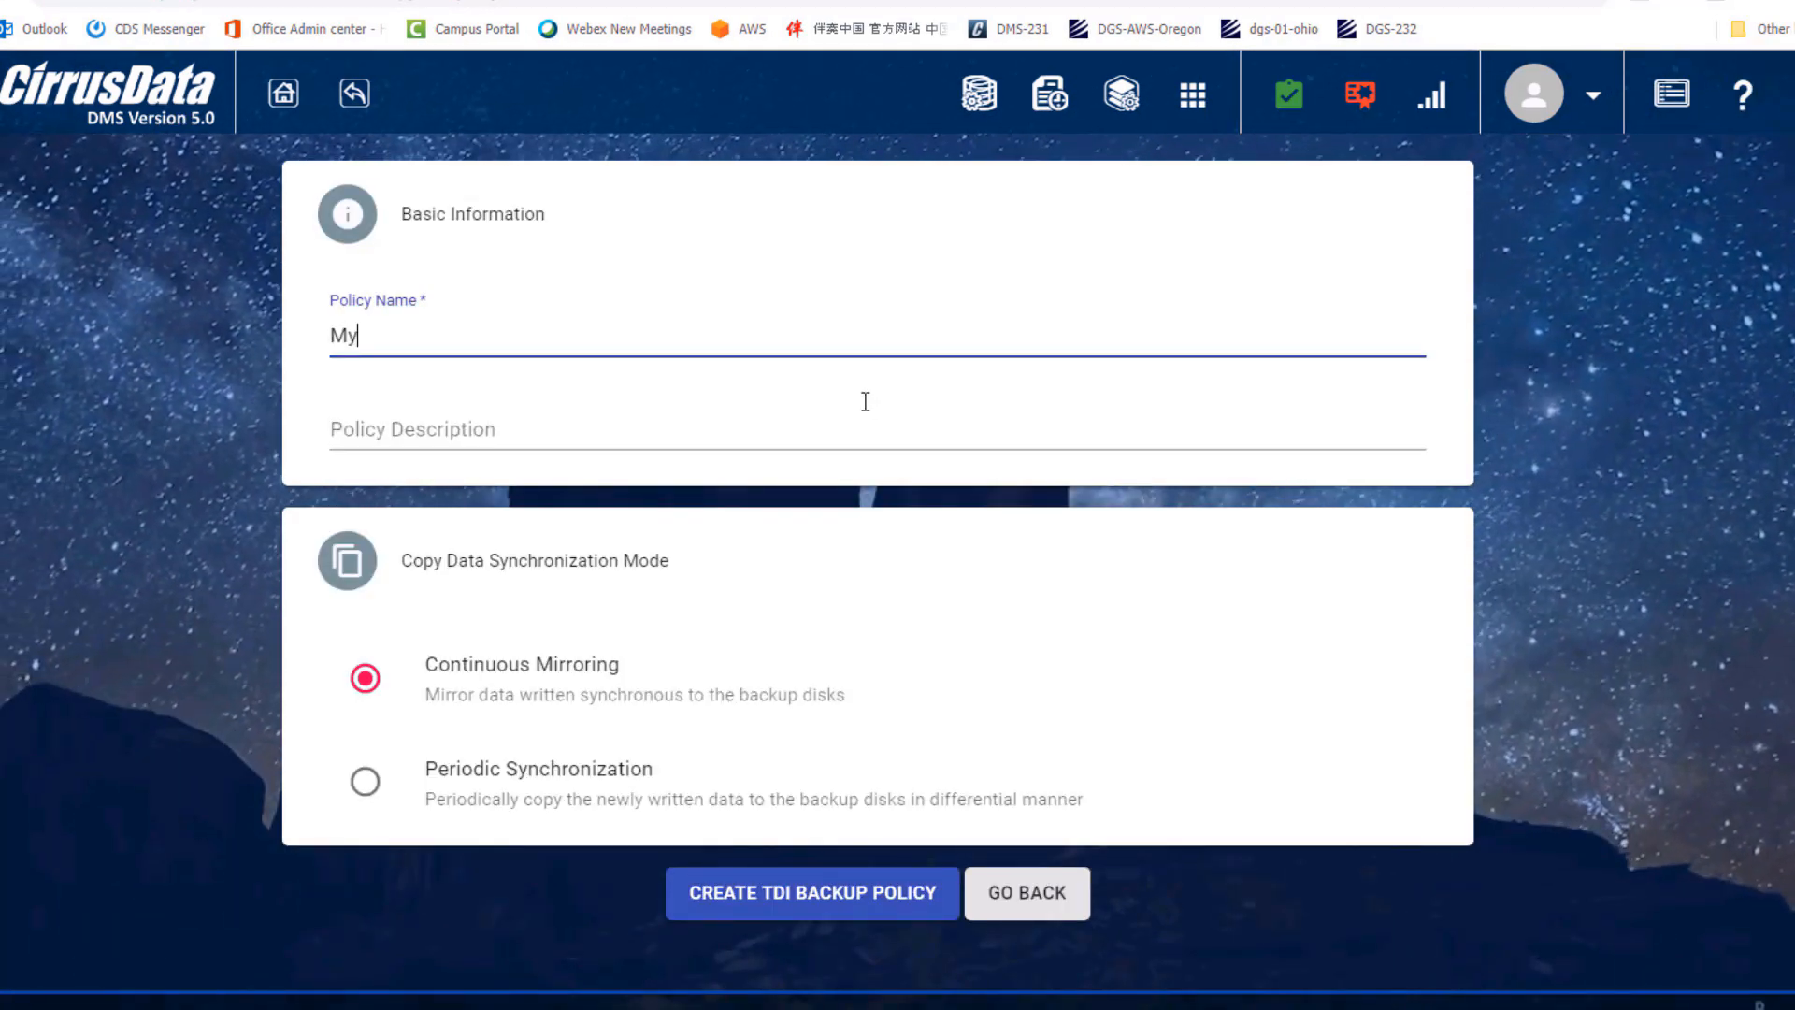
Create continuous-mirroring backup policy MyOracle_Drive_L described 'Only for drive L'.
text(Oracle_Dri)
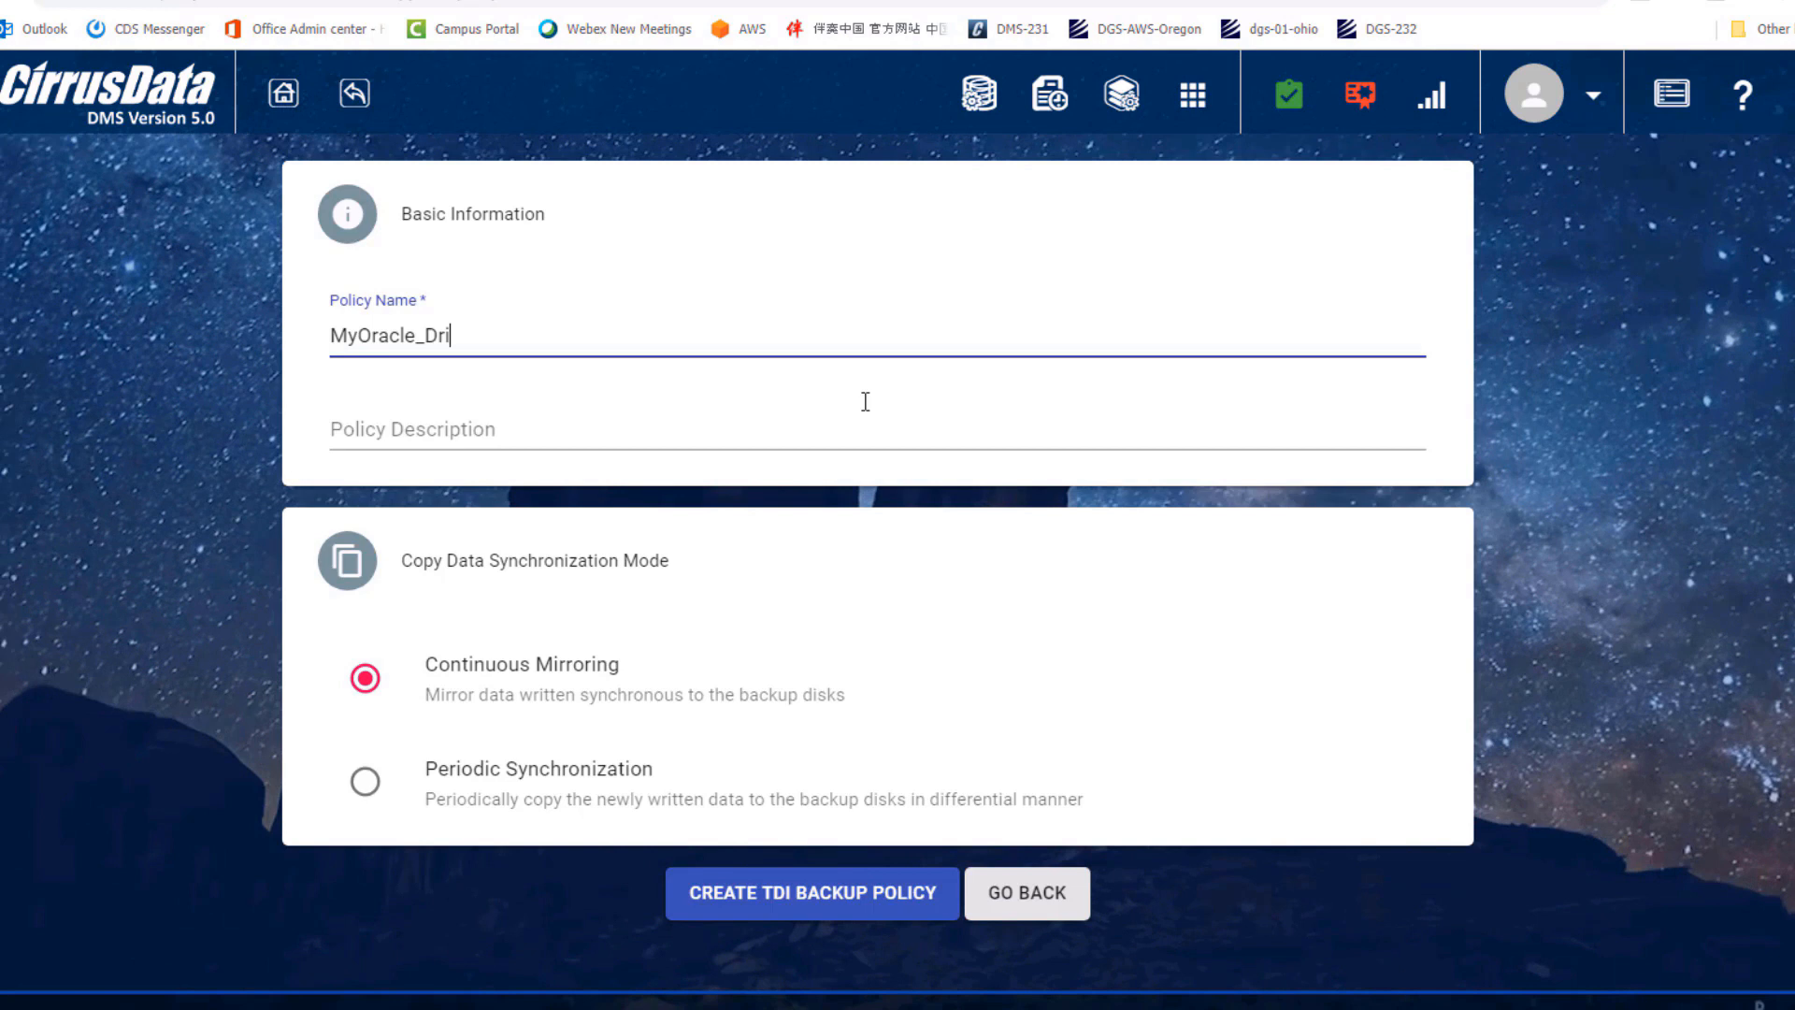
text(veO)
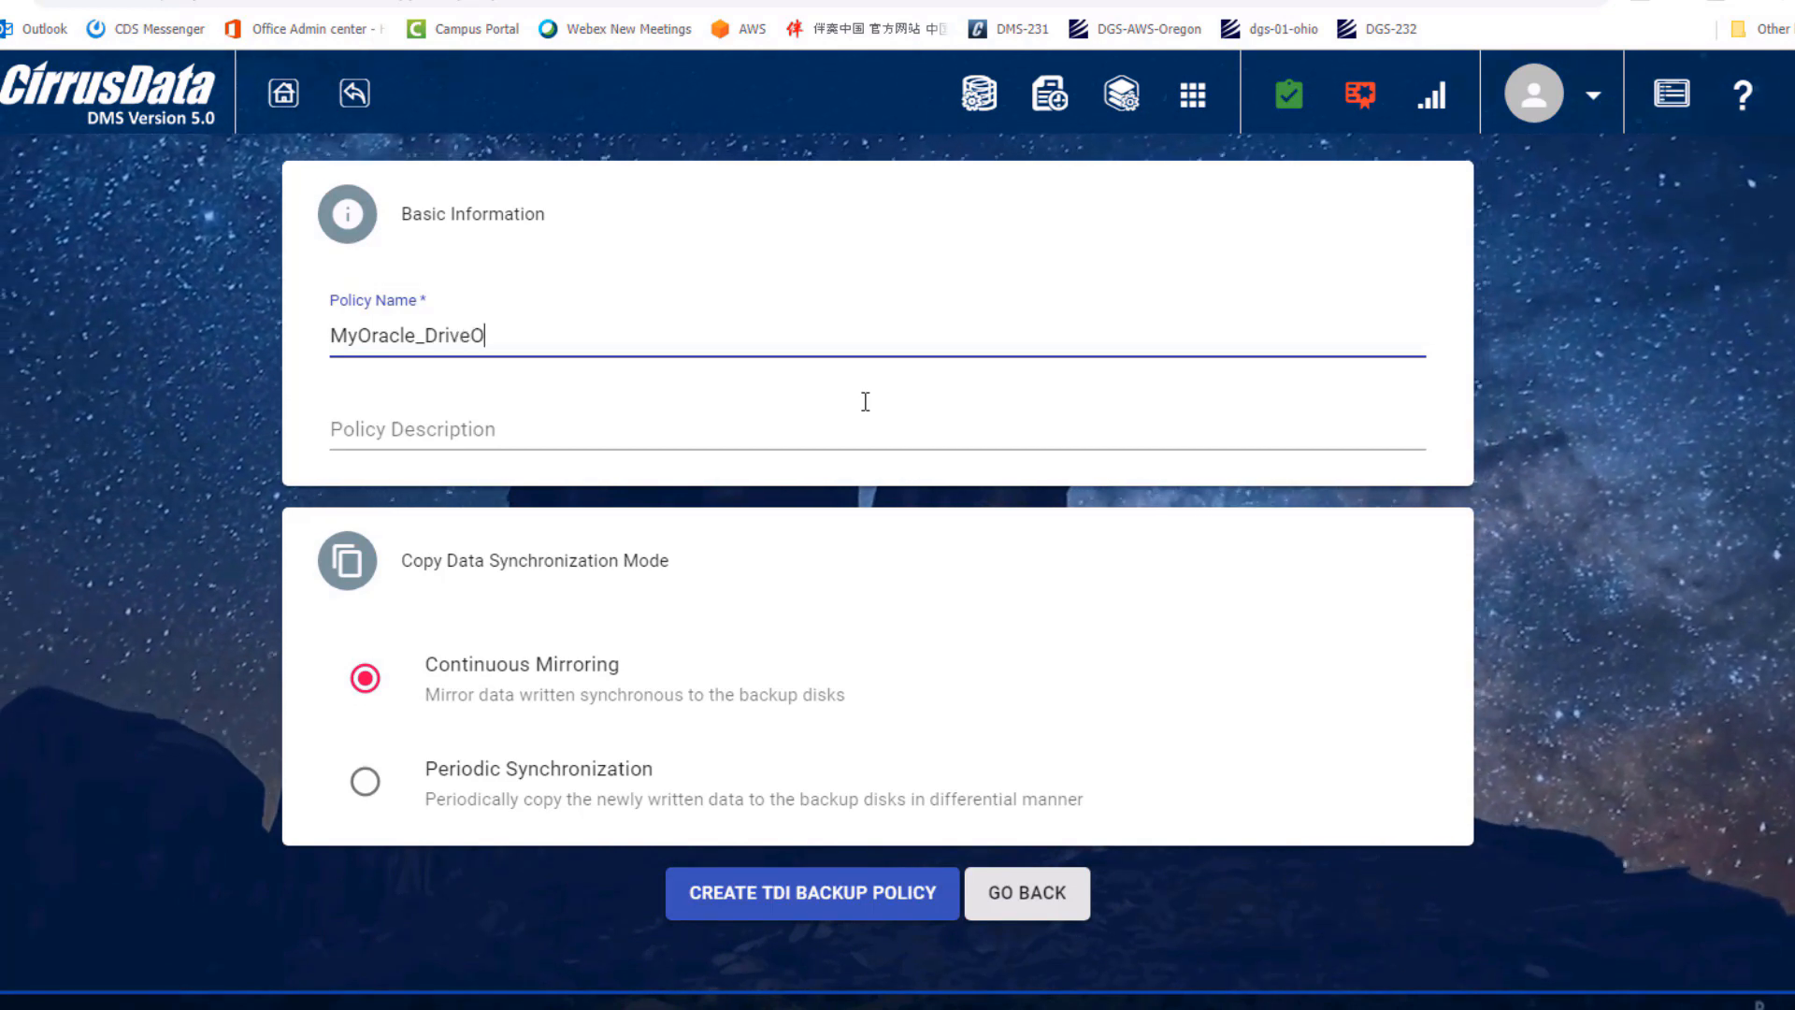
key(Backspace)
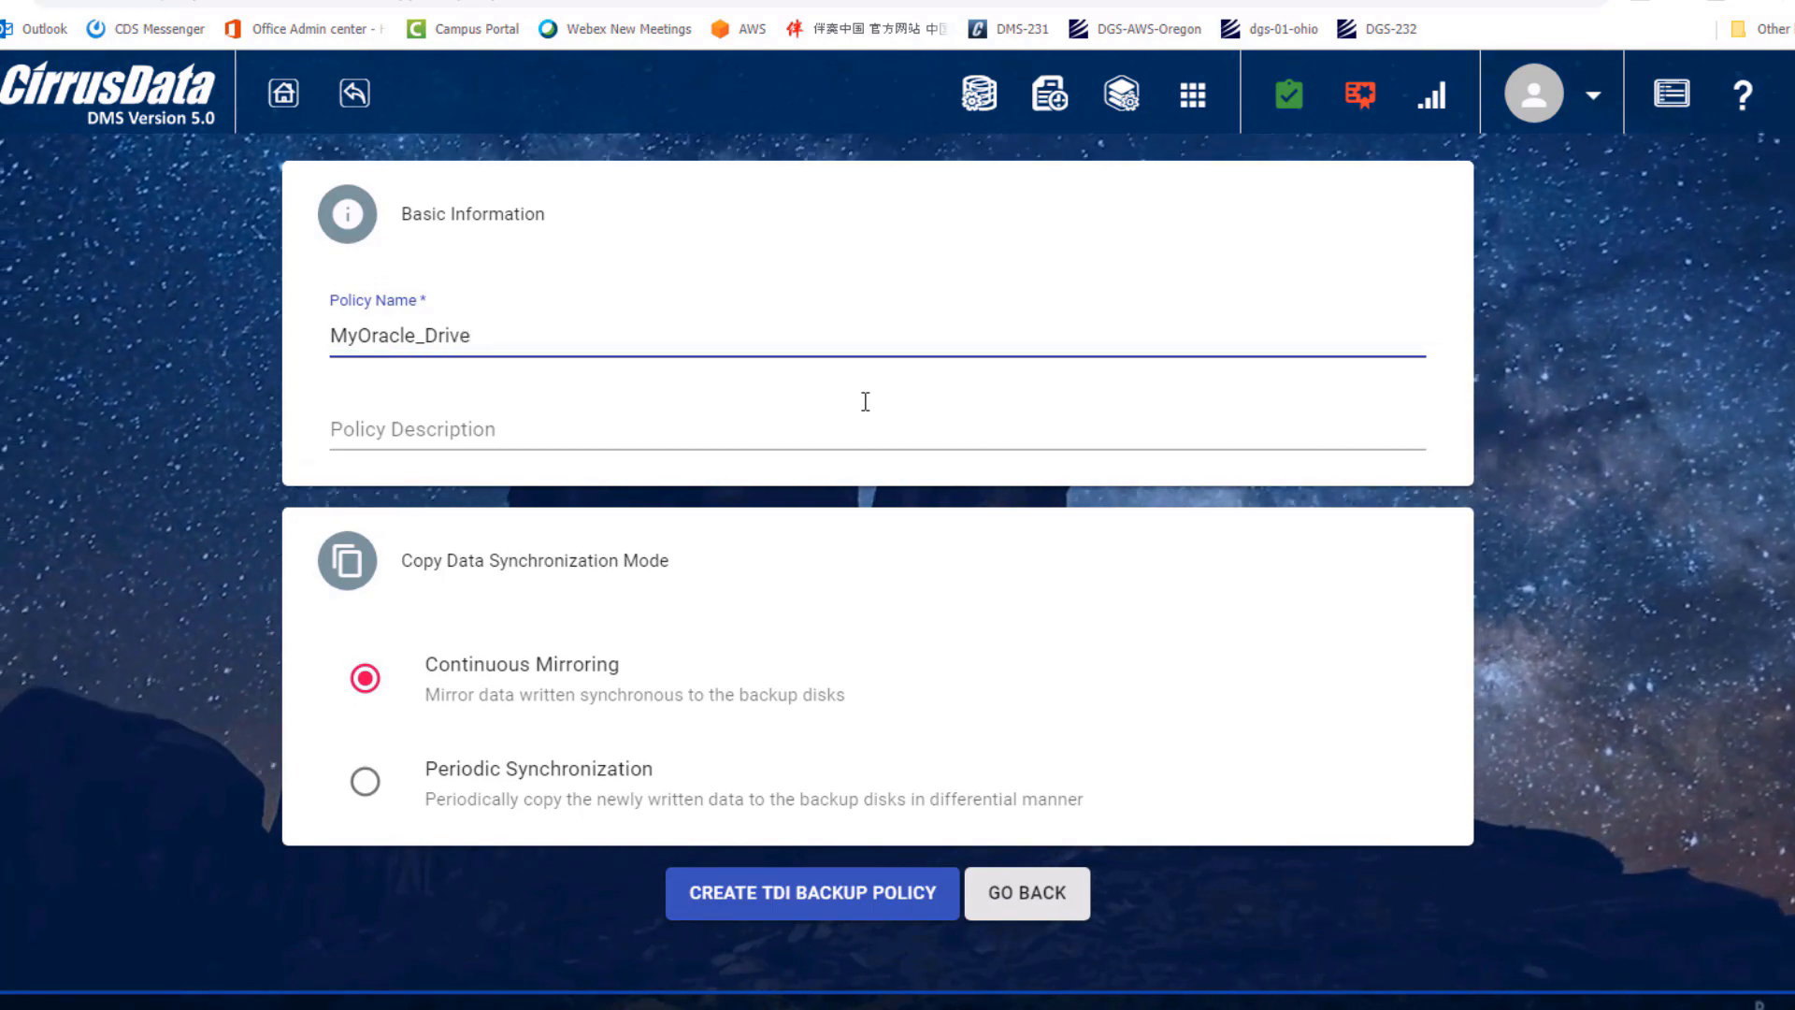
text(Only for drive L and will be replicated)
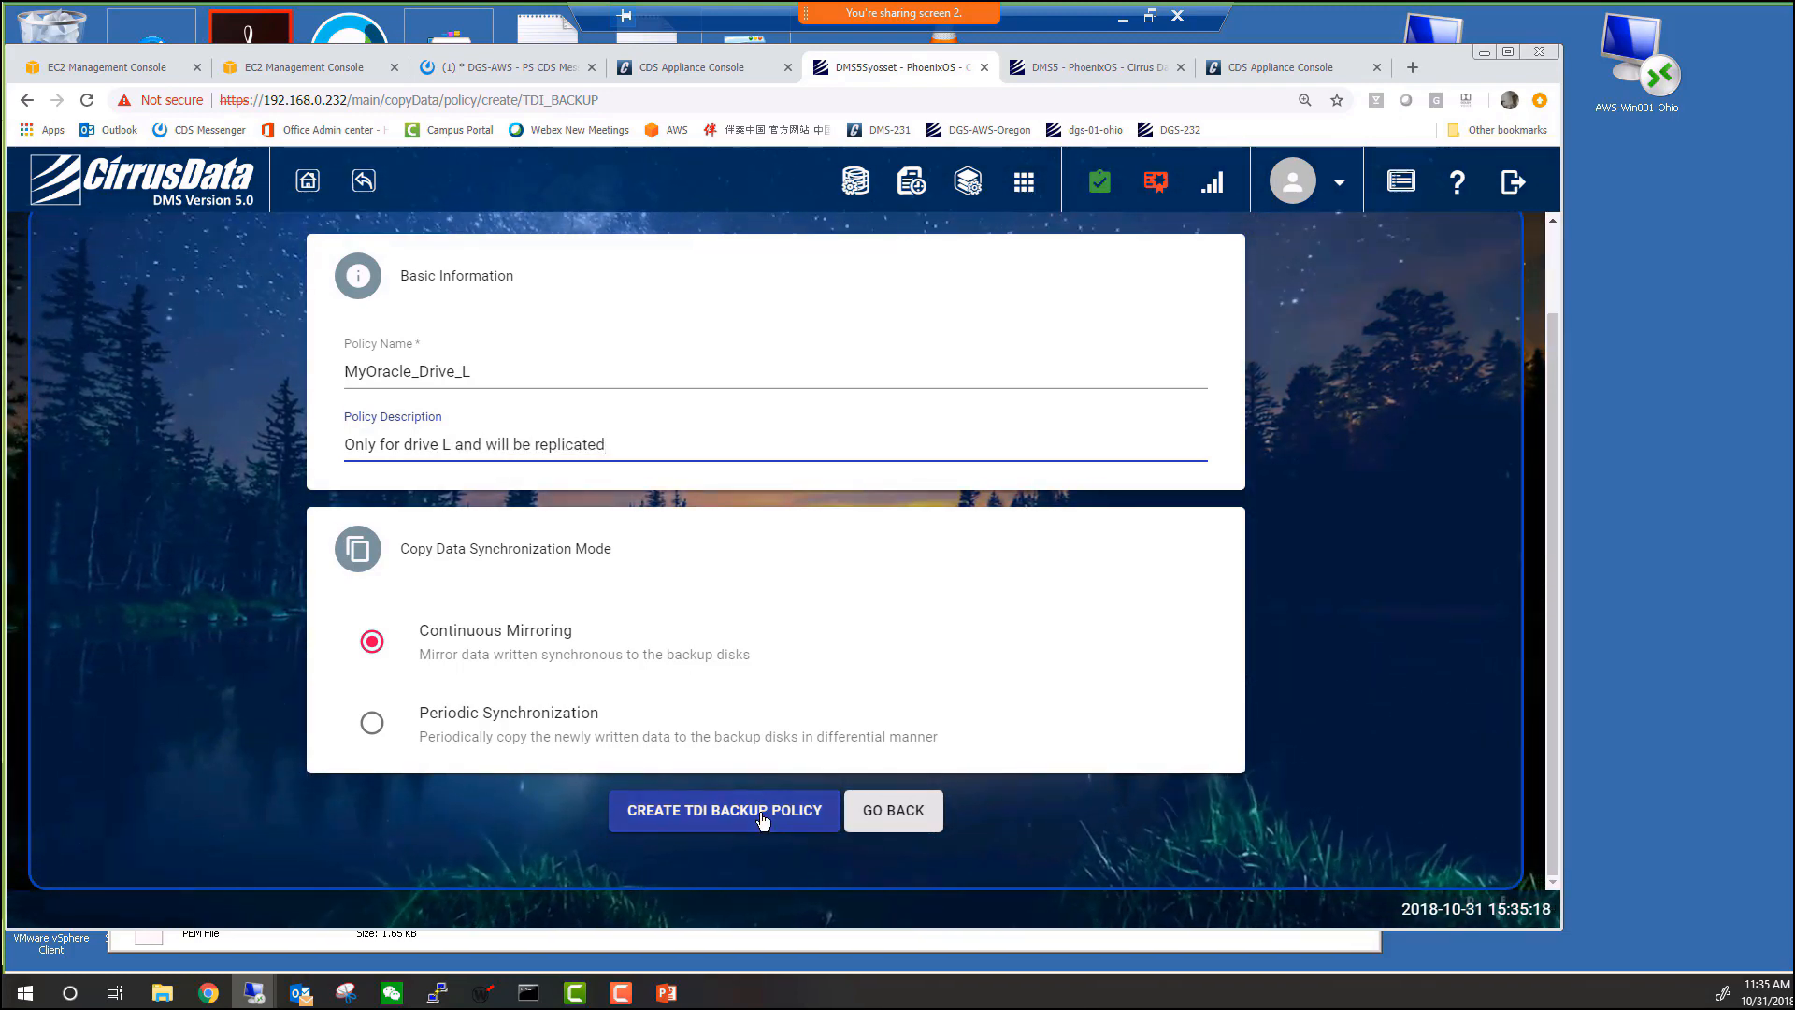
click(721, 810)
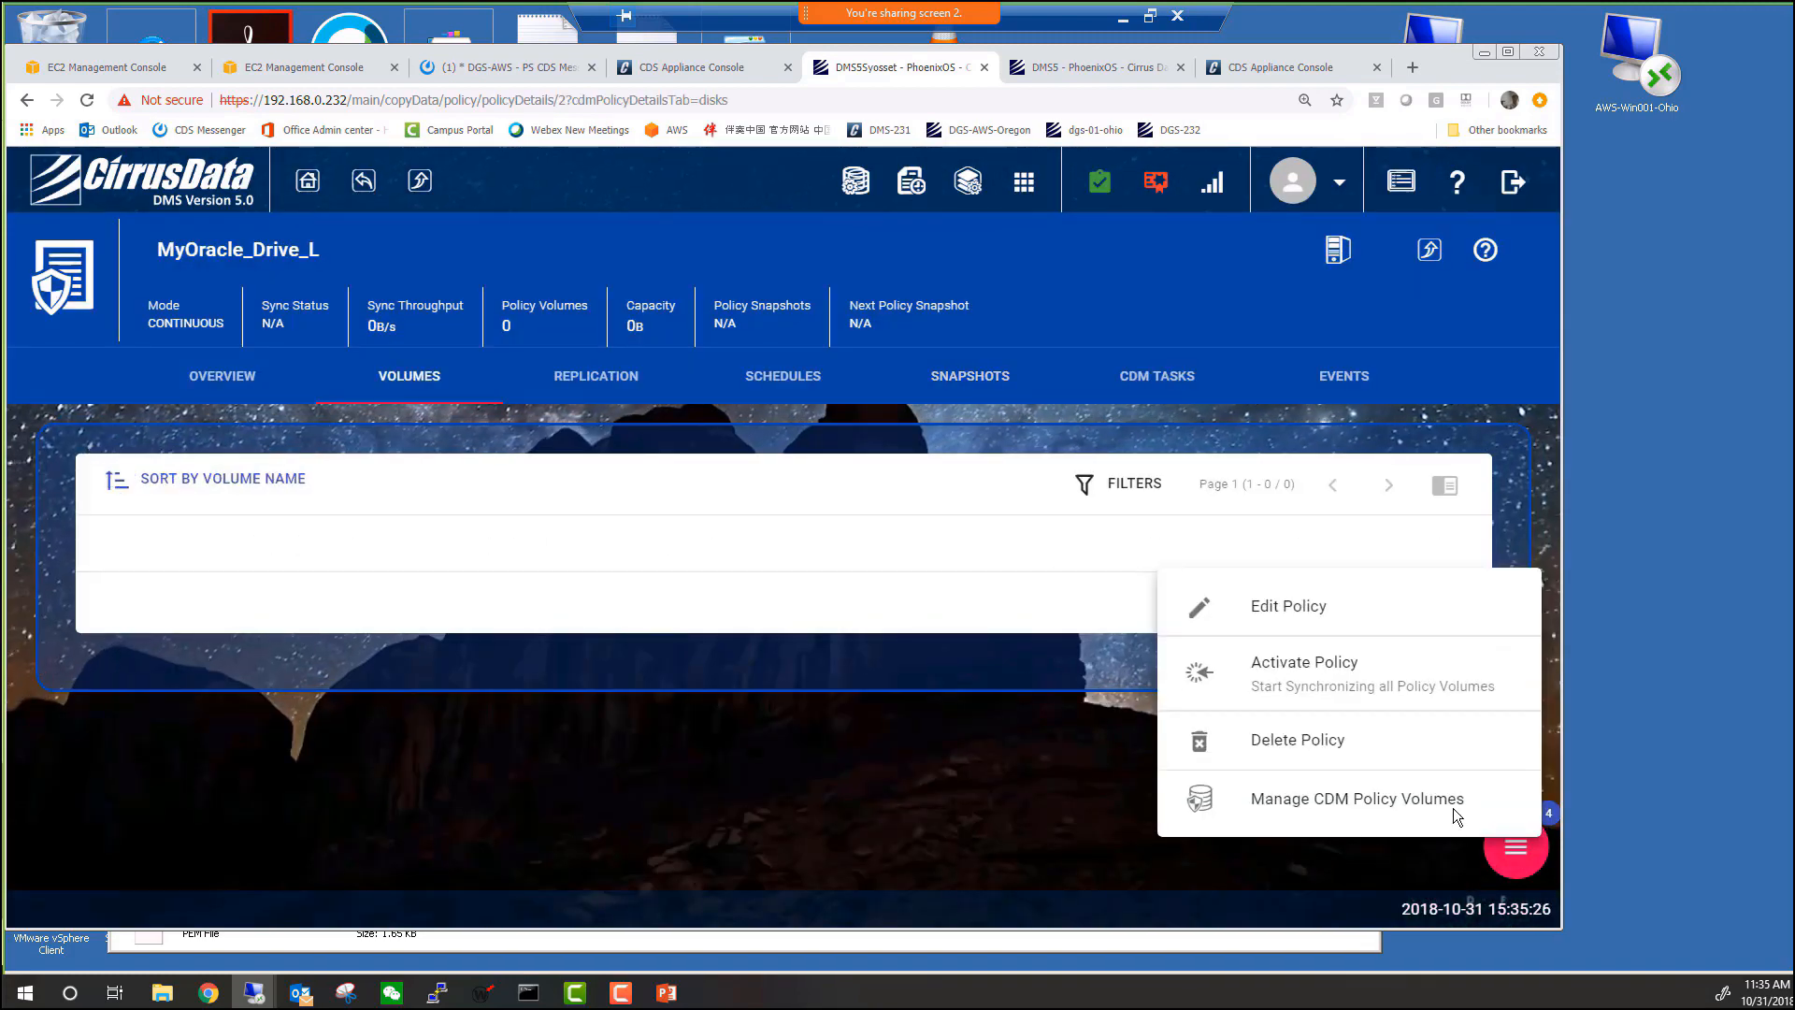
Add Drive_L to the policy and set its 15-Minute Snapshot schedule to repeat every 15 minutes, kept 4 hours.
click(1358, 798)
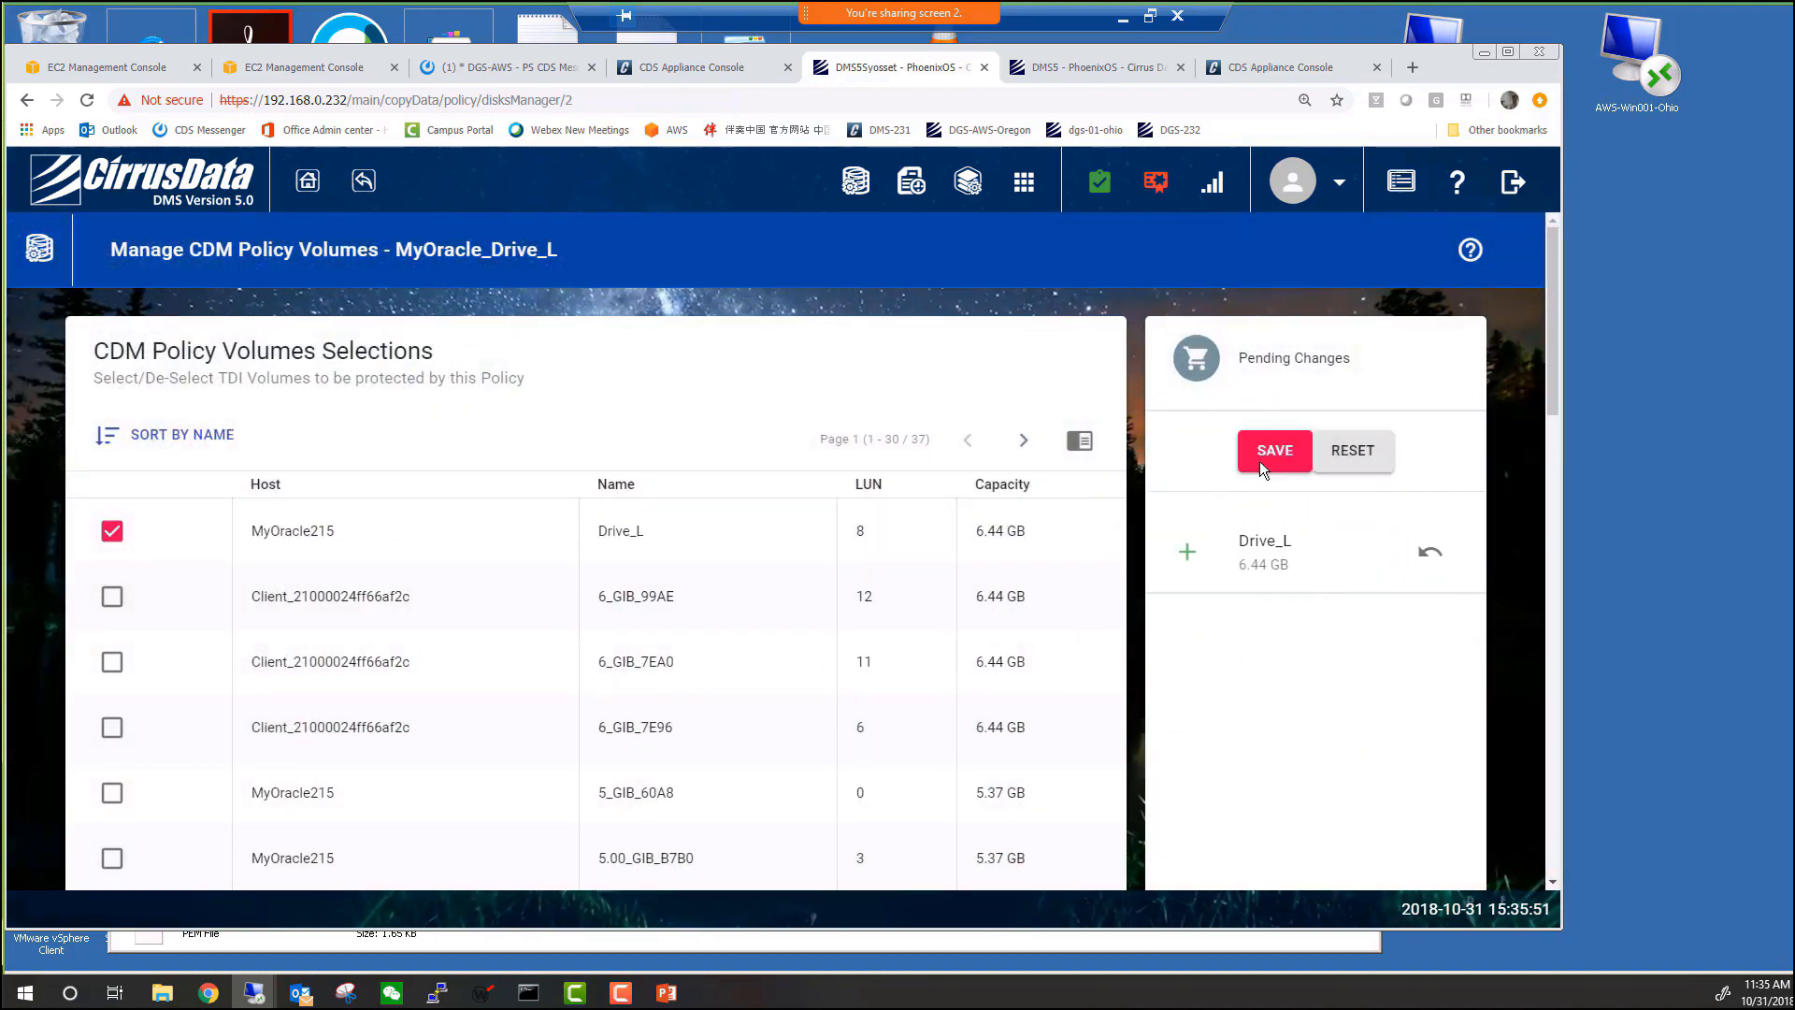
click(1273, 451)
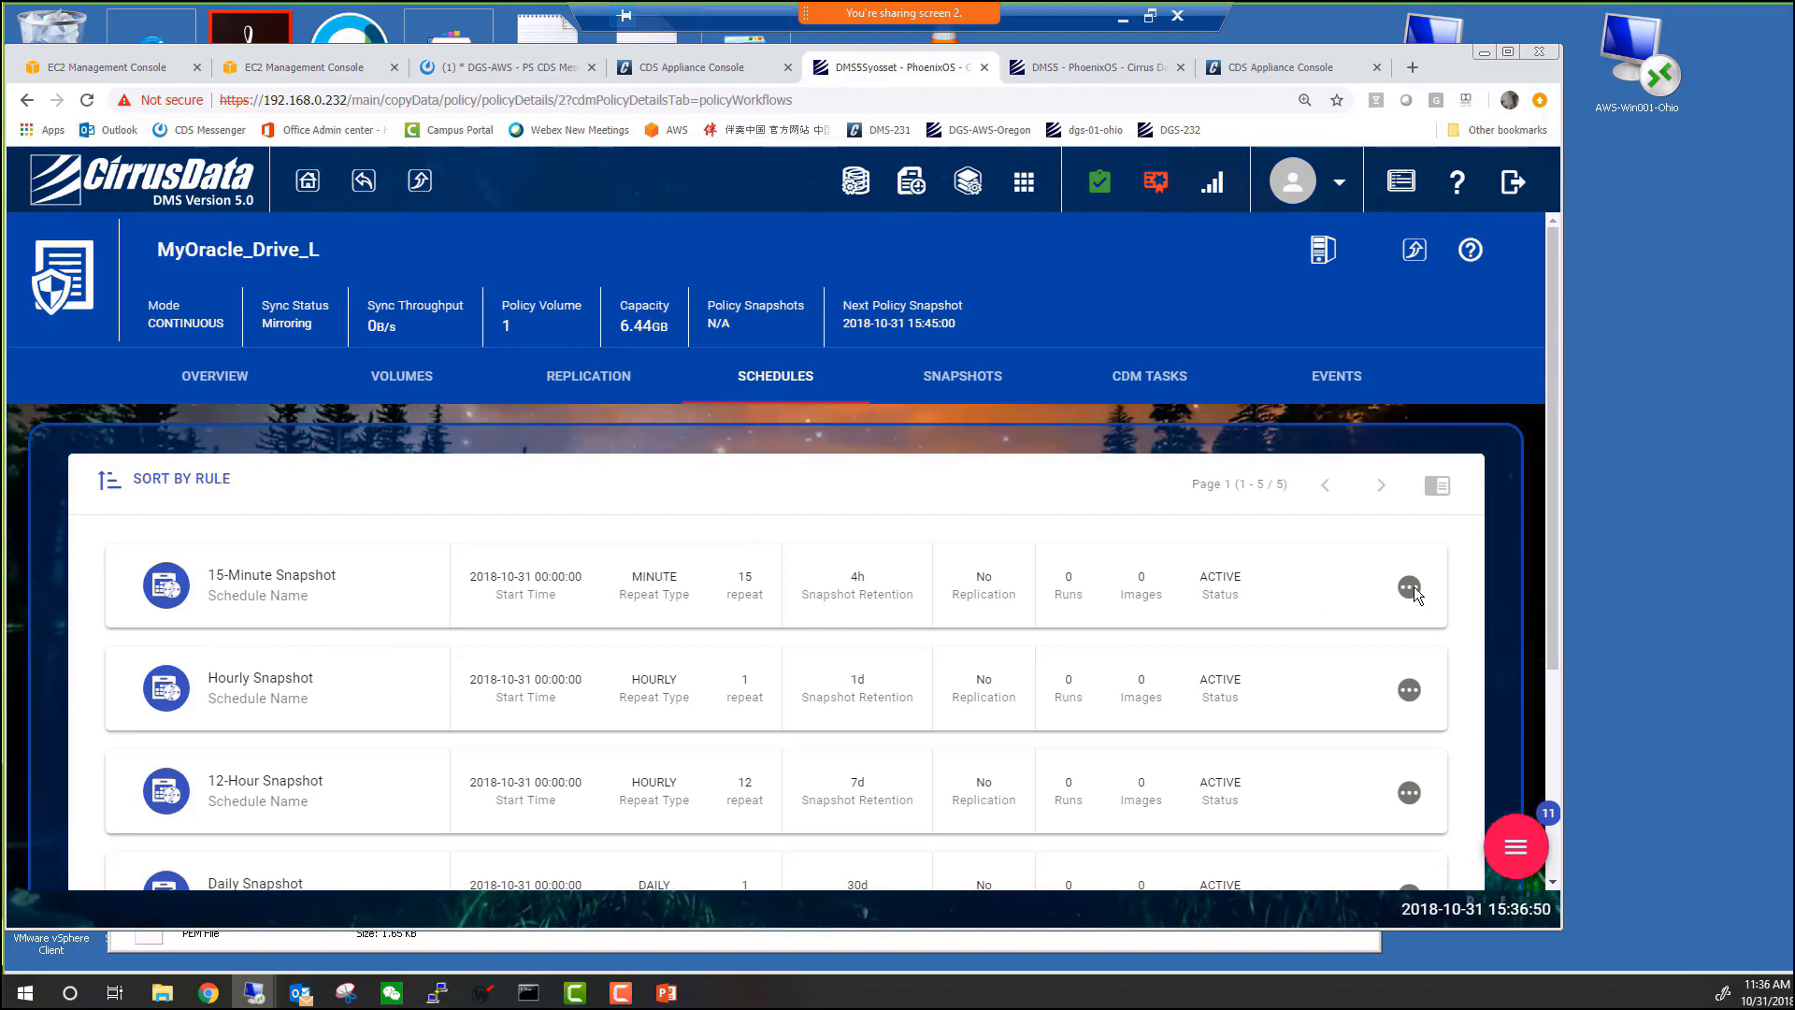
click(1406, 586)
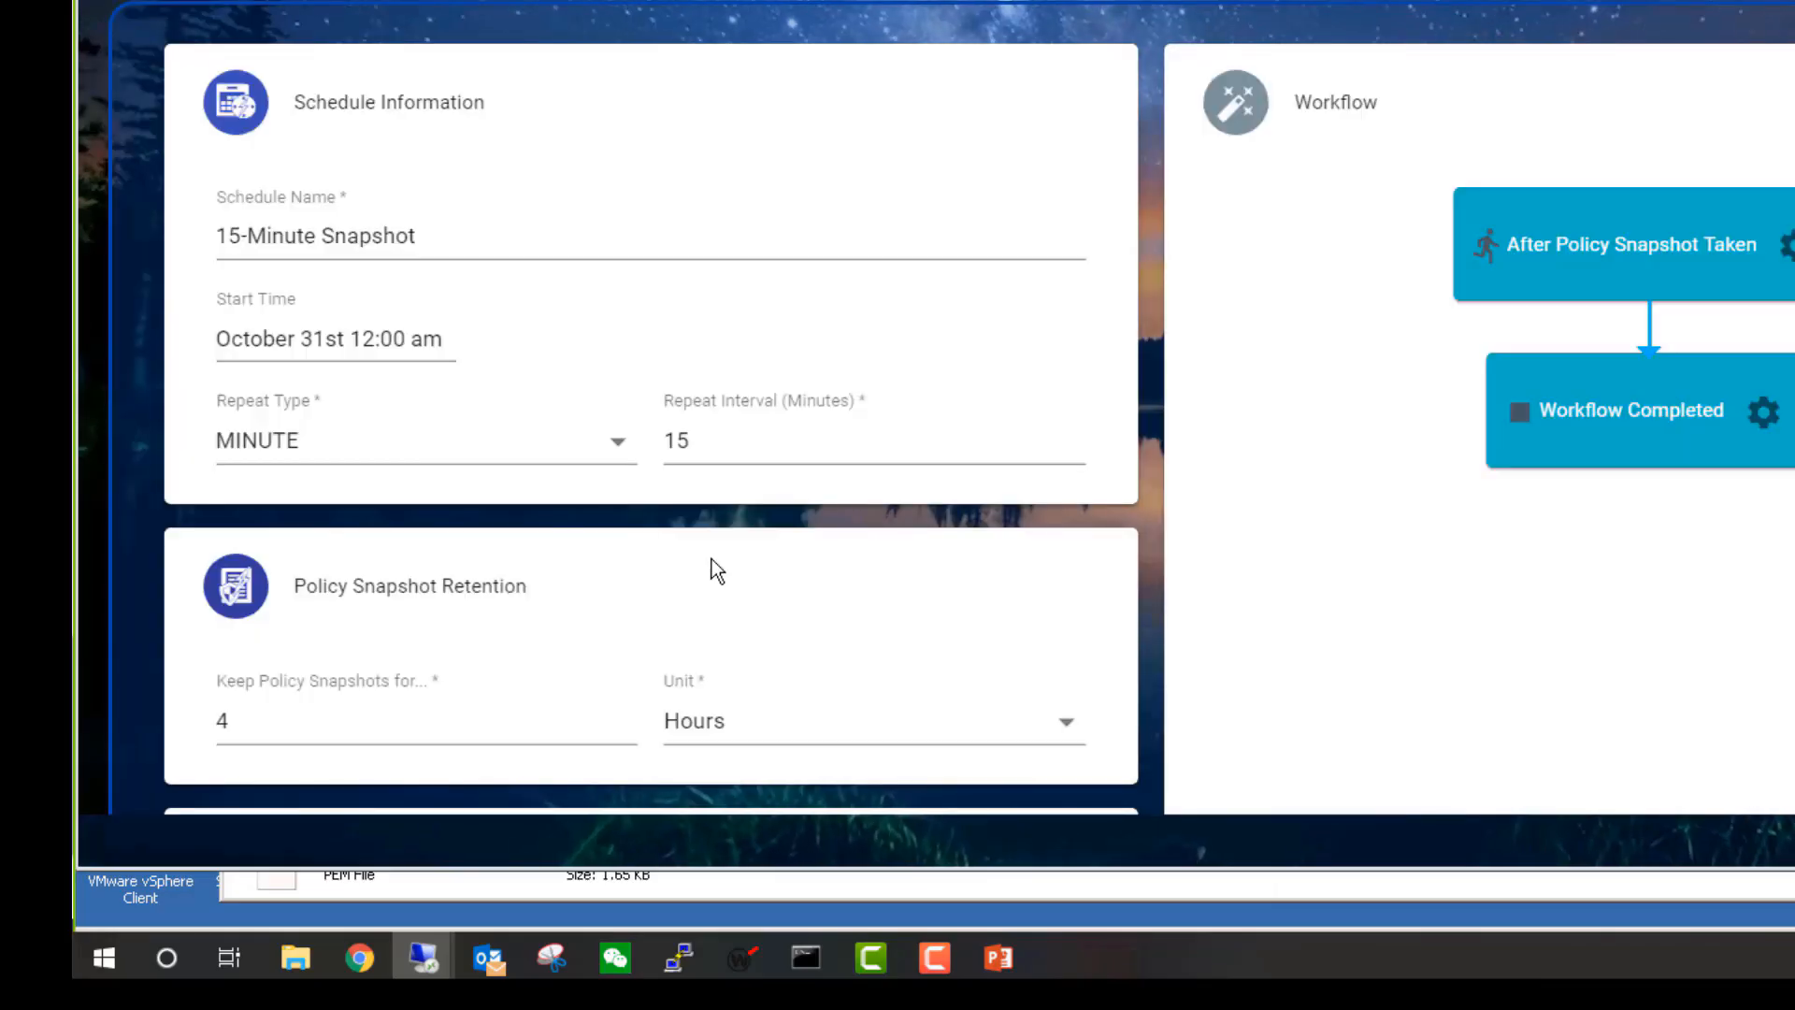
scroll(down, 3)
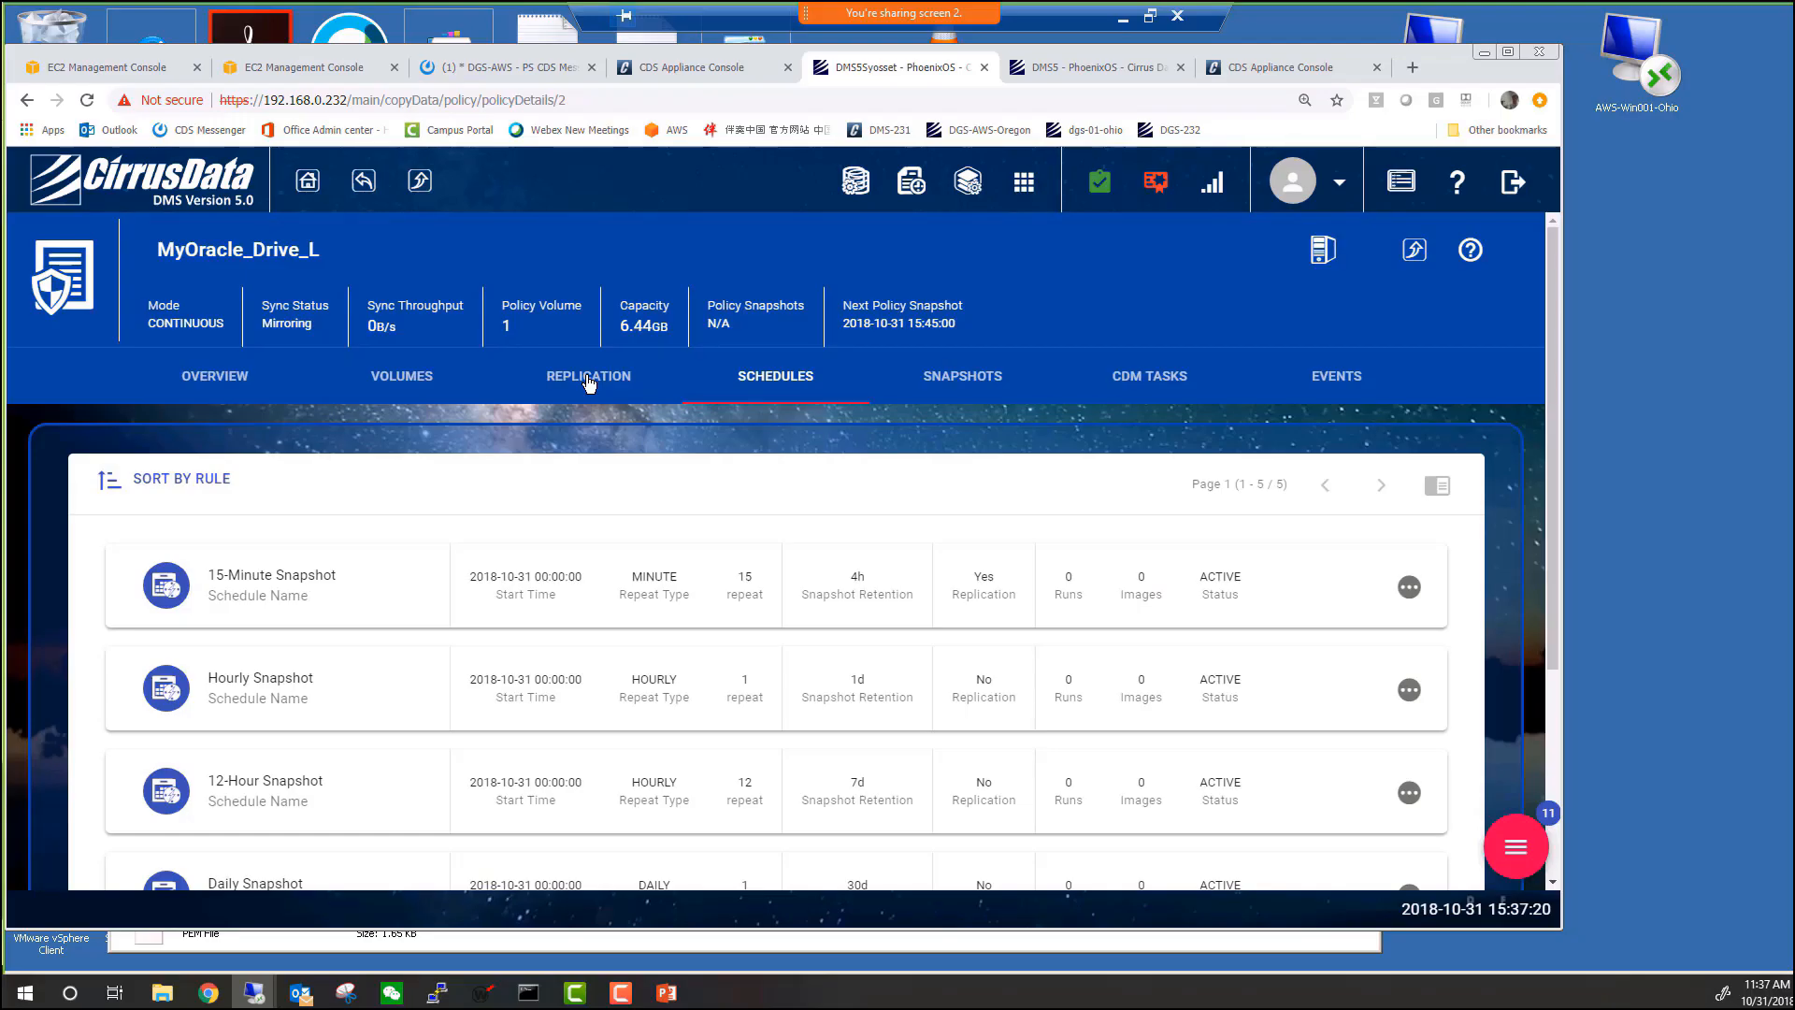
Reach the policy's replication targets list from its Replication settings.
click(595, 376)
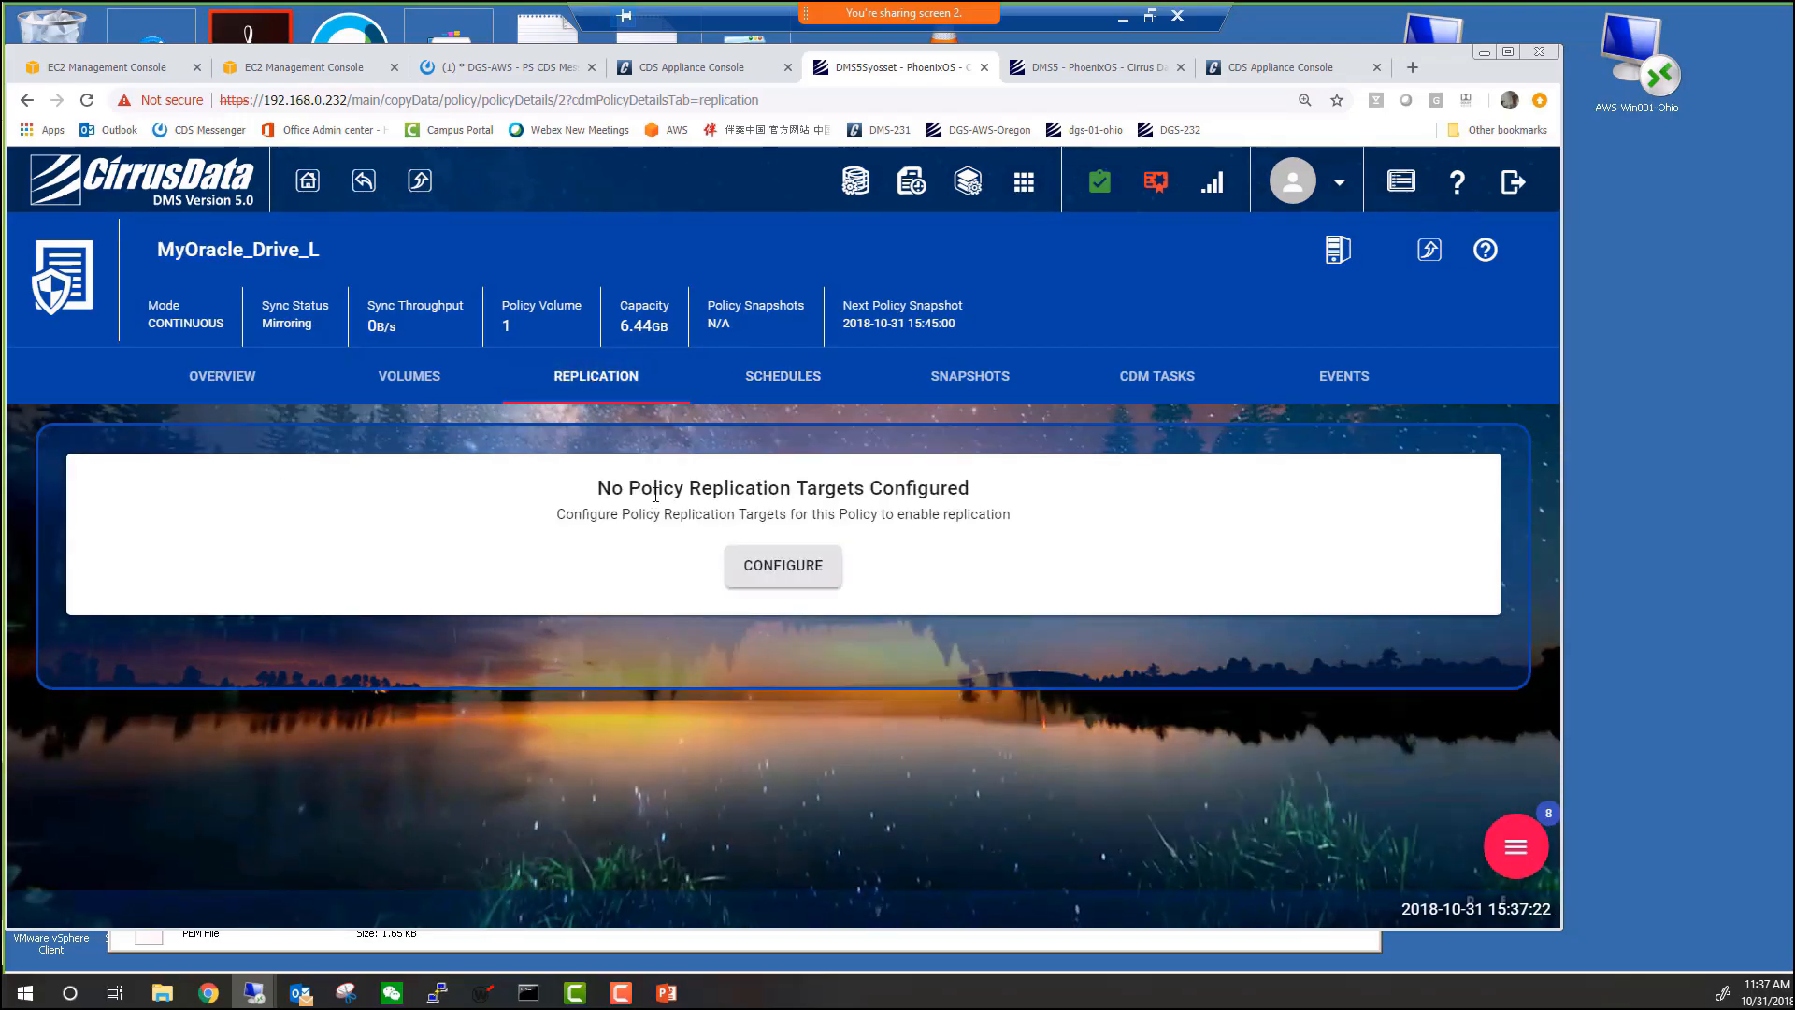
click(782, 565)
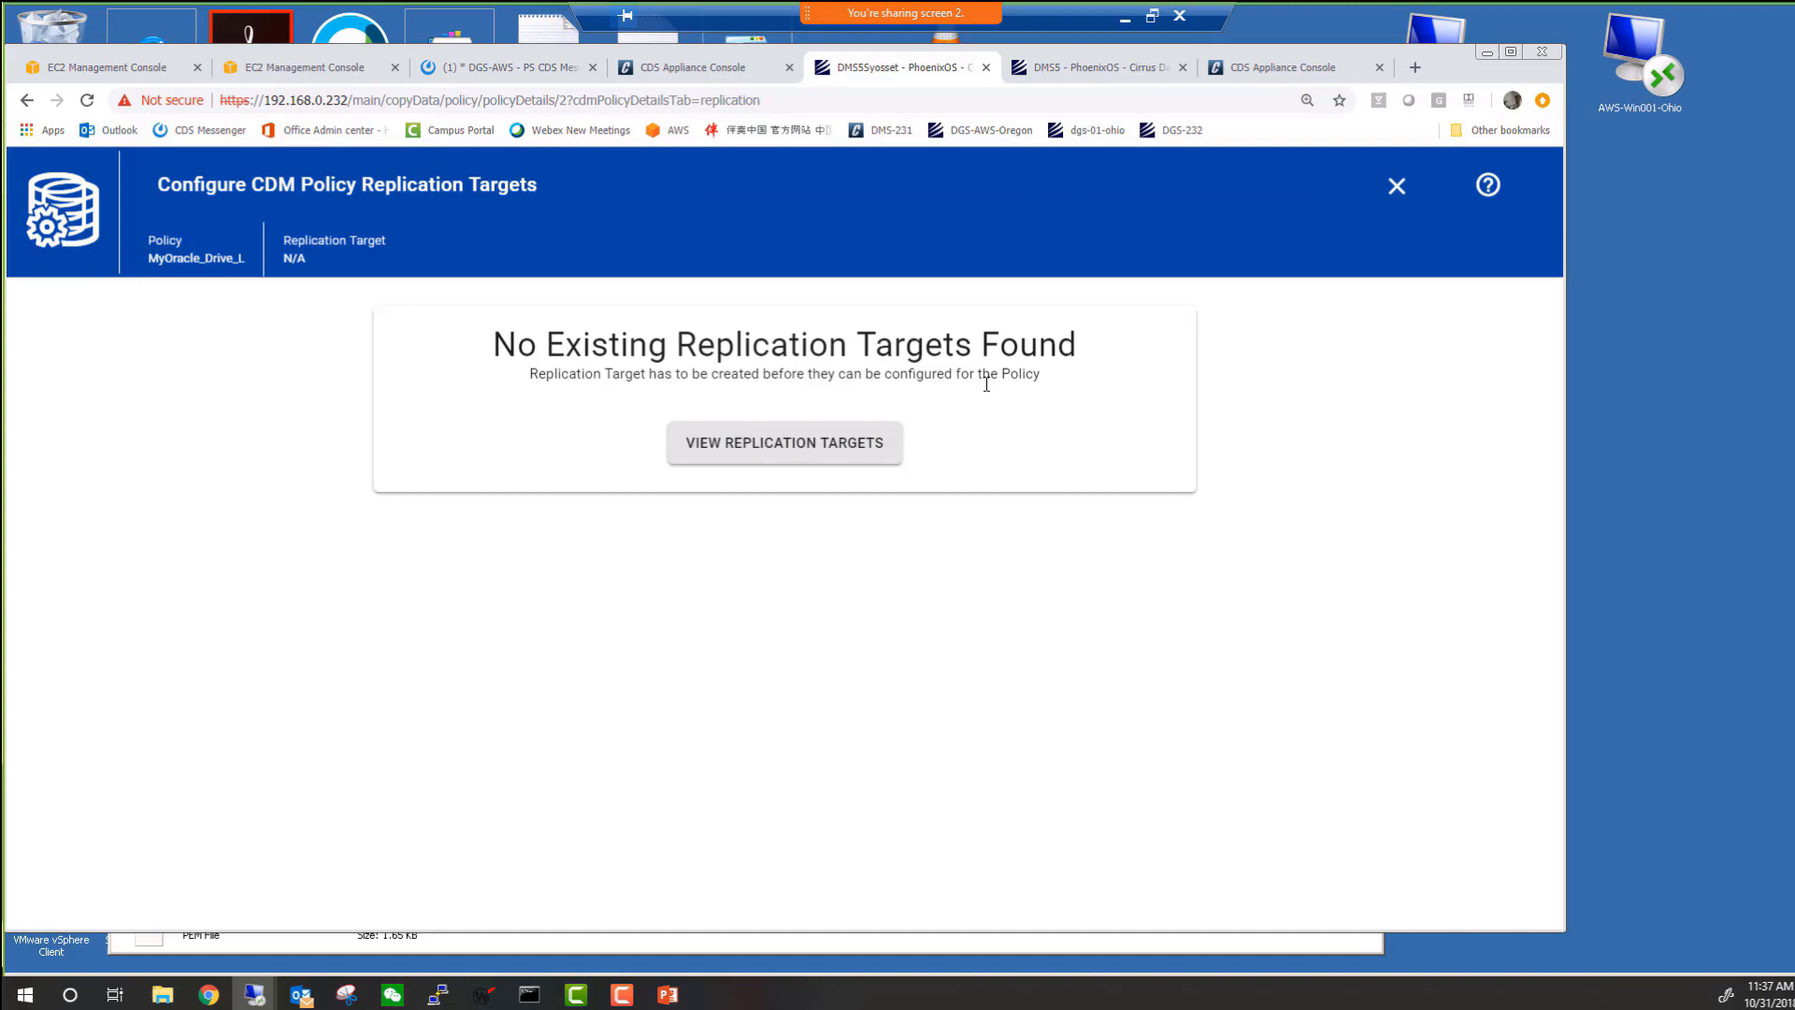
click(783, 444)
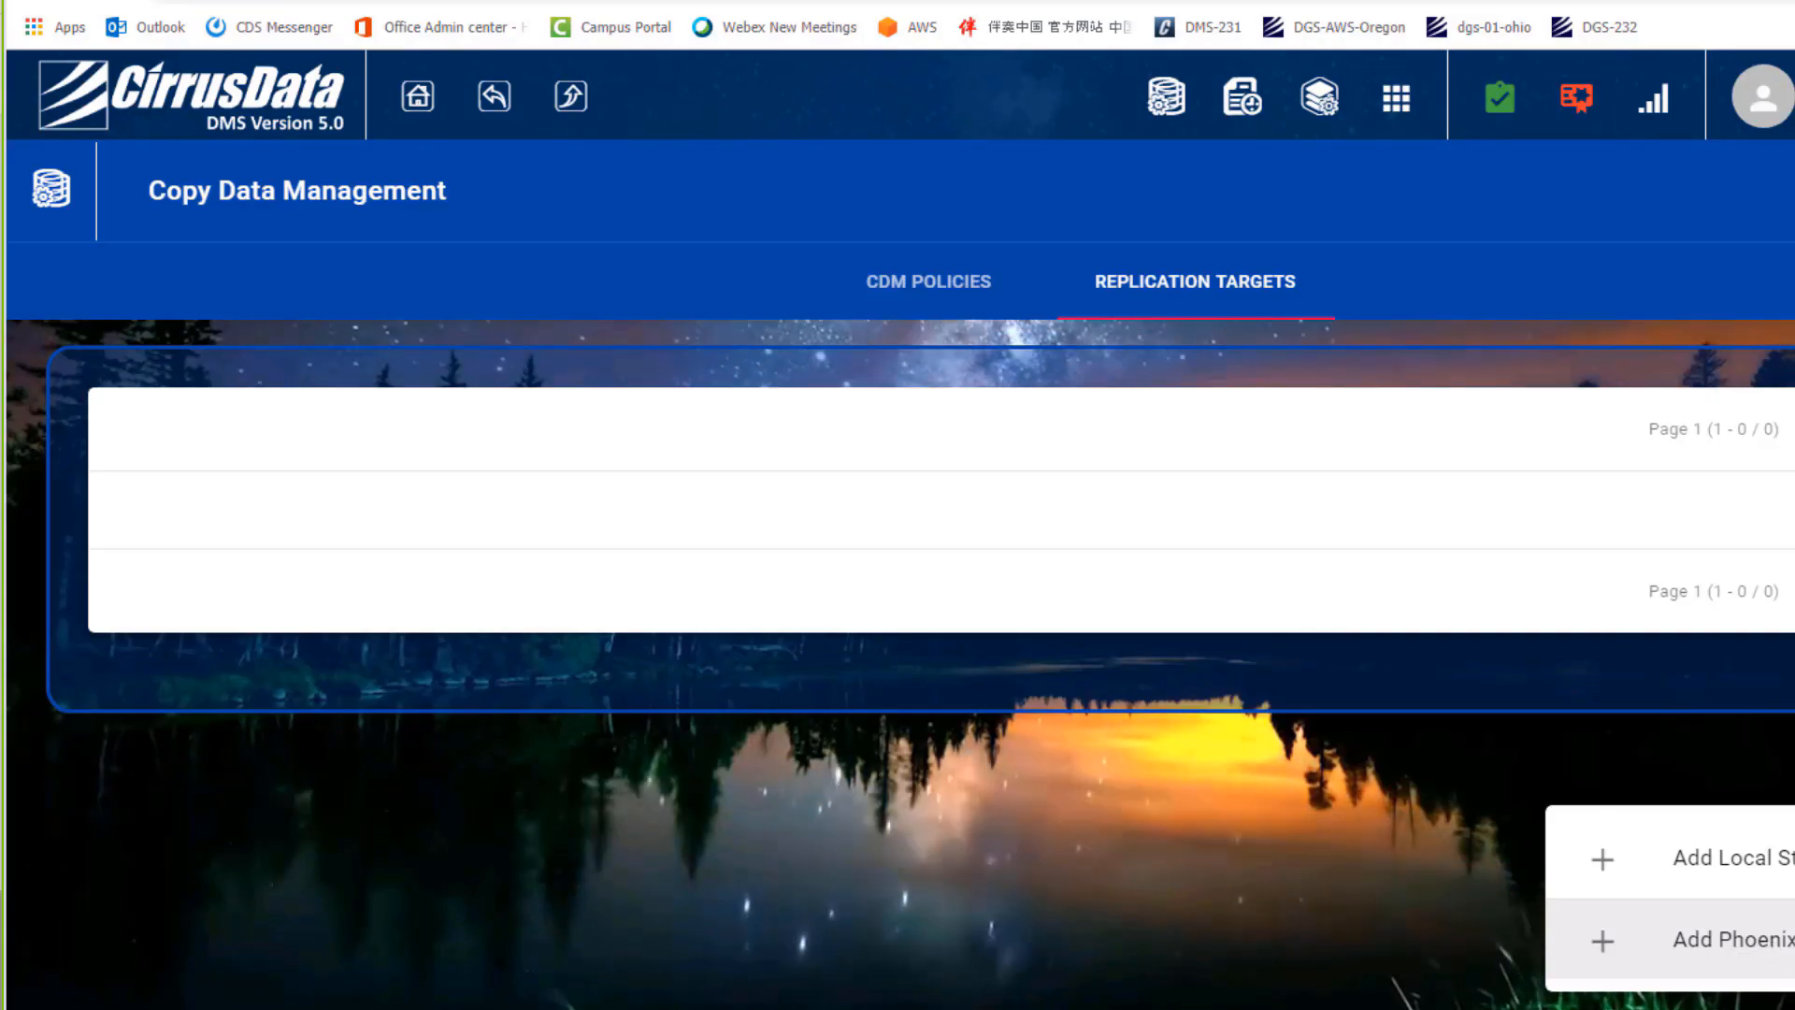
Start adding a PhoenixOS replication target, agreeing to set up a linked Phoenix system first.
click(1681, 940)
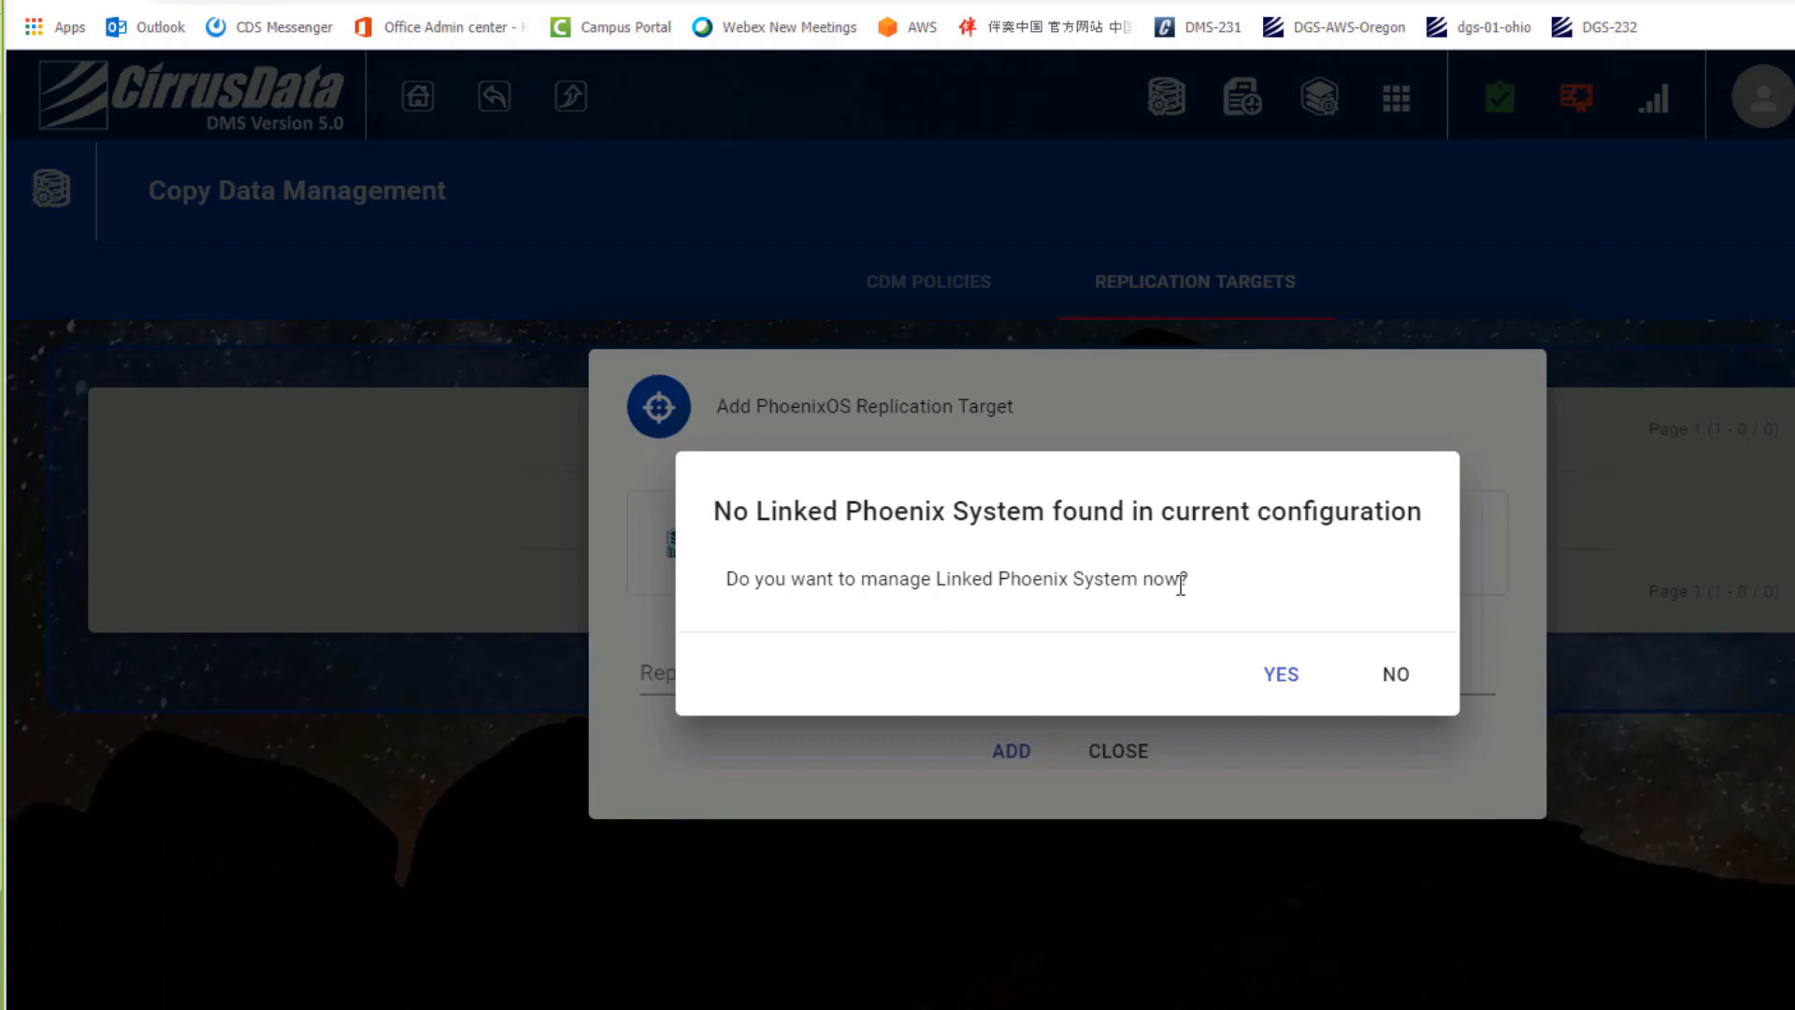
click(1279, 675)
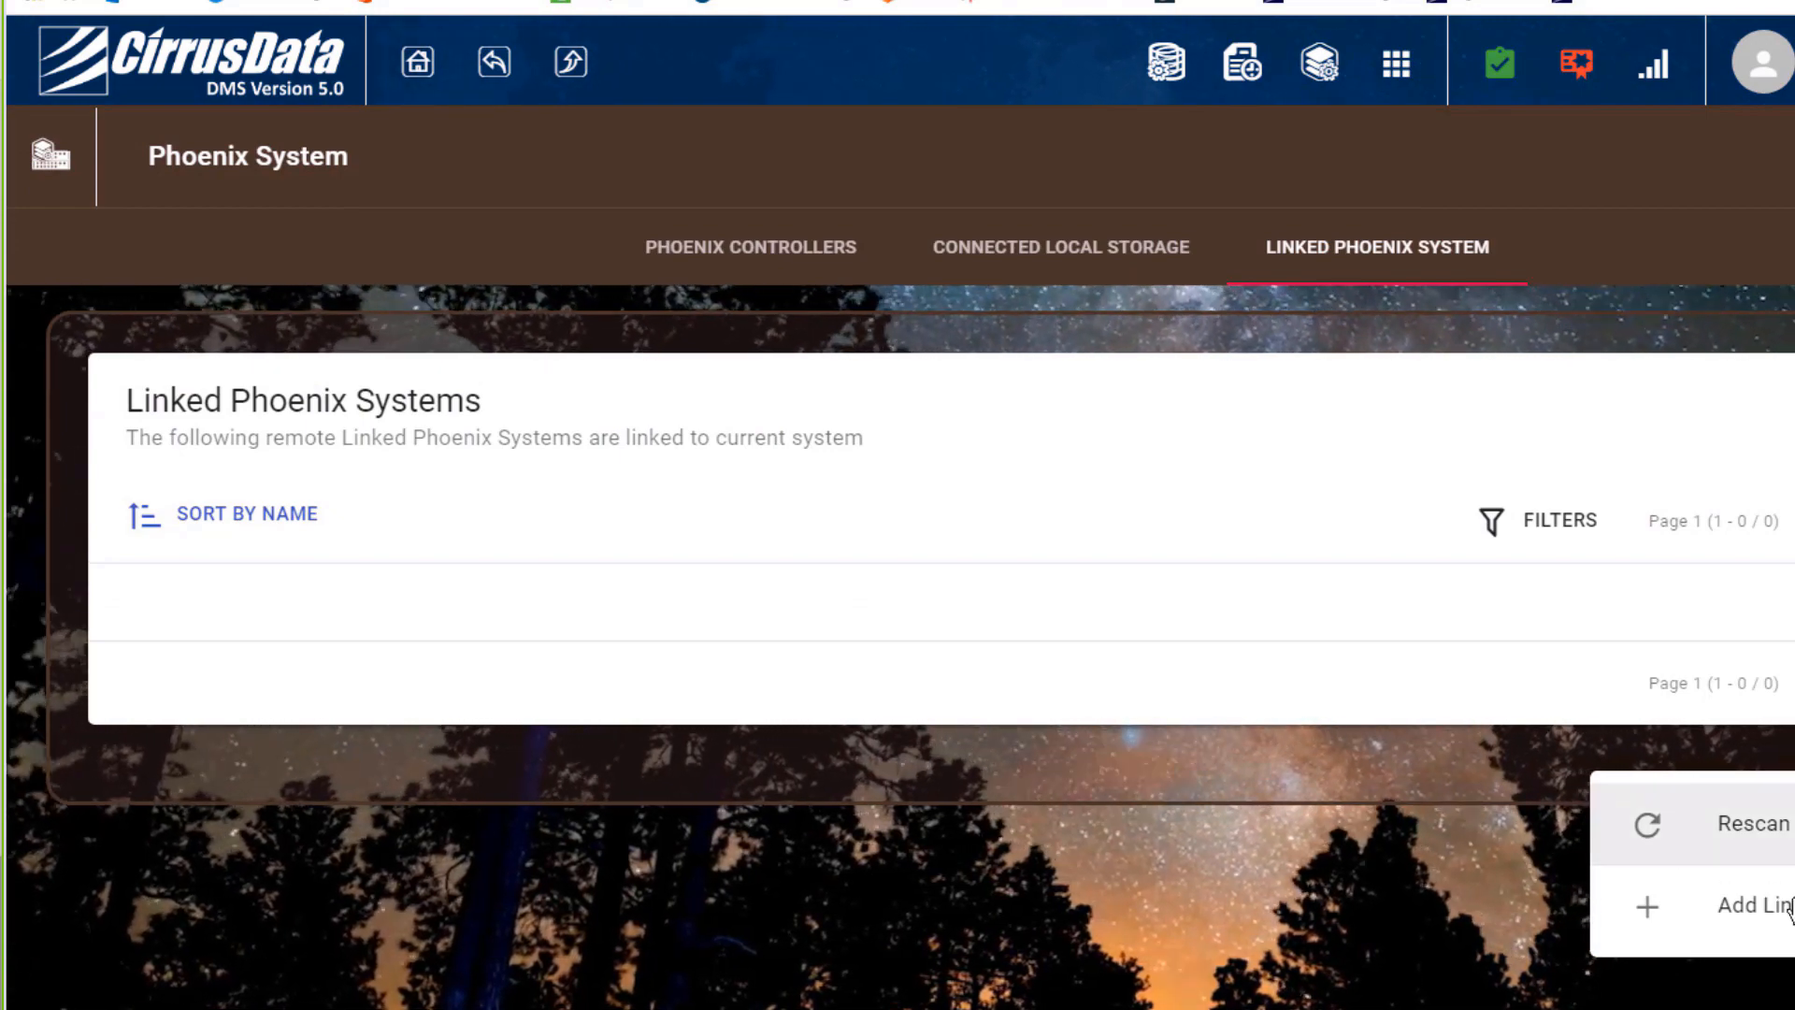
click(1745, 905)
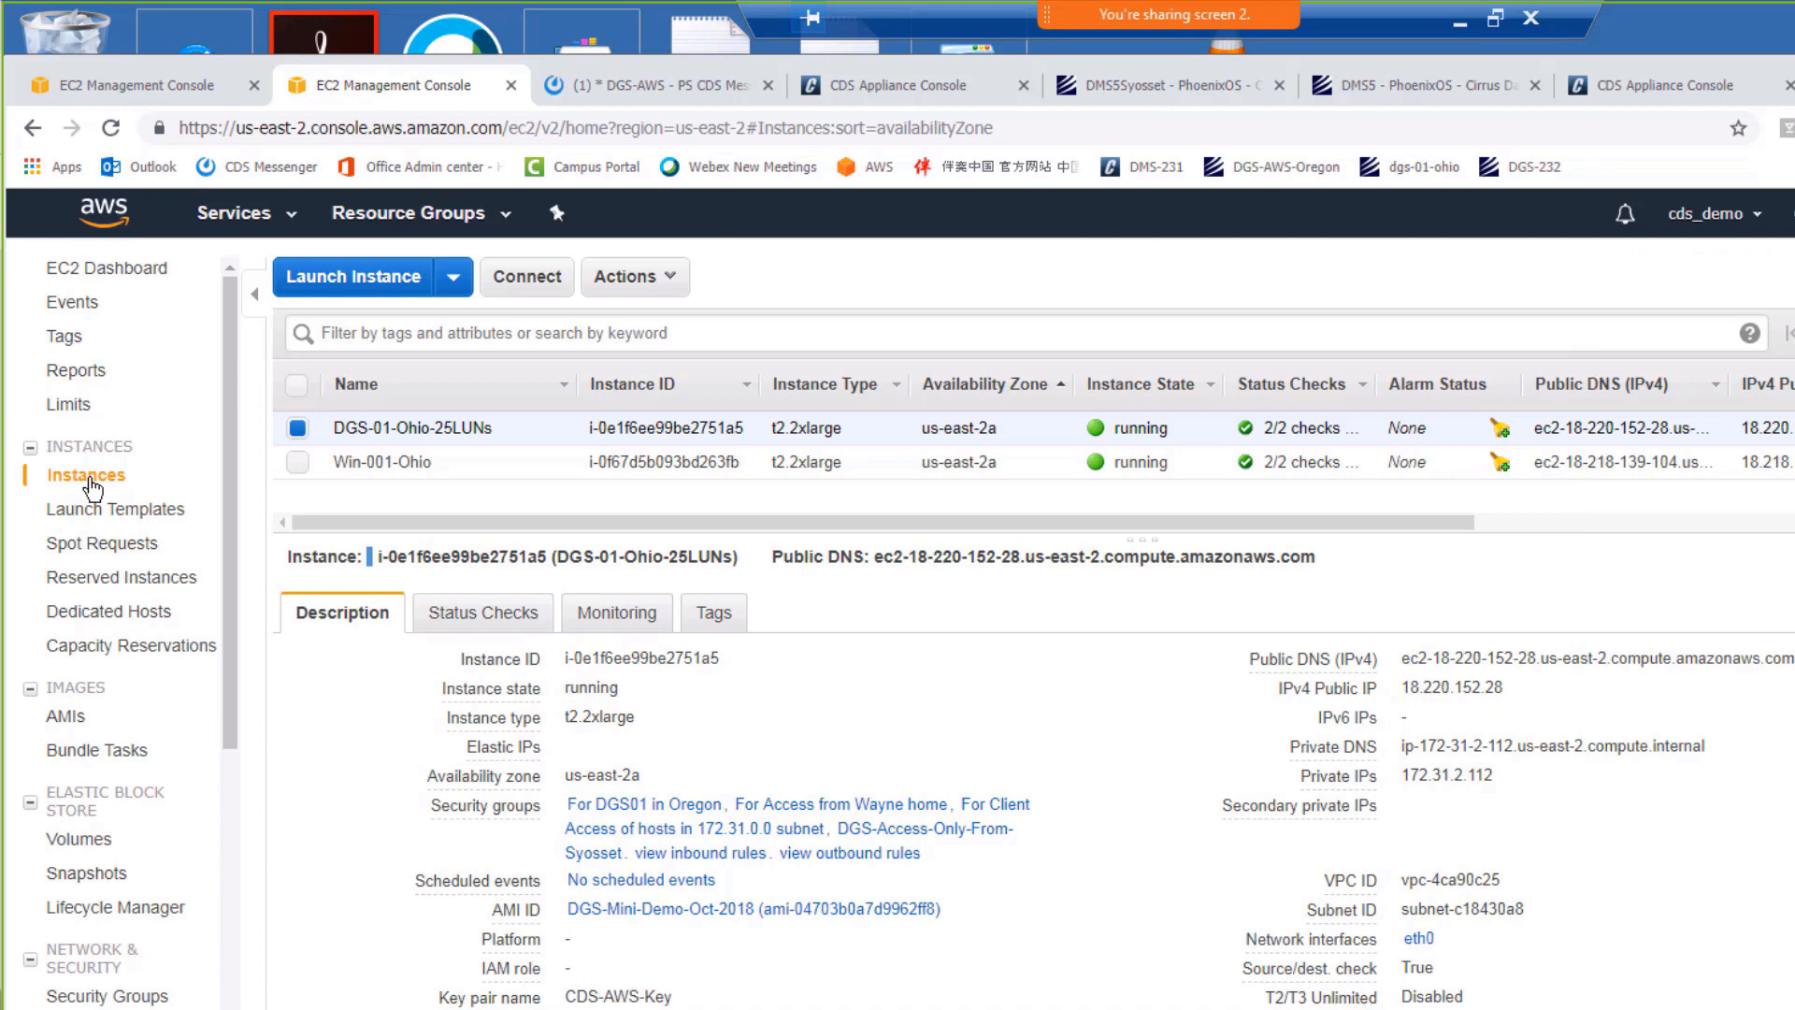
mouse_move(248, 420)
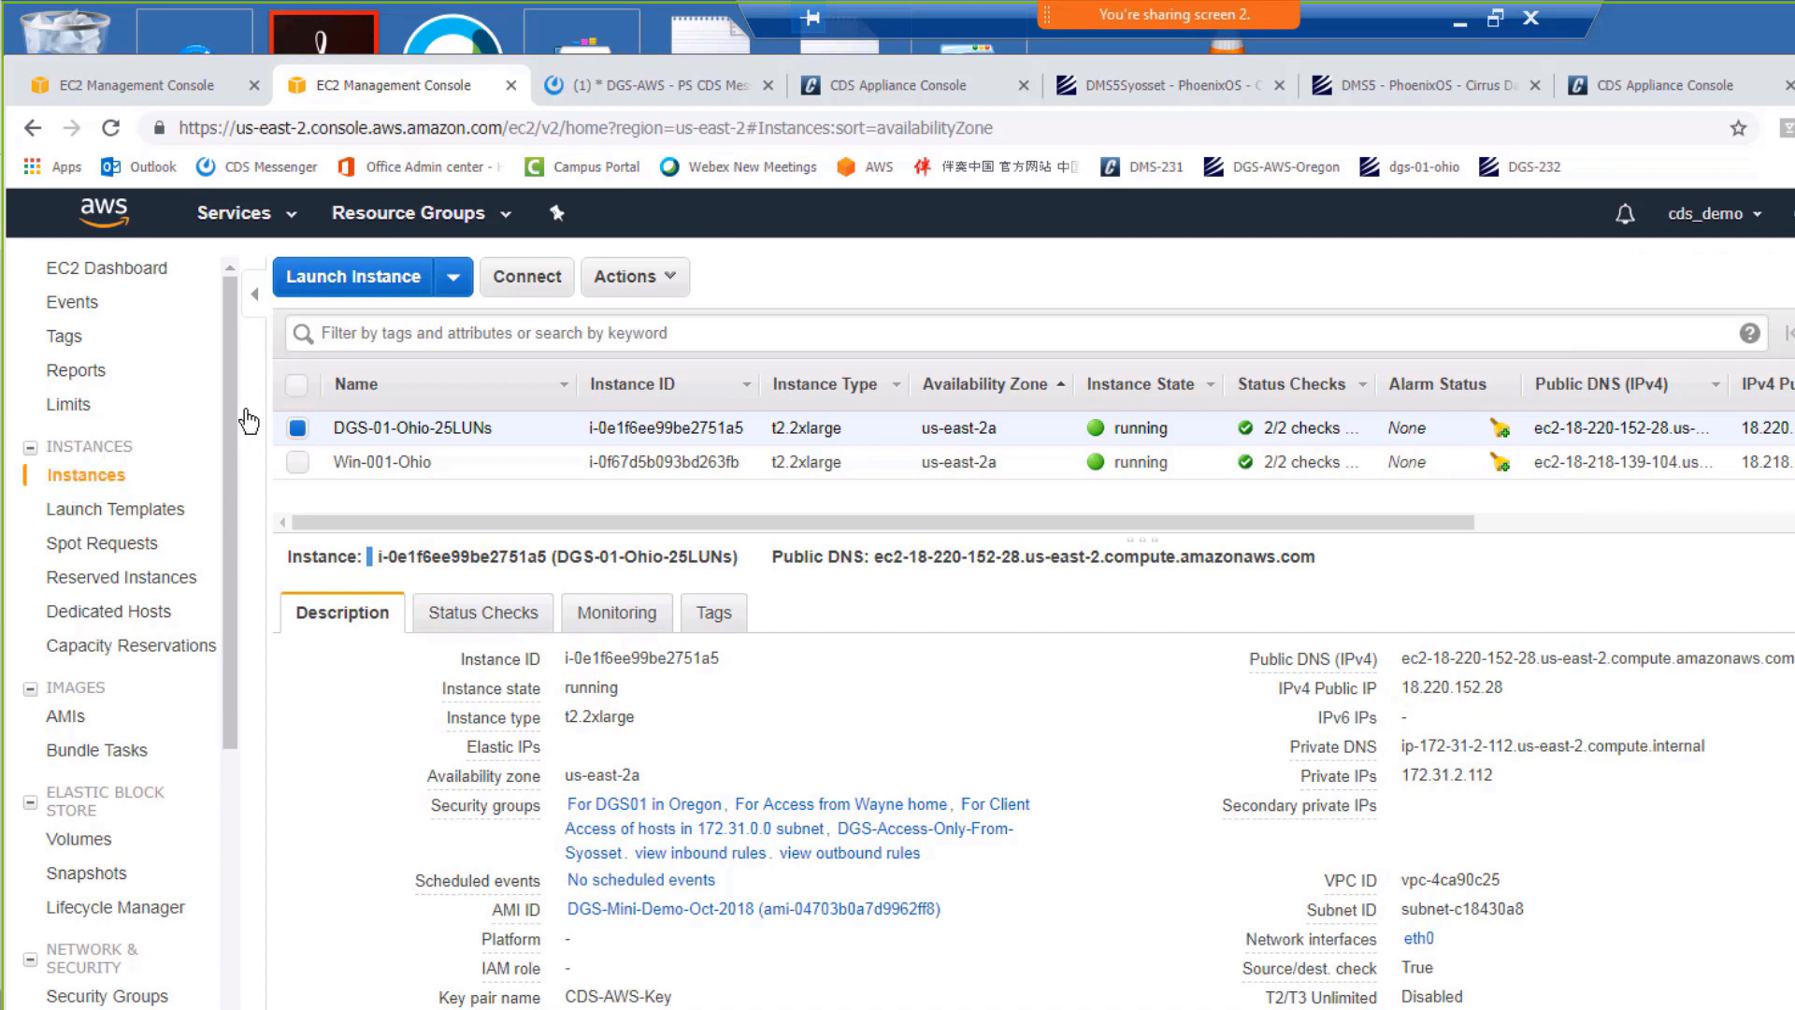
Check the AMIs and the DGS-01-Ohio-25LUNs instance in EC2, then leave a new blank browser tab open.
click(65, 716)
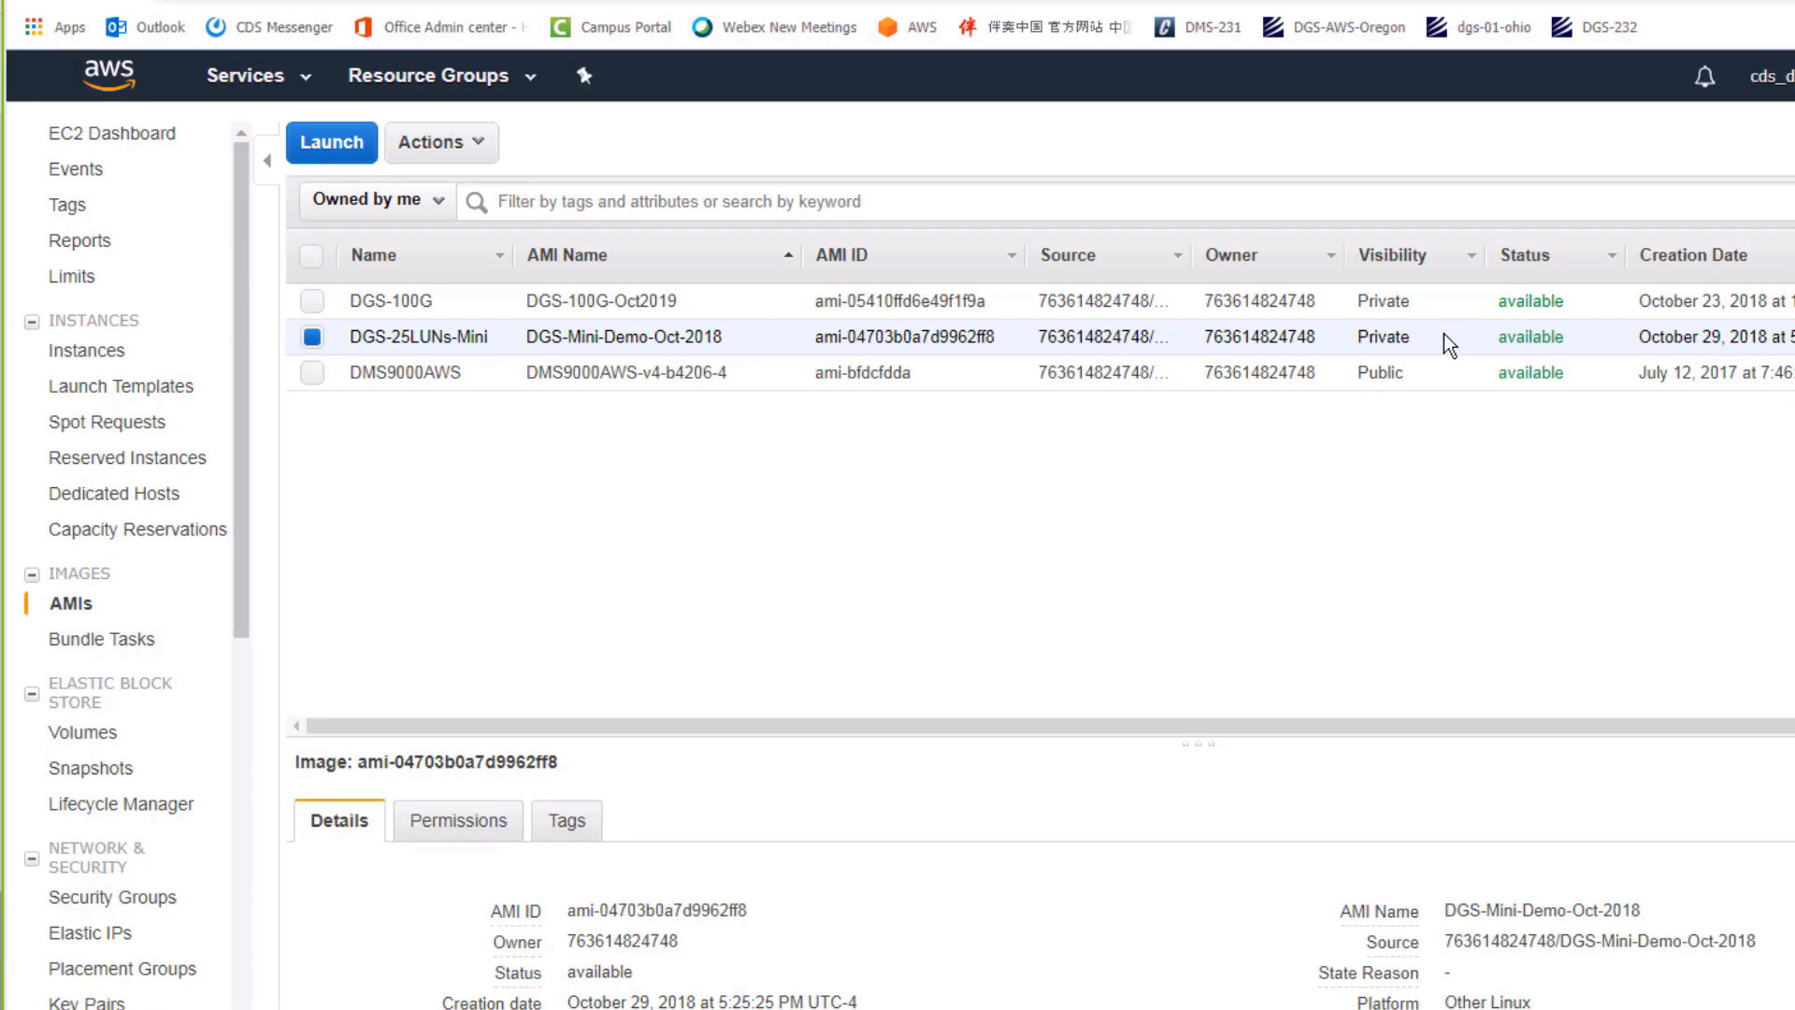
click(88, 350)
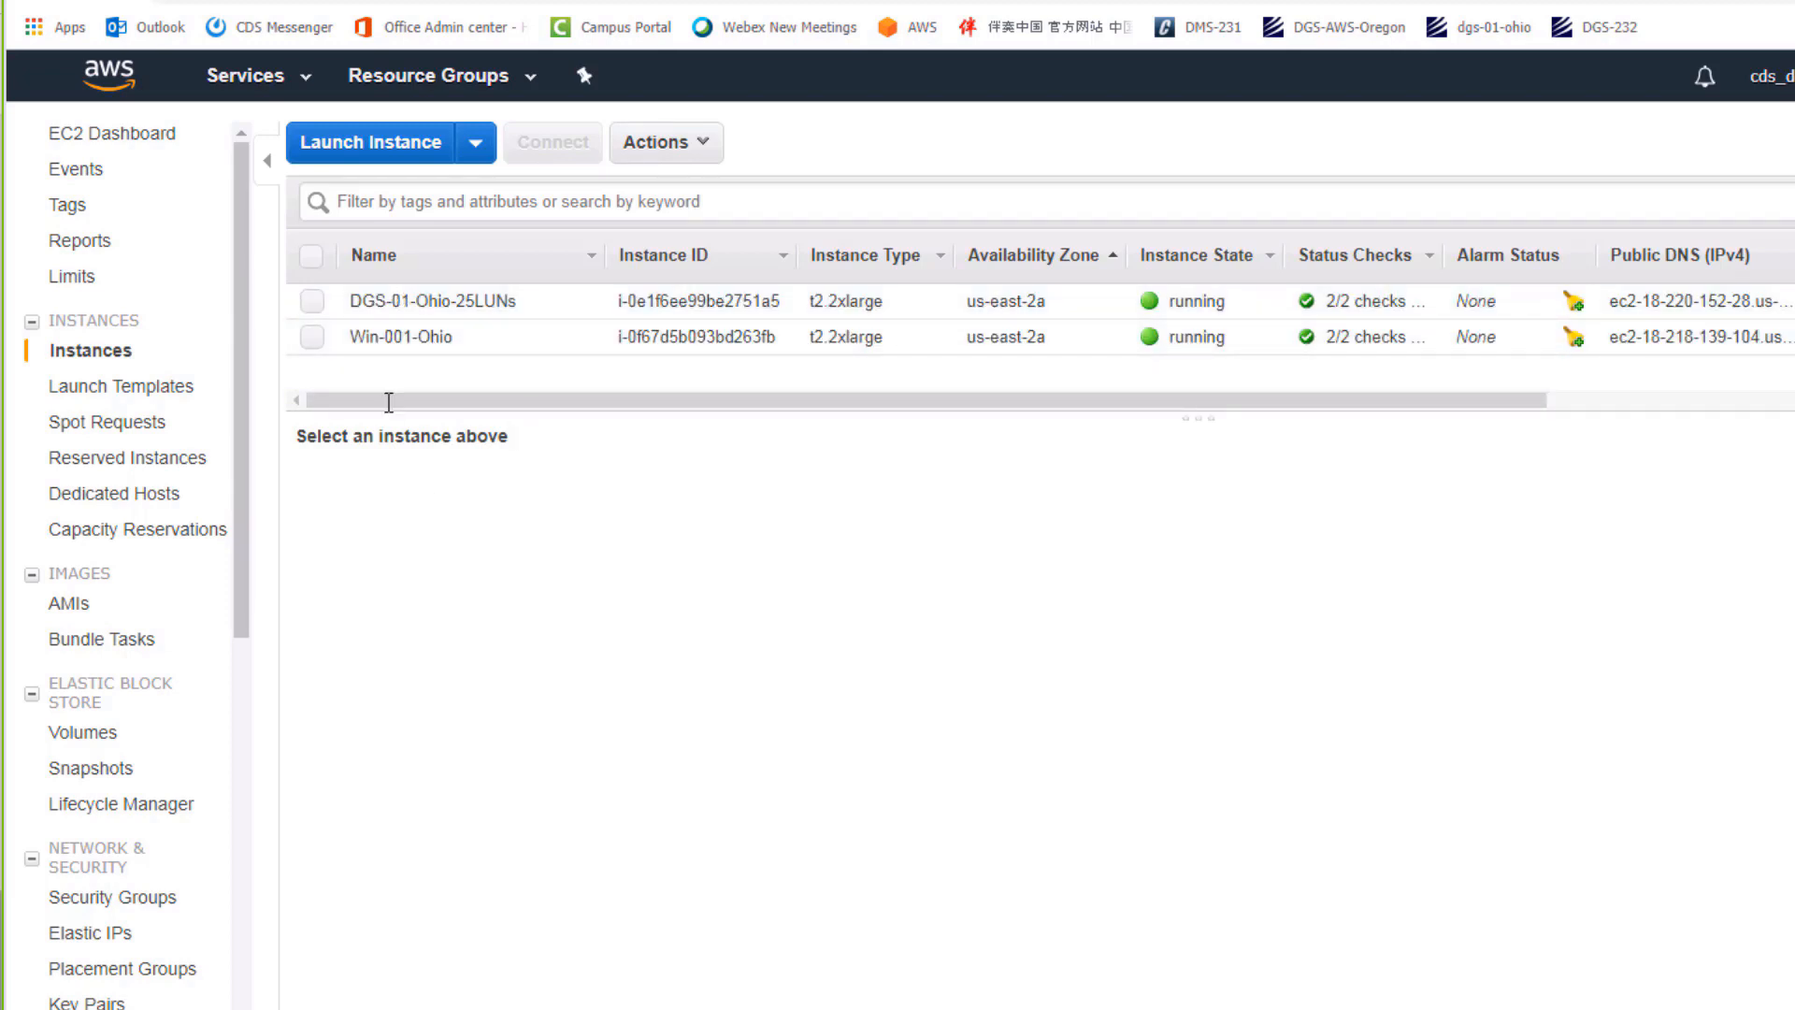
click(313, 301)
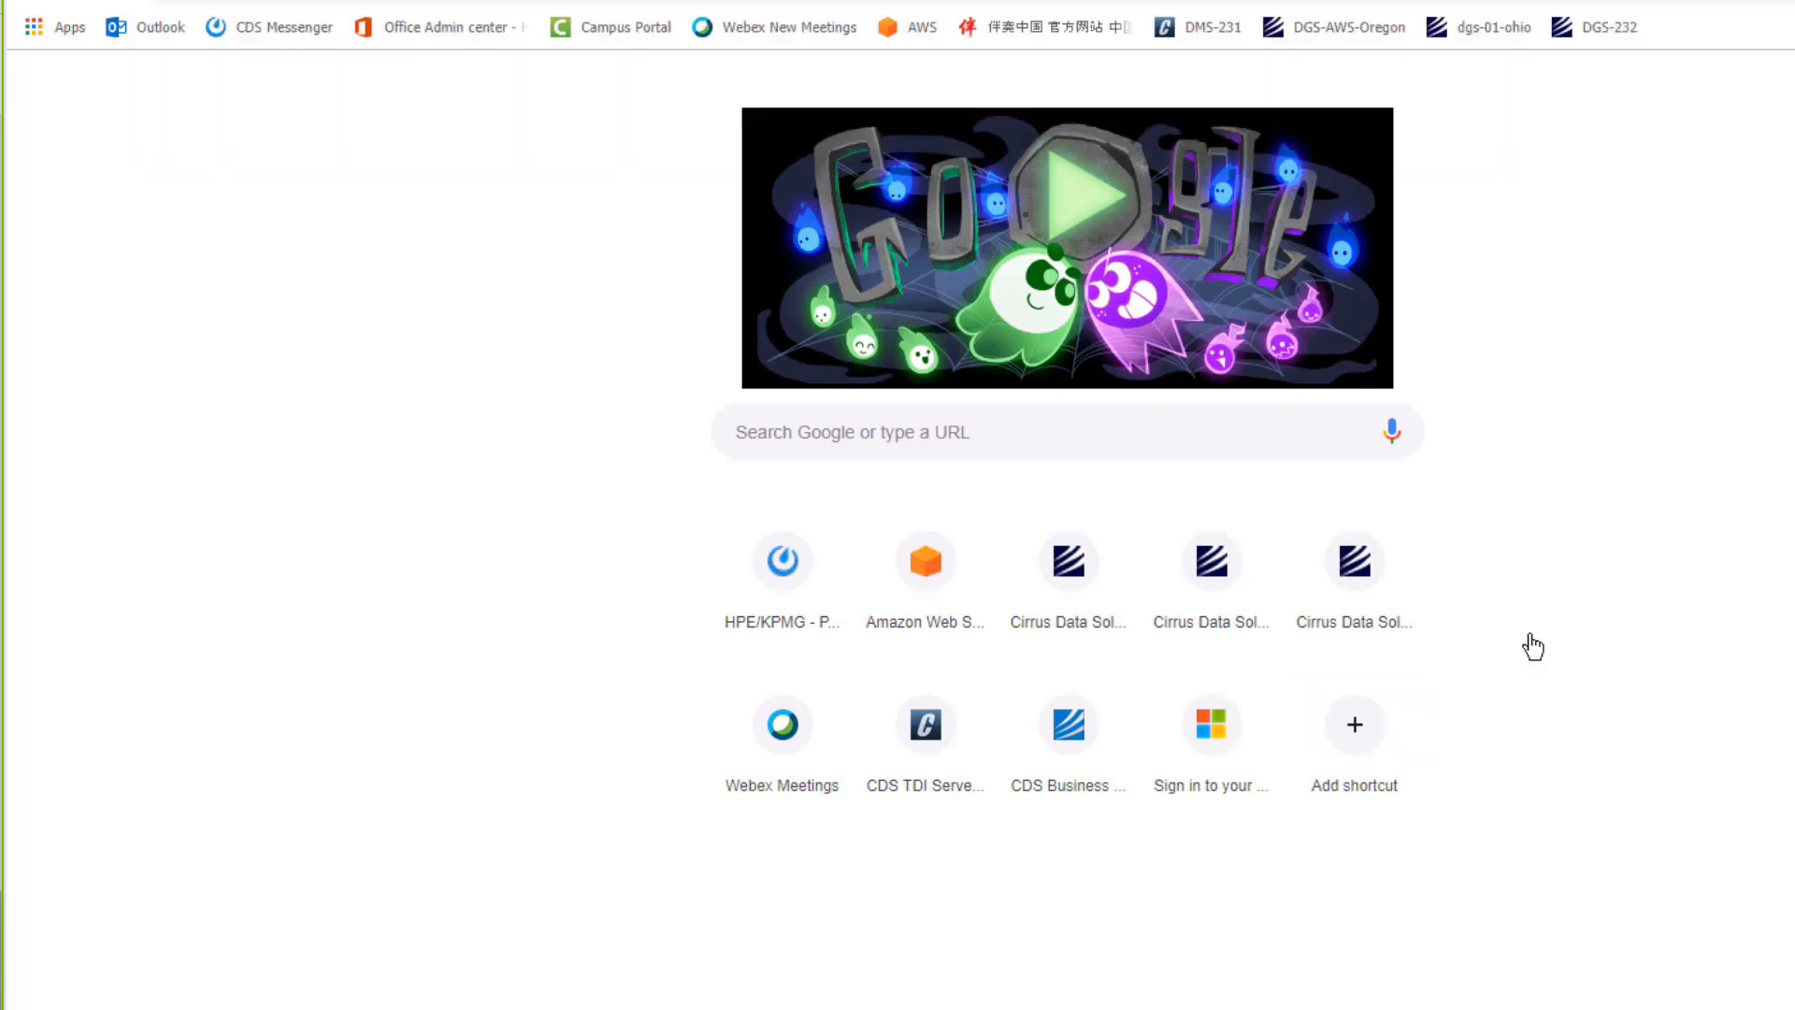
Log into the Ohio DMS appliance as admin and rename its Phoenix system to DMS5Ohio.
click(1067, 561)
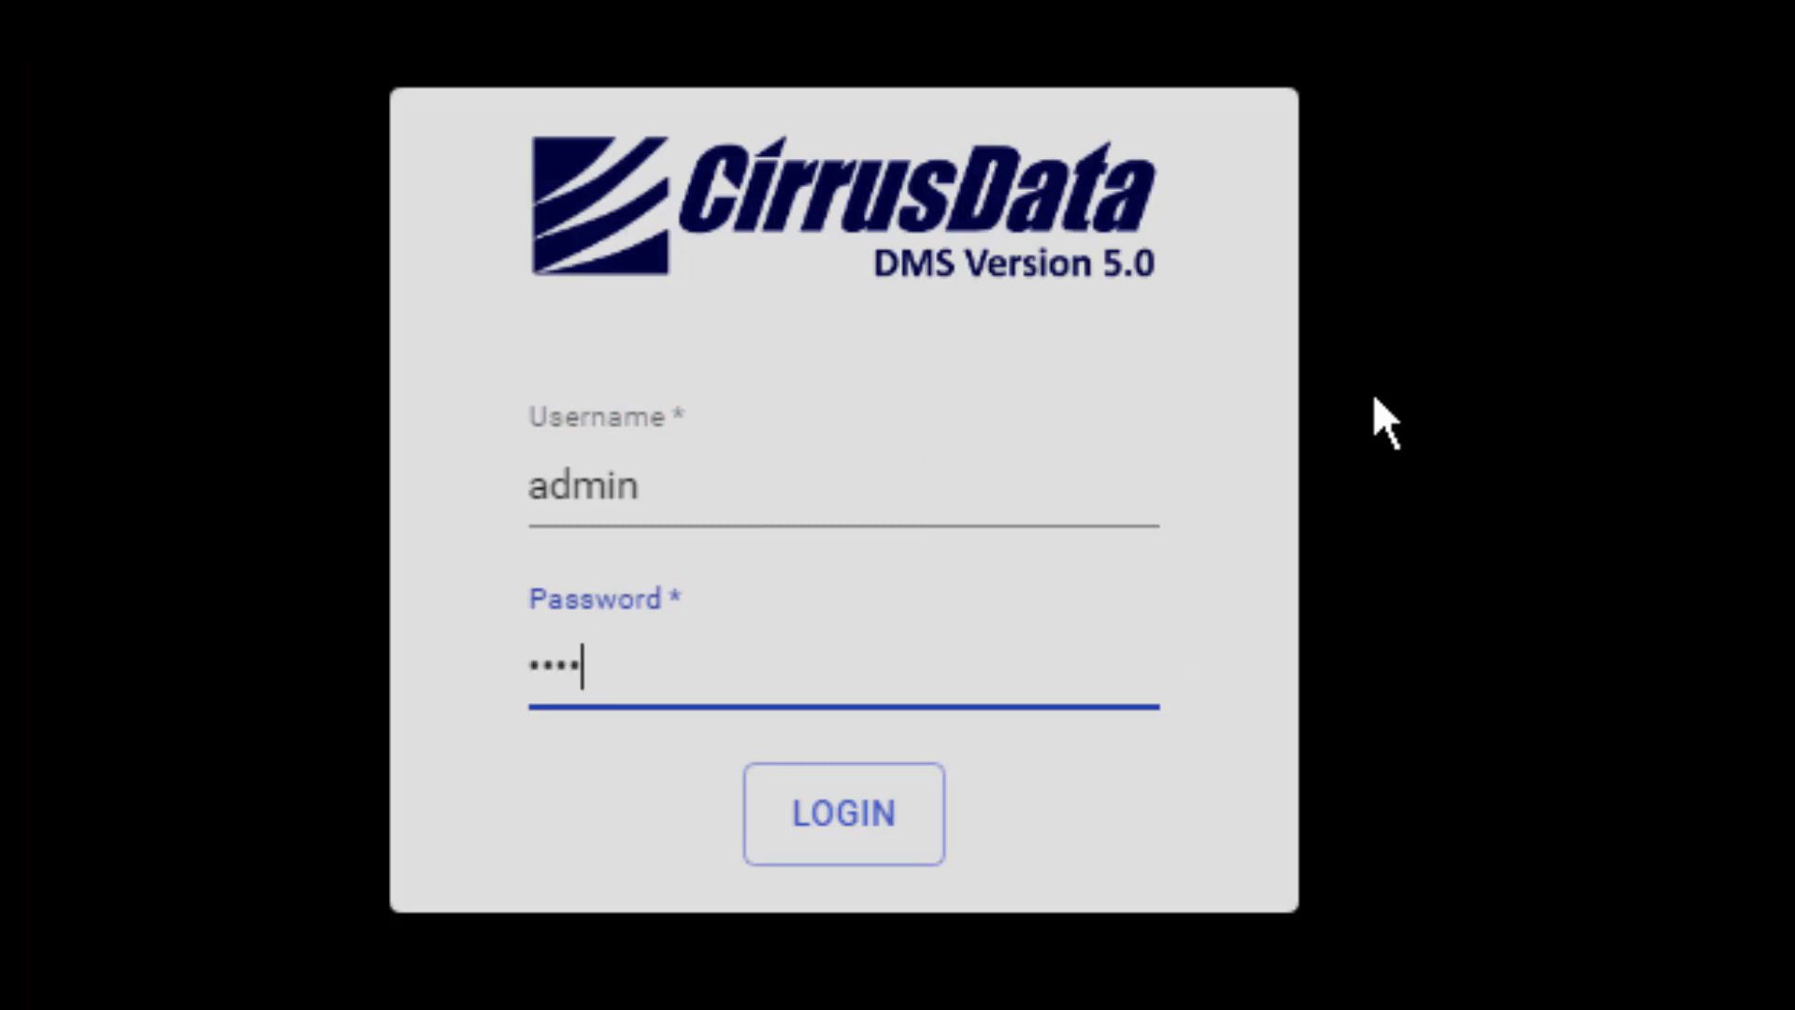
click(843, 813)
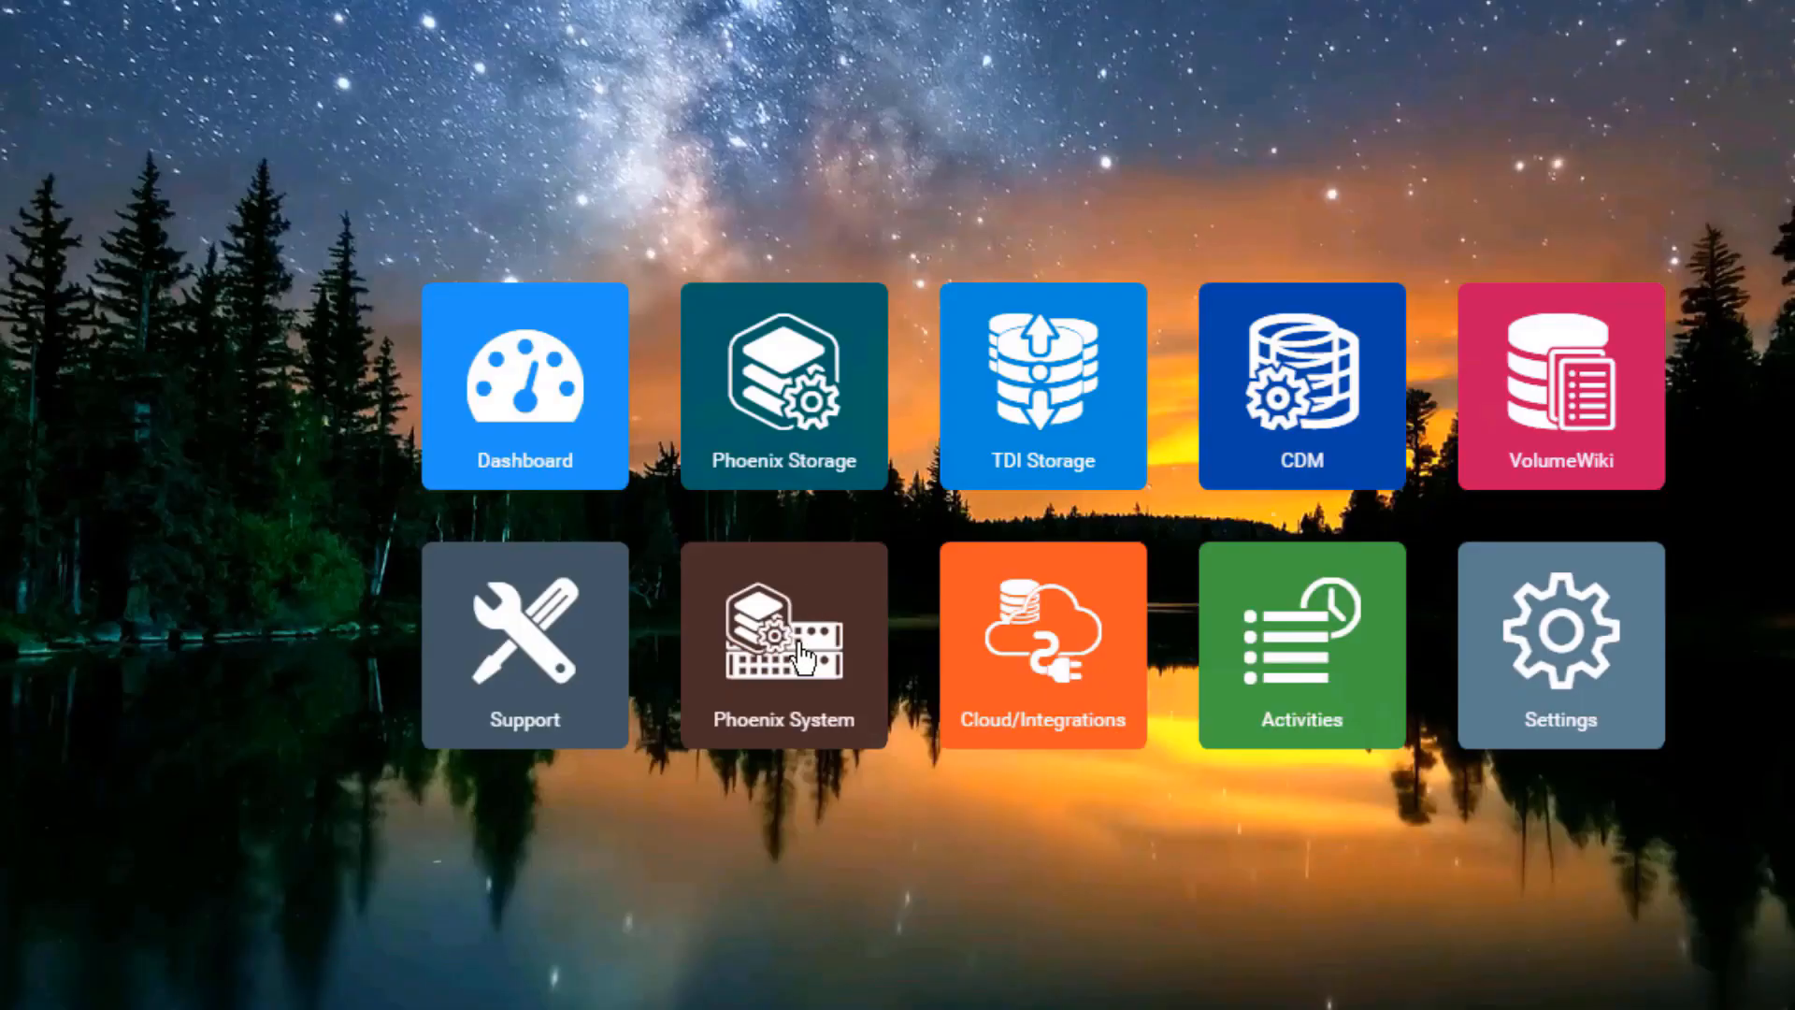
click(783, 645)
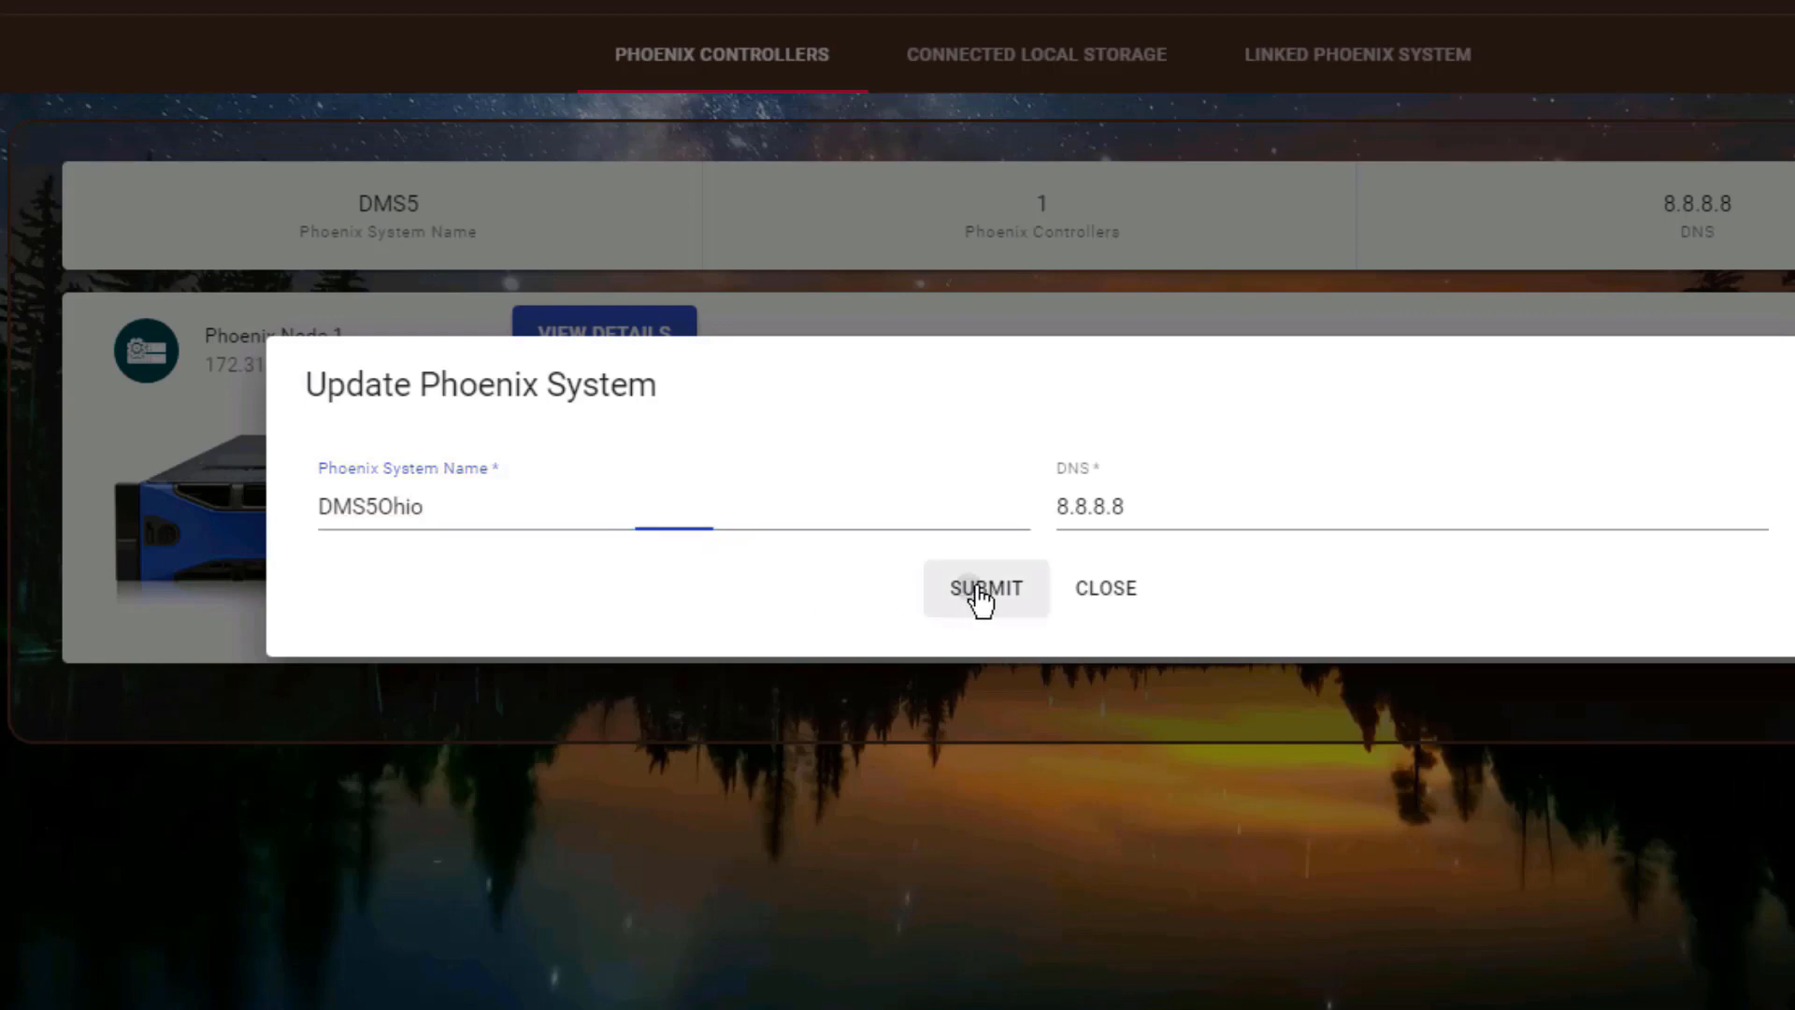
click(986, 588)
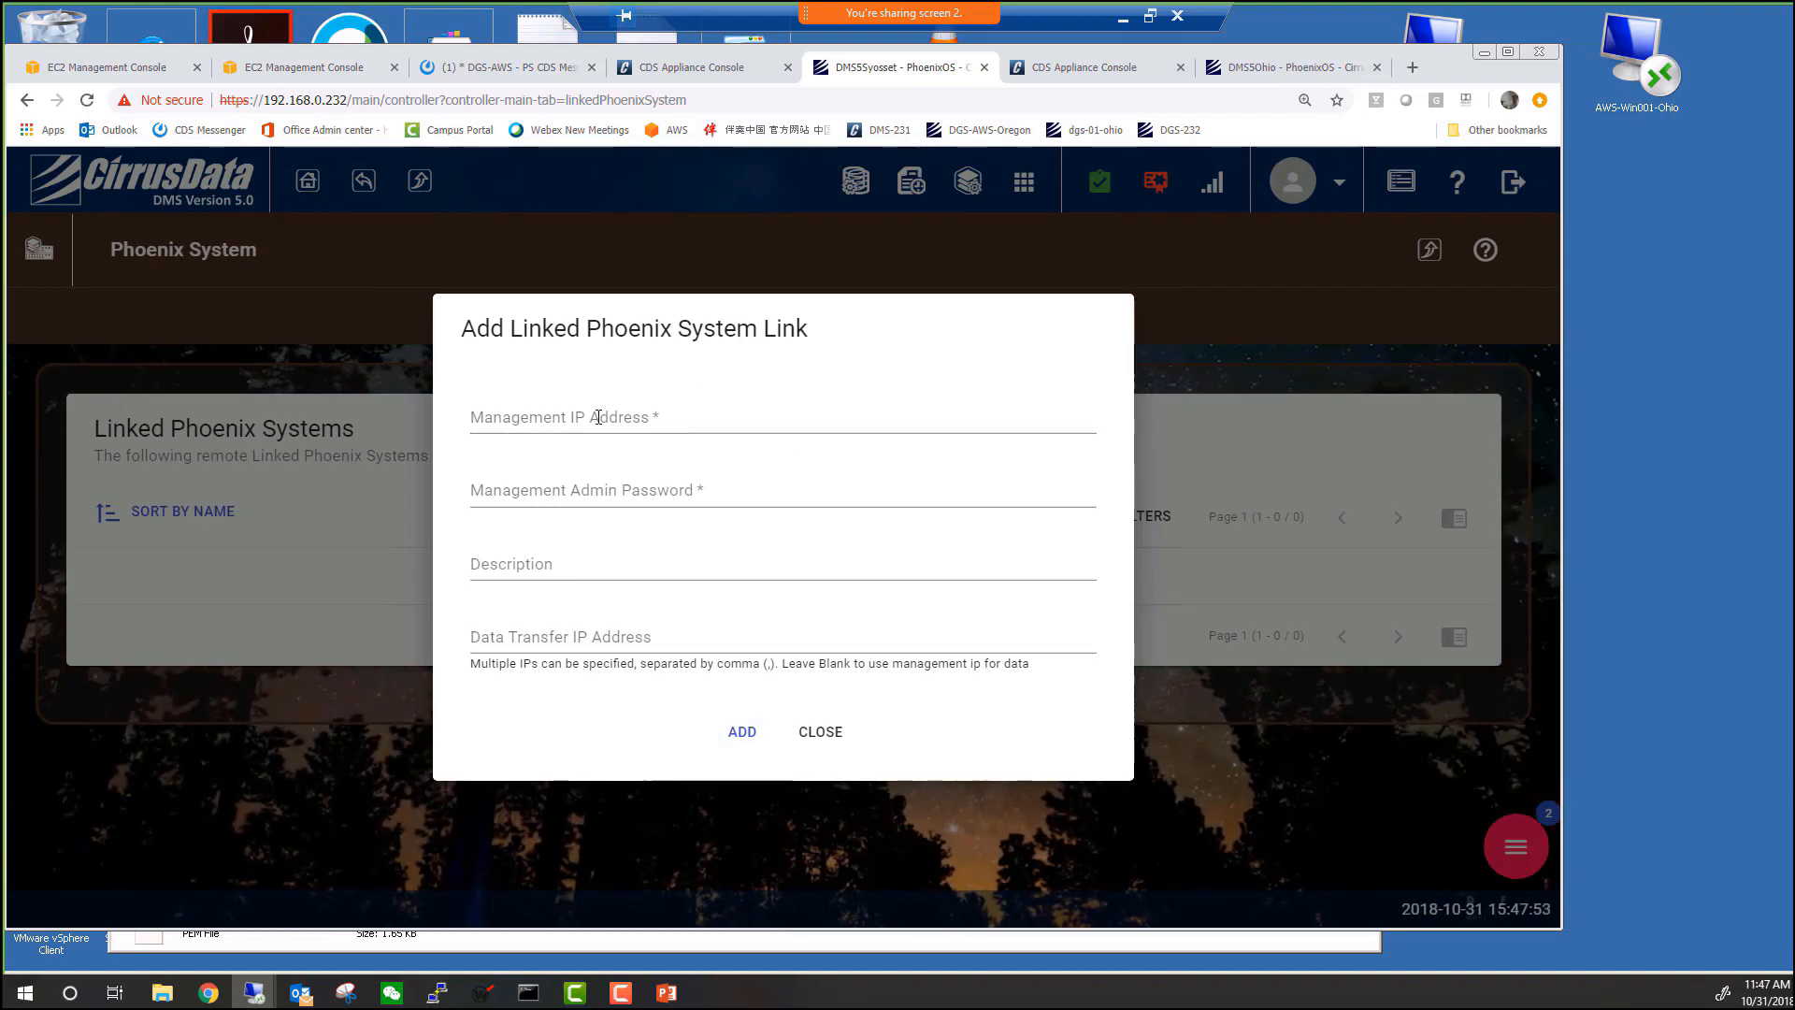
Link the remote Phoenix system at 18.220.152.28 with admin password and description DMS5Ohio.
click(782, 417)
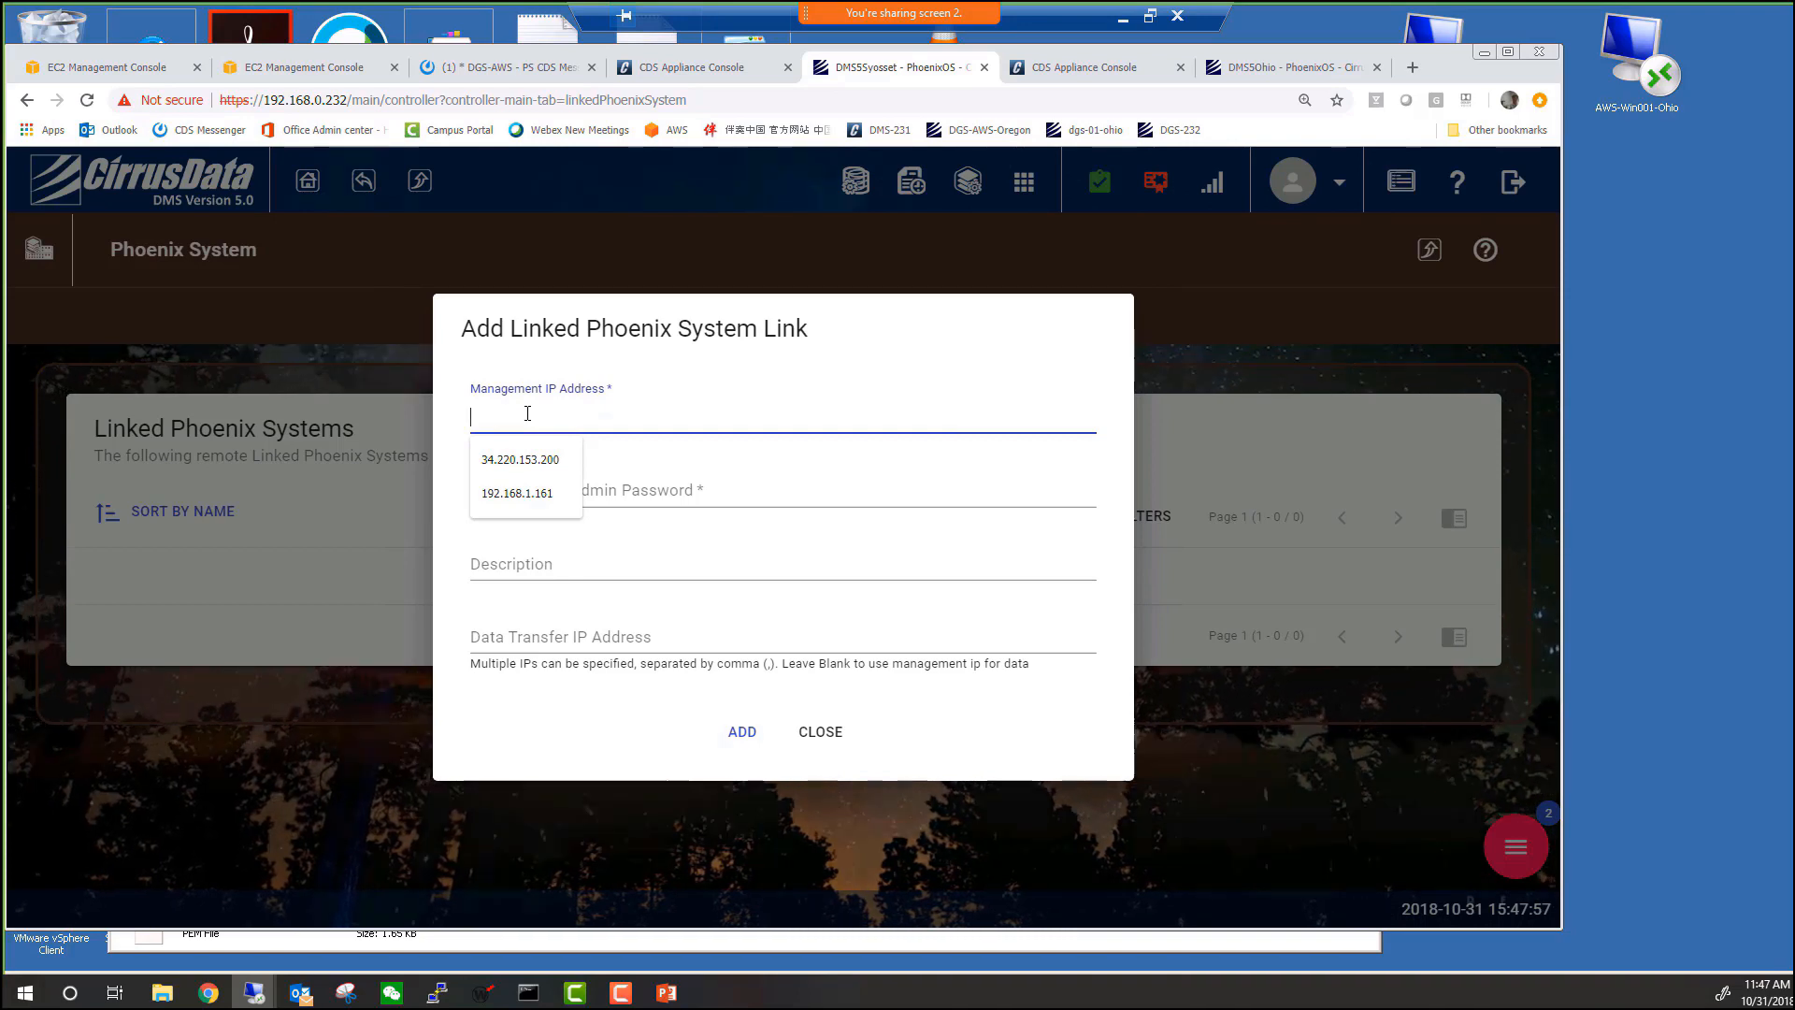
right_click(527, 415)
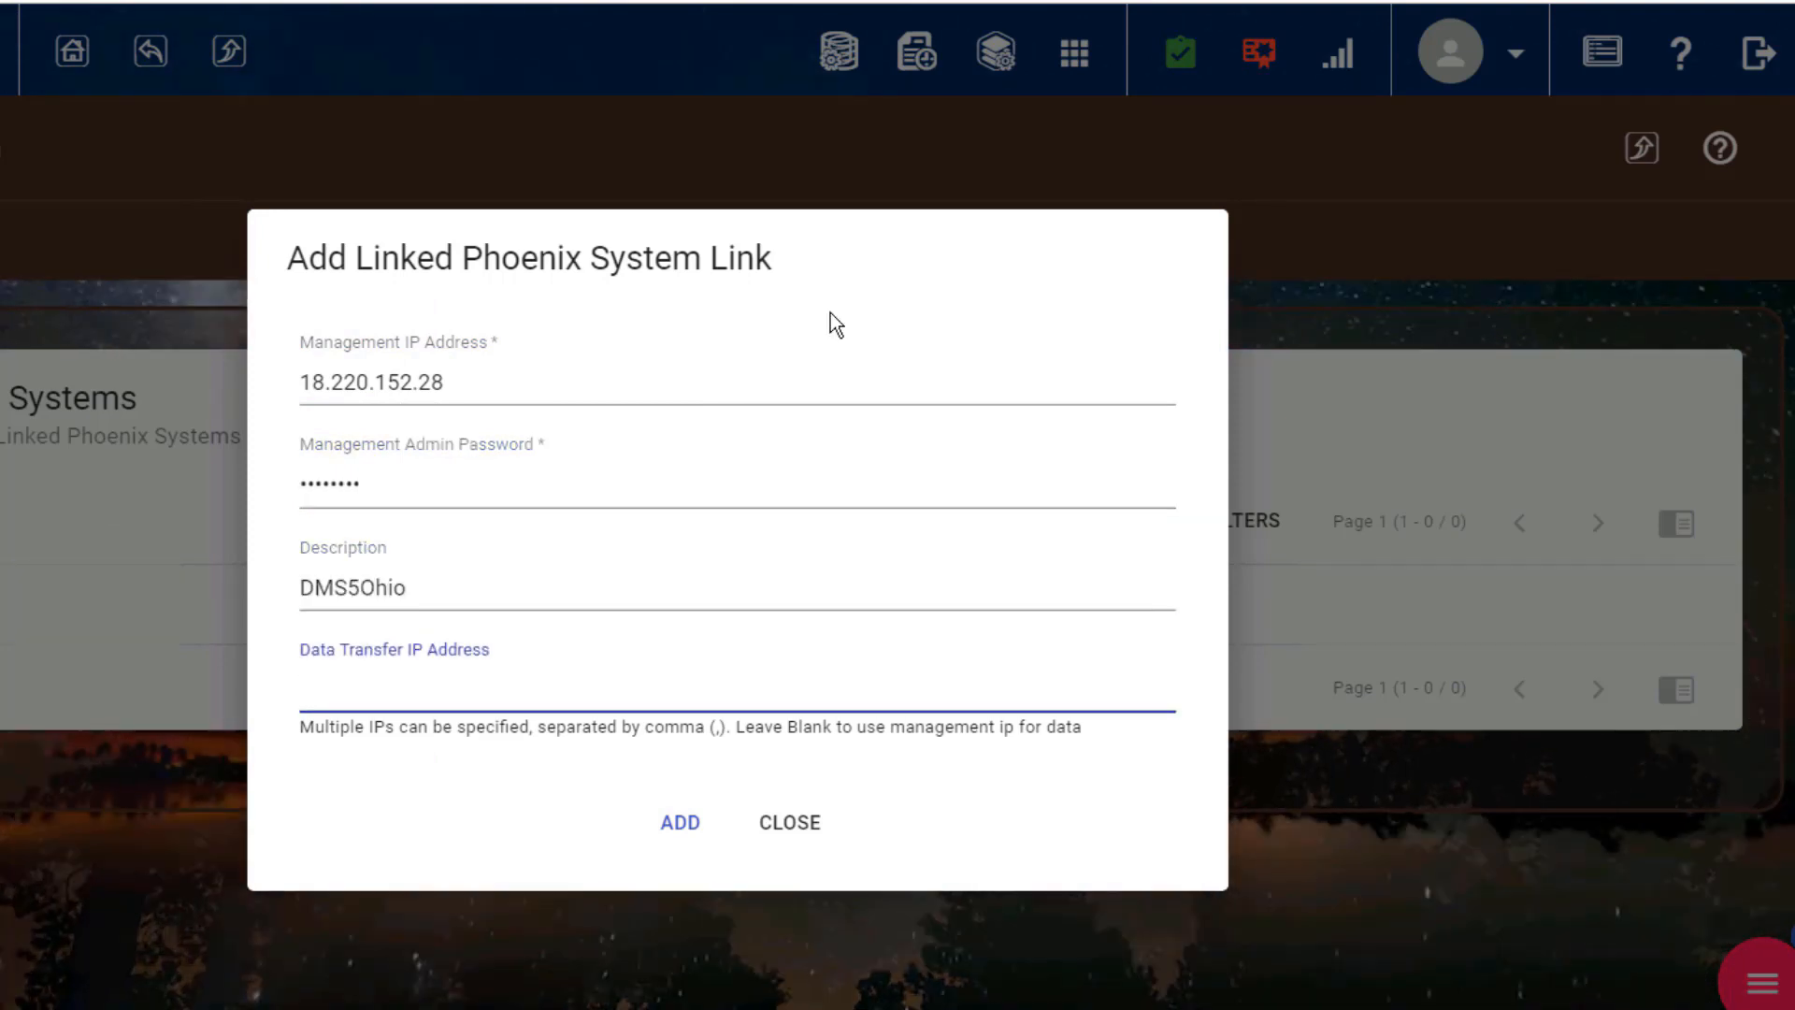
click(678, 822)
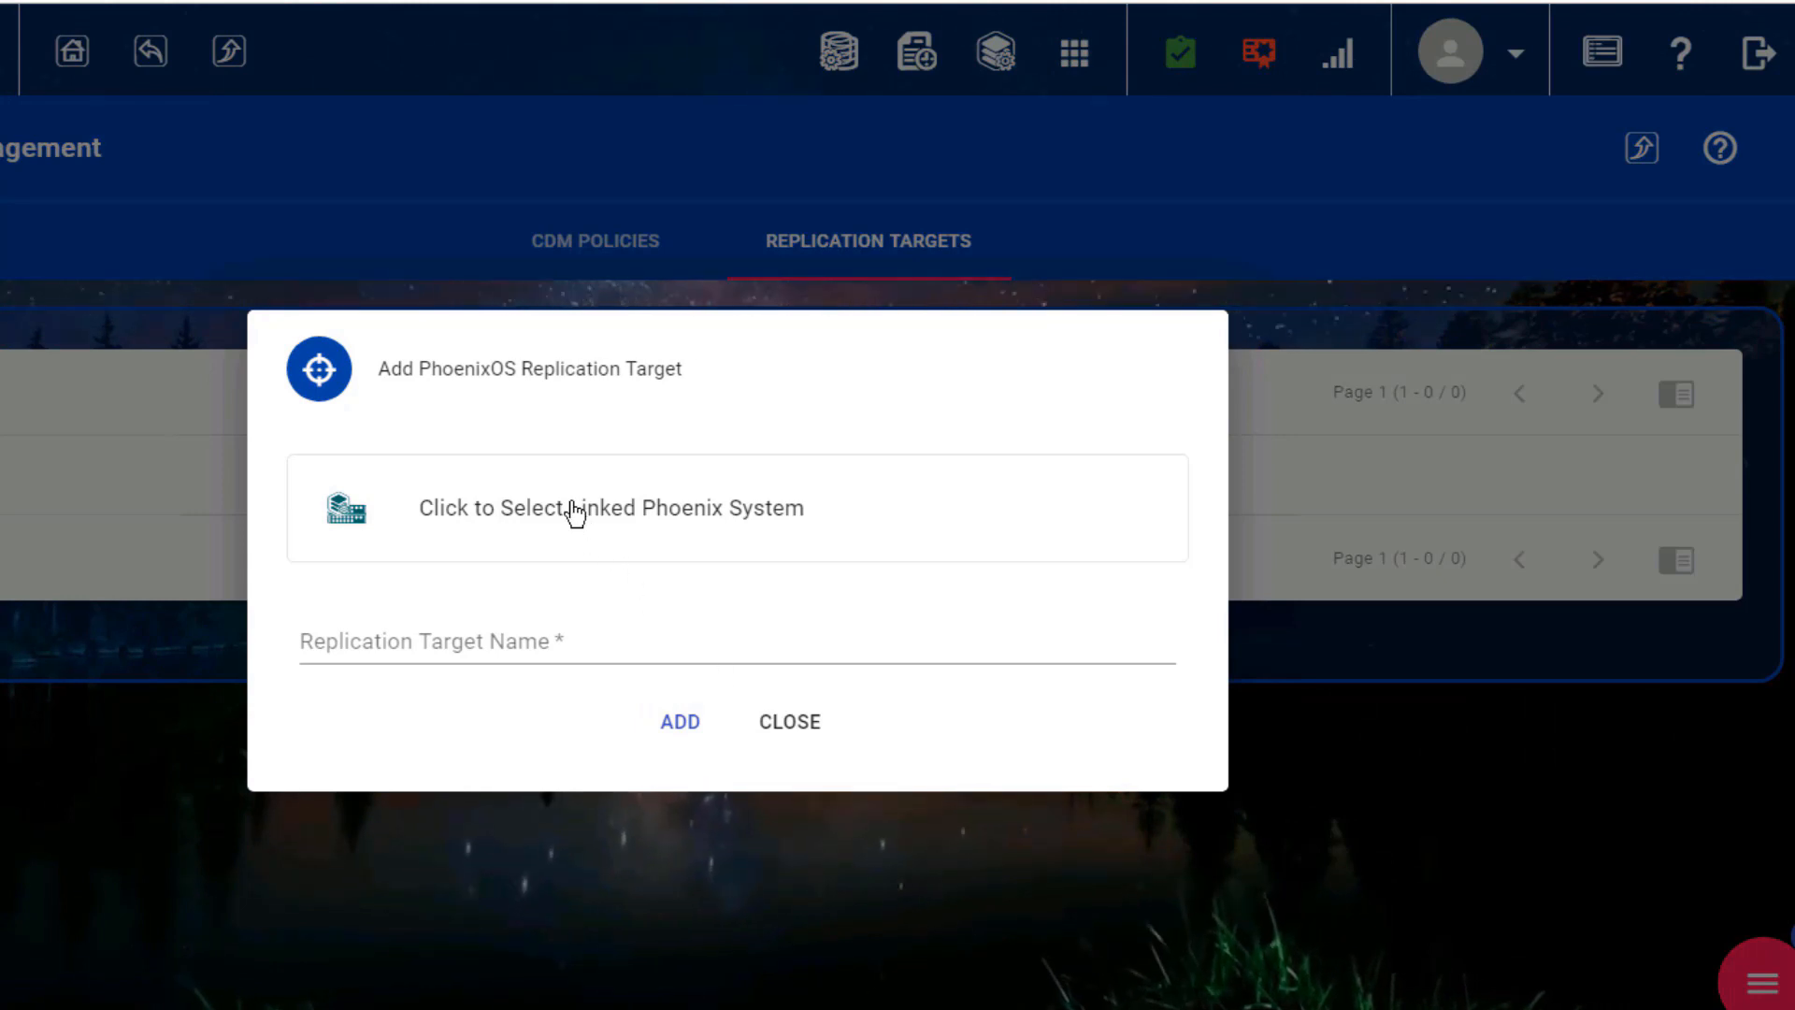
Create replication target DMS5Ohio-T1 on linked system DMS5Ohio and save it to the policy, confirming replacement.
click(612, 506)
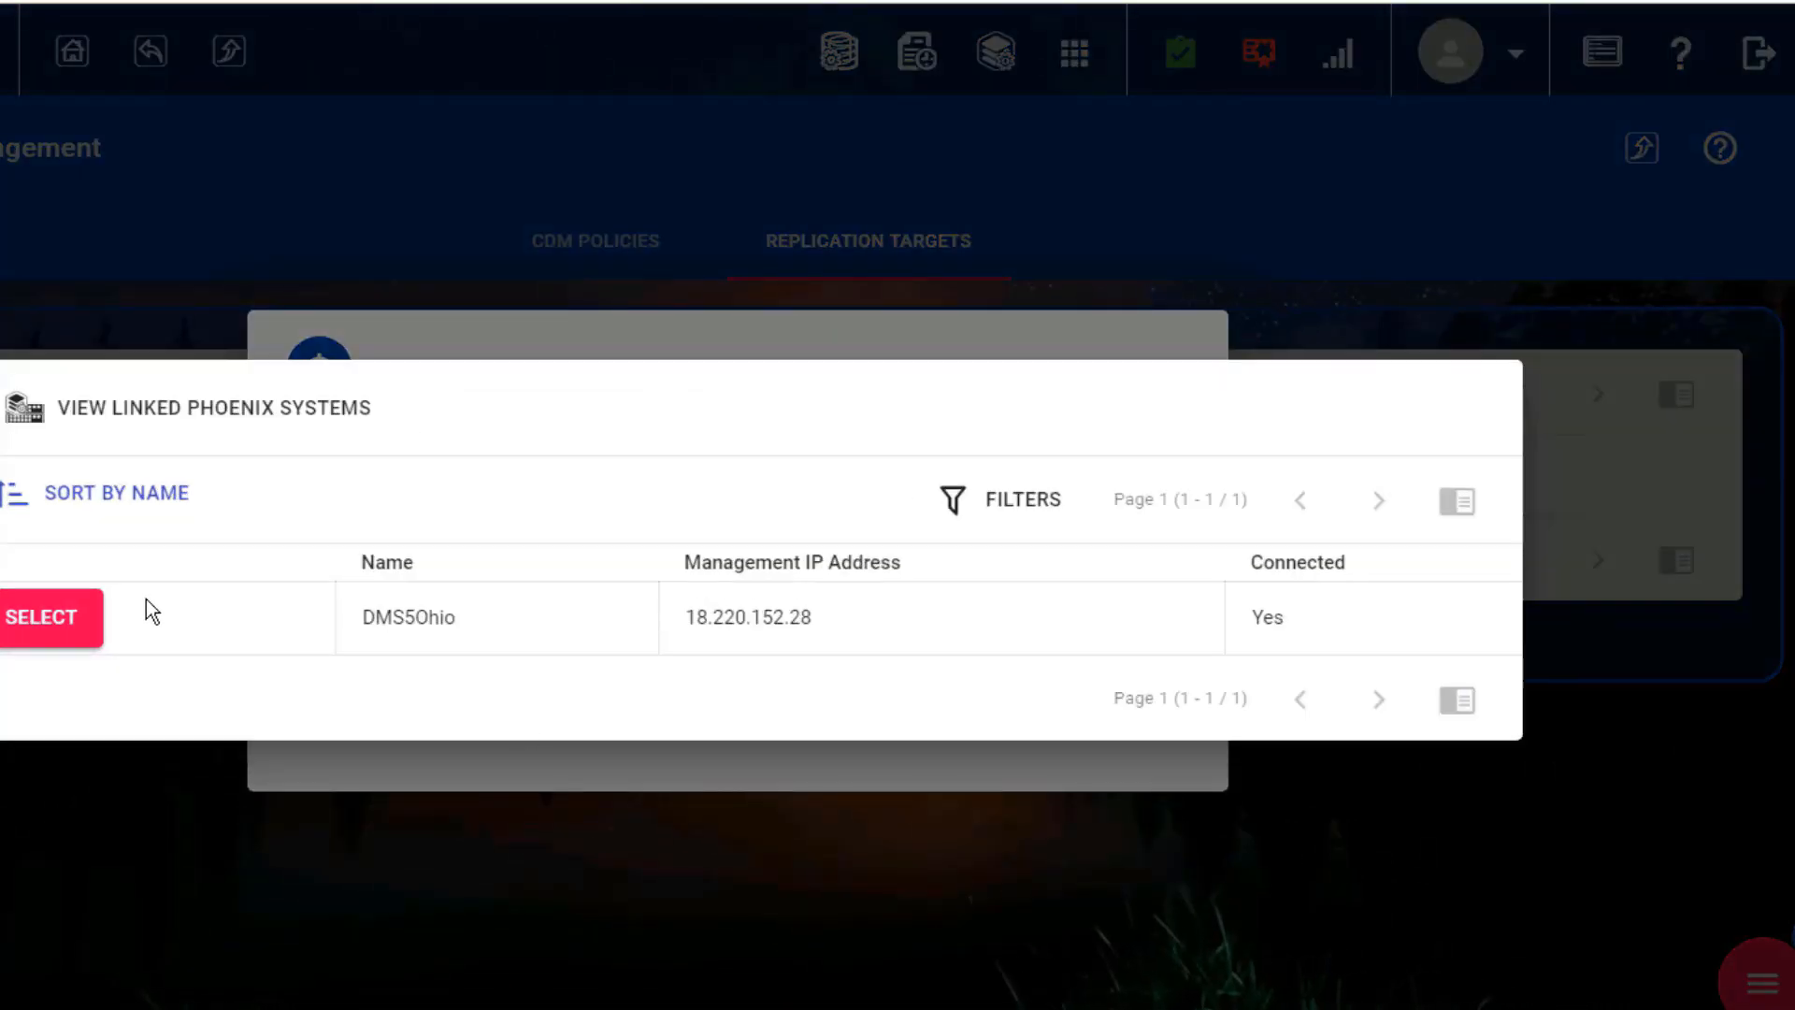
click(39, 617)
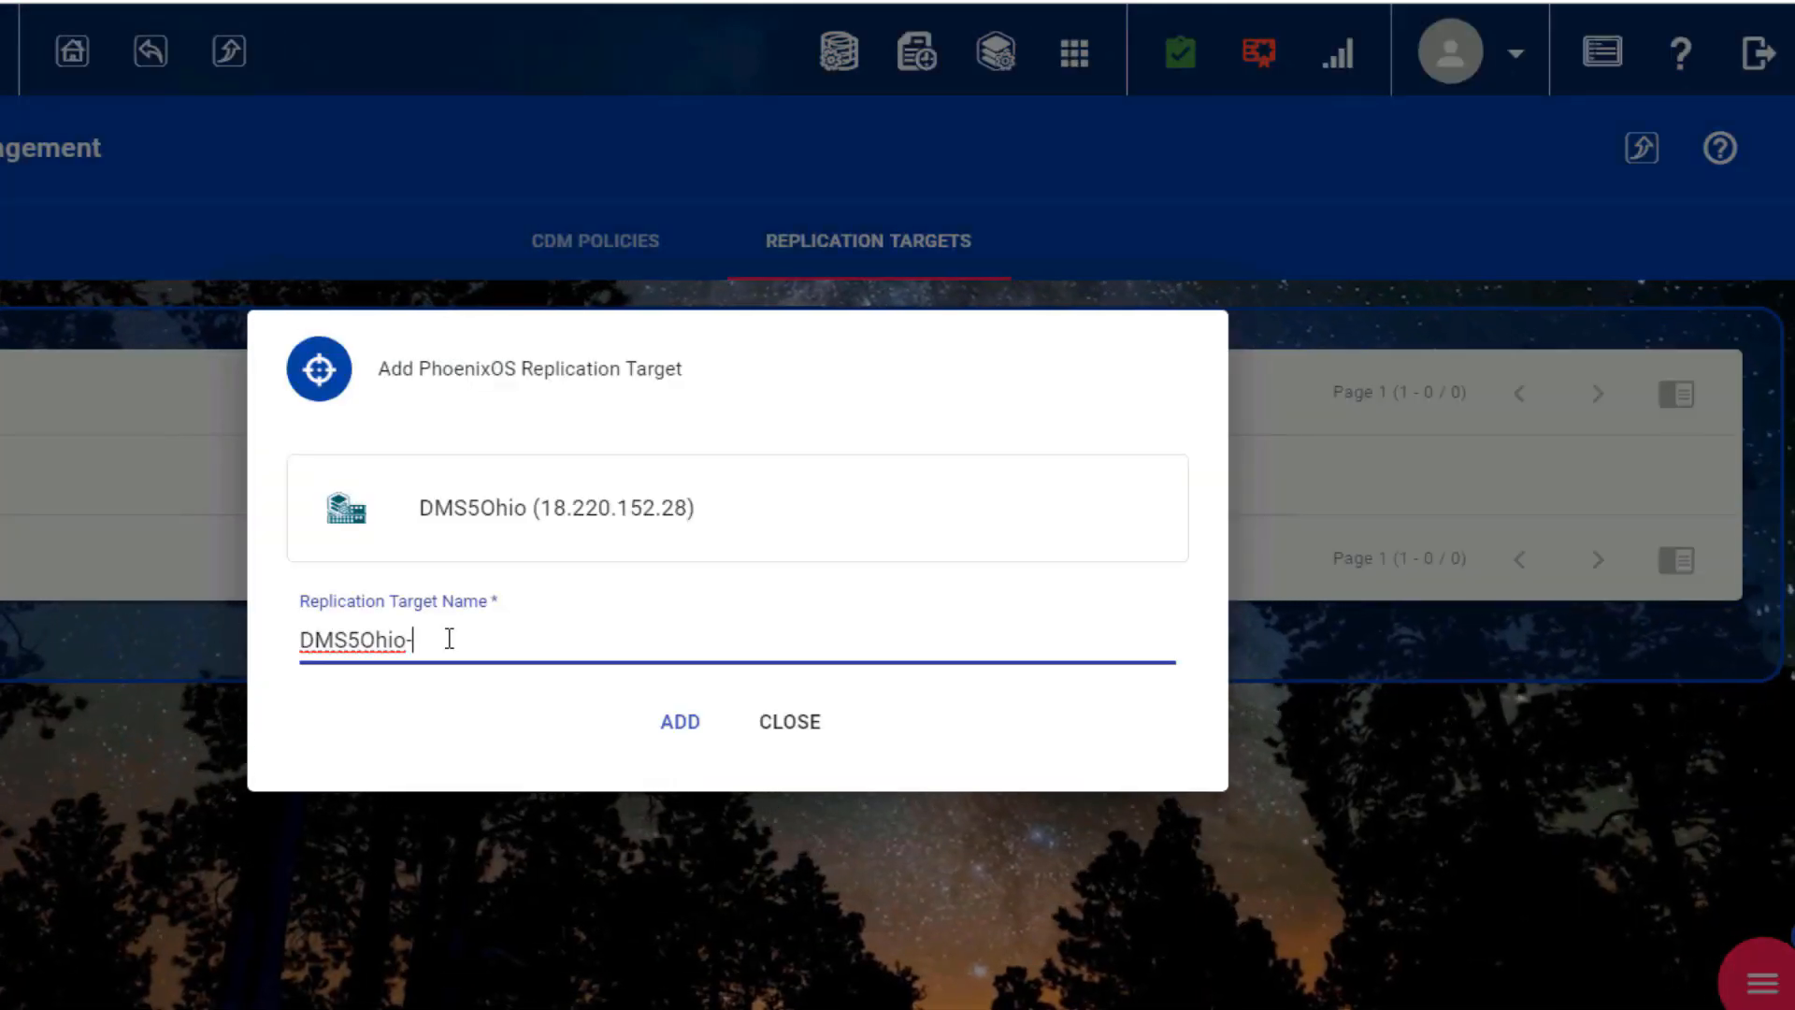
text(T1)
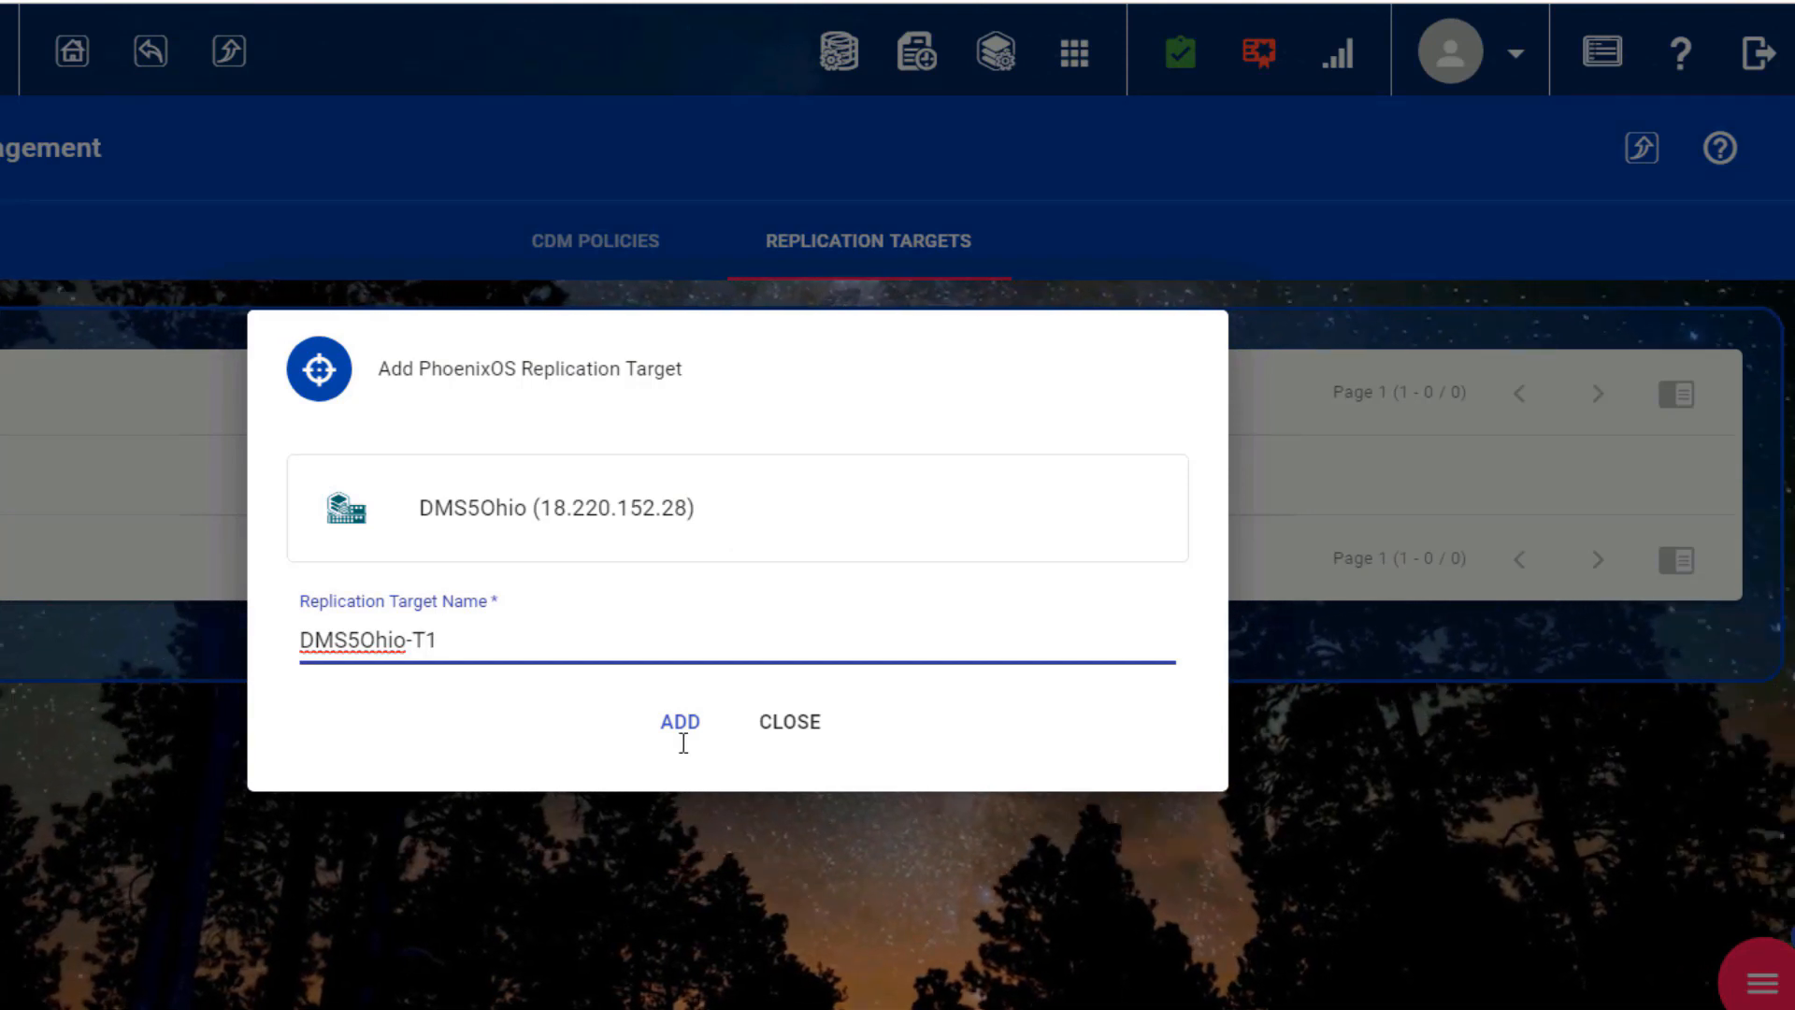
click(679, 722)
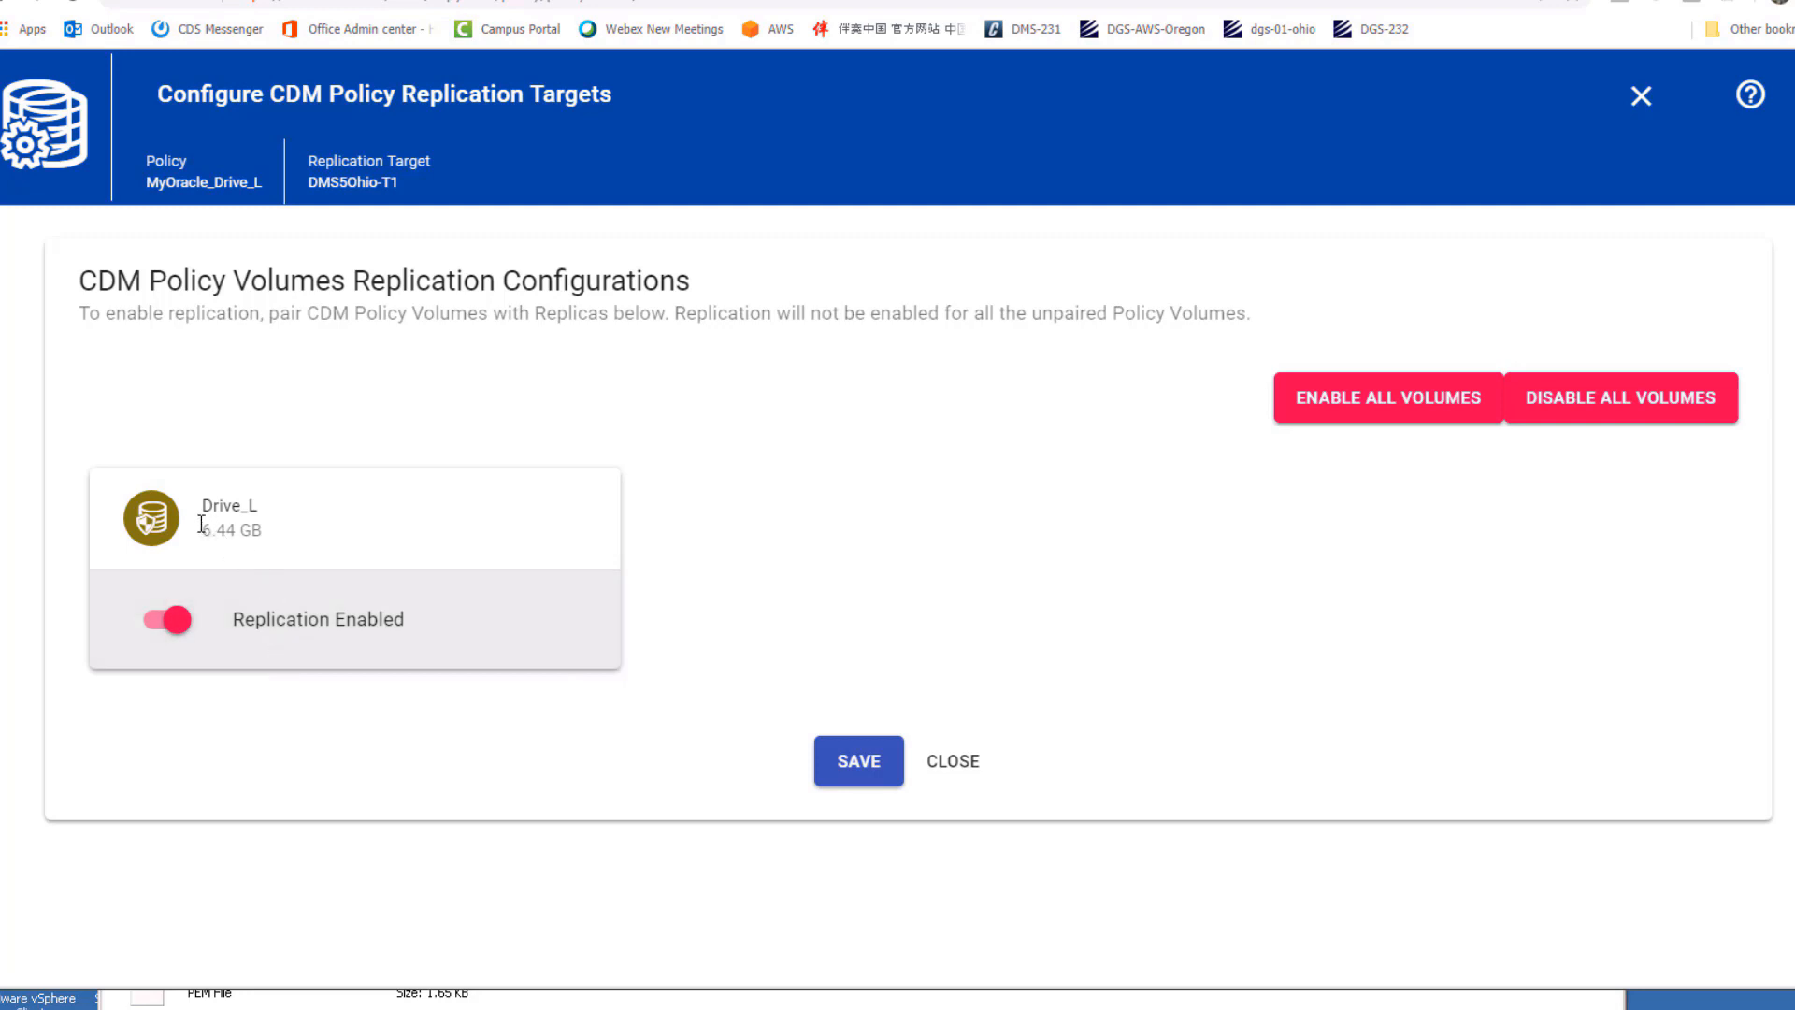
click(859, 761)
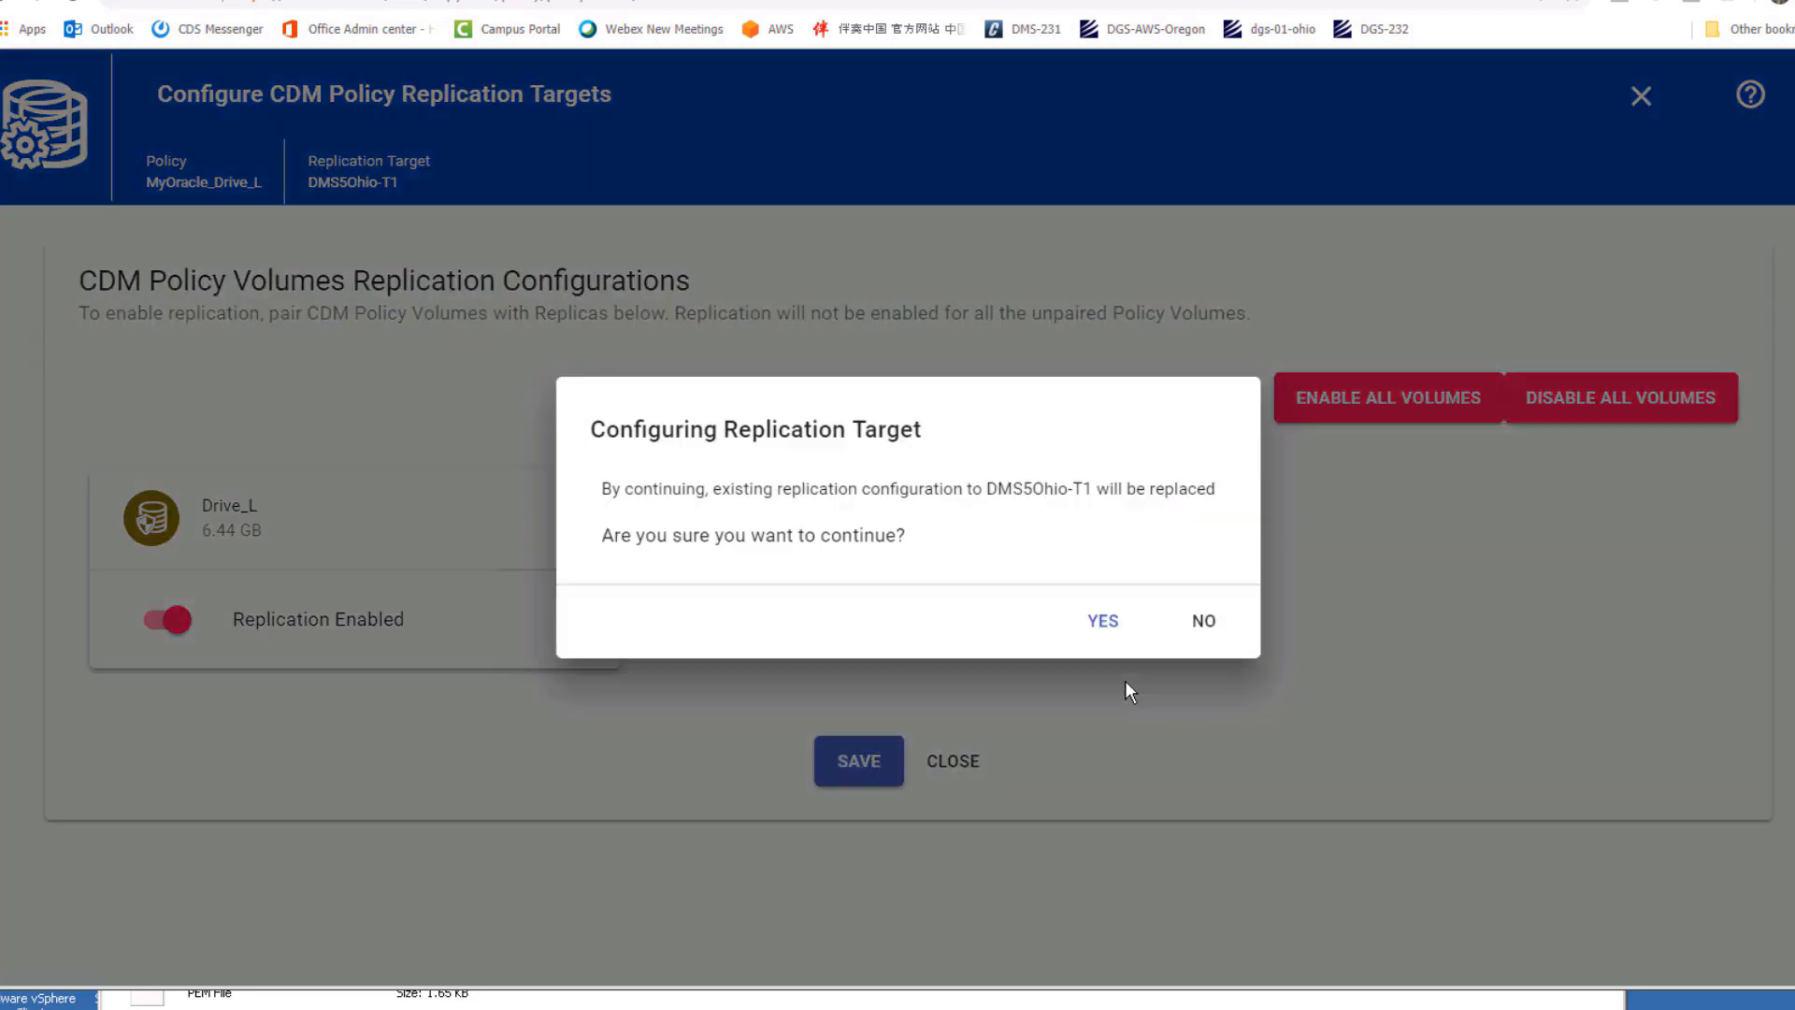
click(1099, 620)
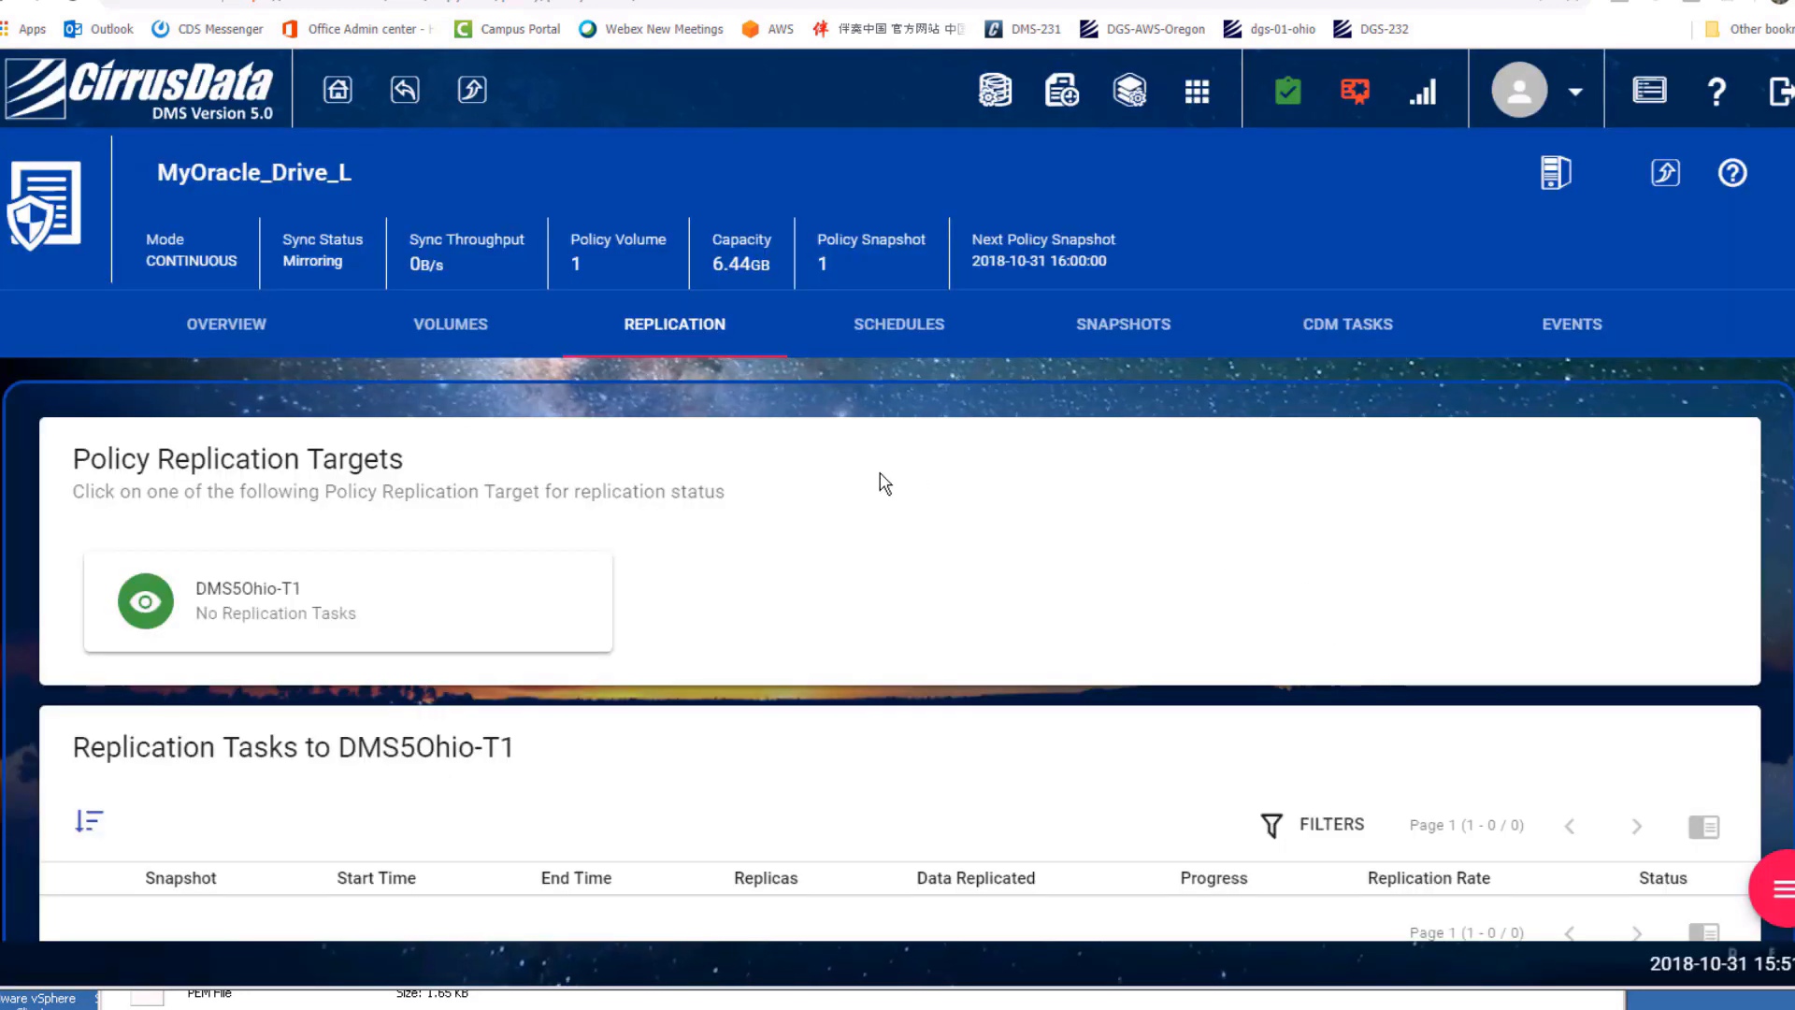
Review the policy's volumes and its snapshot schedules.
click(449, 324)
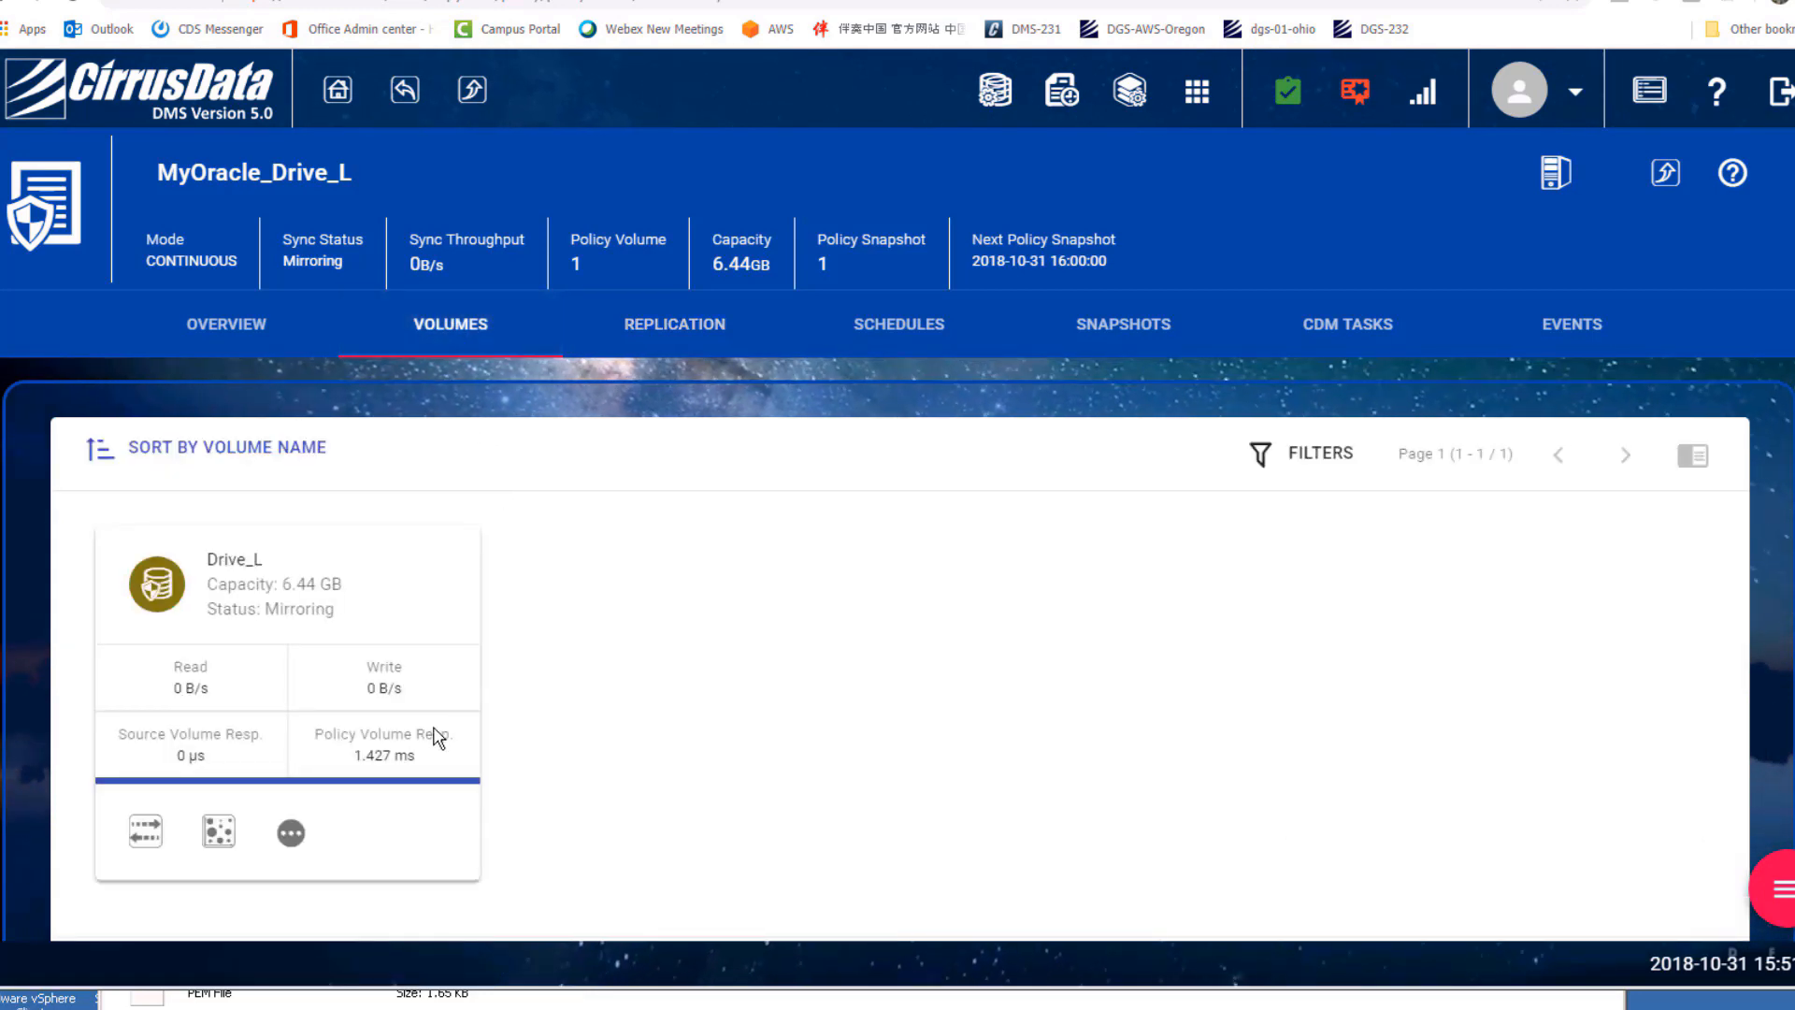
click(897, 323)
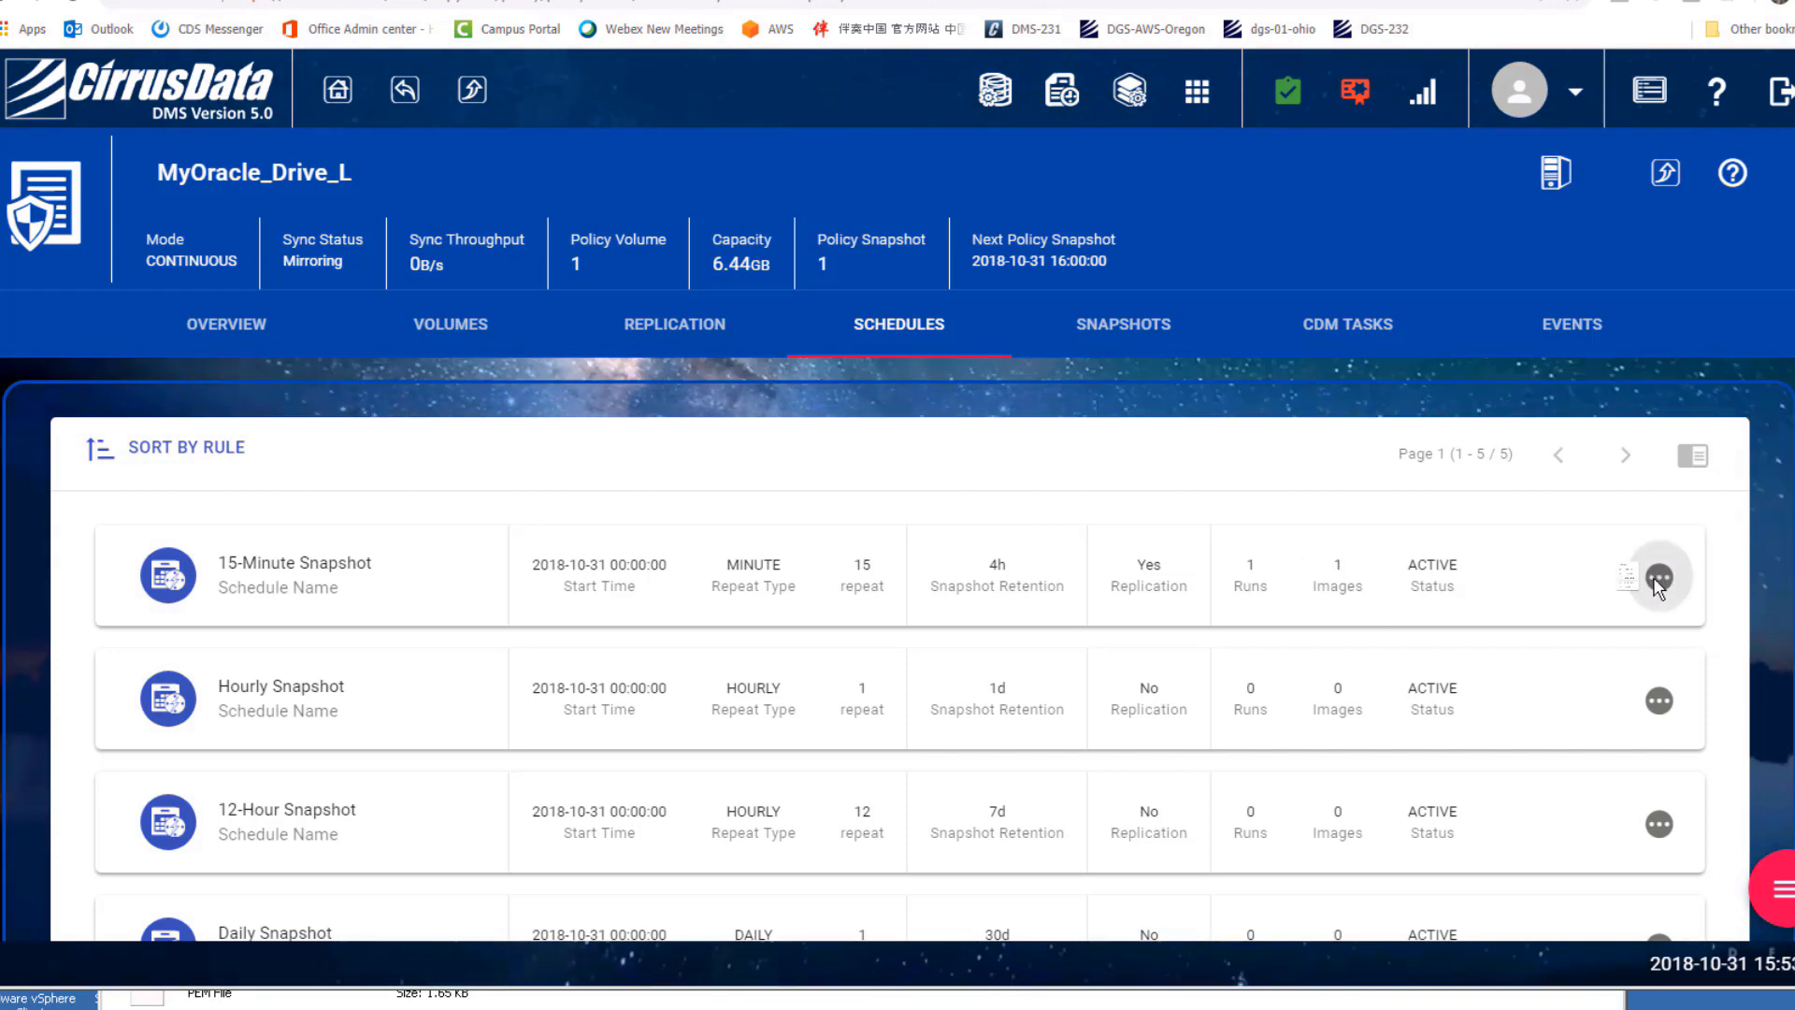
Run the 15-Minute Snapshot now, check Replication Tasks, and go into the MyOracle_Drive_L Replicas policy.
click(1659, 576)
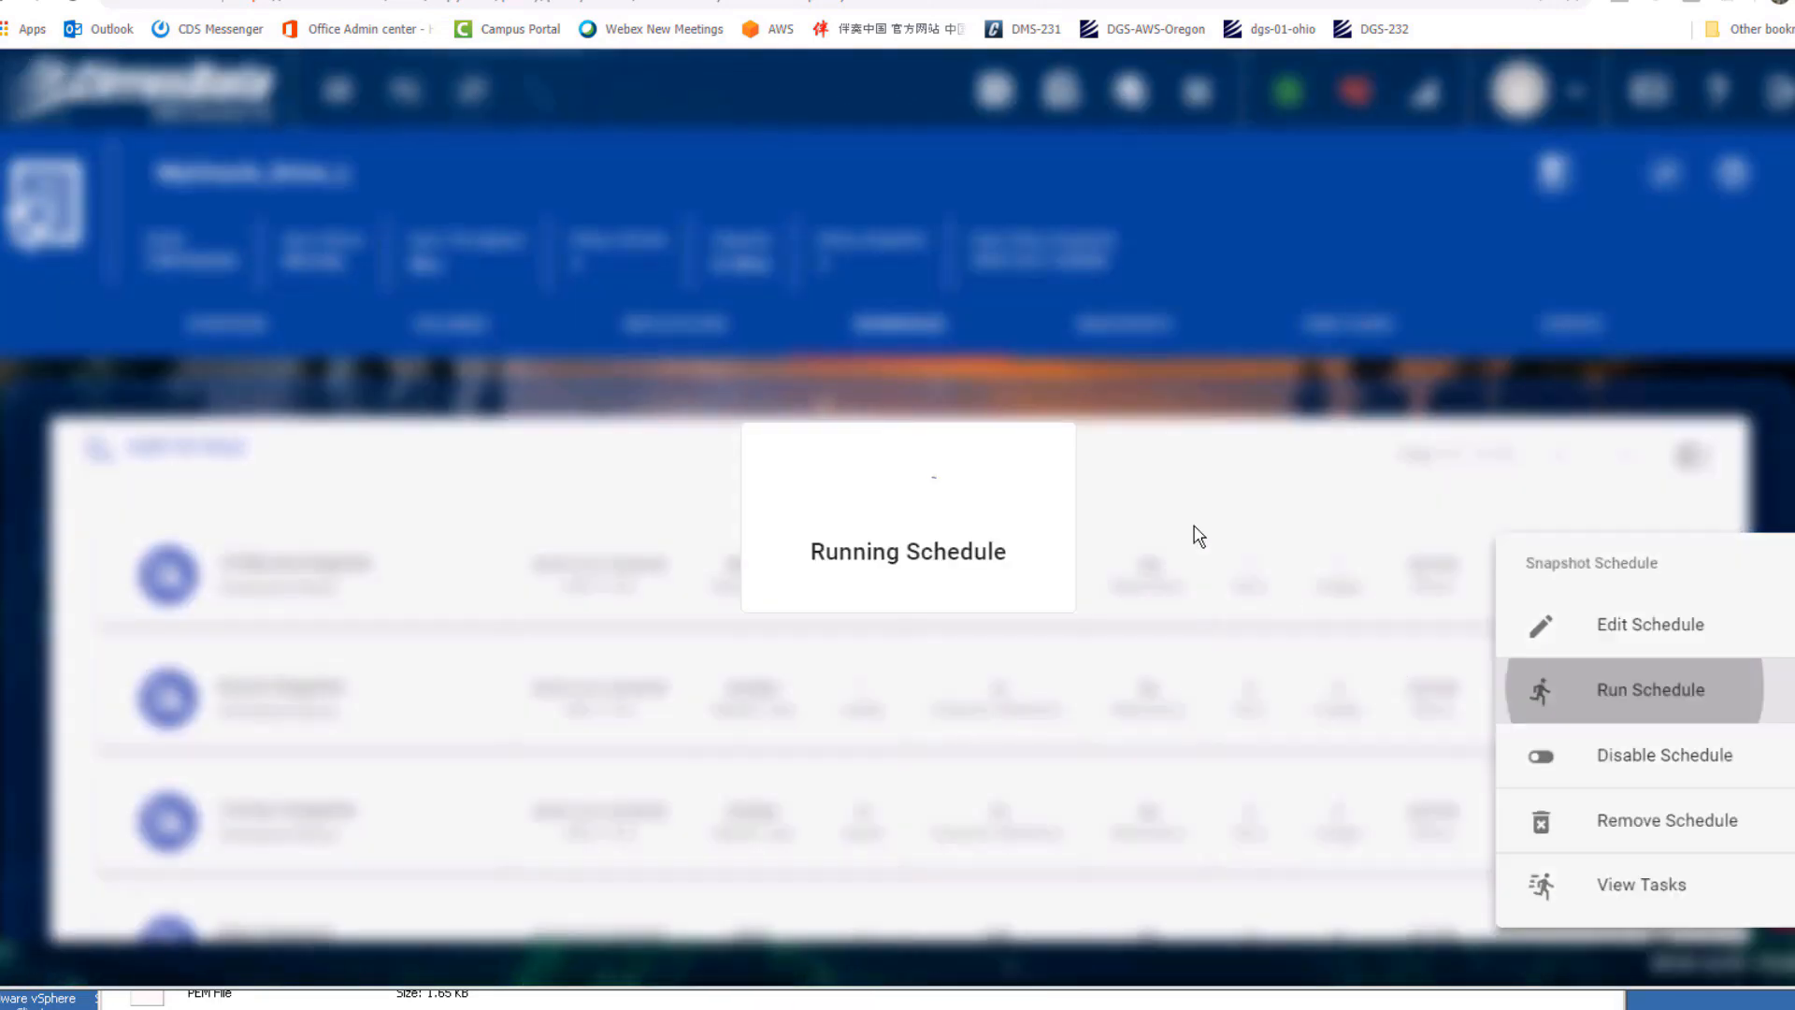
click(1649, 690)
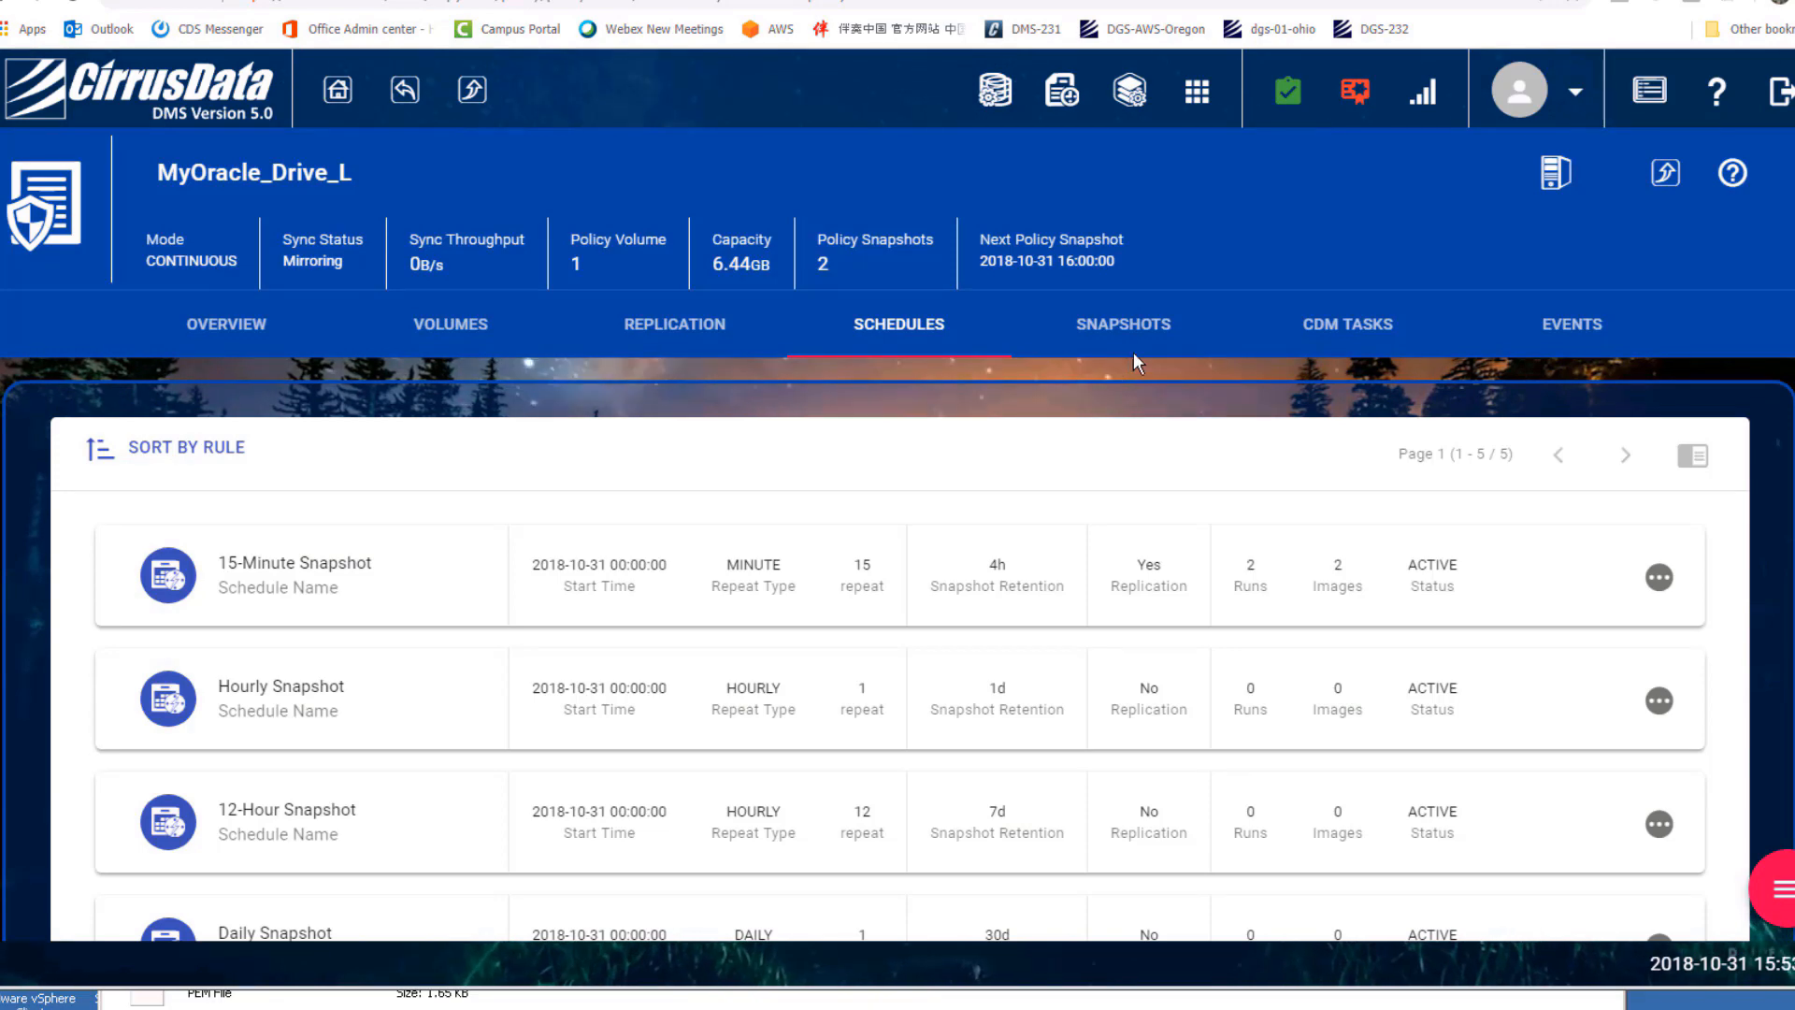
click(1348, 323)
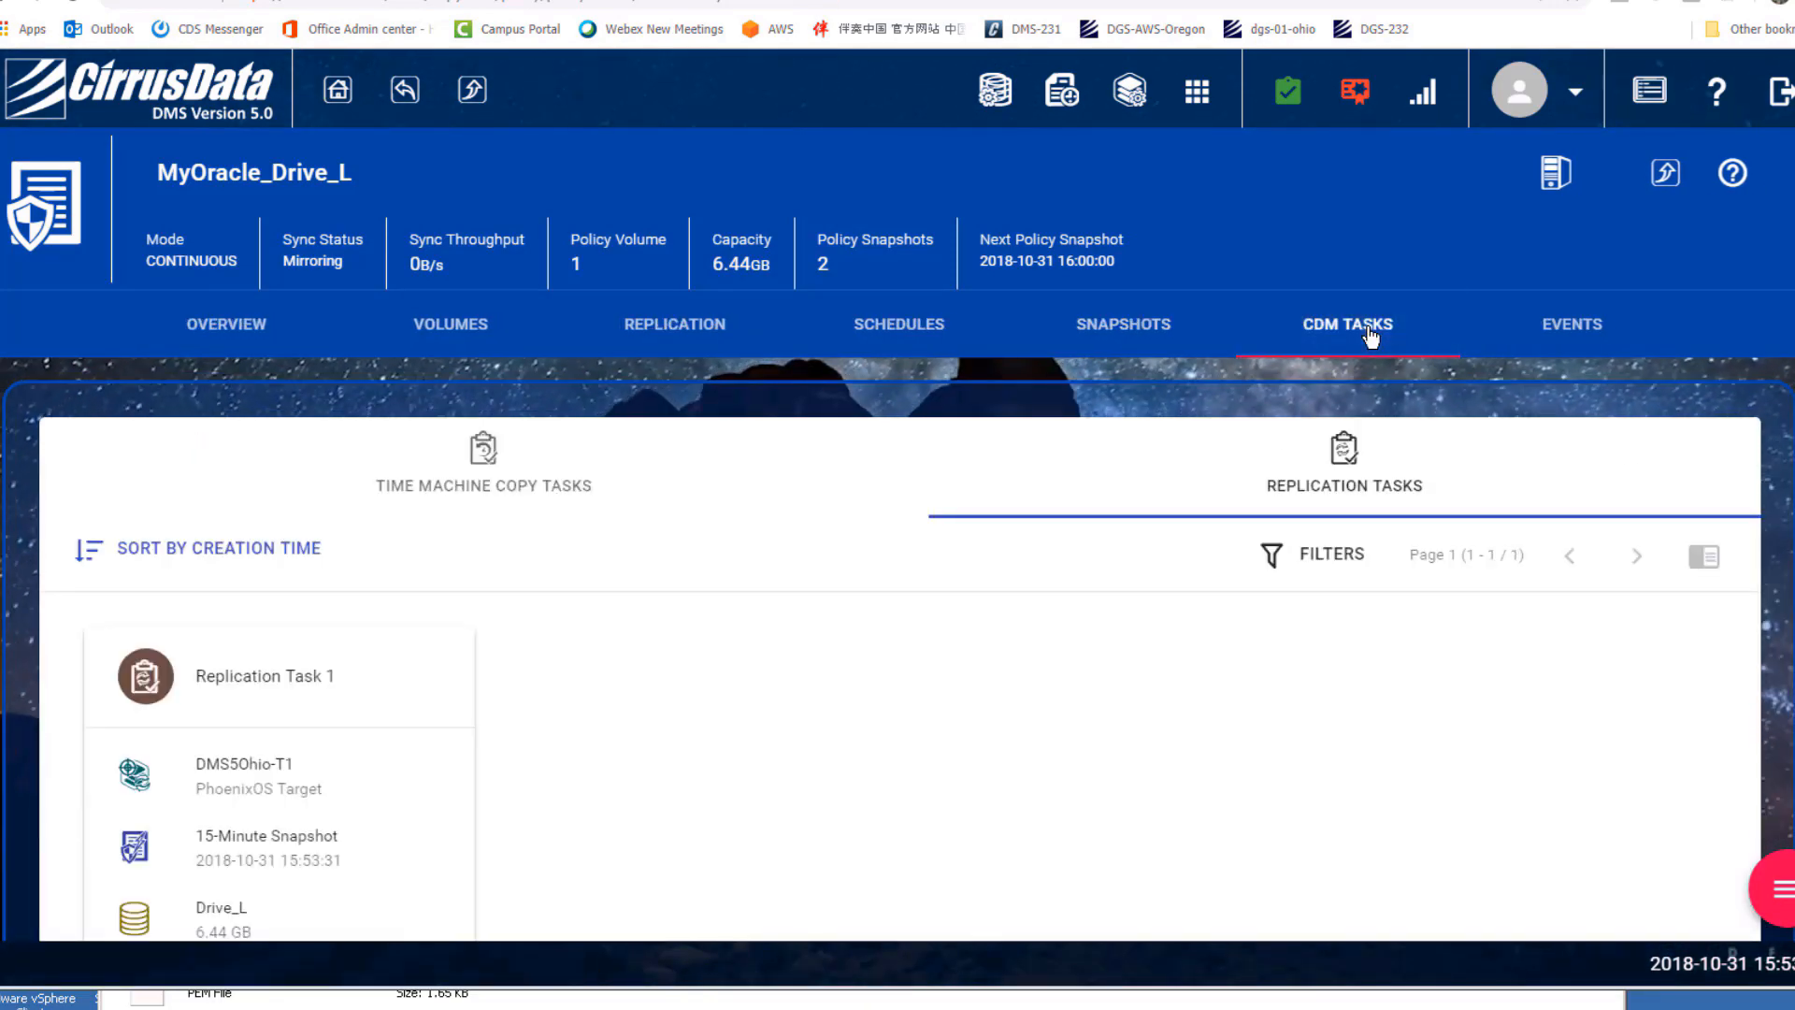
click(263, 675)
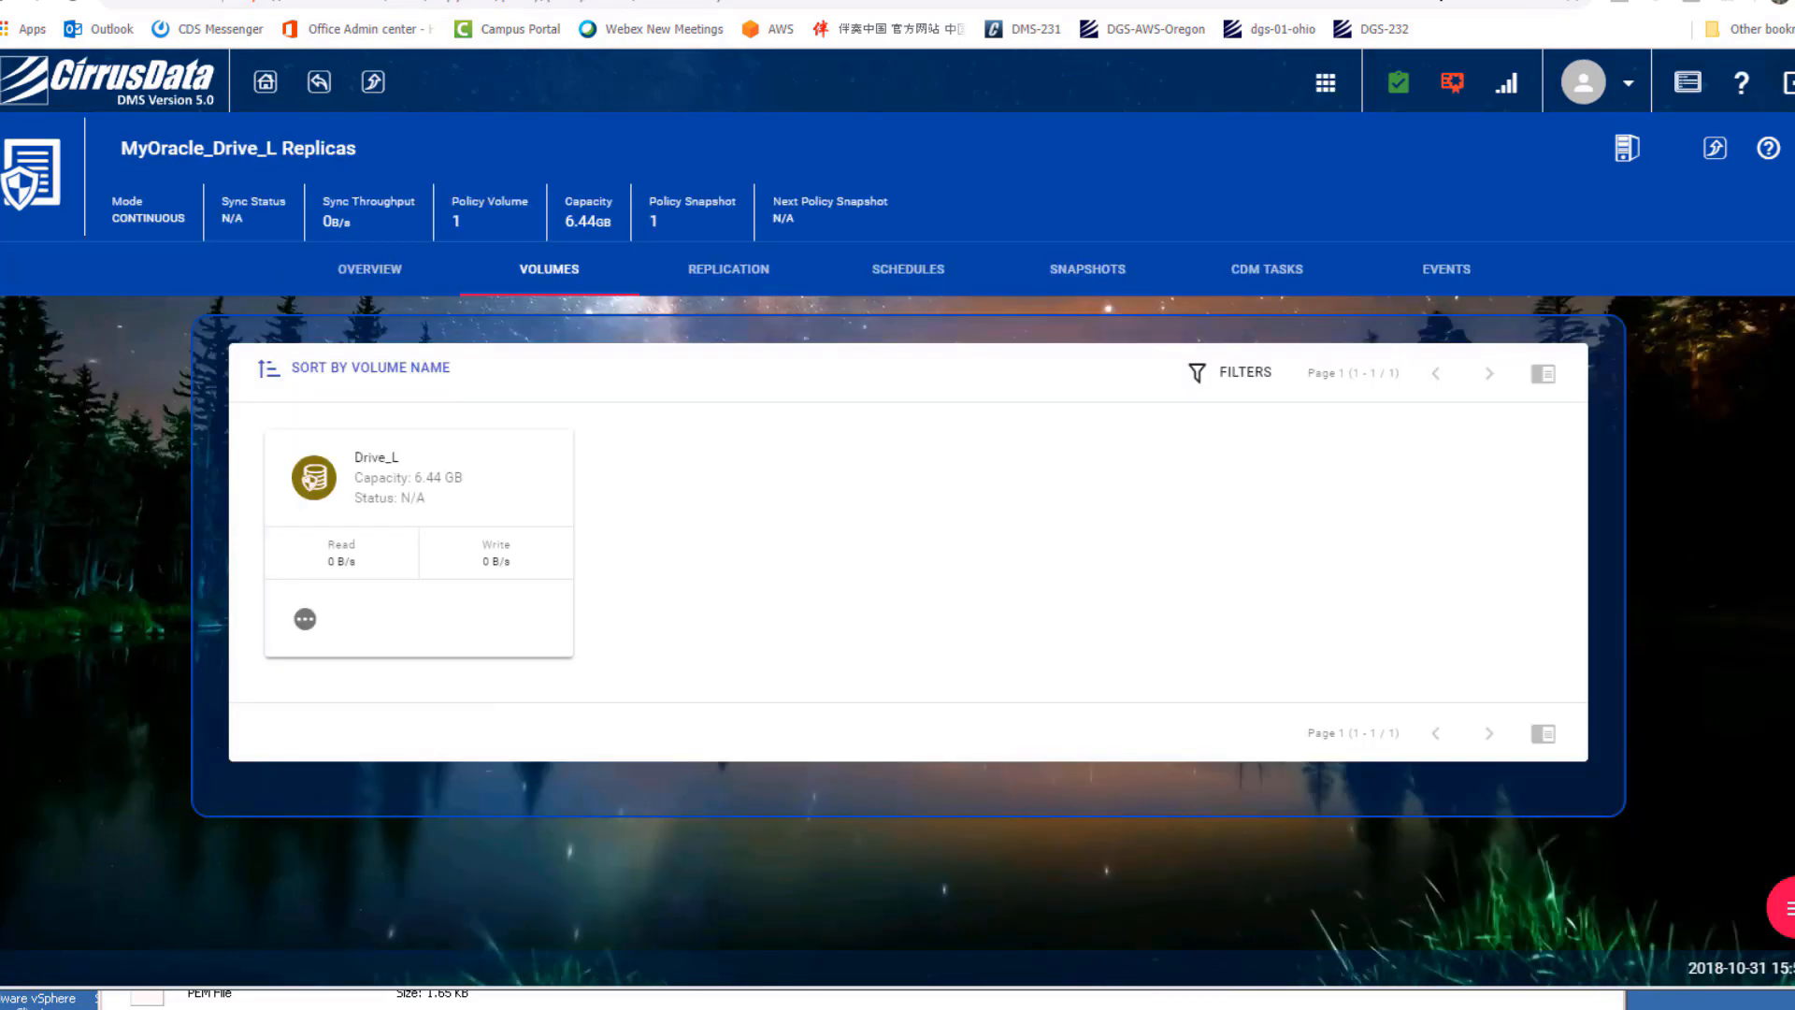
From the replica's Snapshots, launch Time Machine on Drive_L using the 15-Minute Snapshot data point.
click(1085, 269)
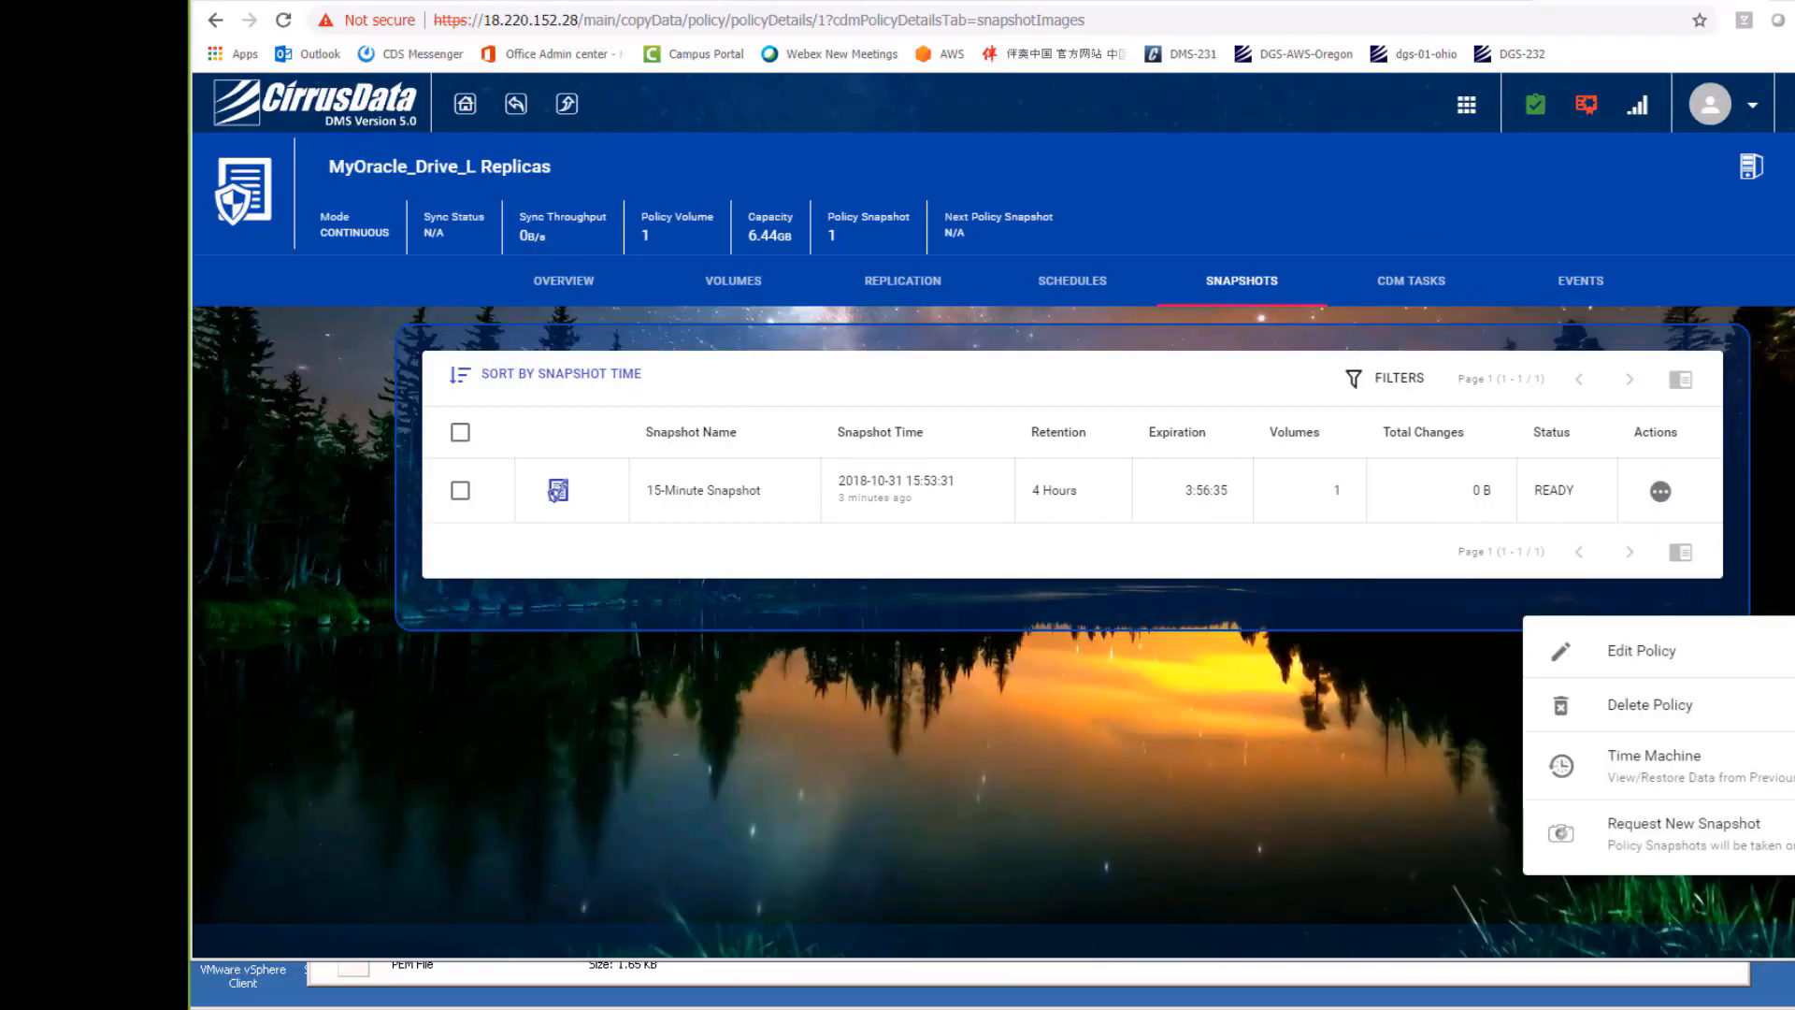
click(1653, 756)
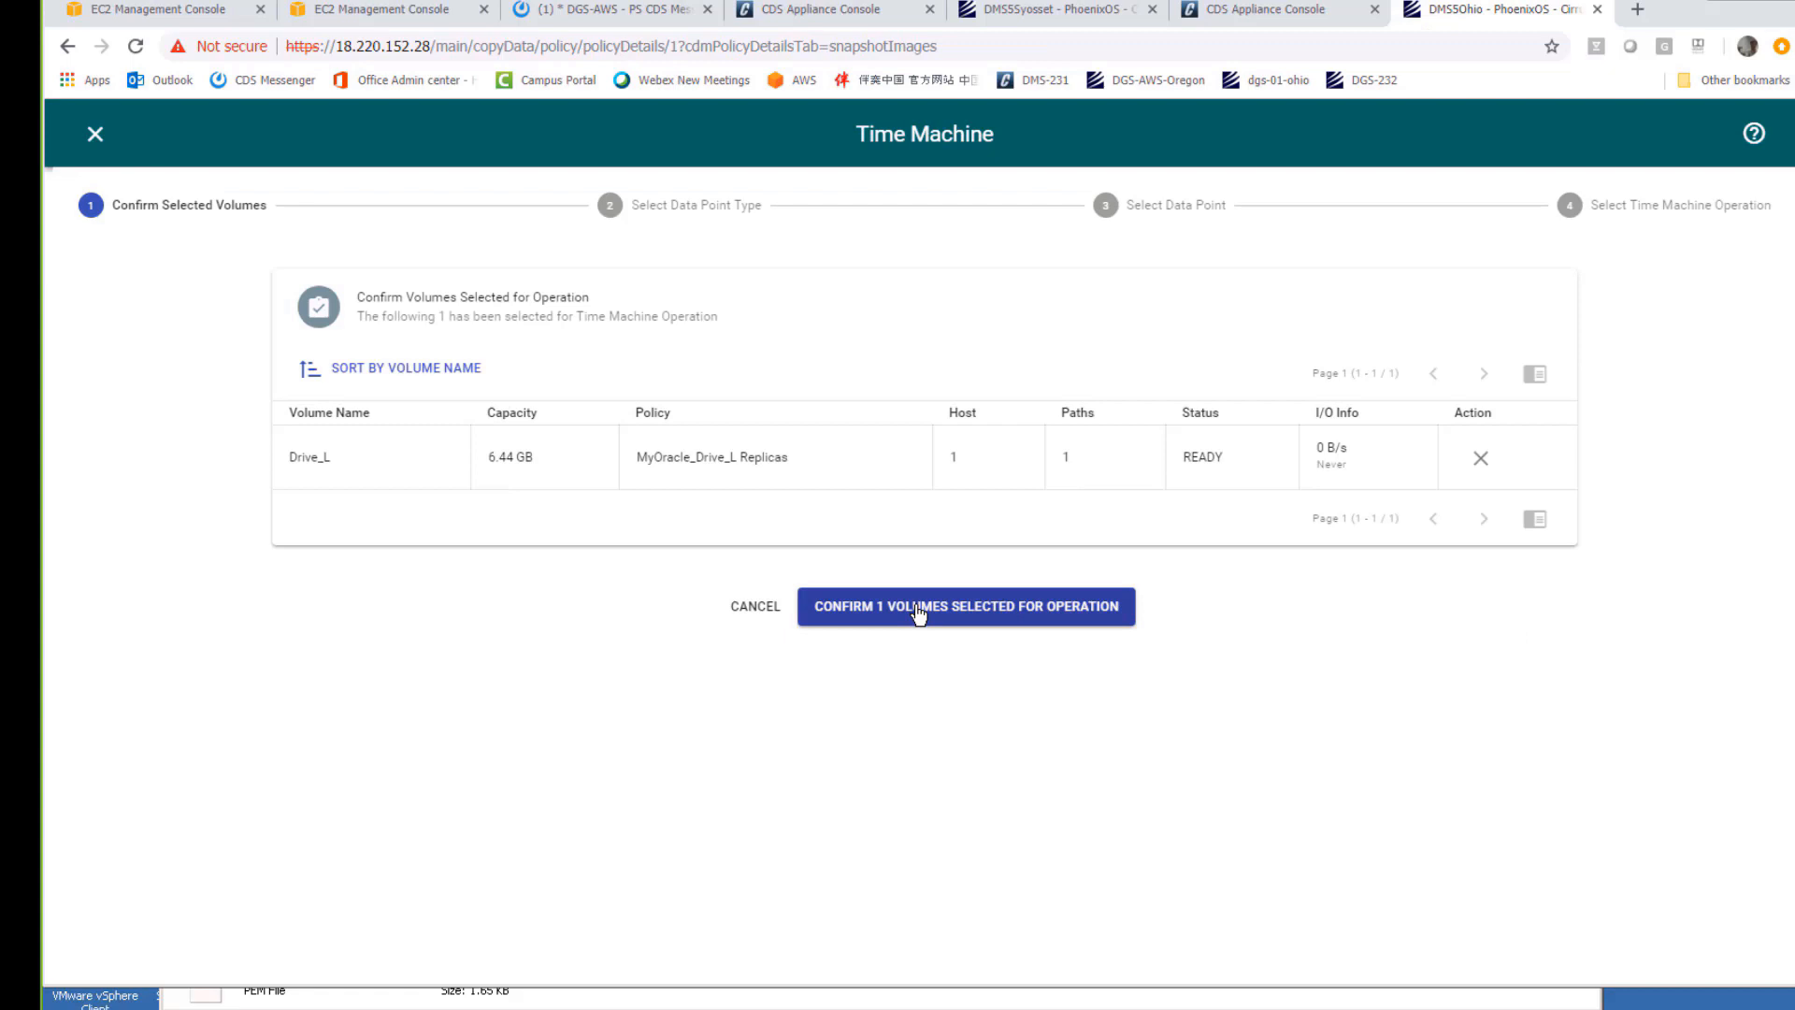
click(965, 606)
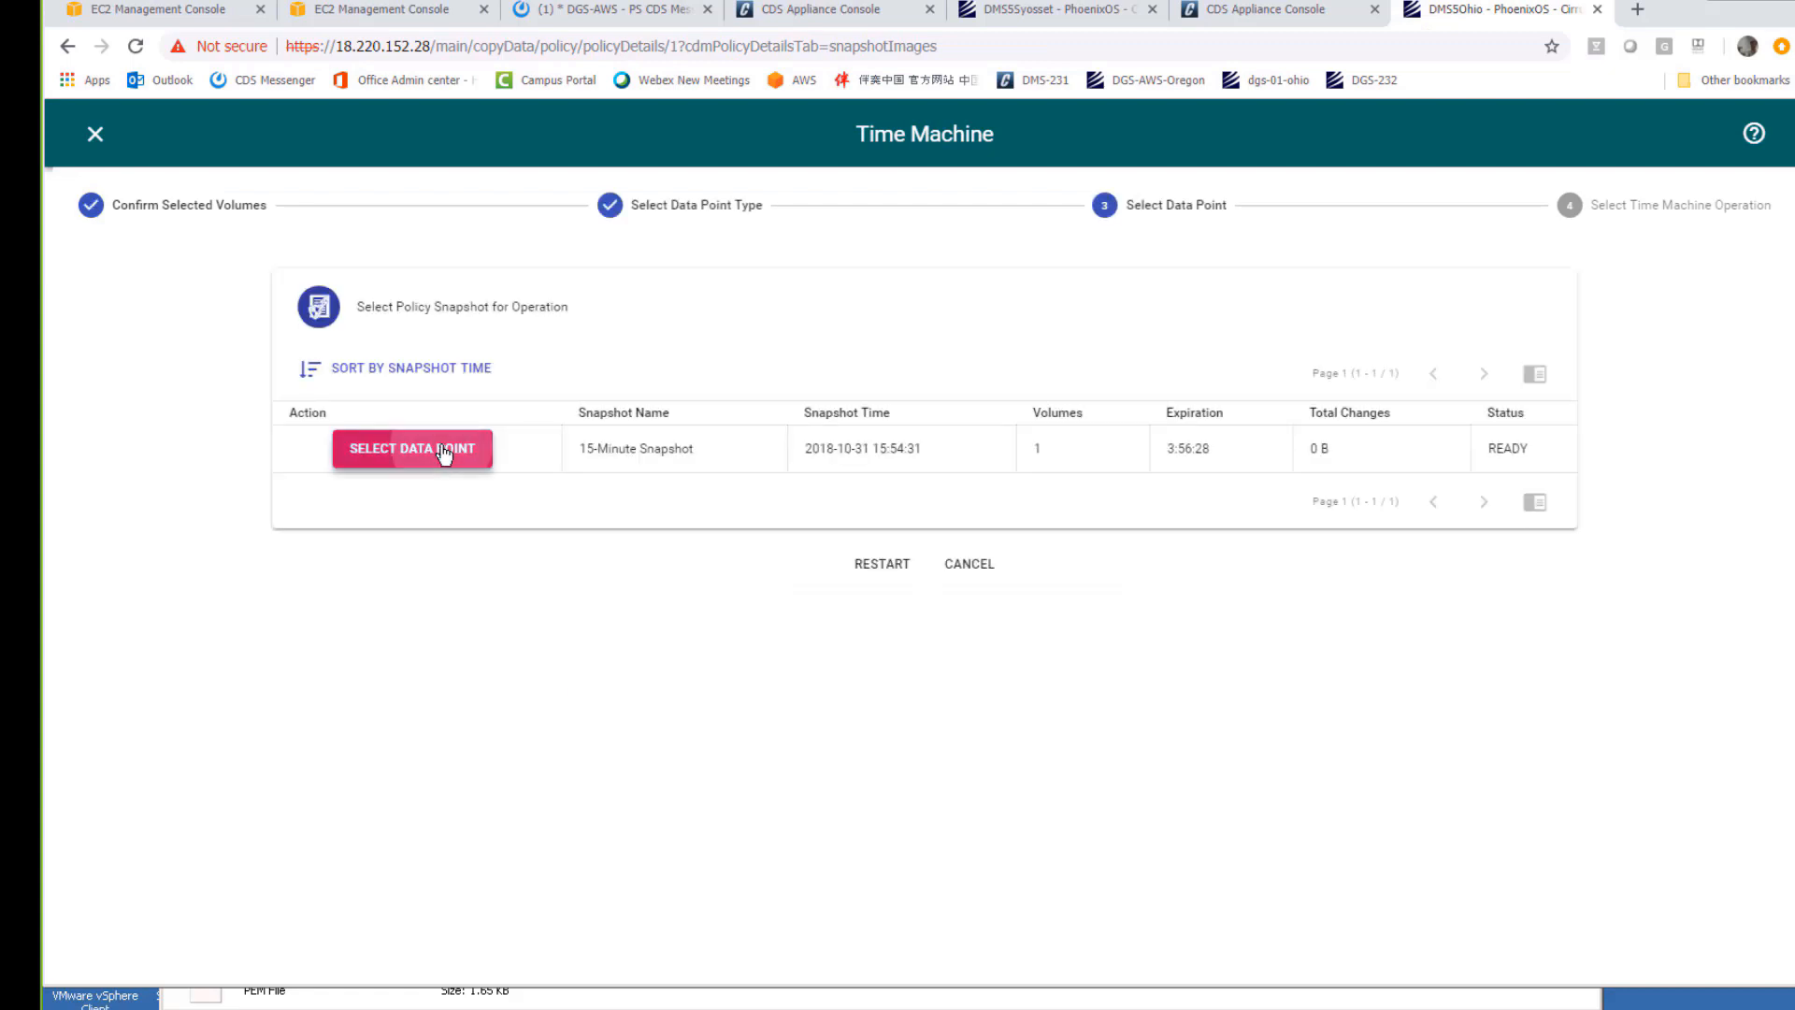
click(412, 447)
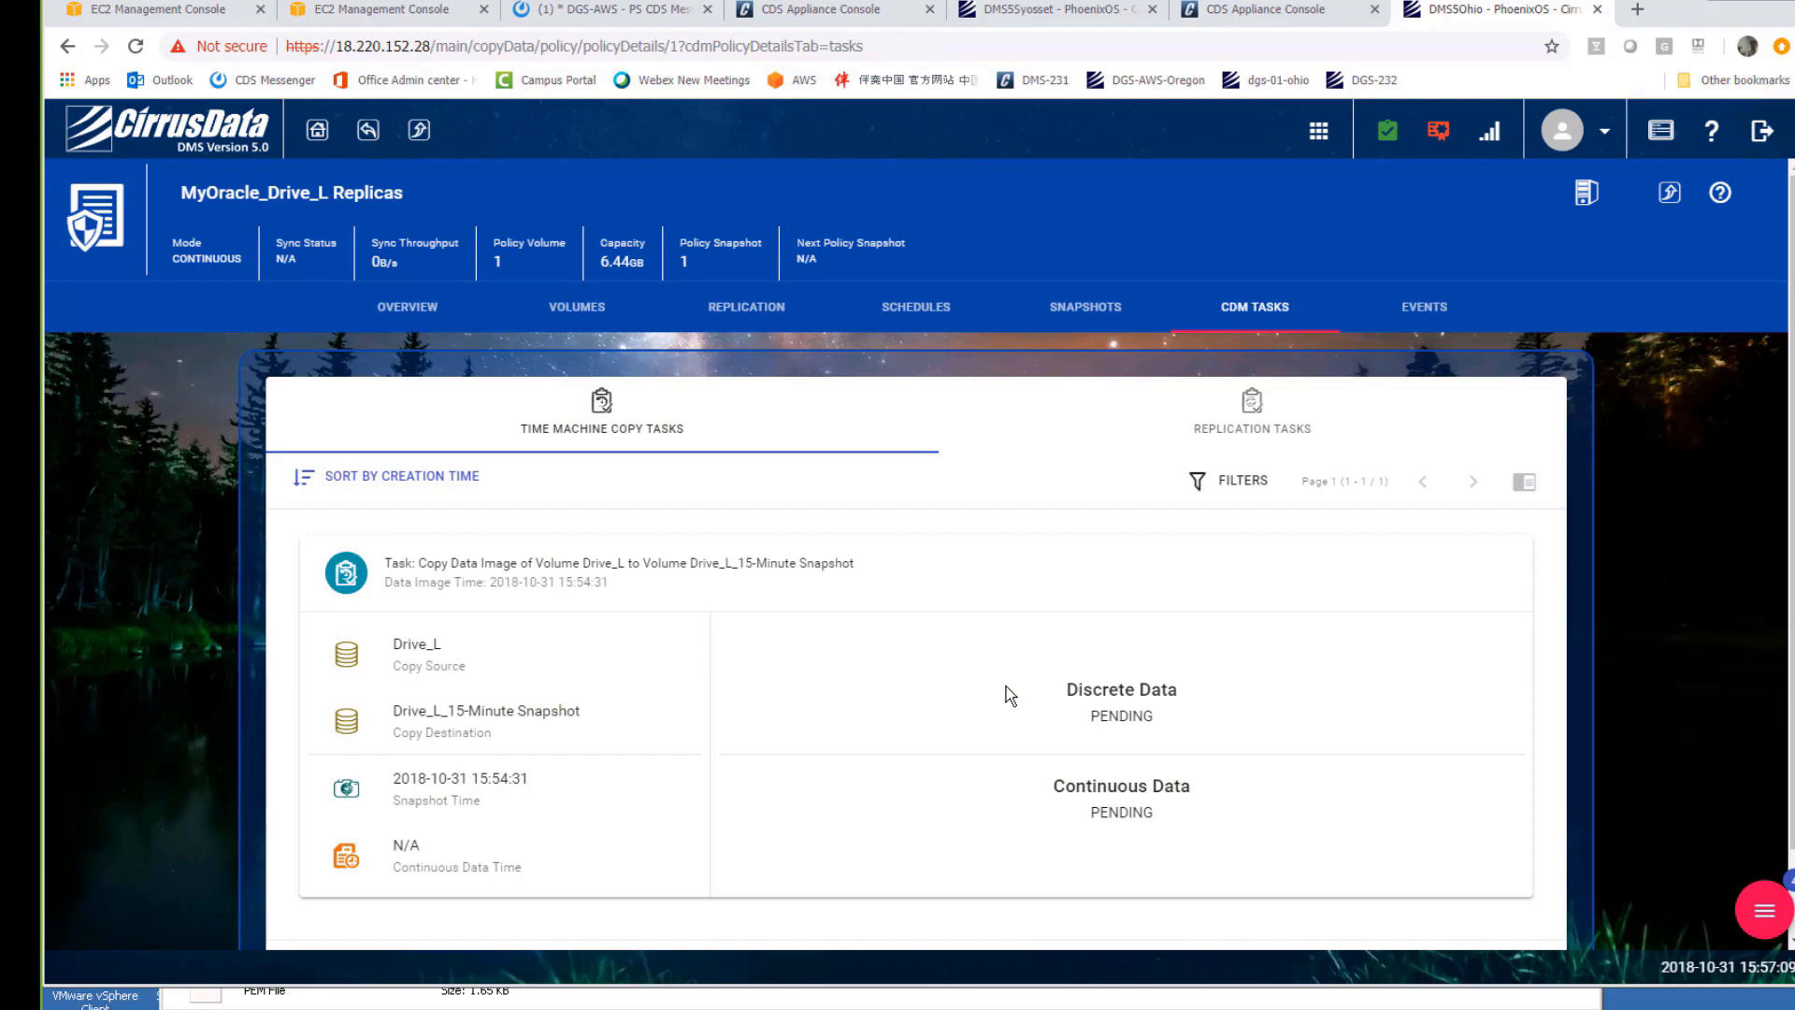
mouse_move(922, 742)
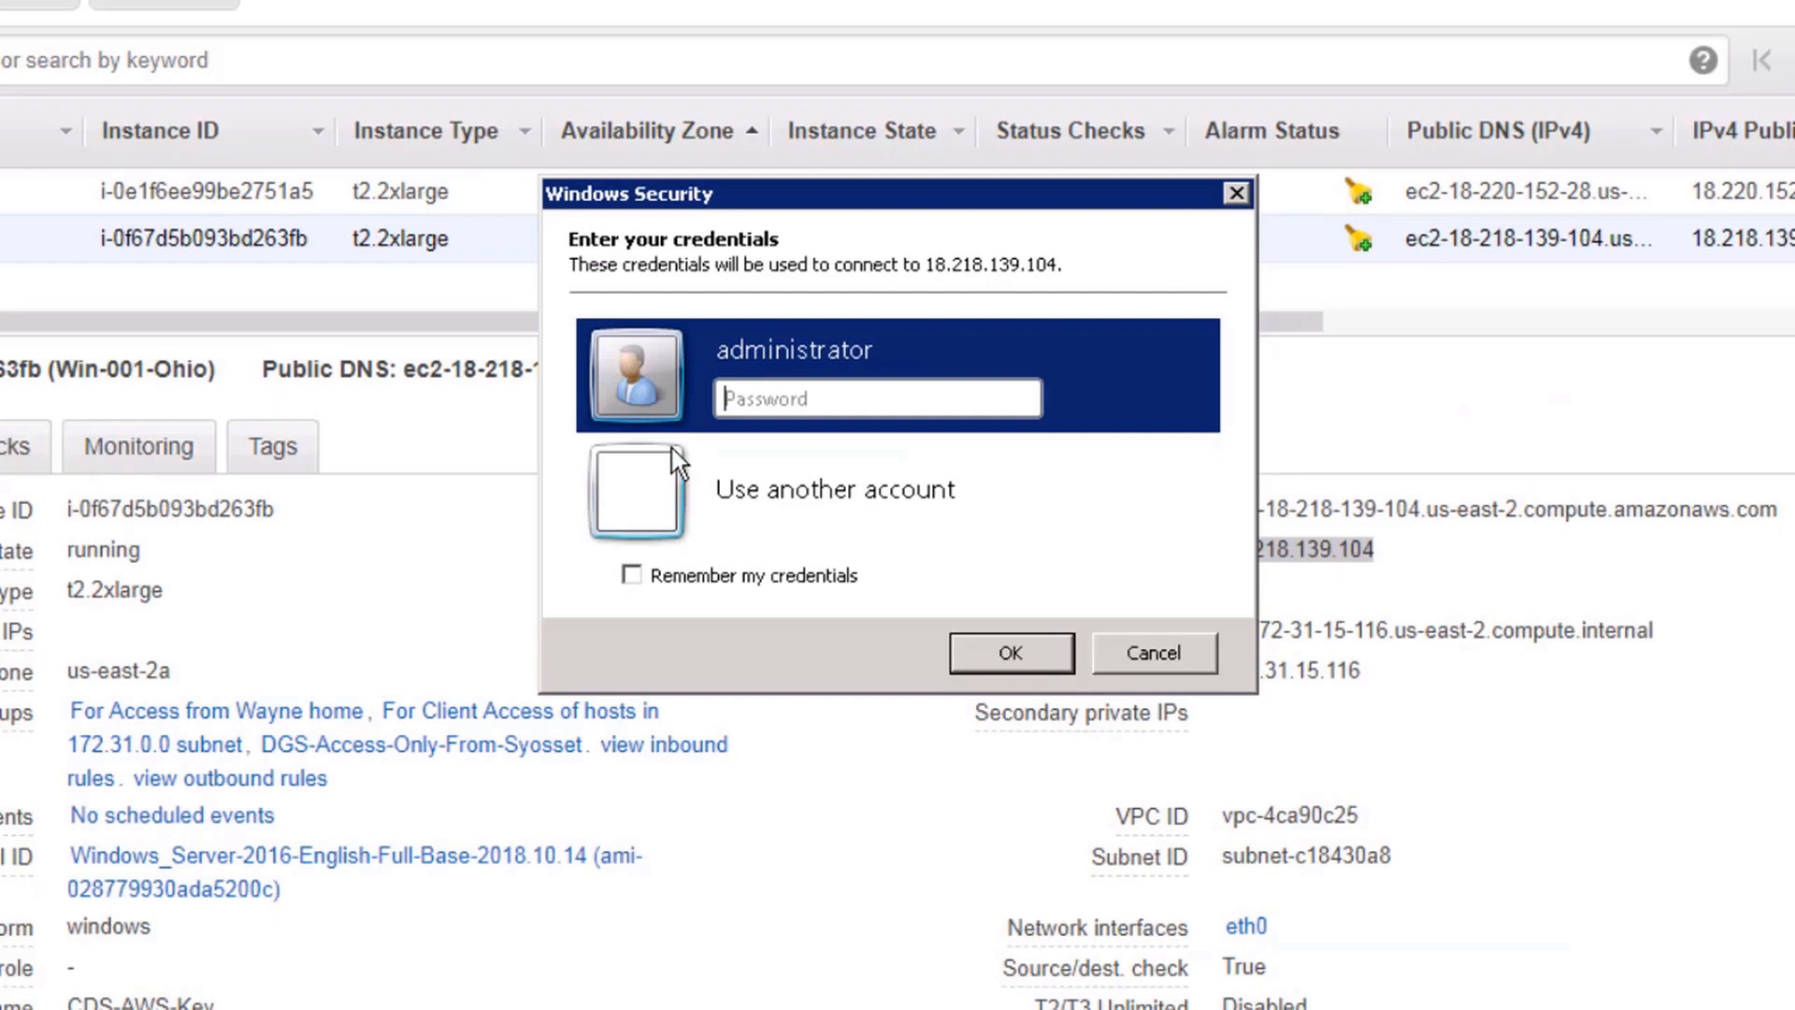
In iSCSI Initiator Targets, quick-connect to the storage target 172.31.2.112.
click(1008, 652)
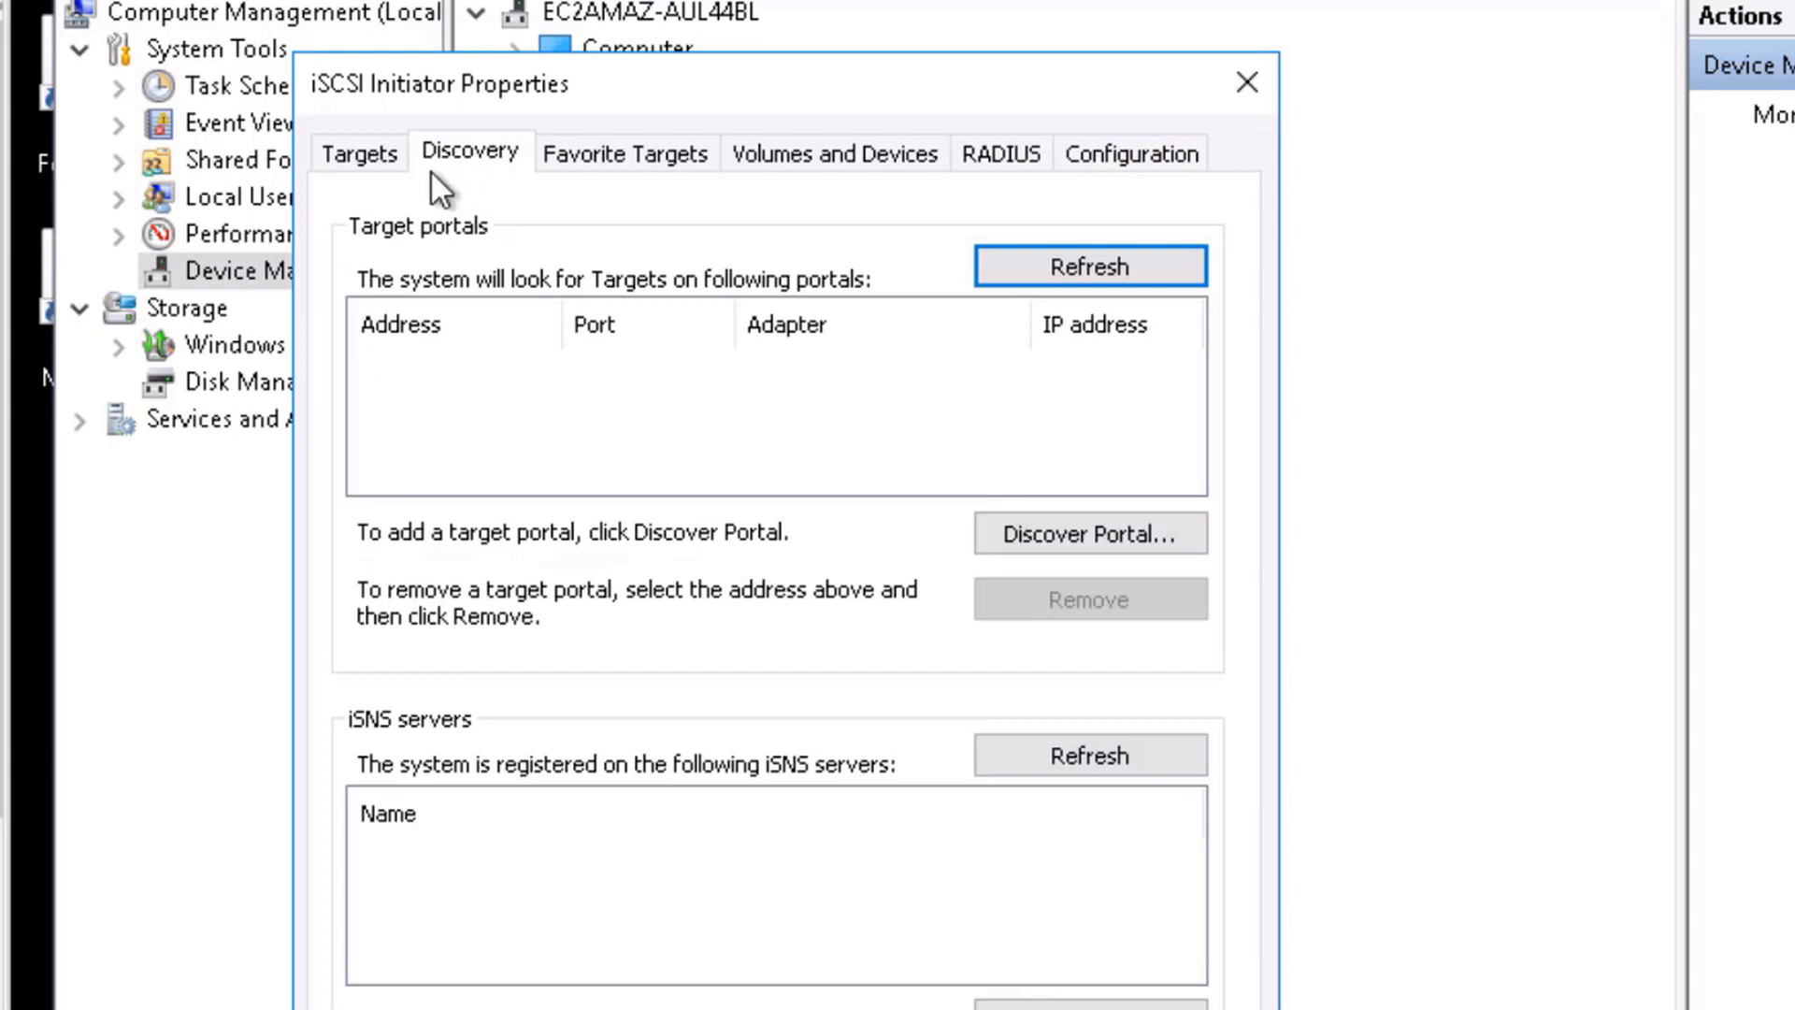
click(359, 151)
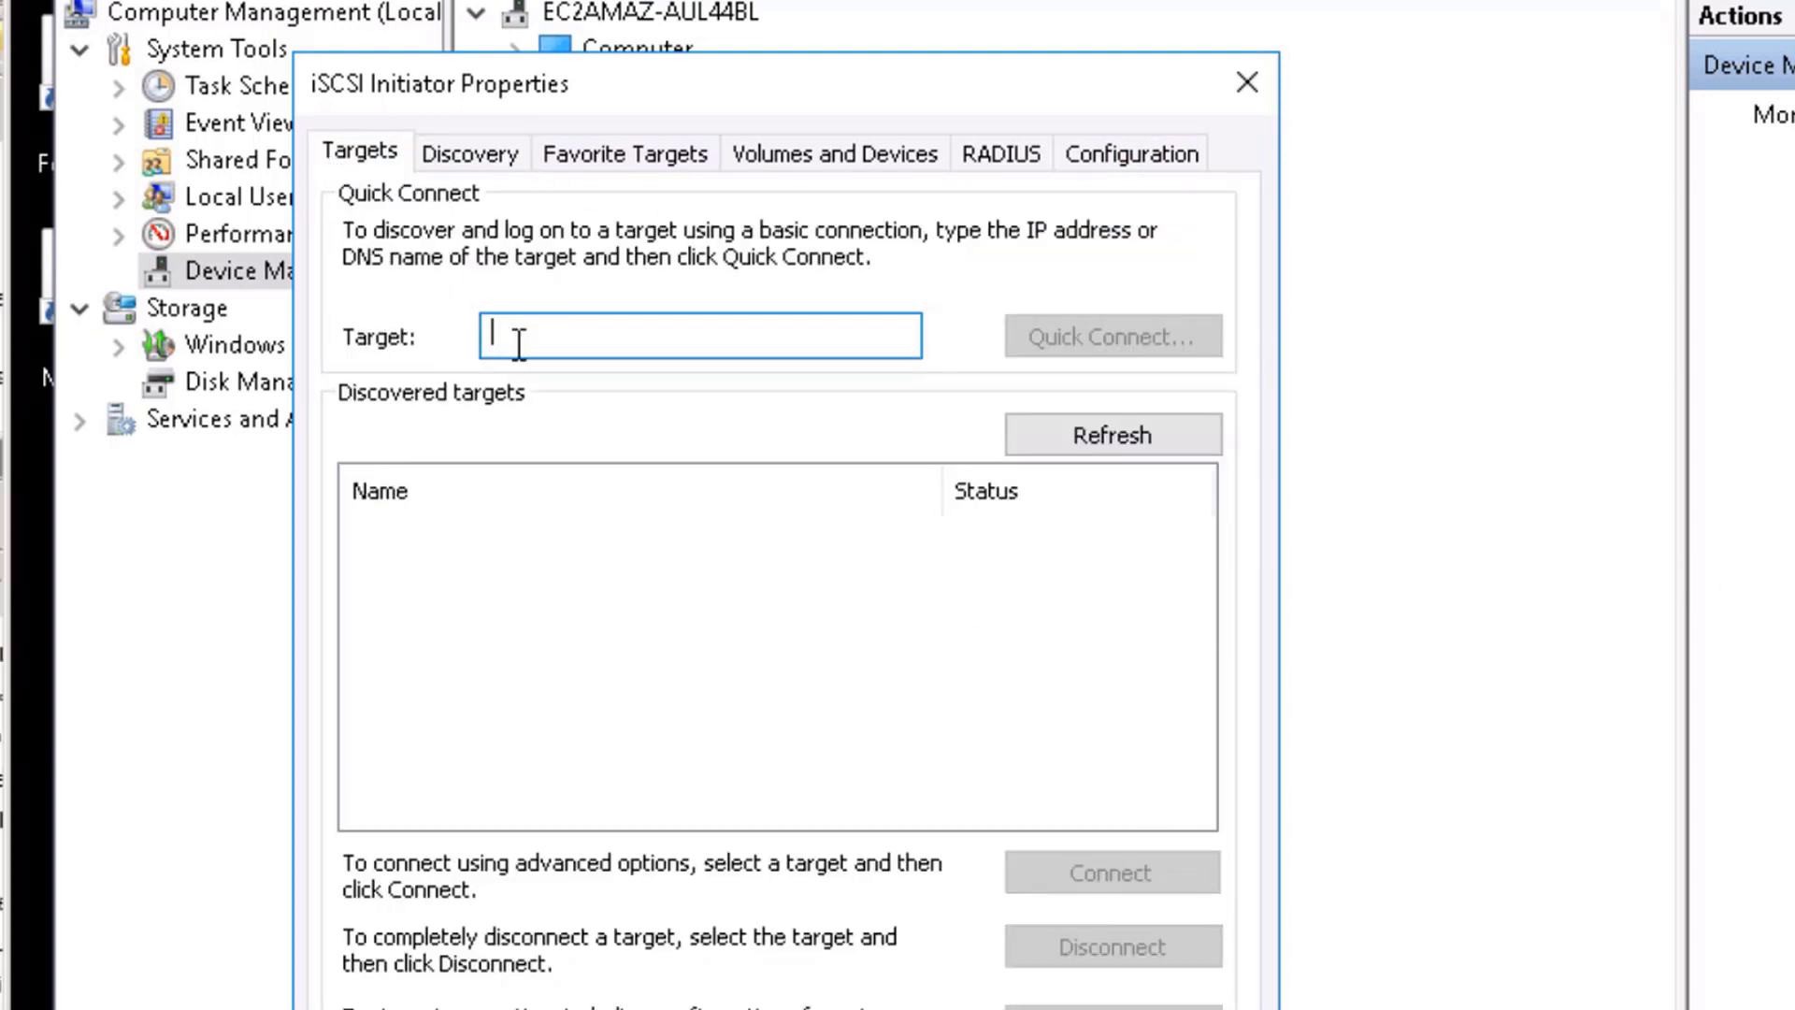
text(172.31.2.112)
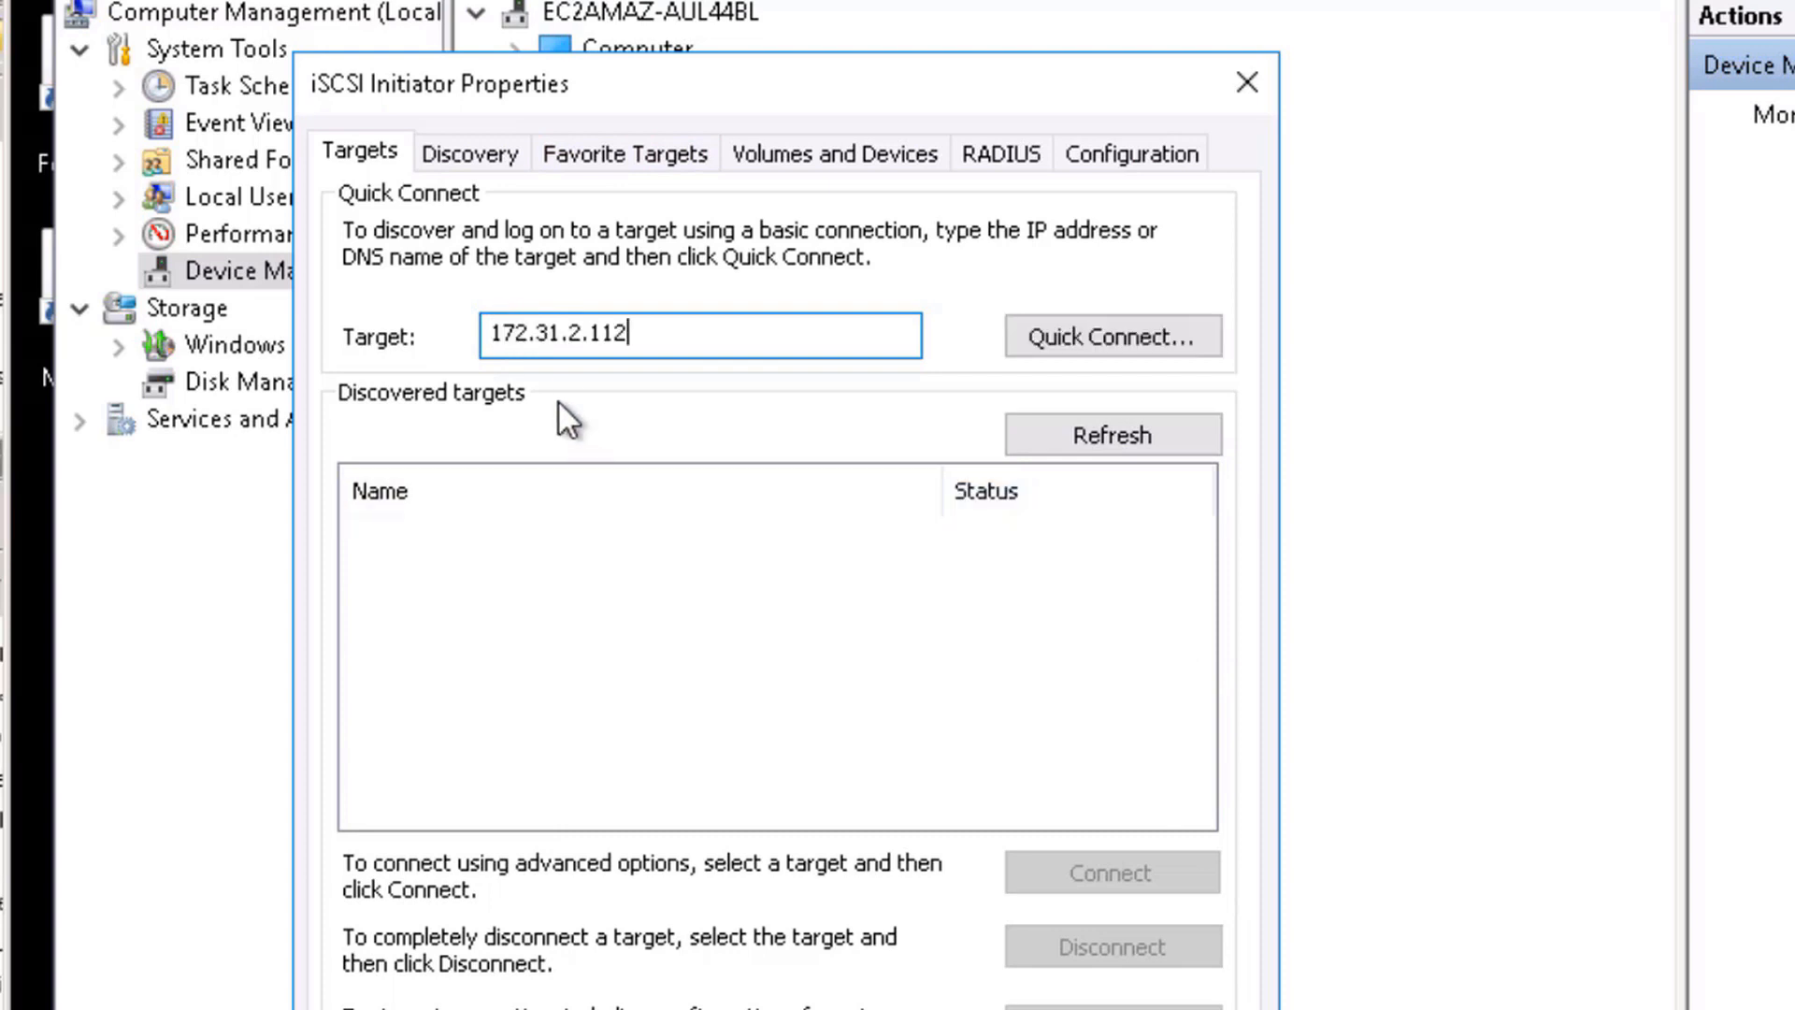
mouse_move(600, 374)
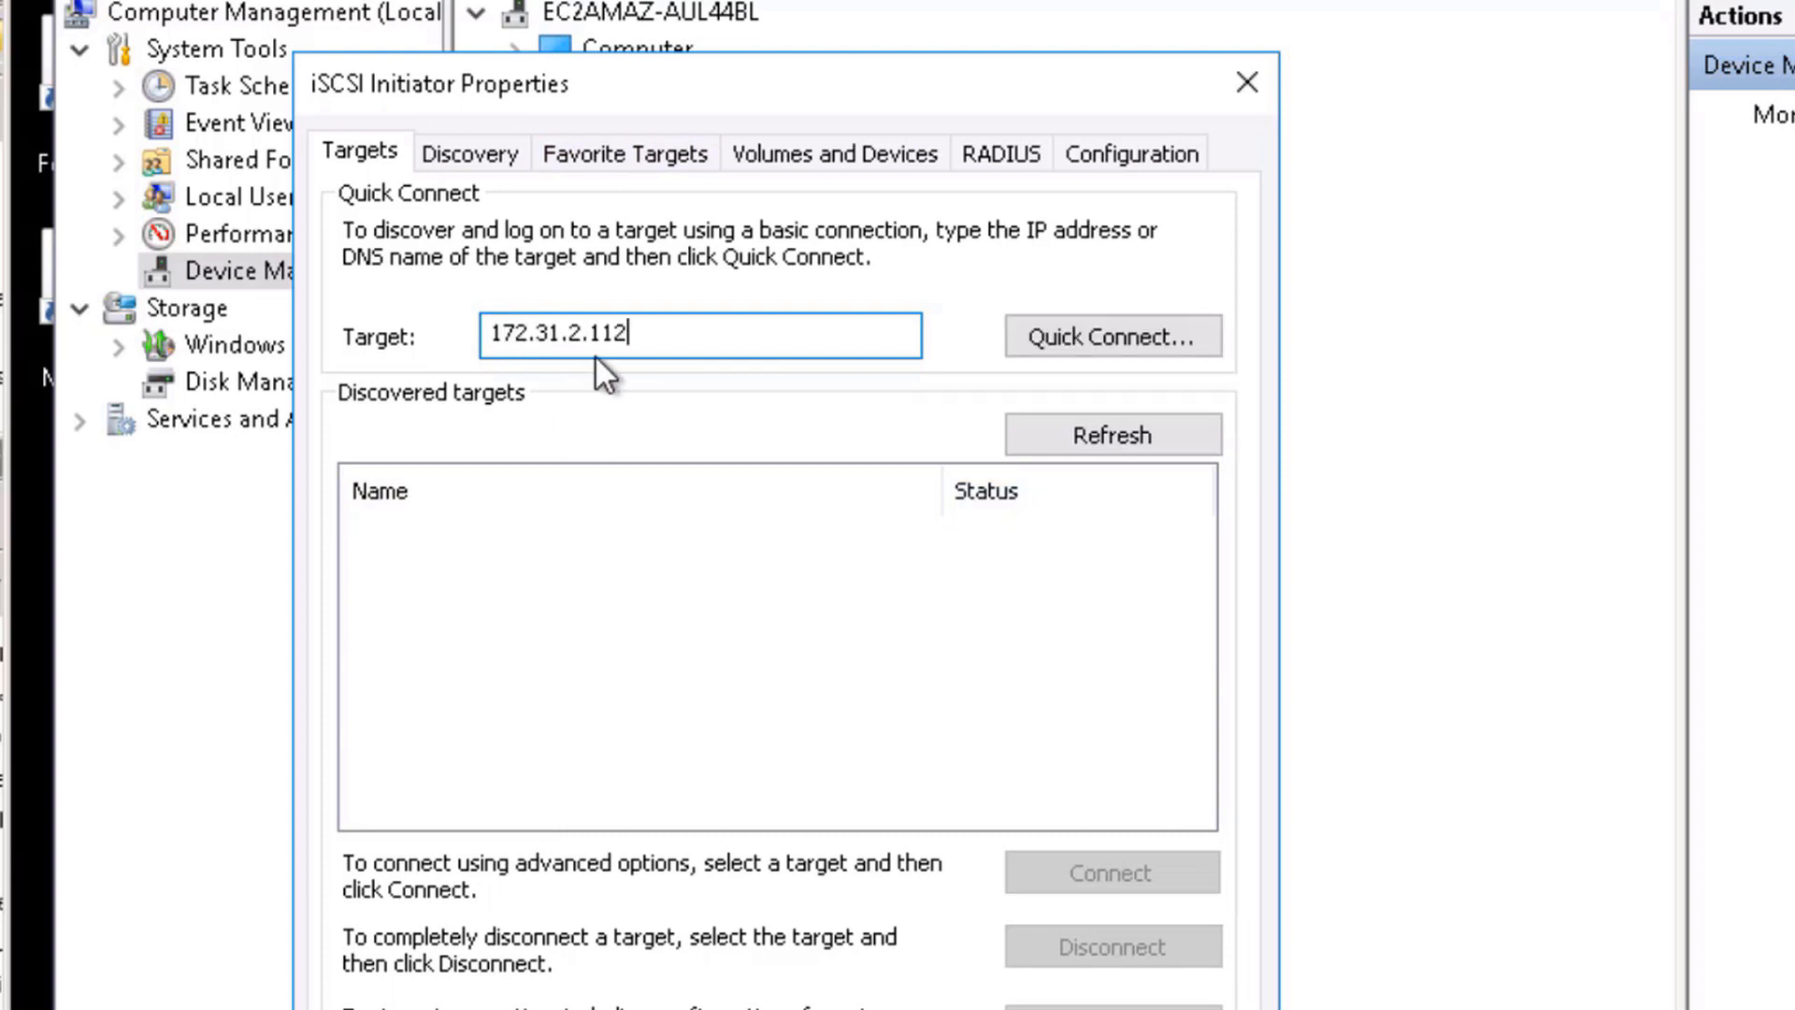
click(1110, 334)
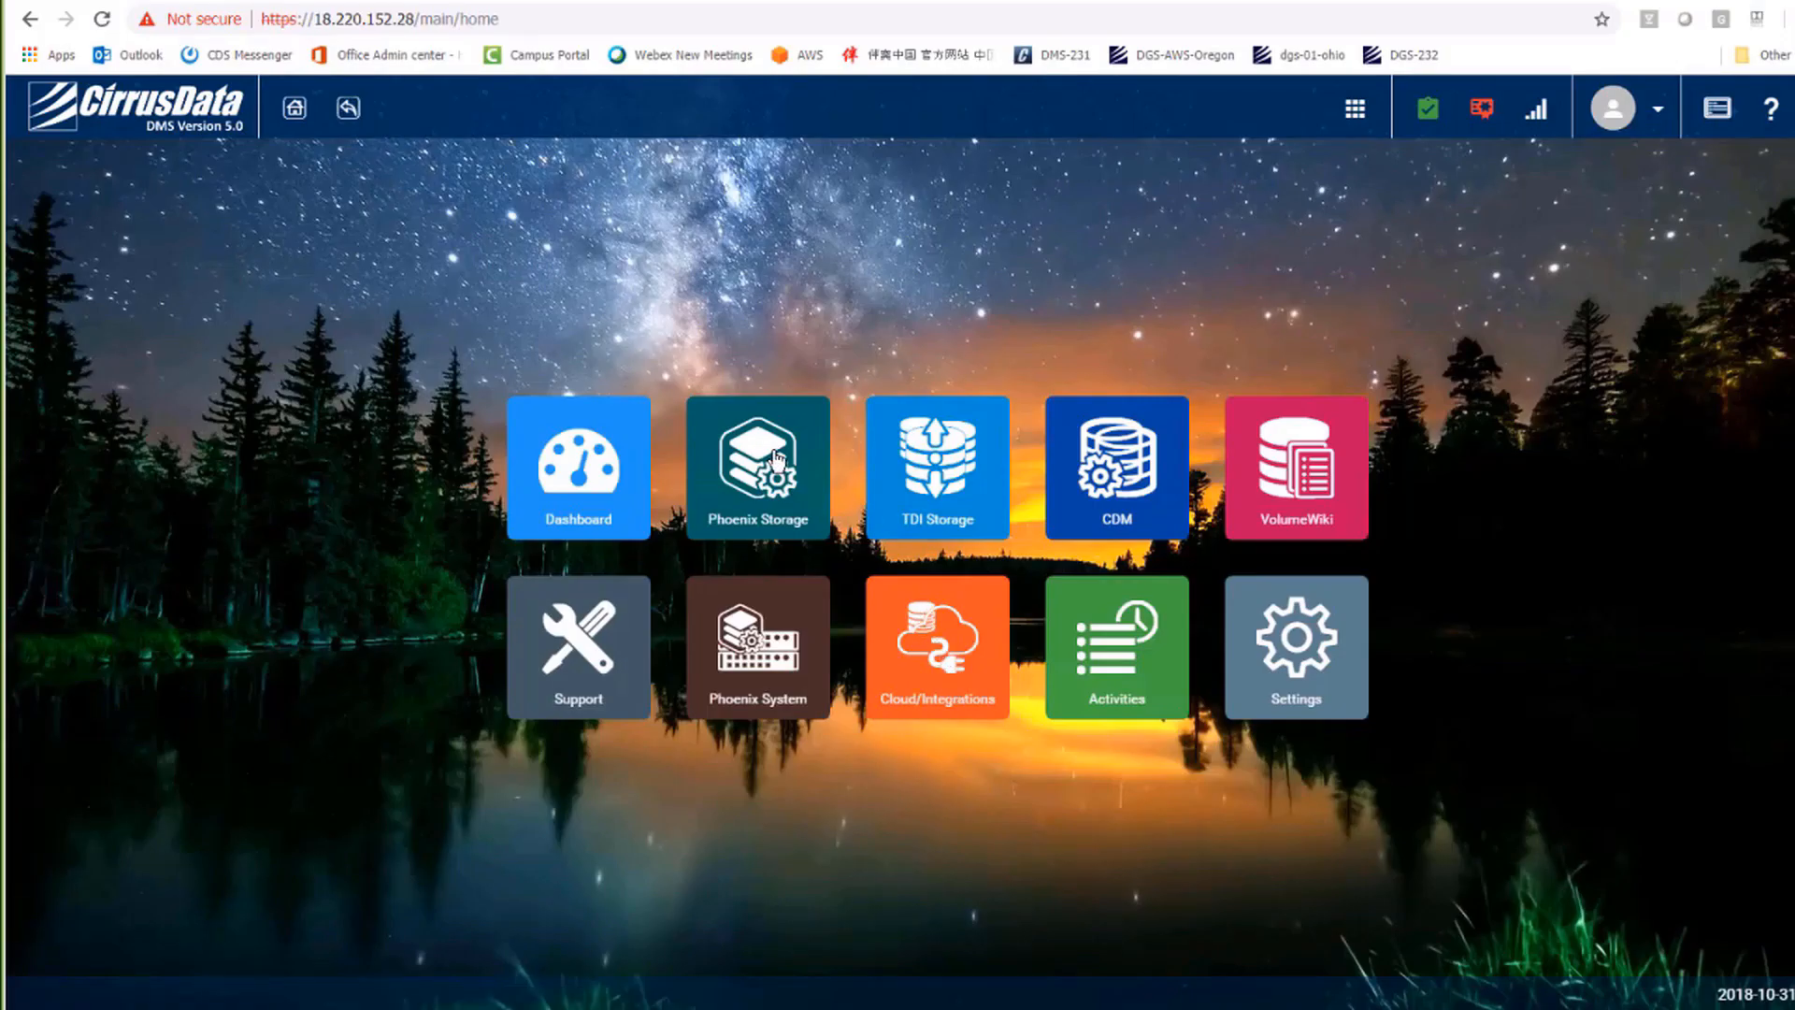
Under Phoenix Storage > Hosts, create host Win001Ohio with an Ohio region description.
click(755, 468)
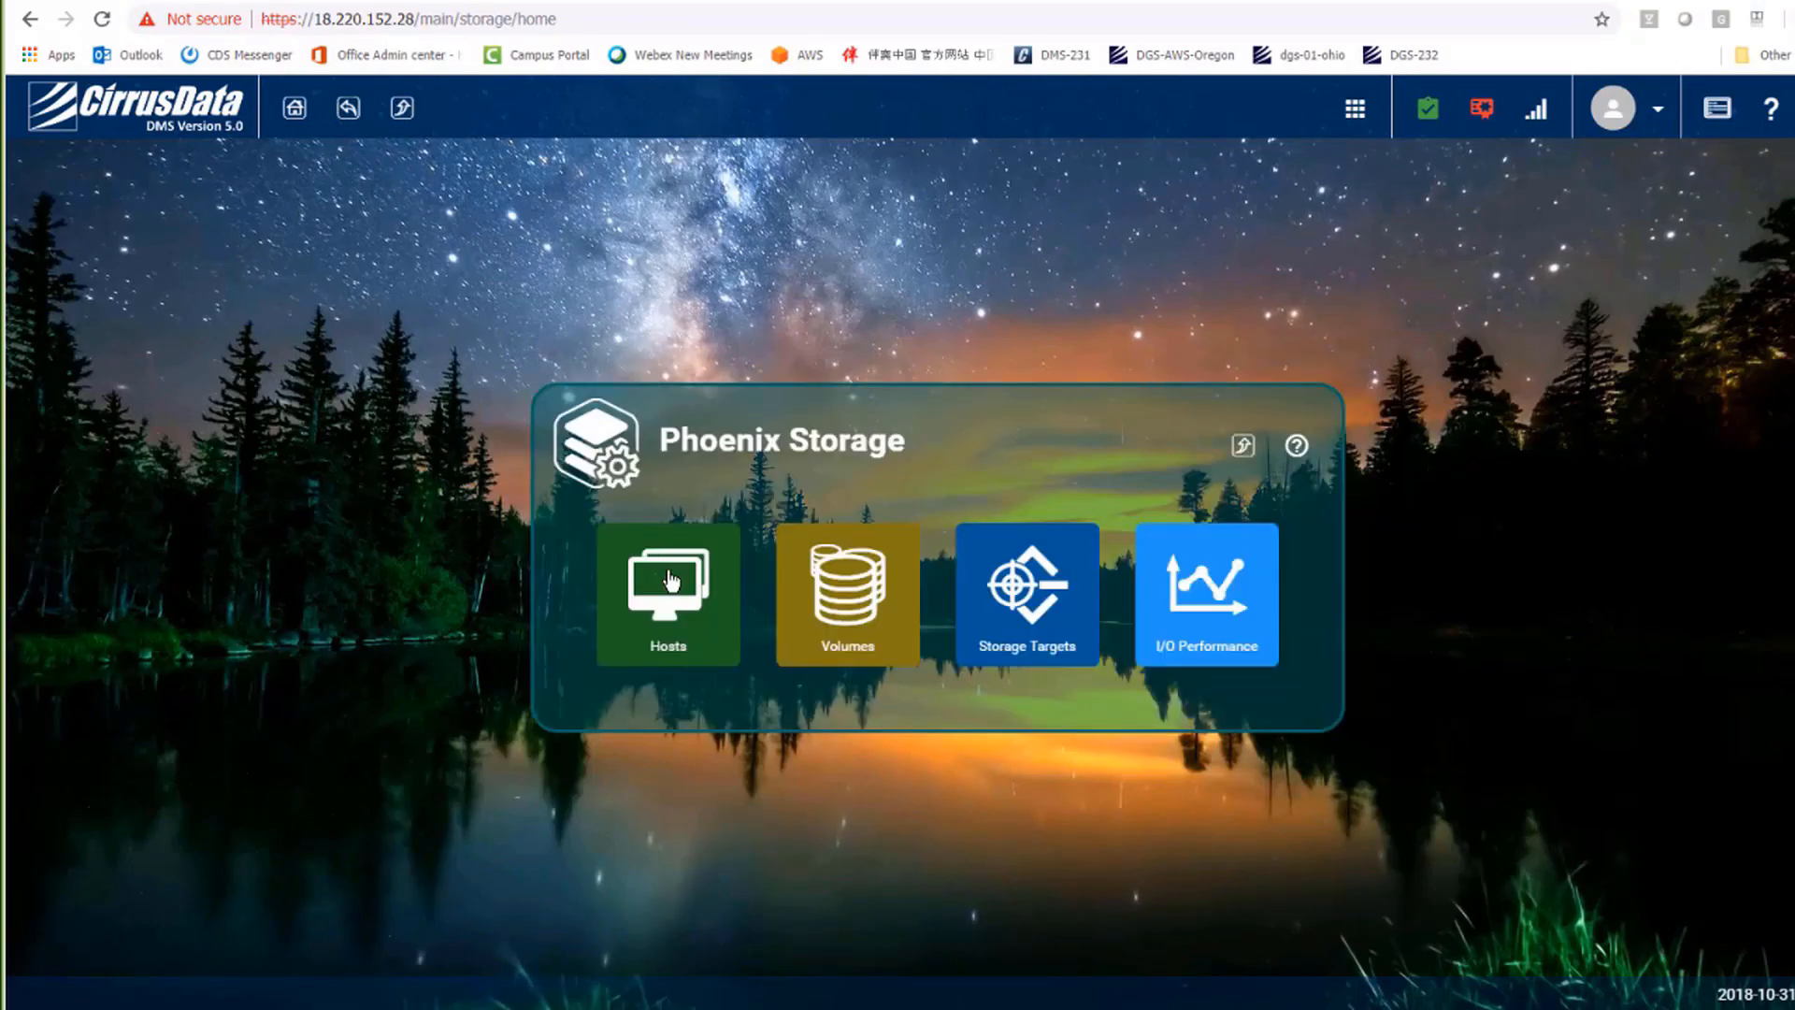
click(667, 592)
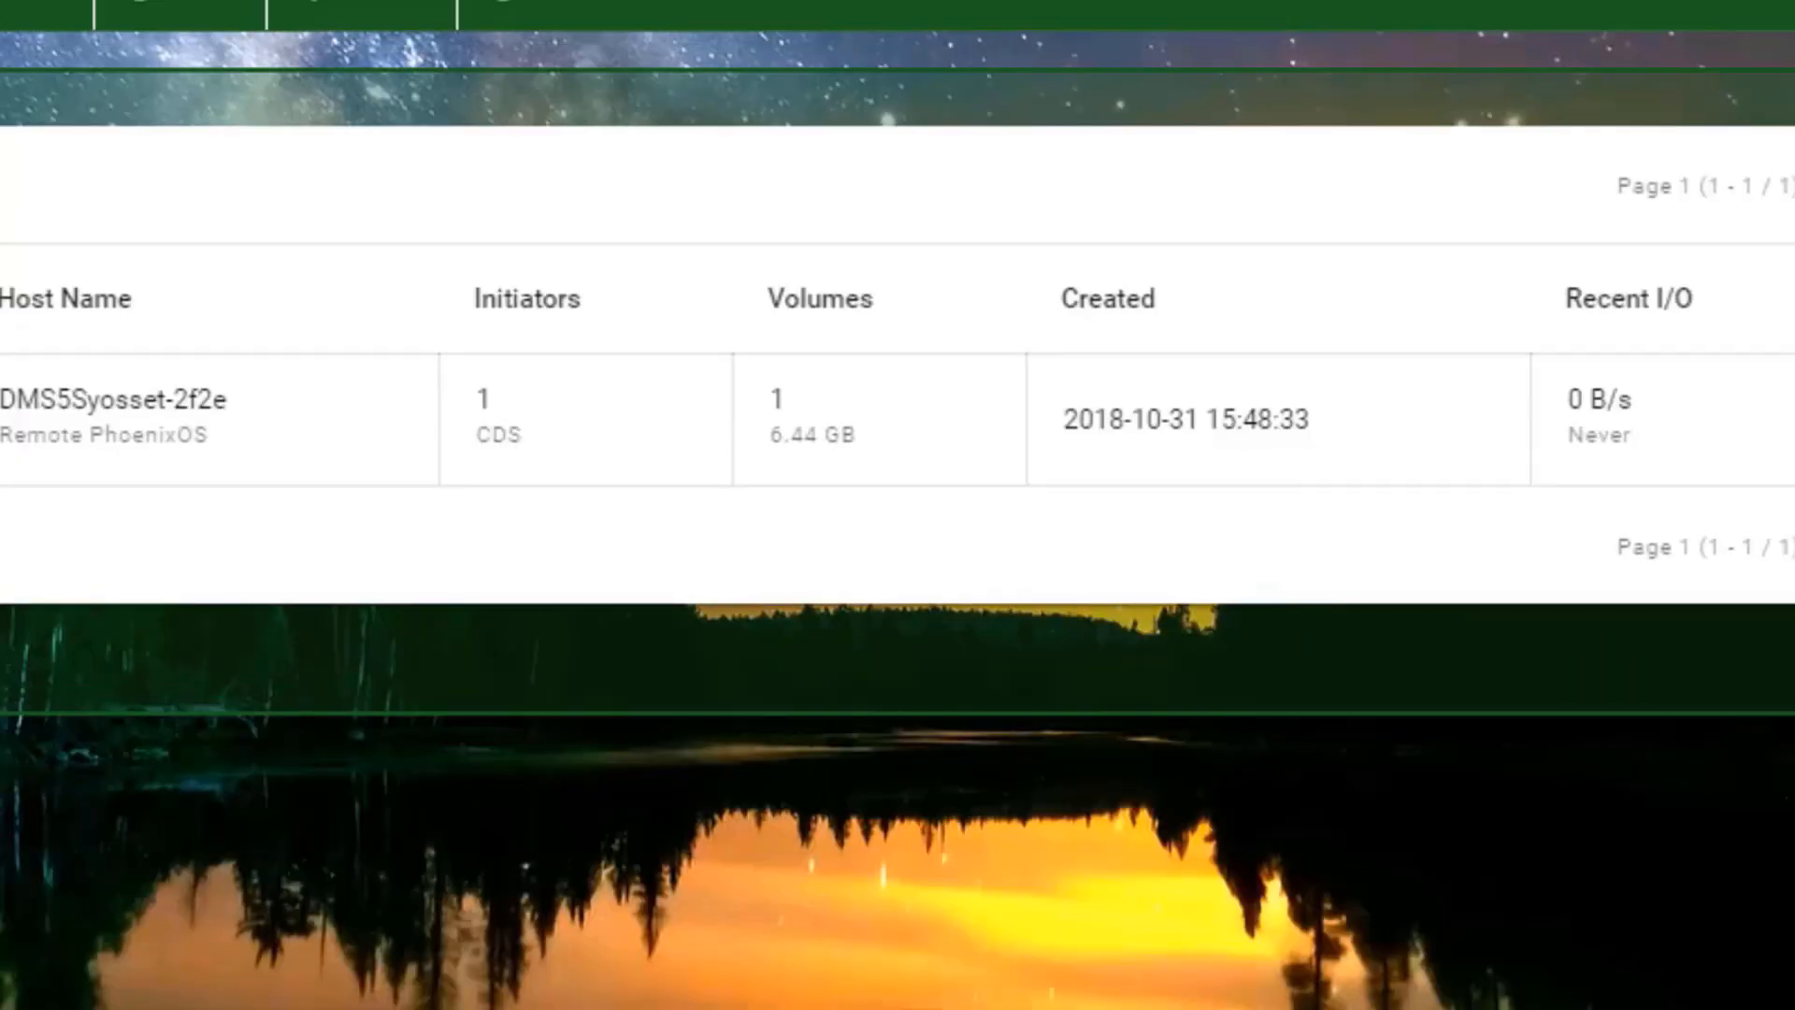
text(Win001Ohio)
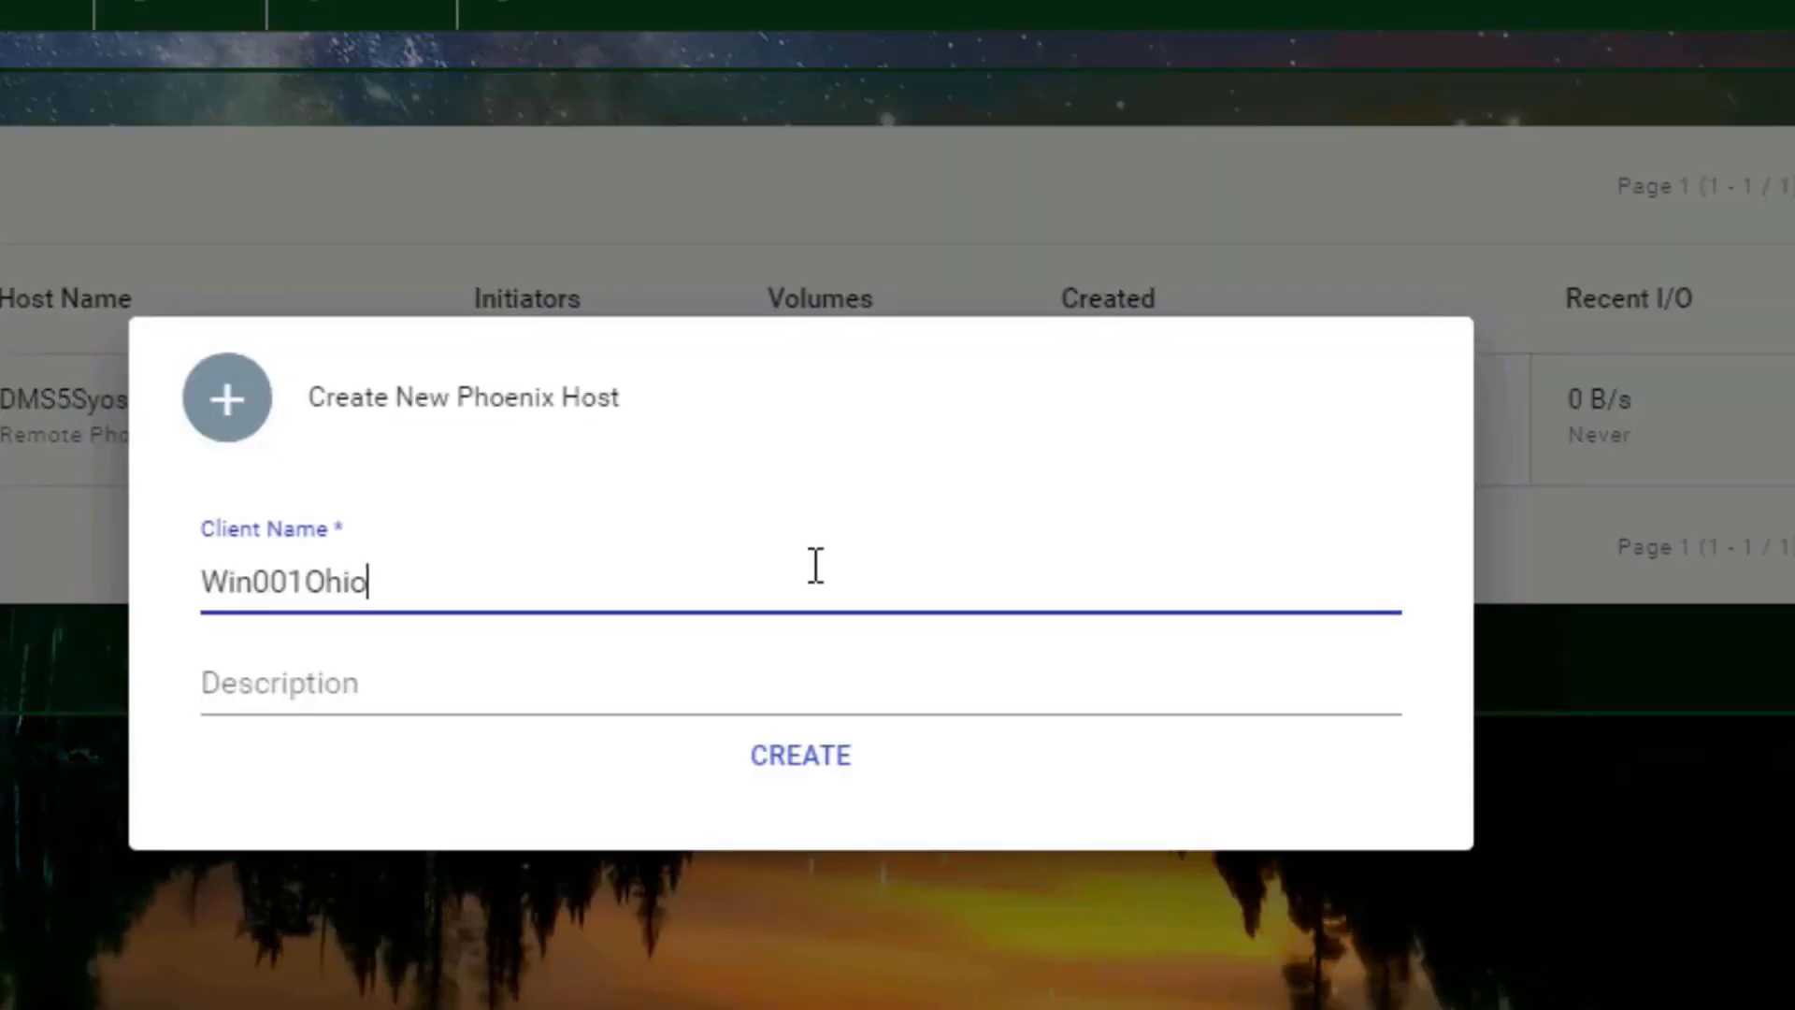
text(Ohio region wi)
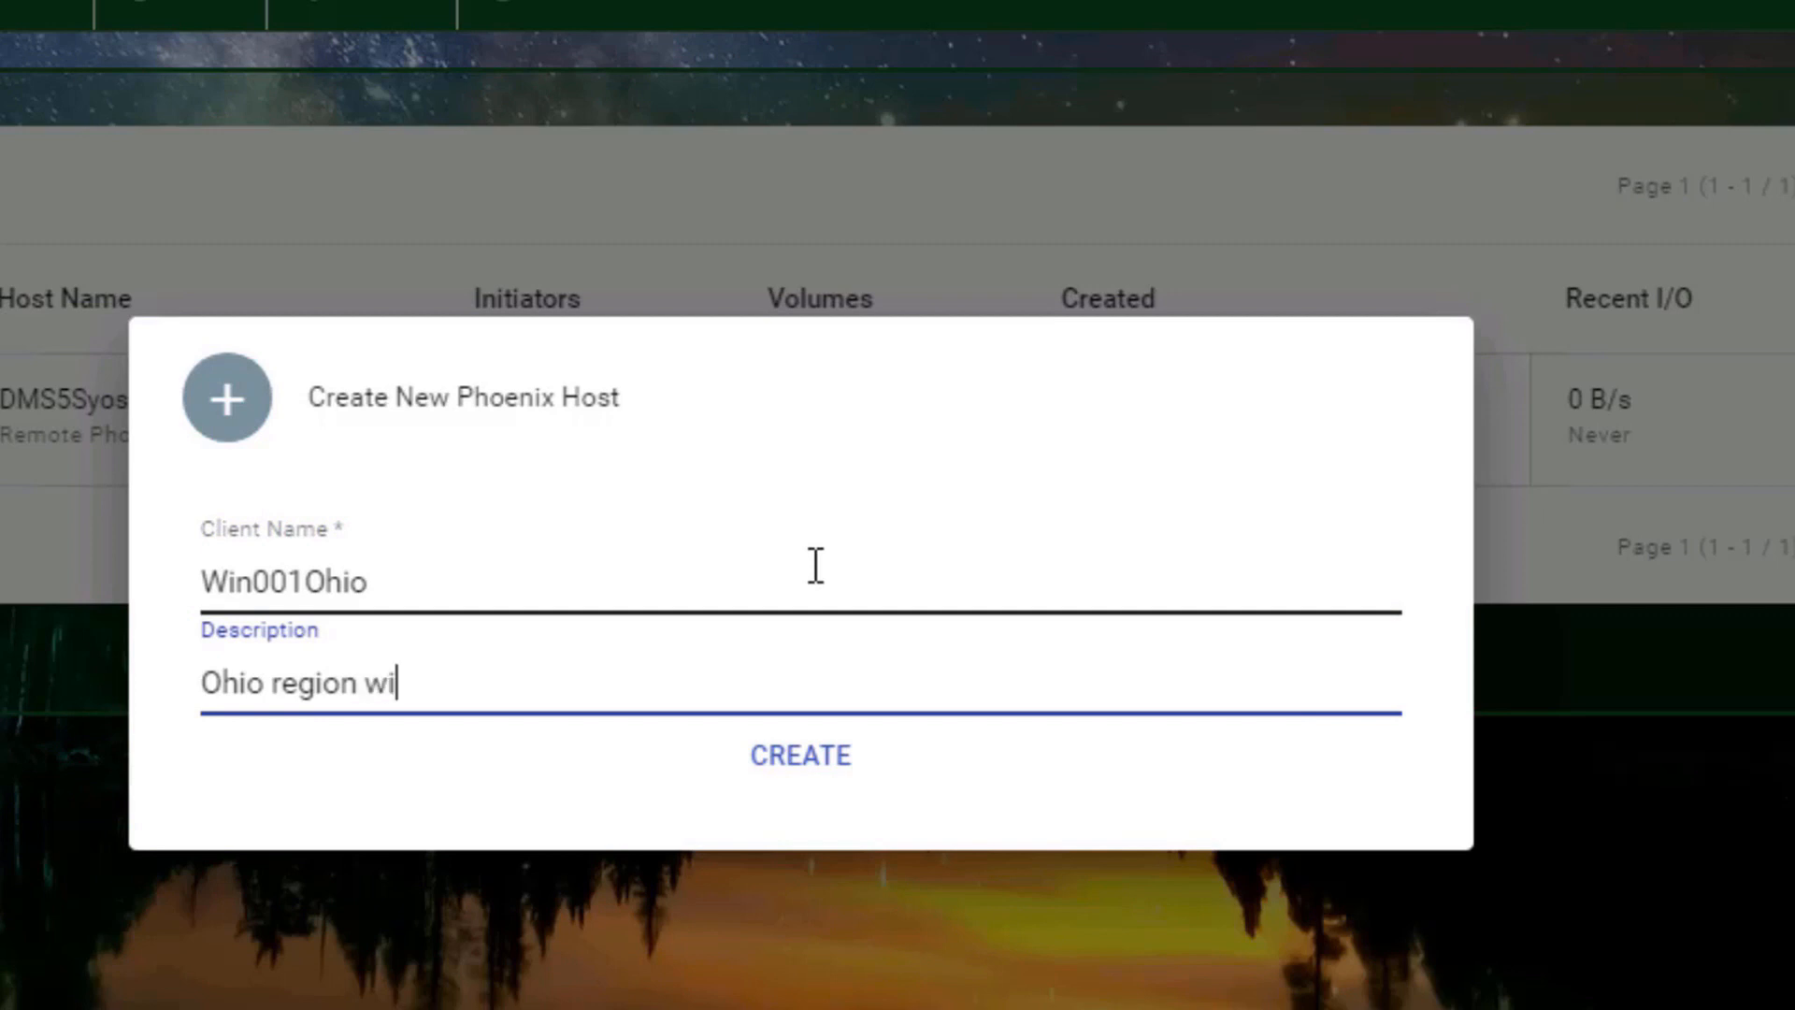
click(799, 753)
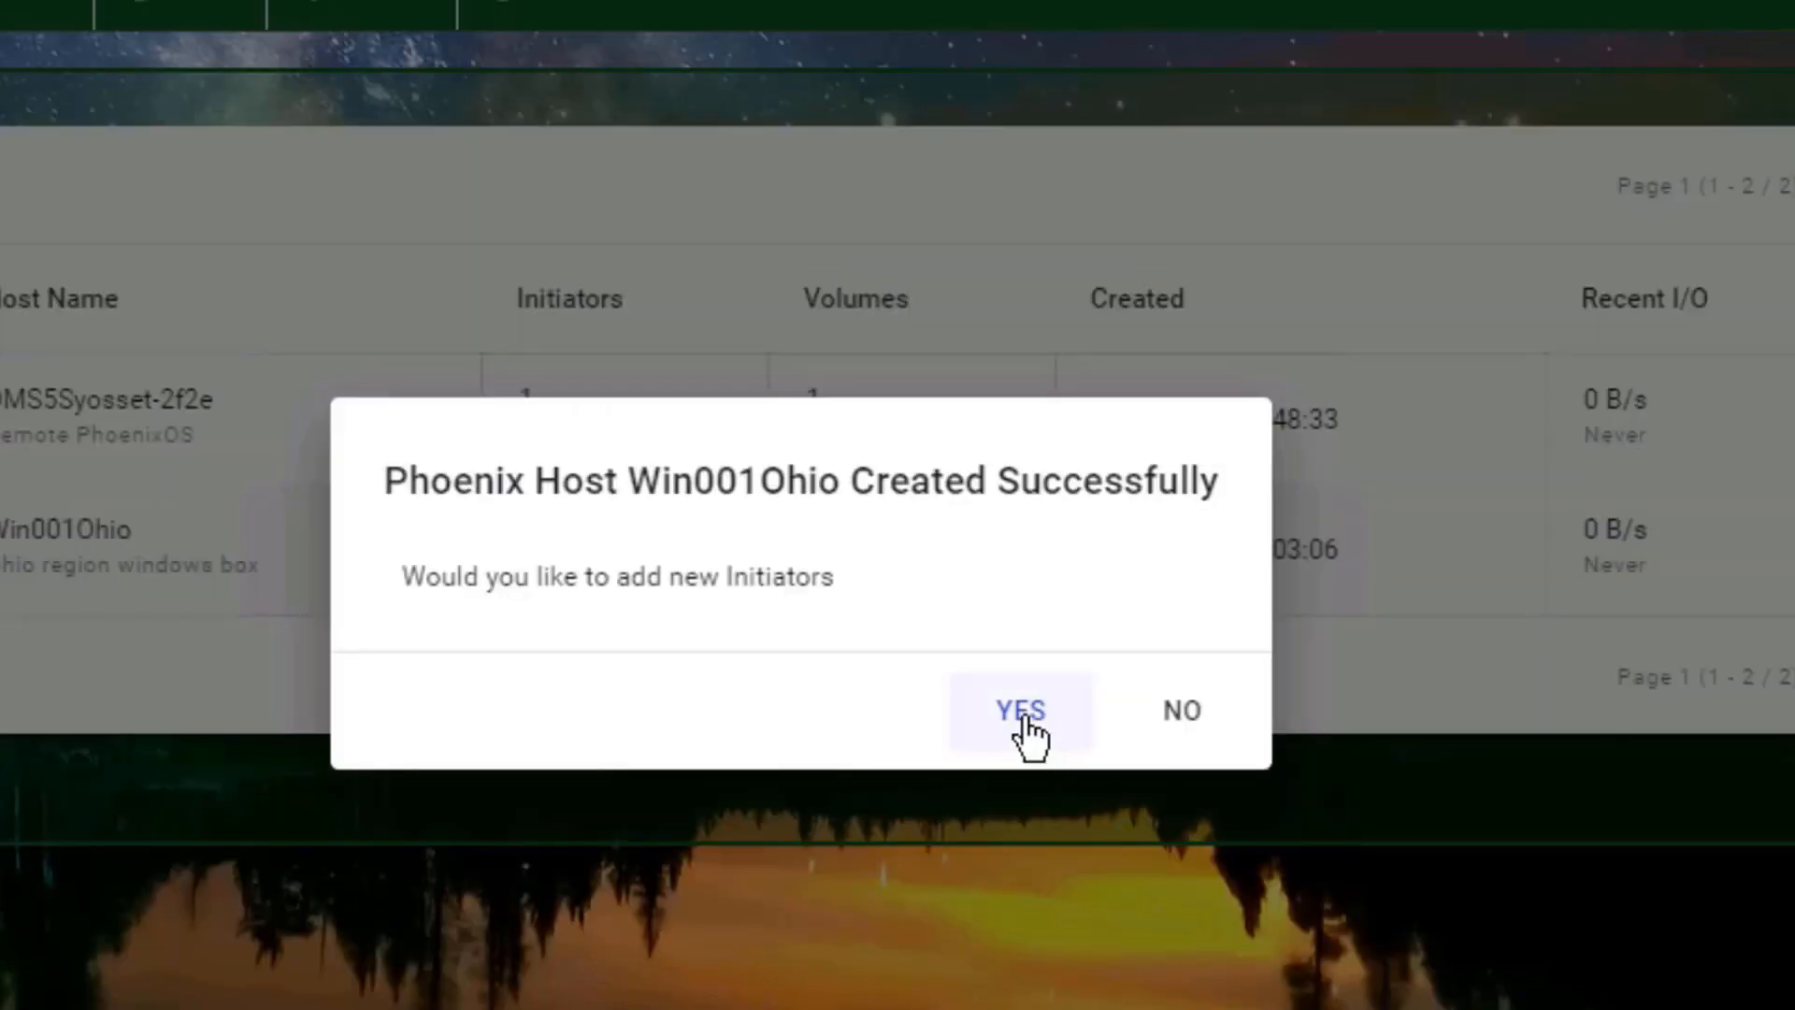
Add and save the Windows iSCSI initiator for Win001Ohio, then proceed to assign volumes to it.
click(1019, 711)
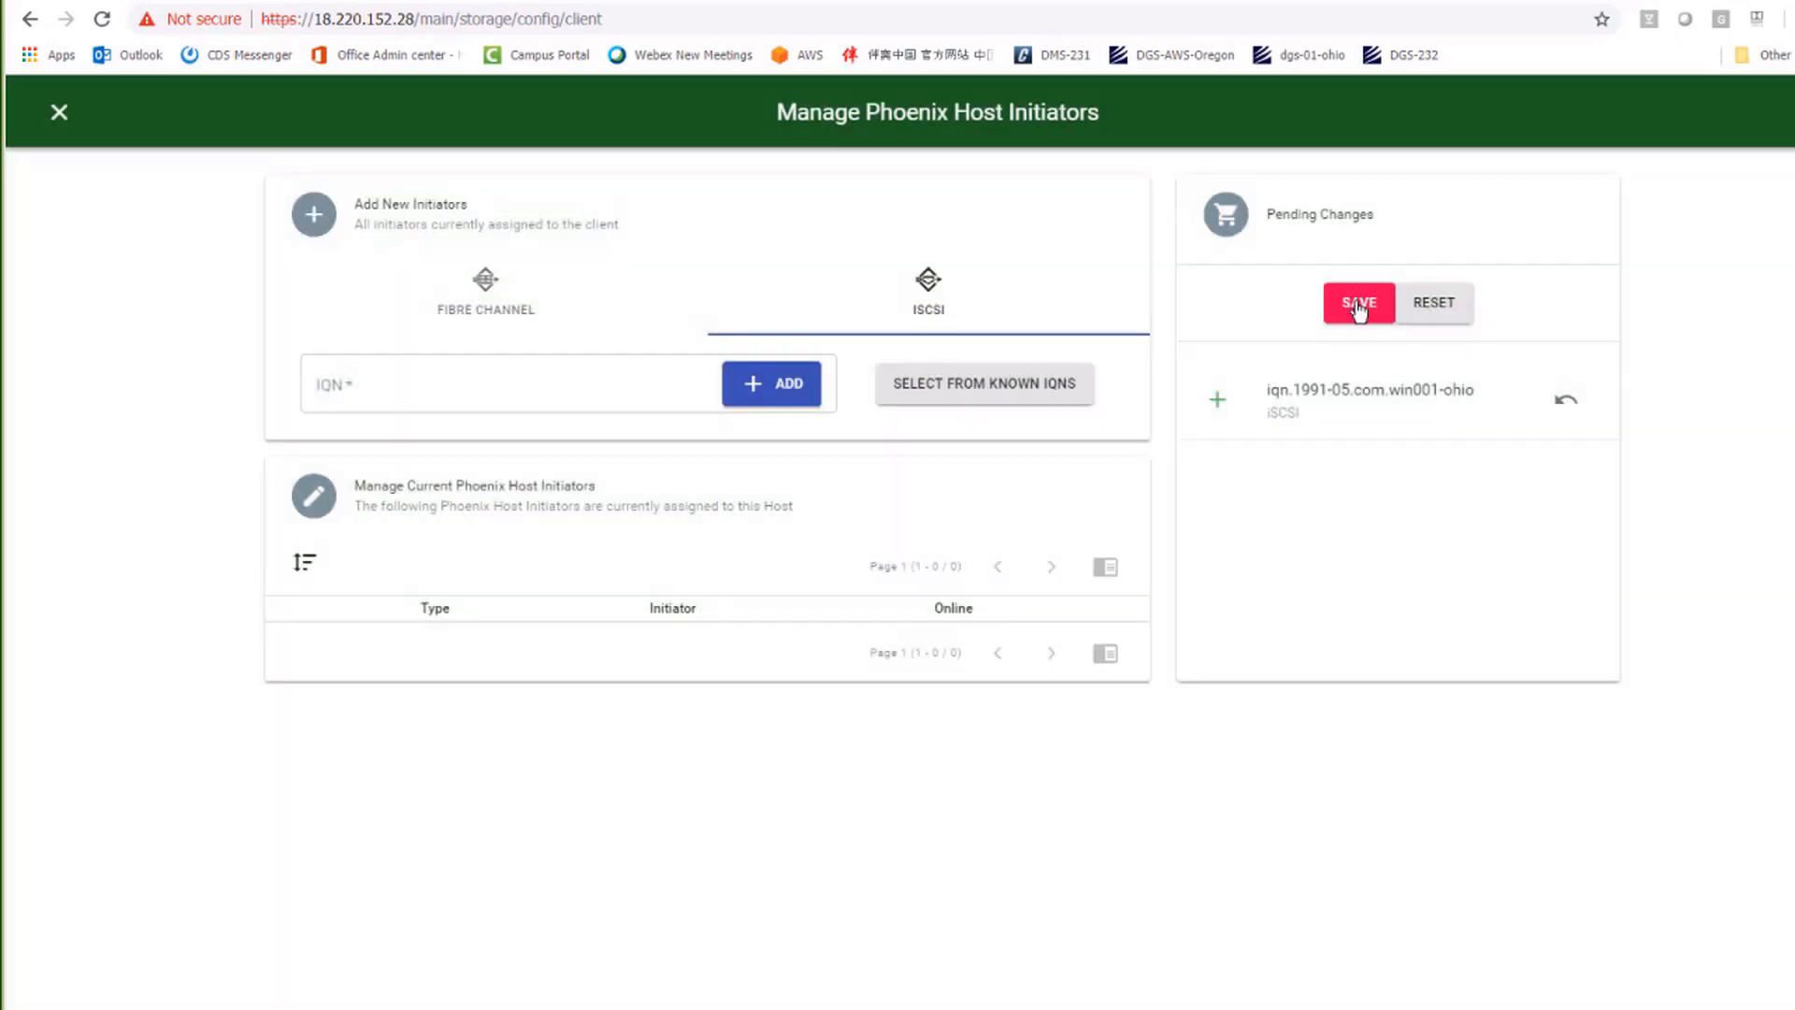
click(1359, 303)
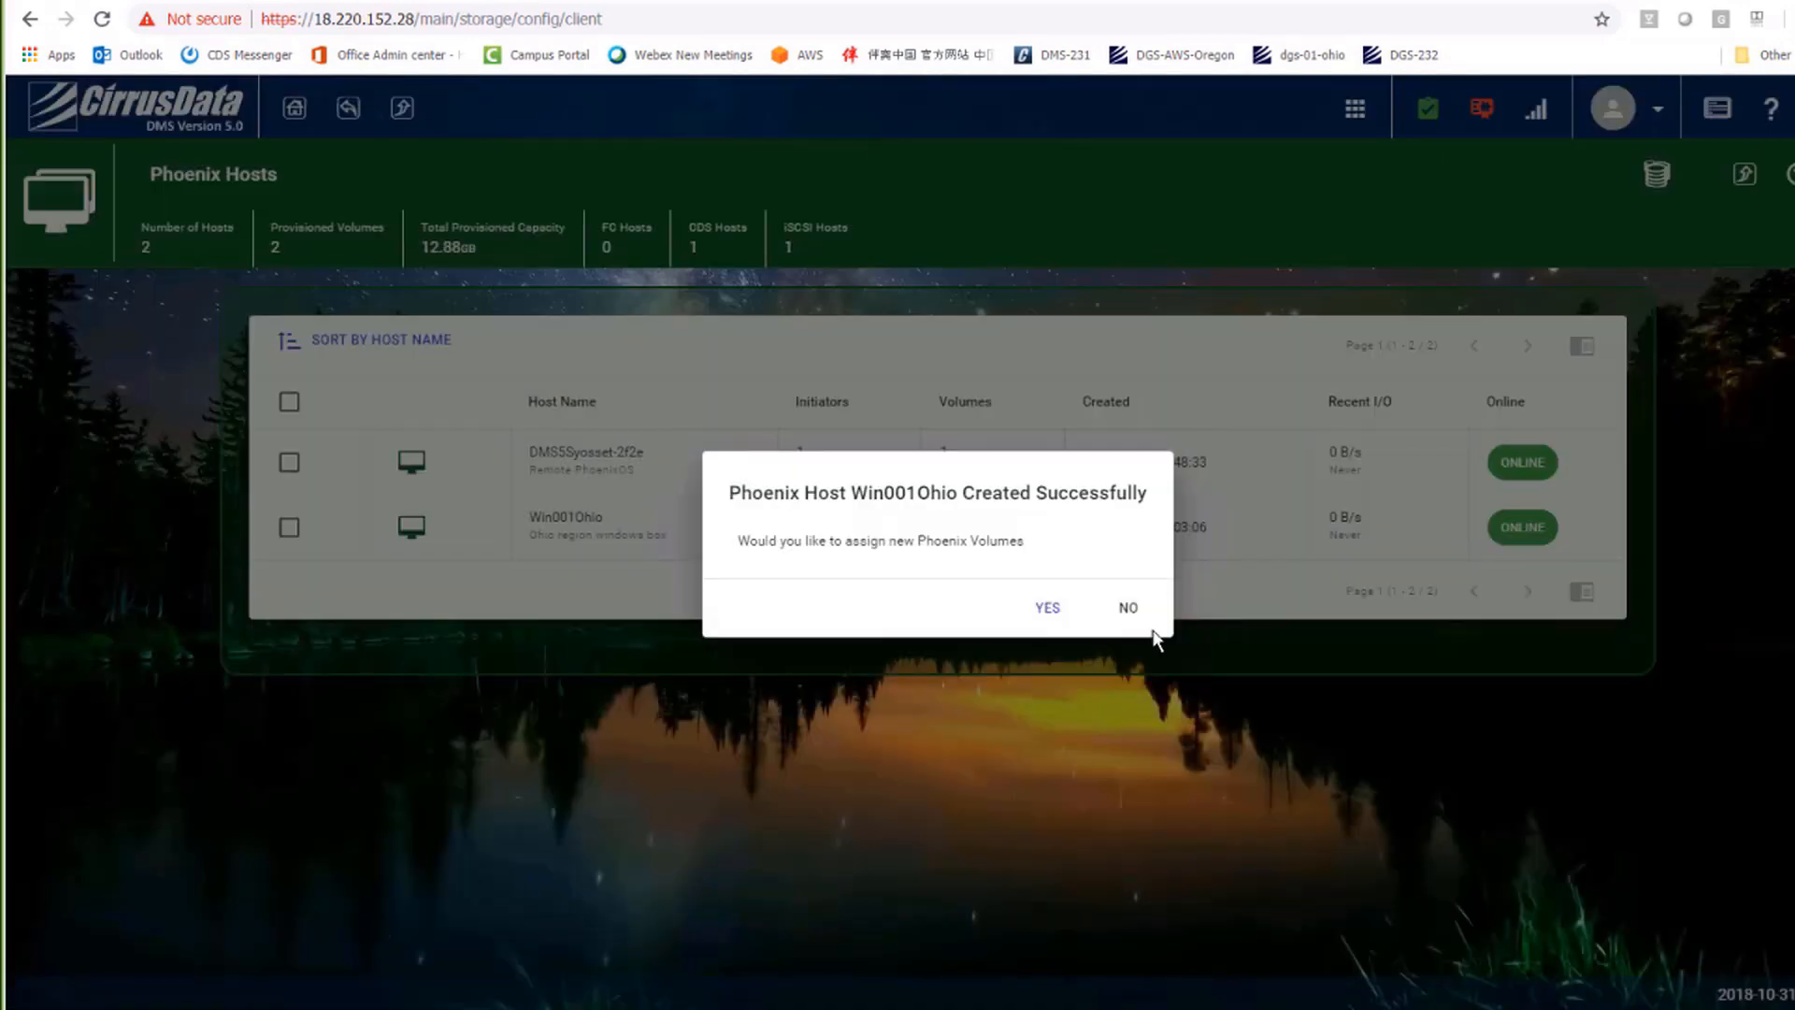
click(1044, 606)
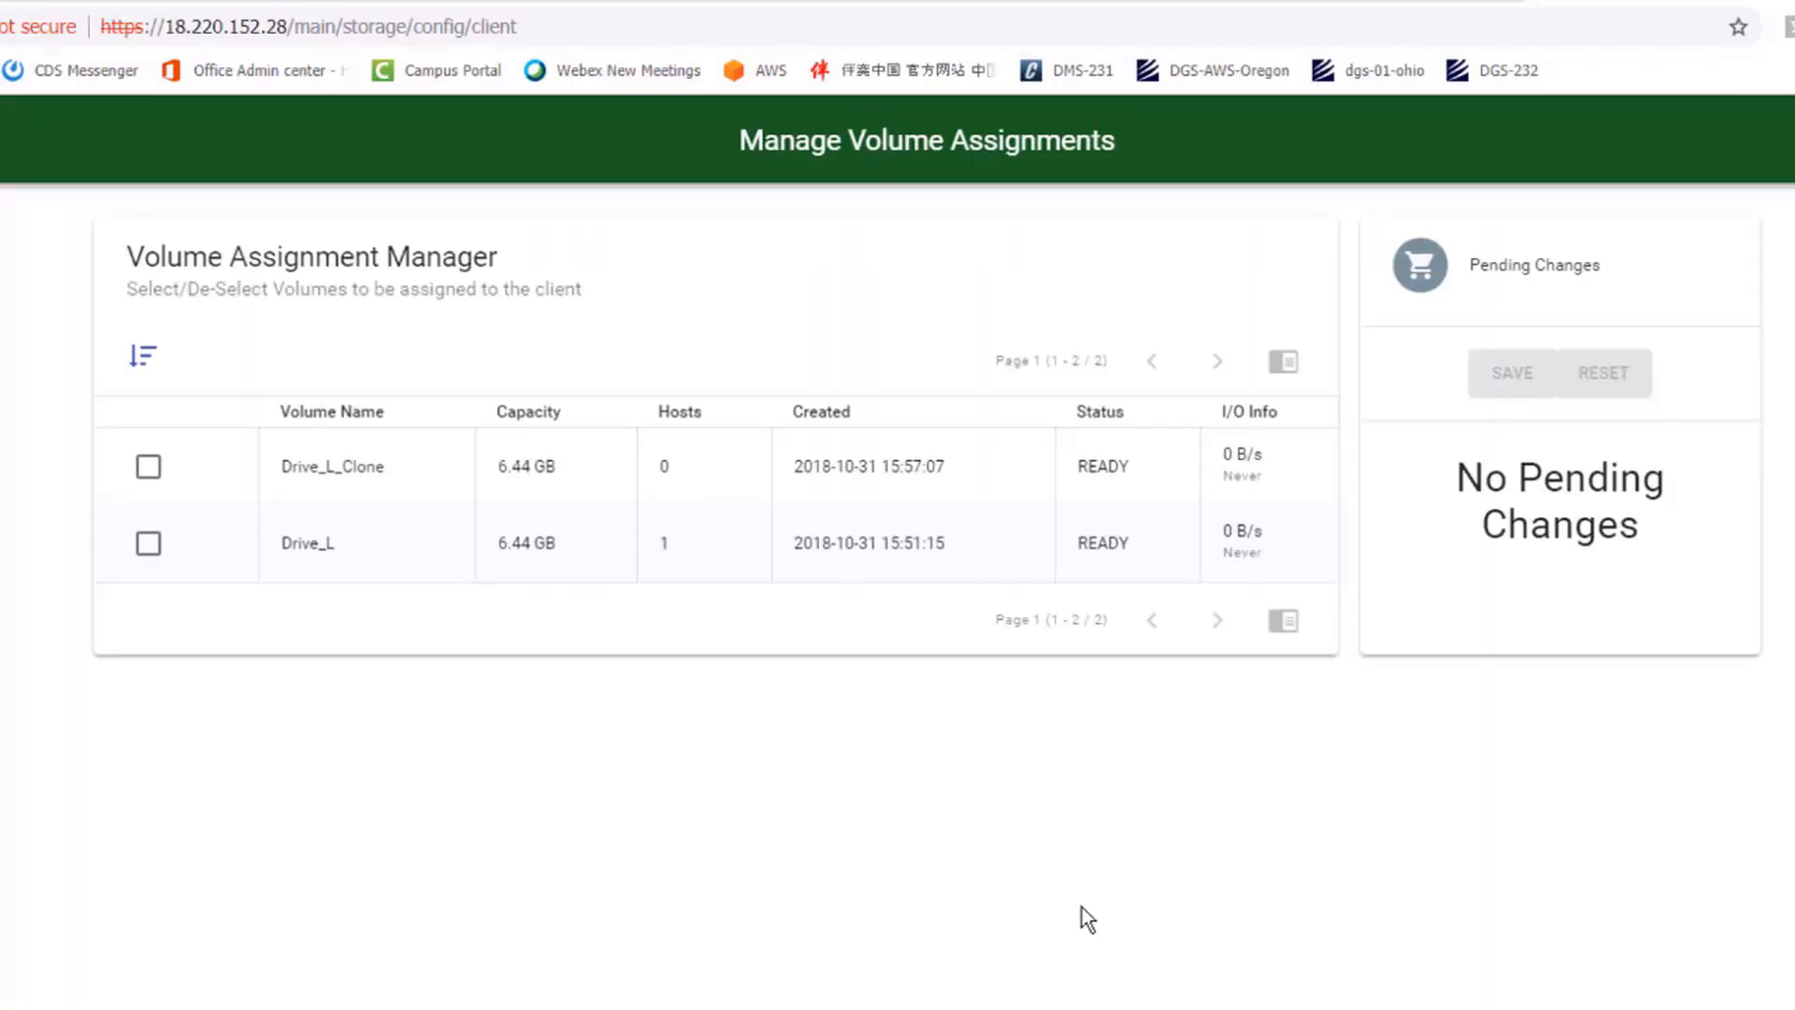
click(148, 466)
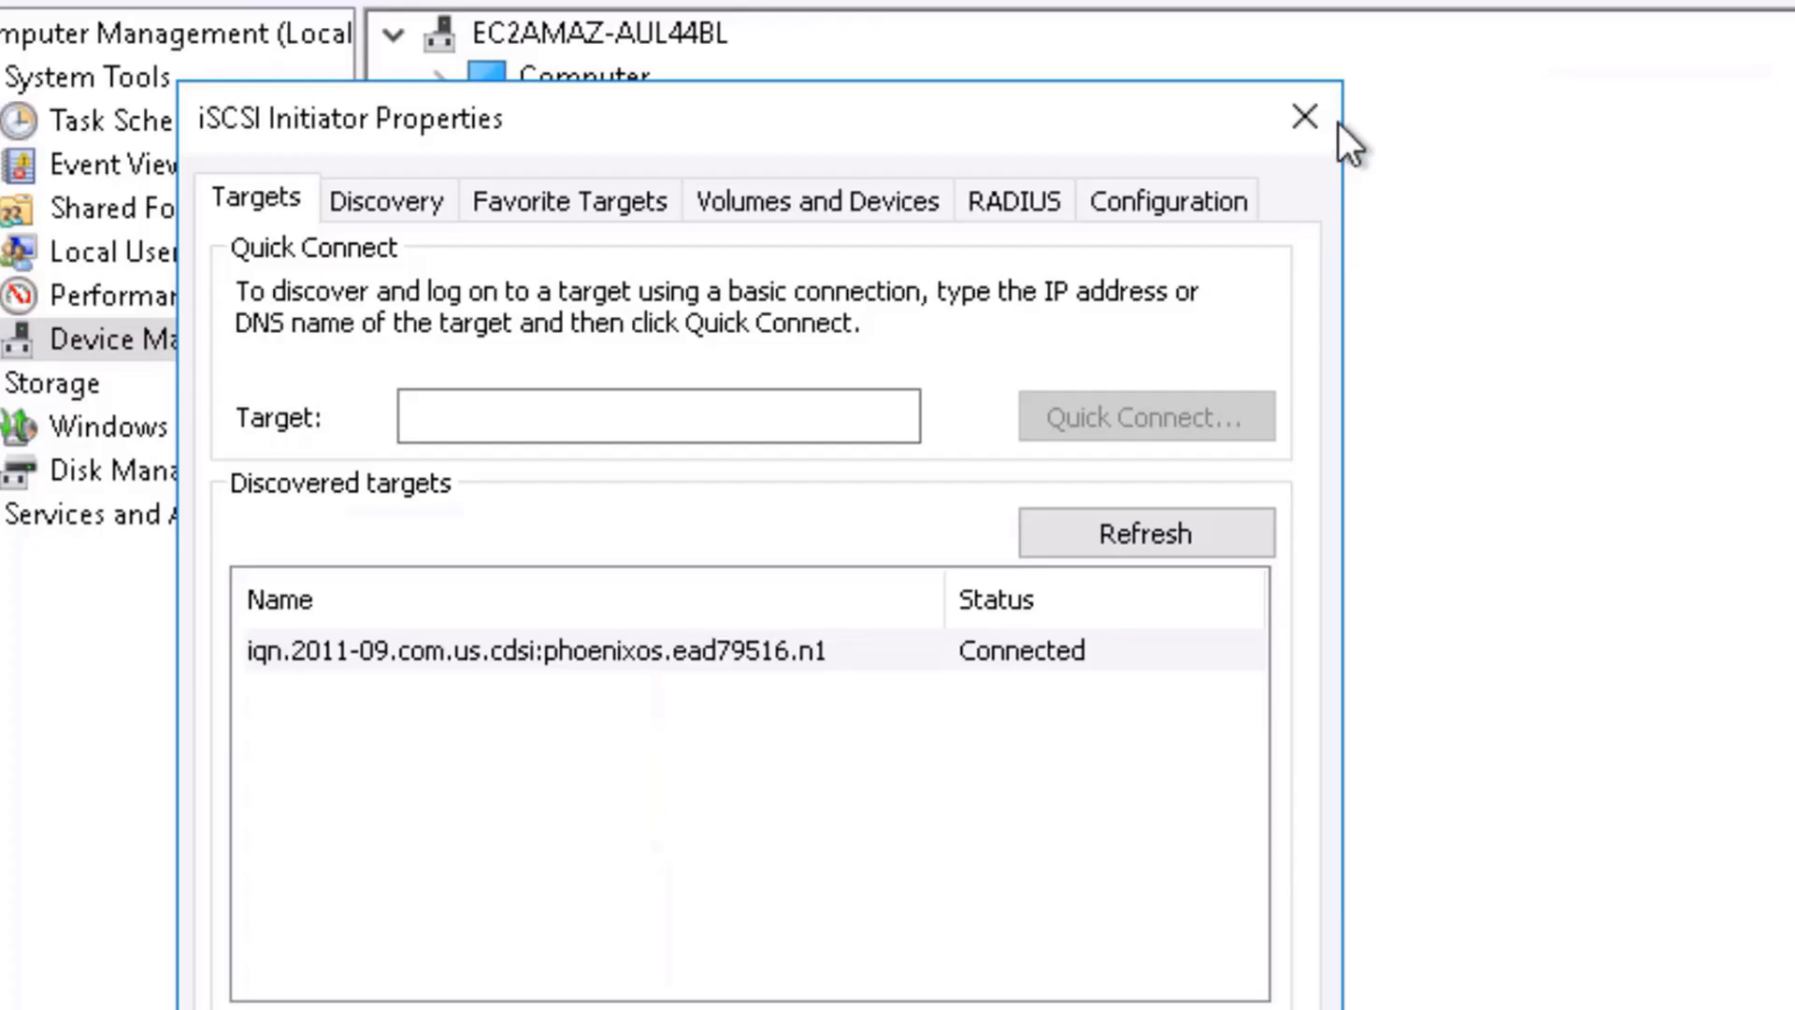
Close iSCSI Initiator, browse the DriveL-8K volume and view the TestData folder's properties.
click(1304, 116)
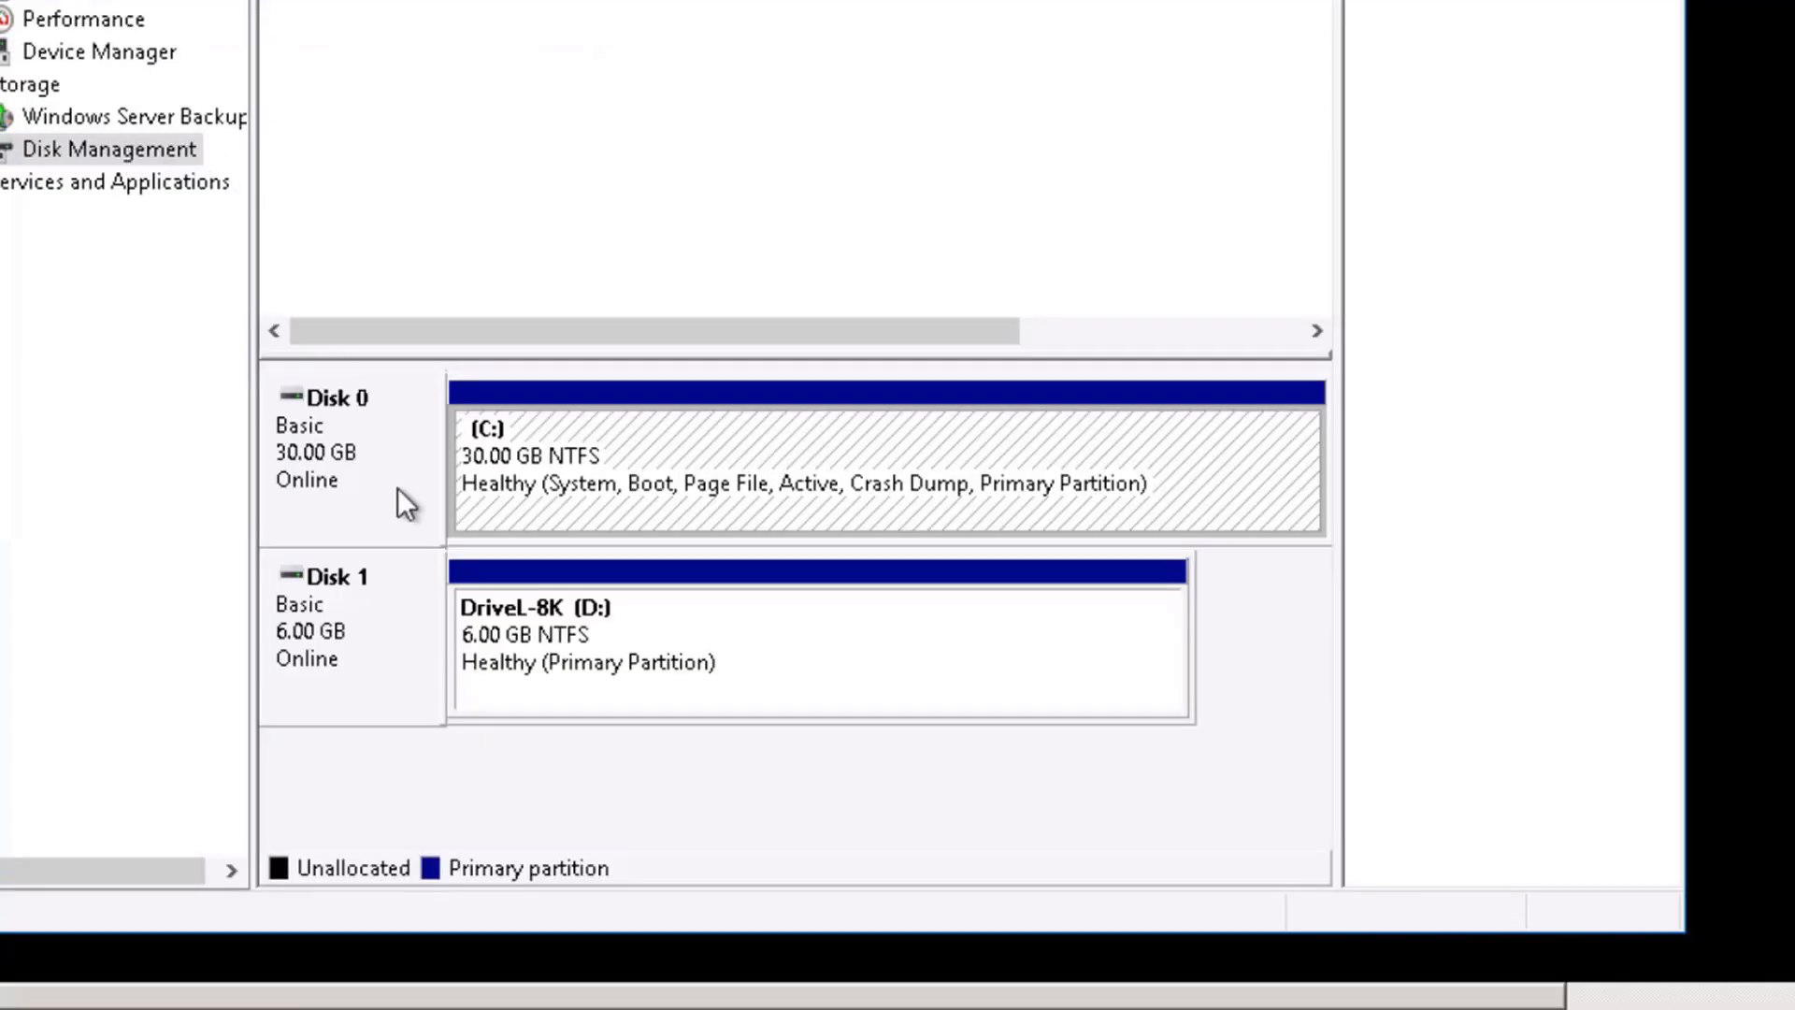
mouse_move(333, 673)
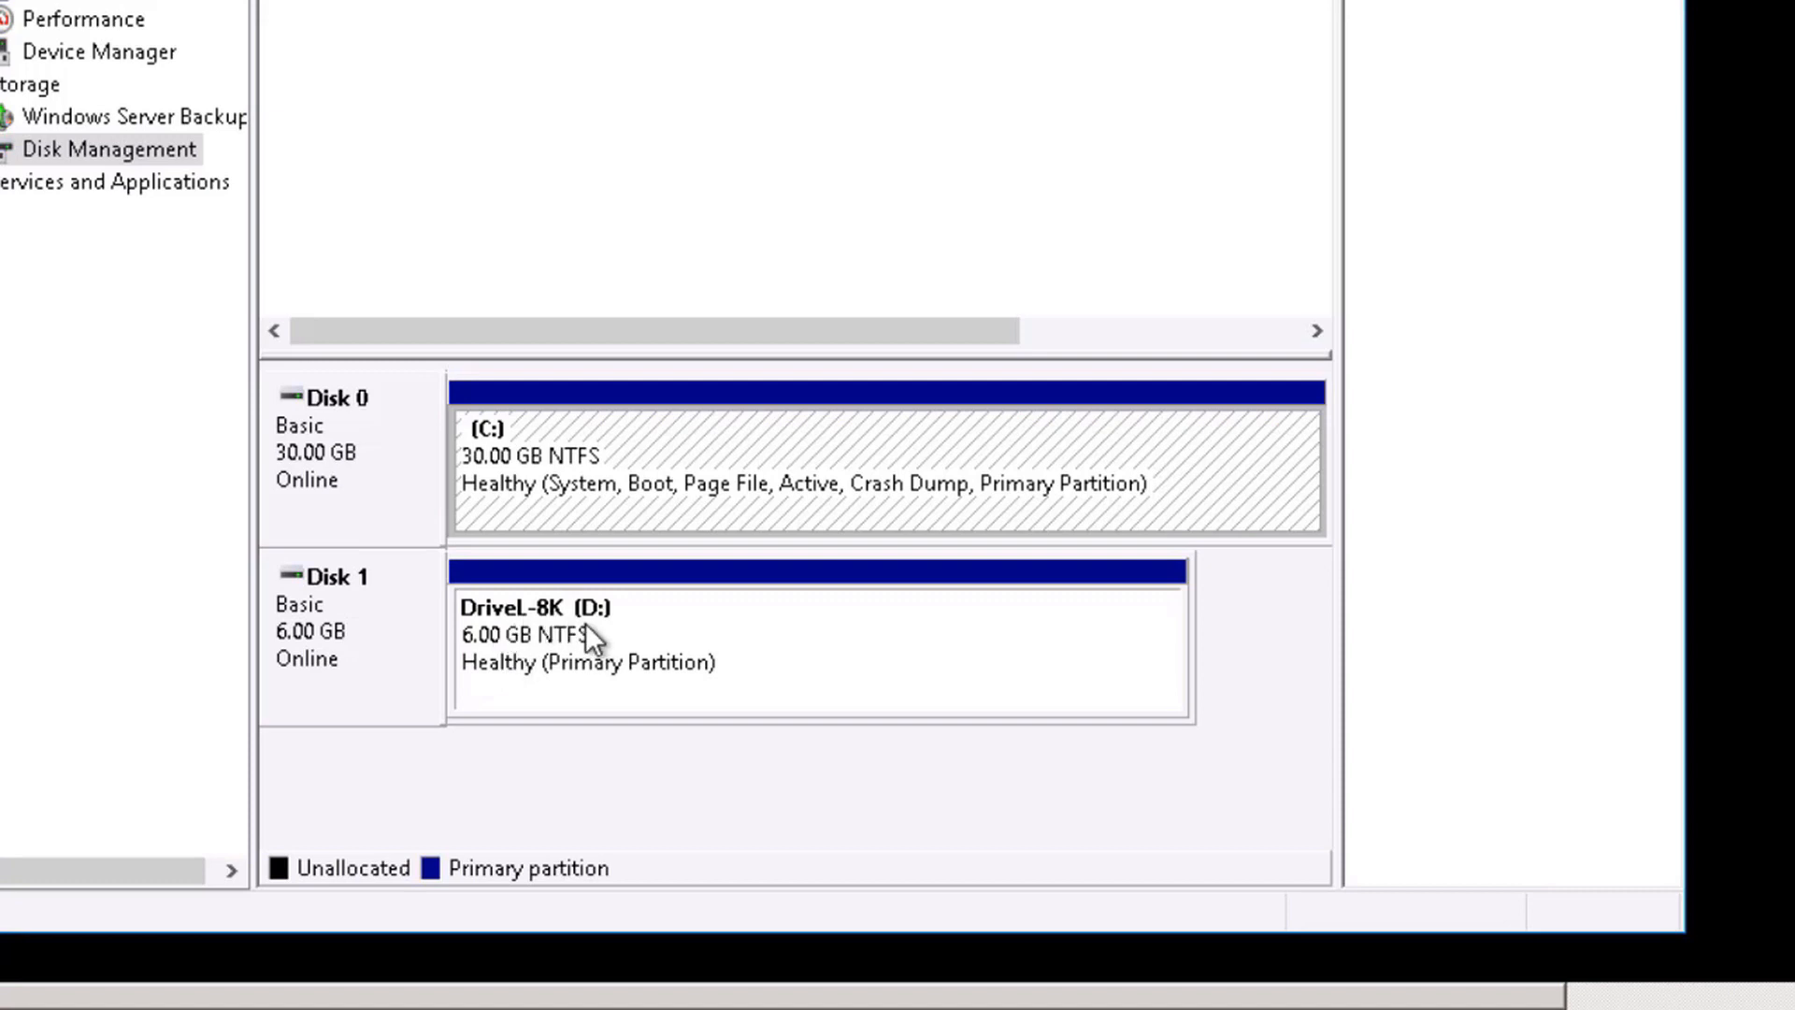
mouse_move(600, 630)
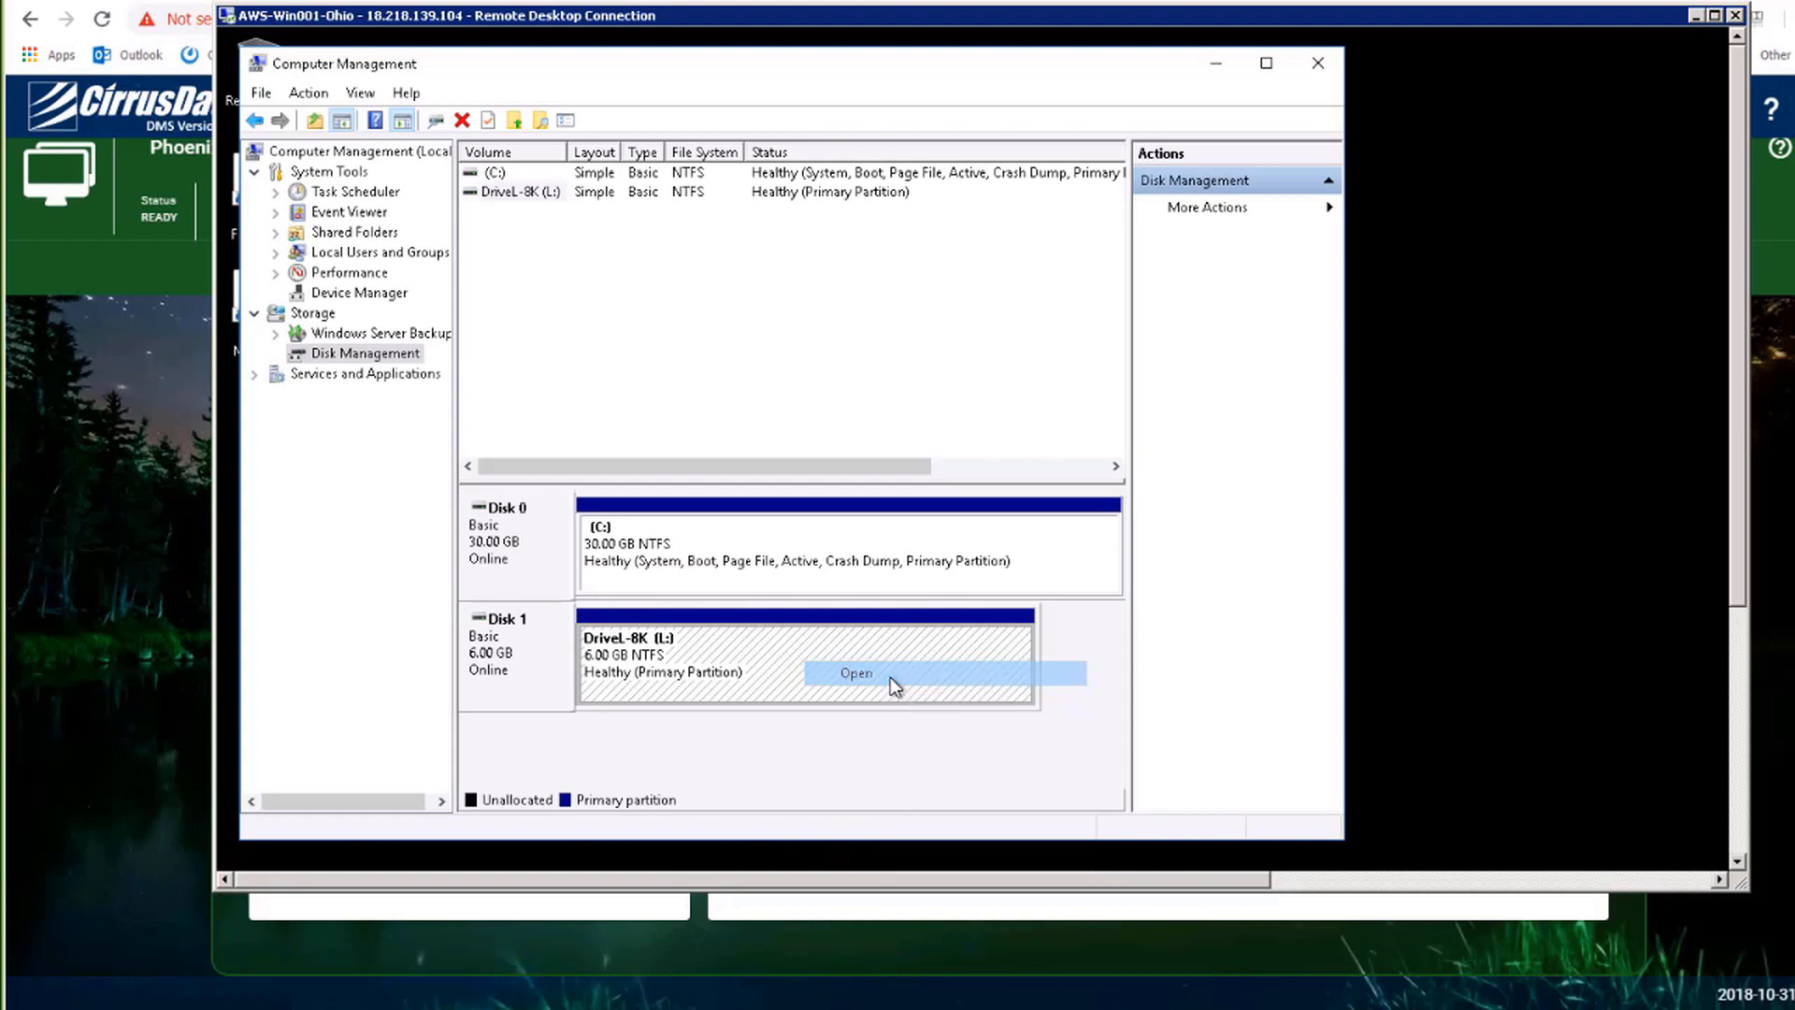
click(856, 673)
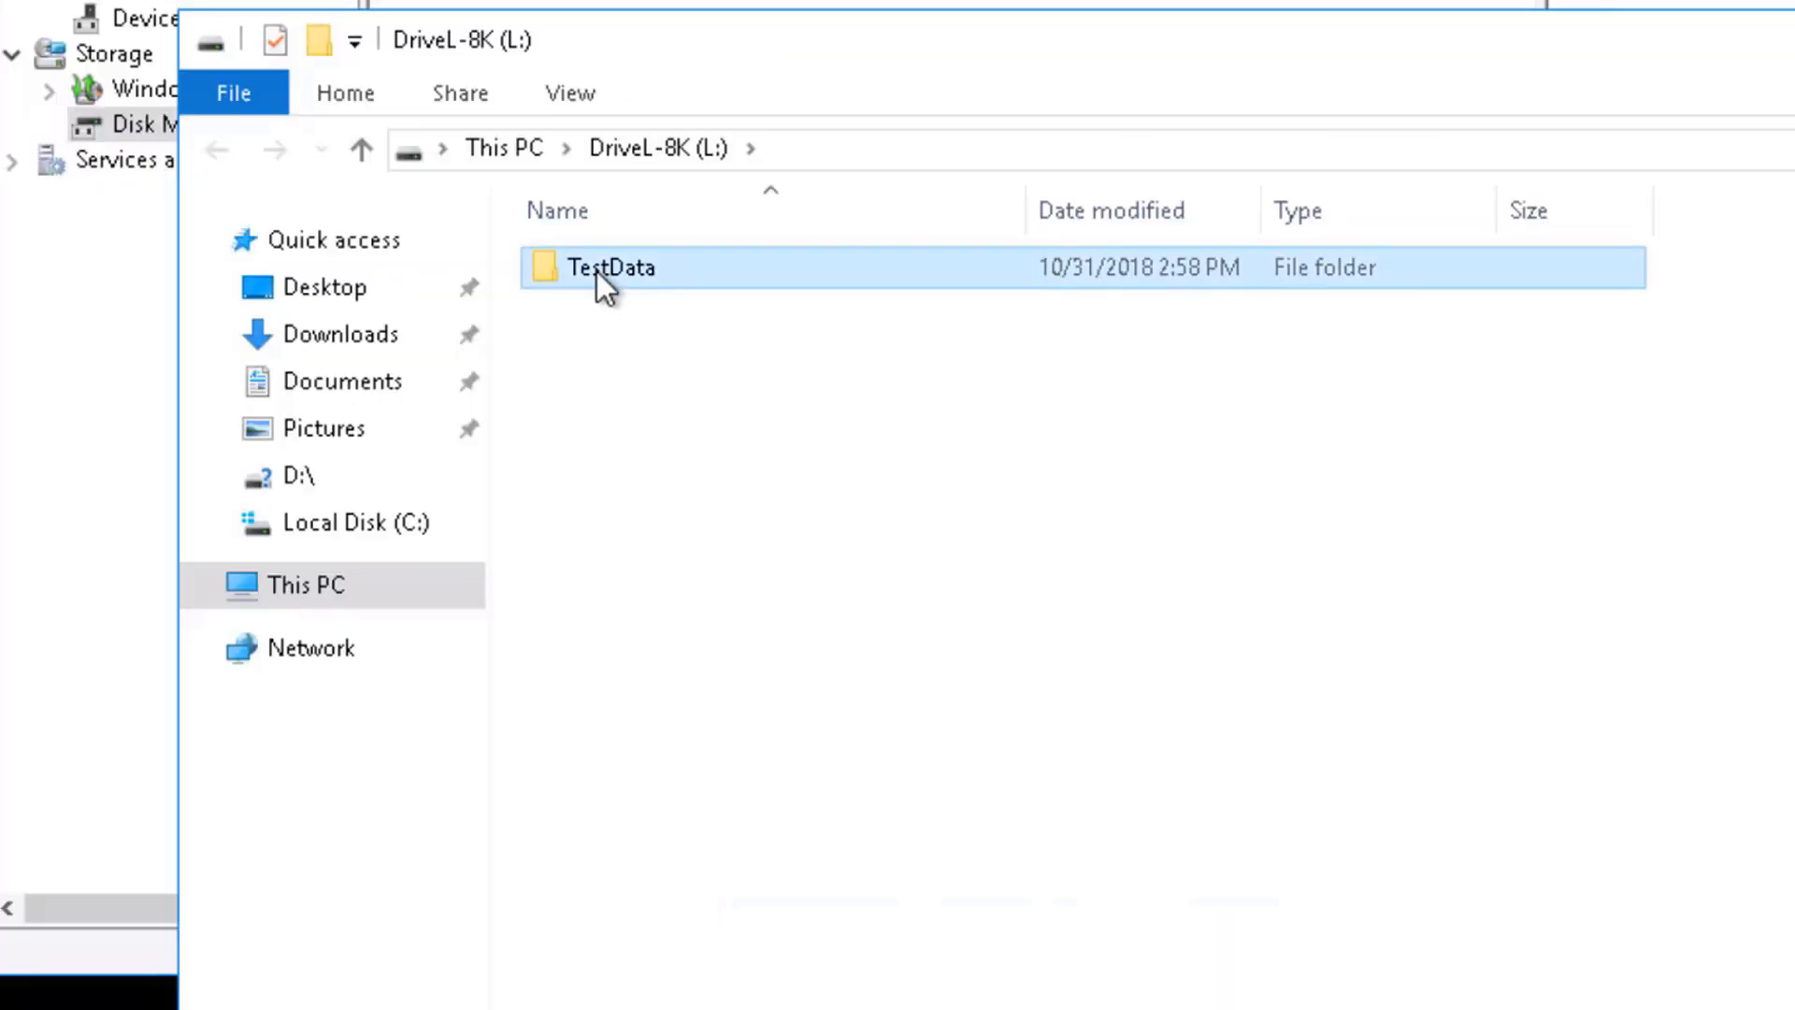
right_click(610, 267)
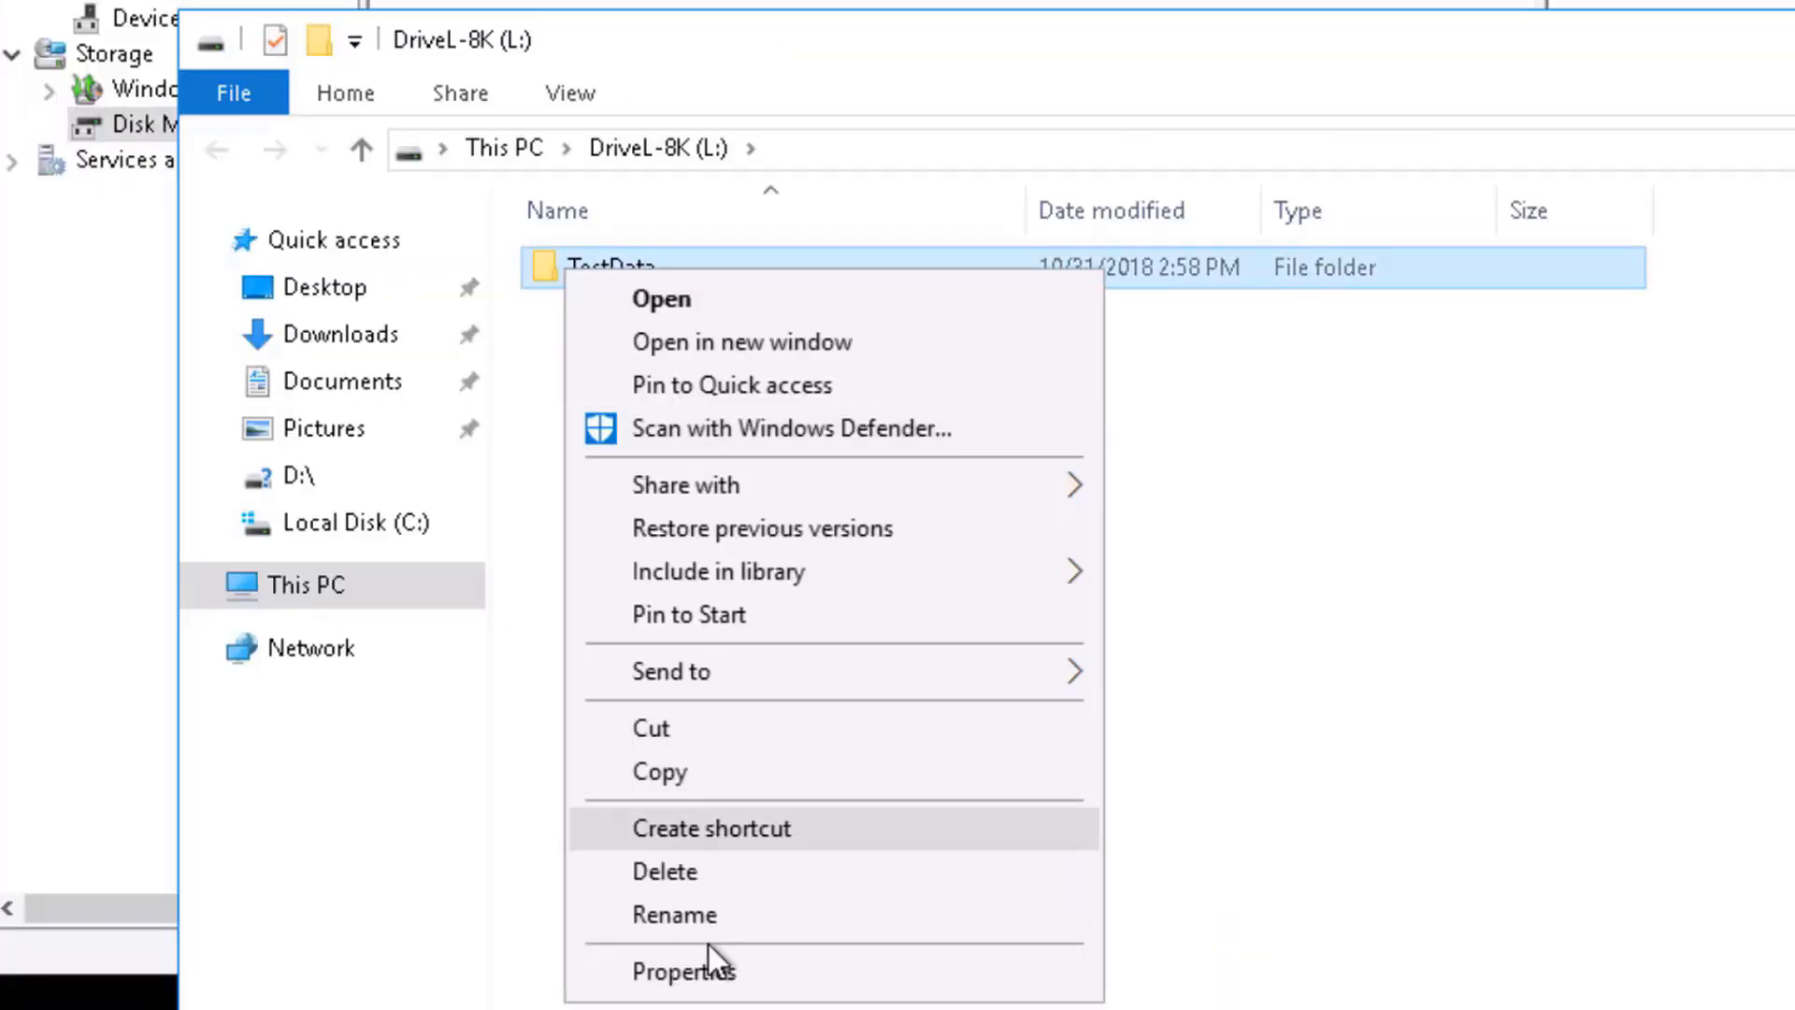
click(685, 970)
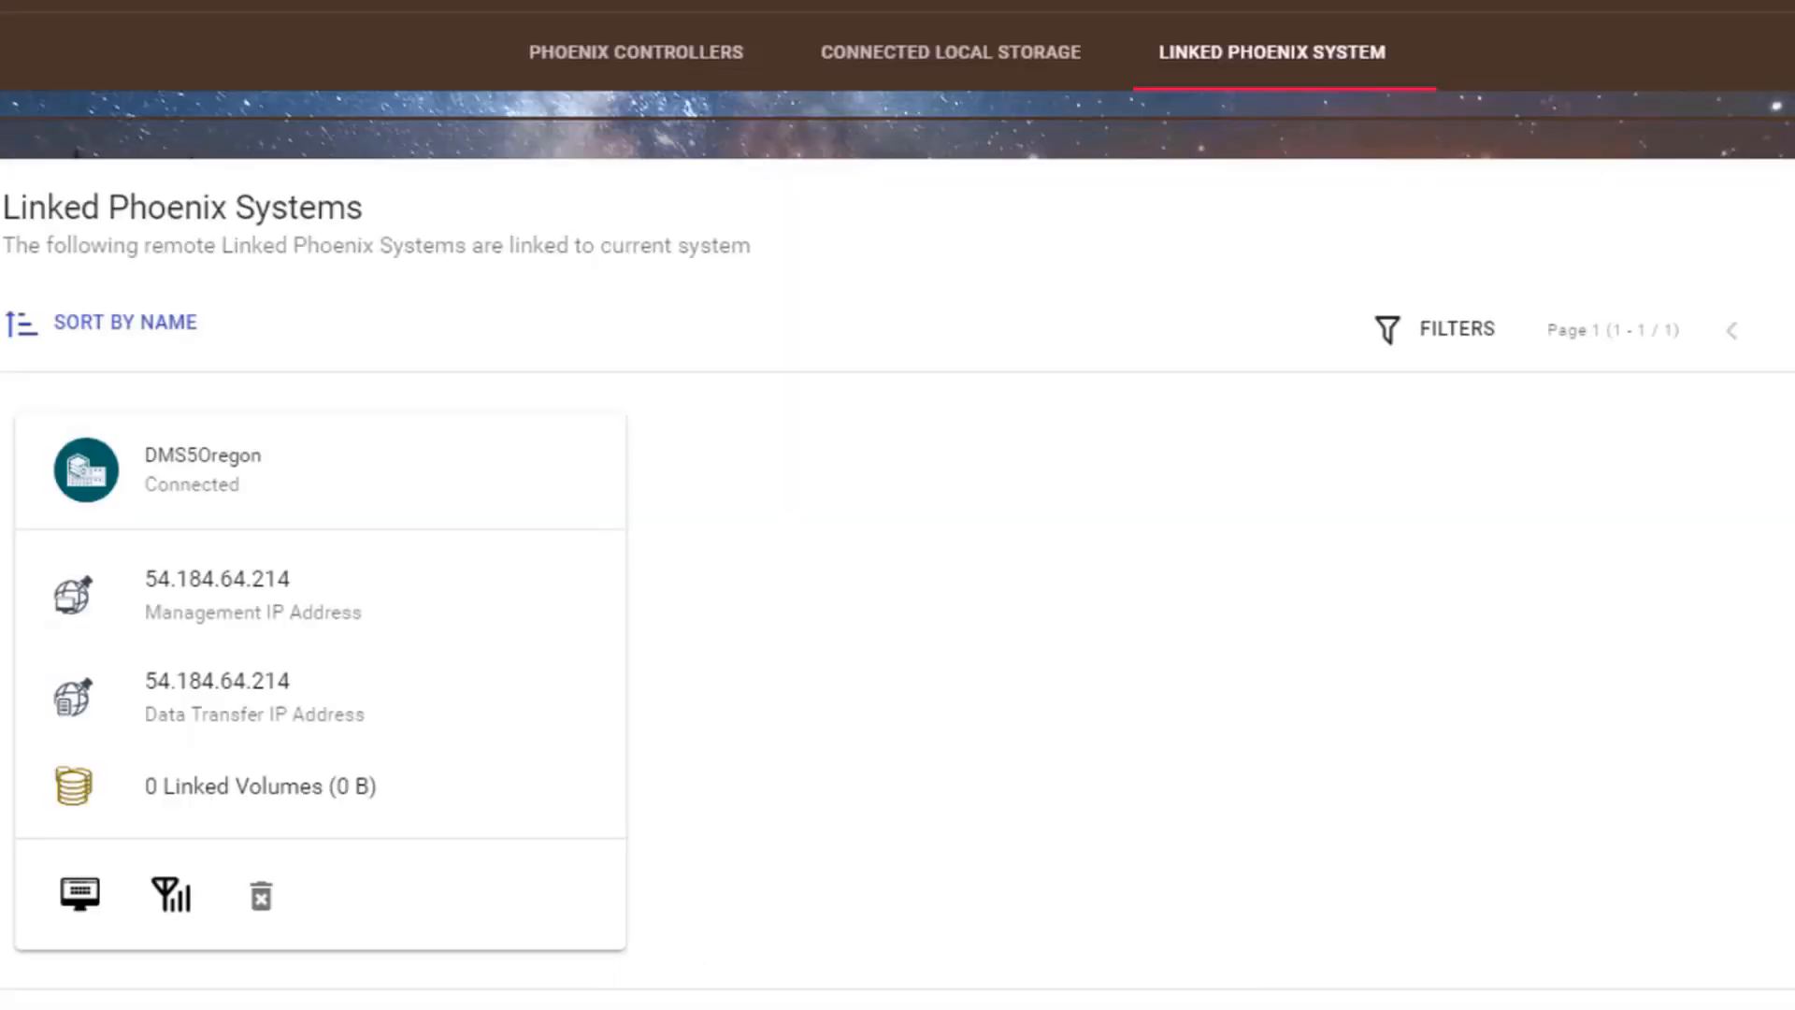
mouse_move(841, 58)
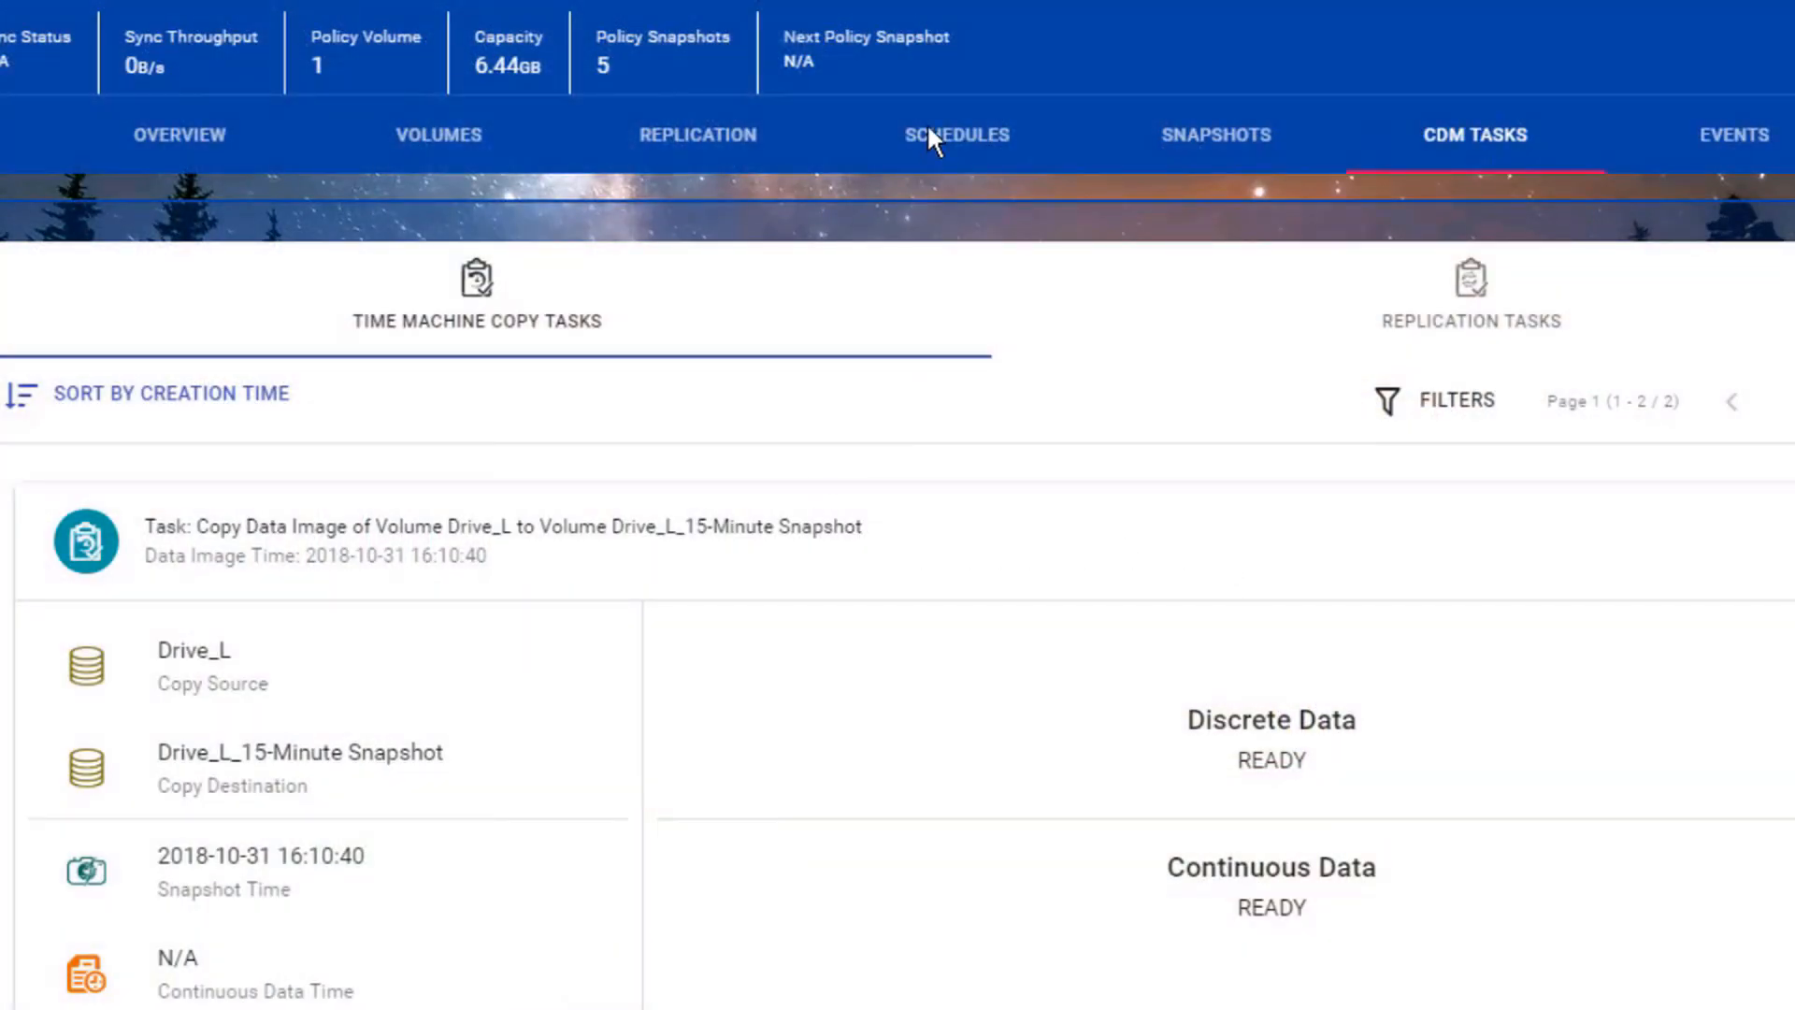
Edit the policy's one-time snapshot schedule from the Schedules list to review its settings.
click(956, 134)
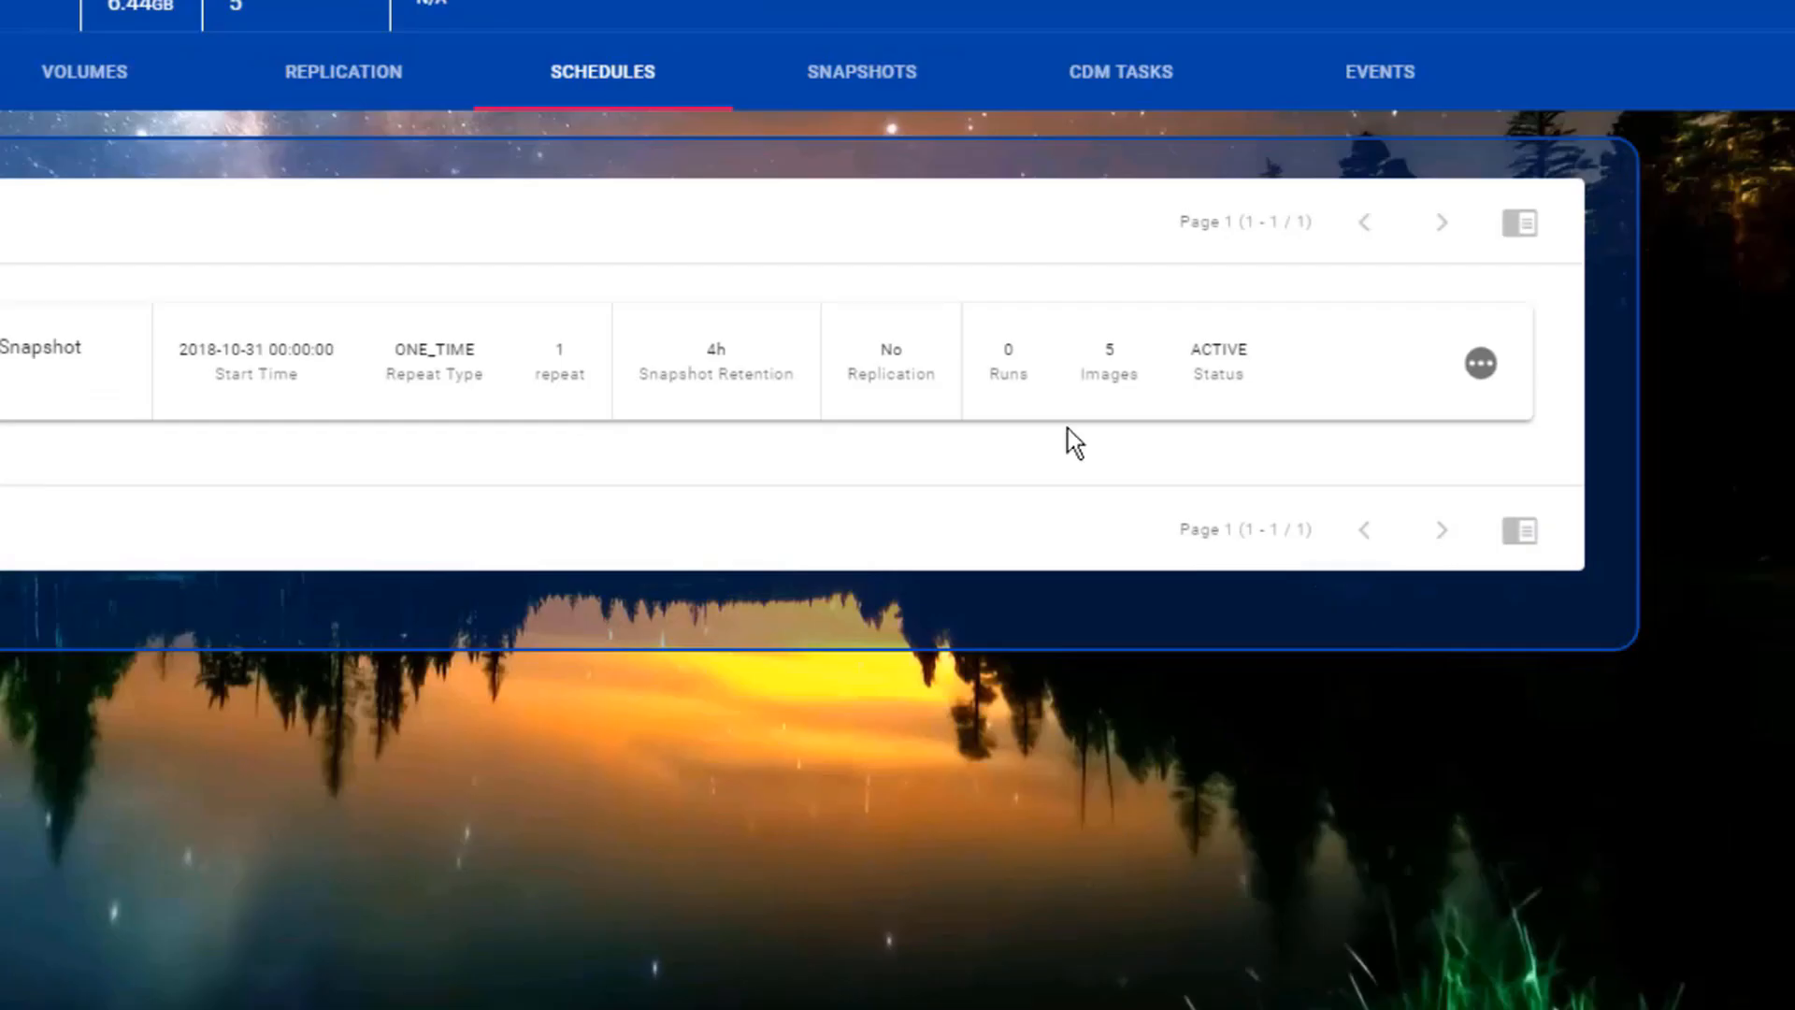
click(1479, 363)
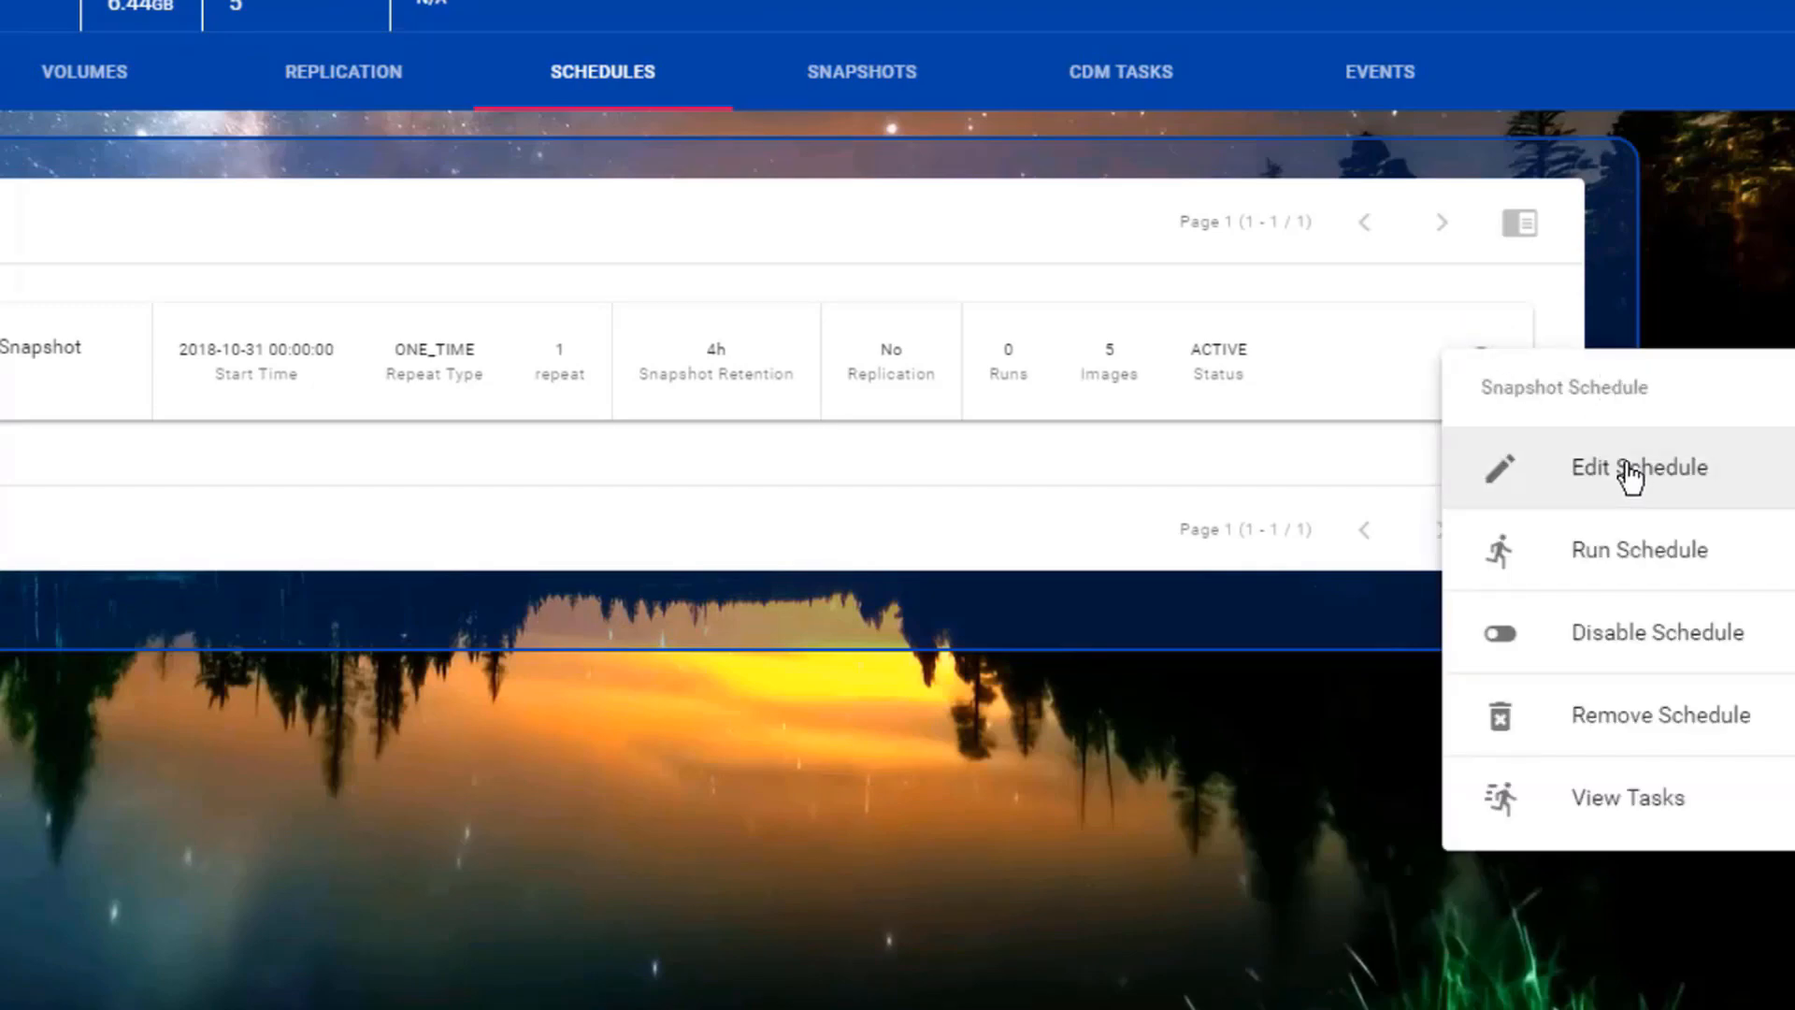
click(1638, 466)
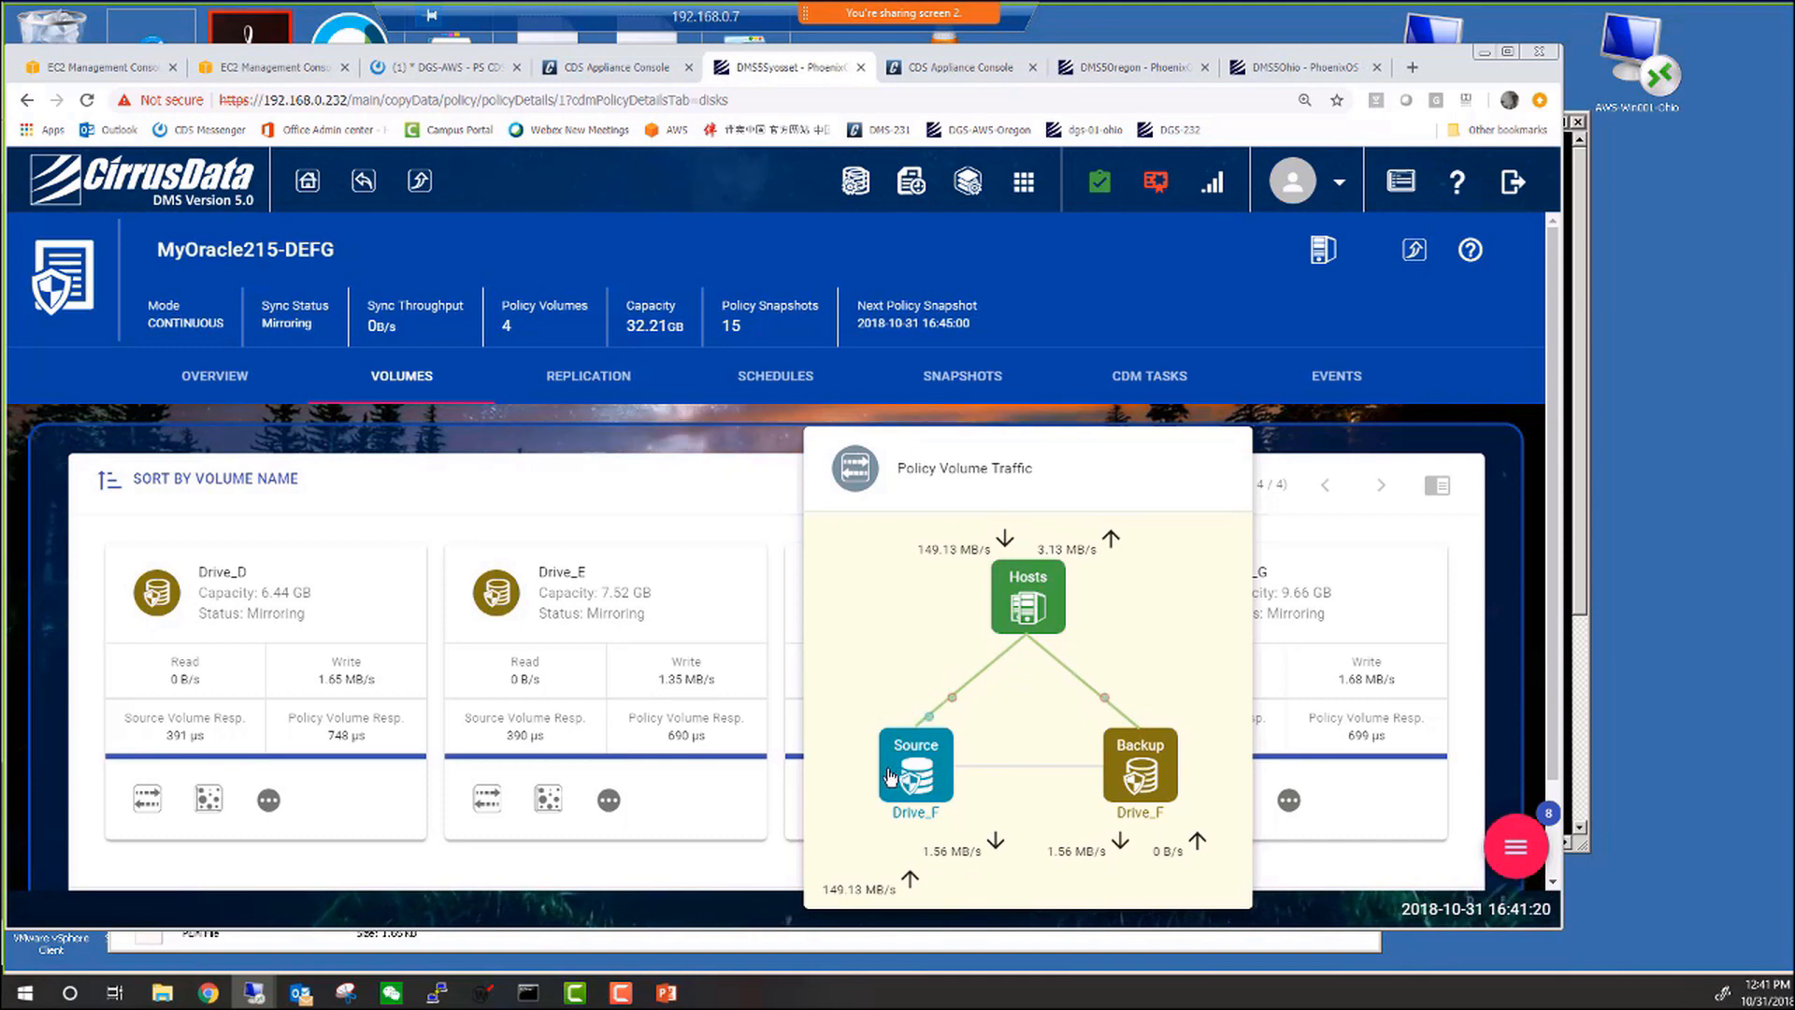
Enable I/O Stand-In on Drive_F, confirm, and watch its redirected volume traffic.
click(606, 799)
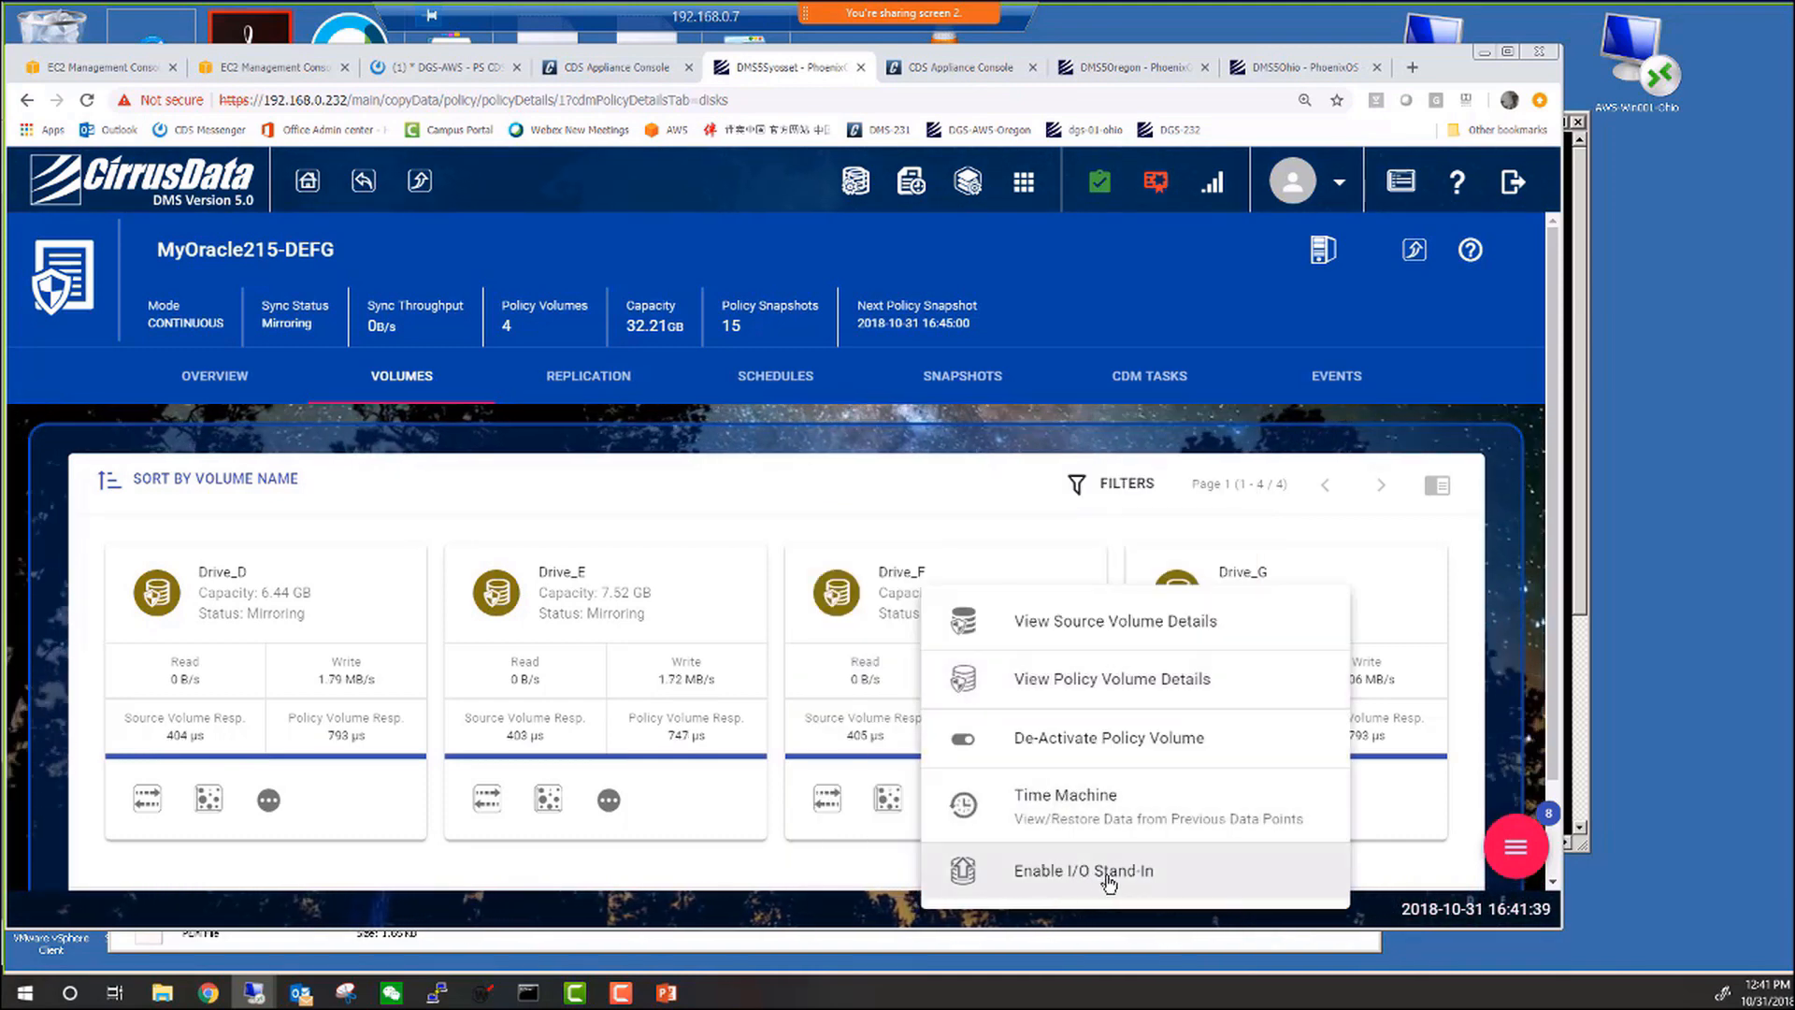
click(1081, 870)
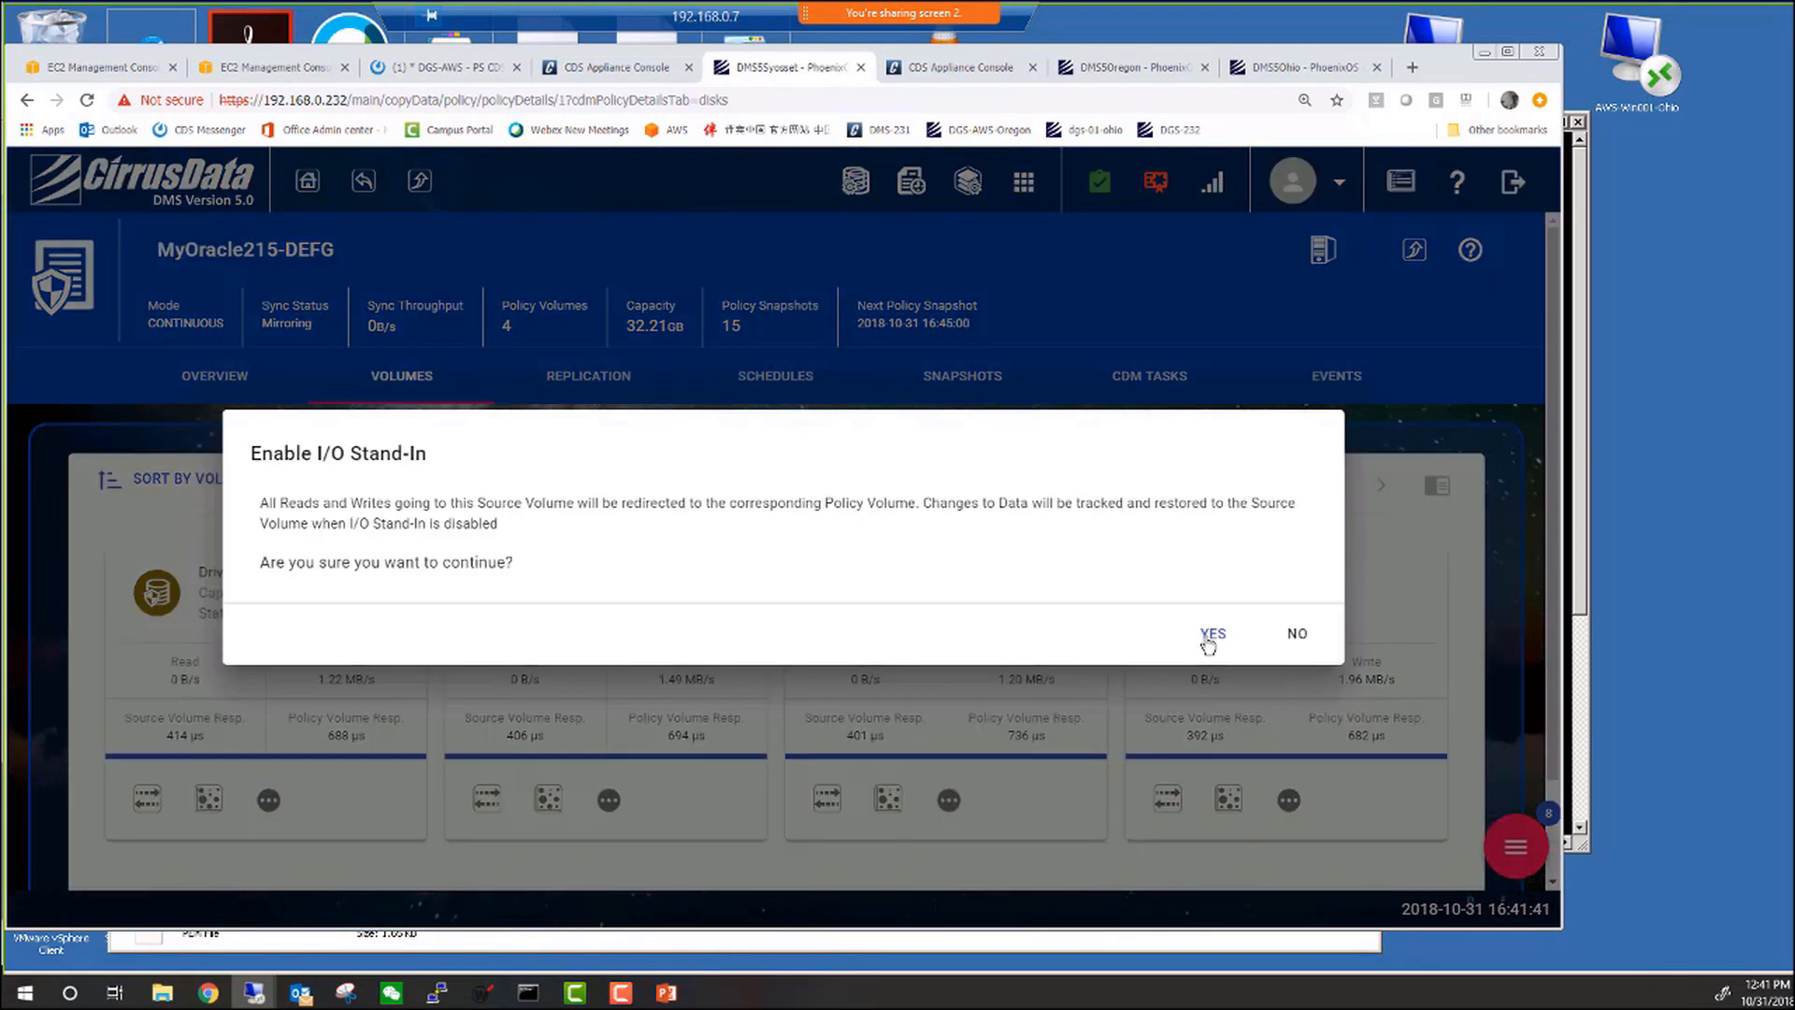
click(1212, 634)
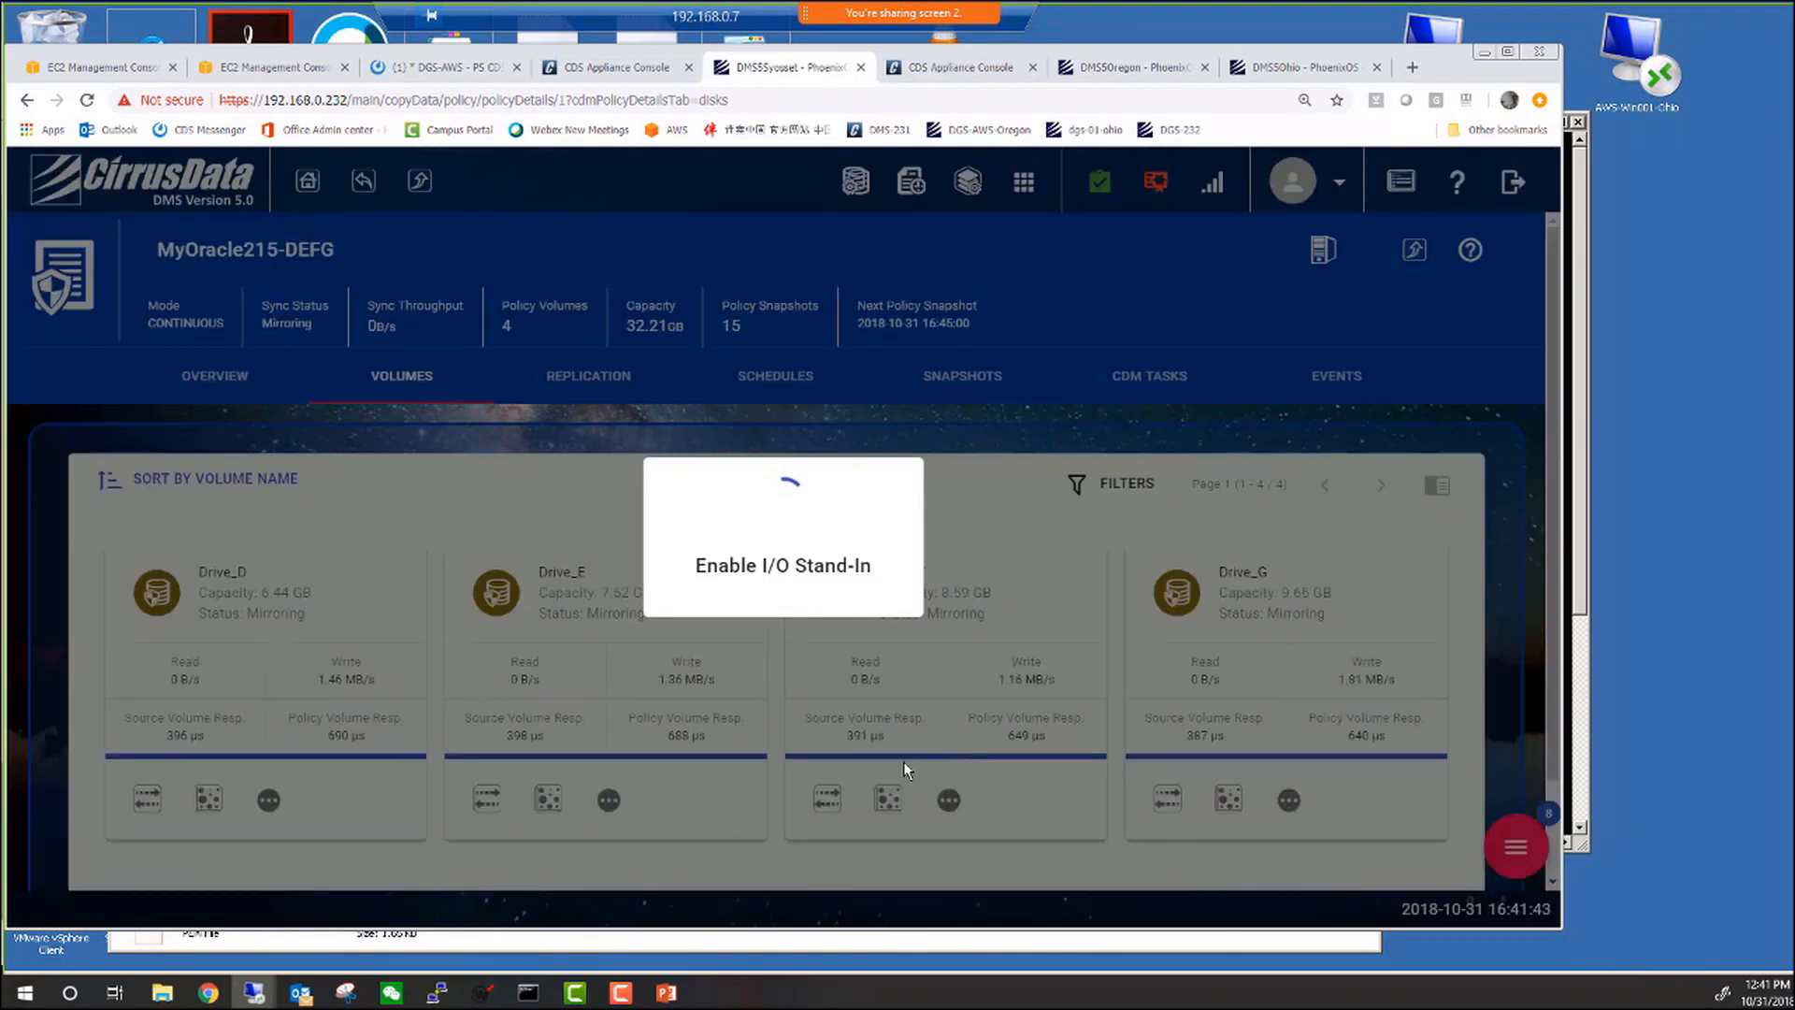
click(886, 799)
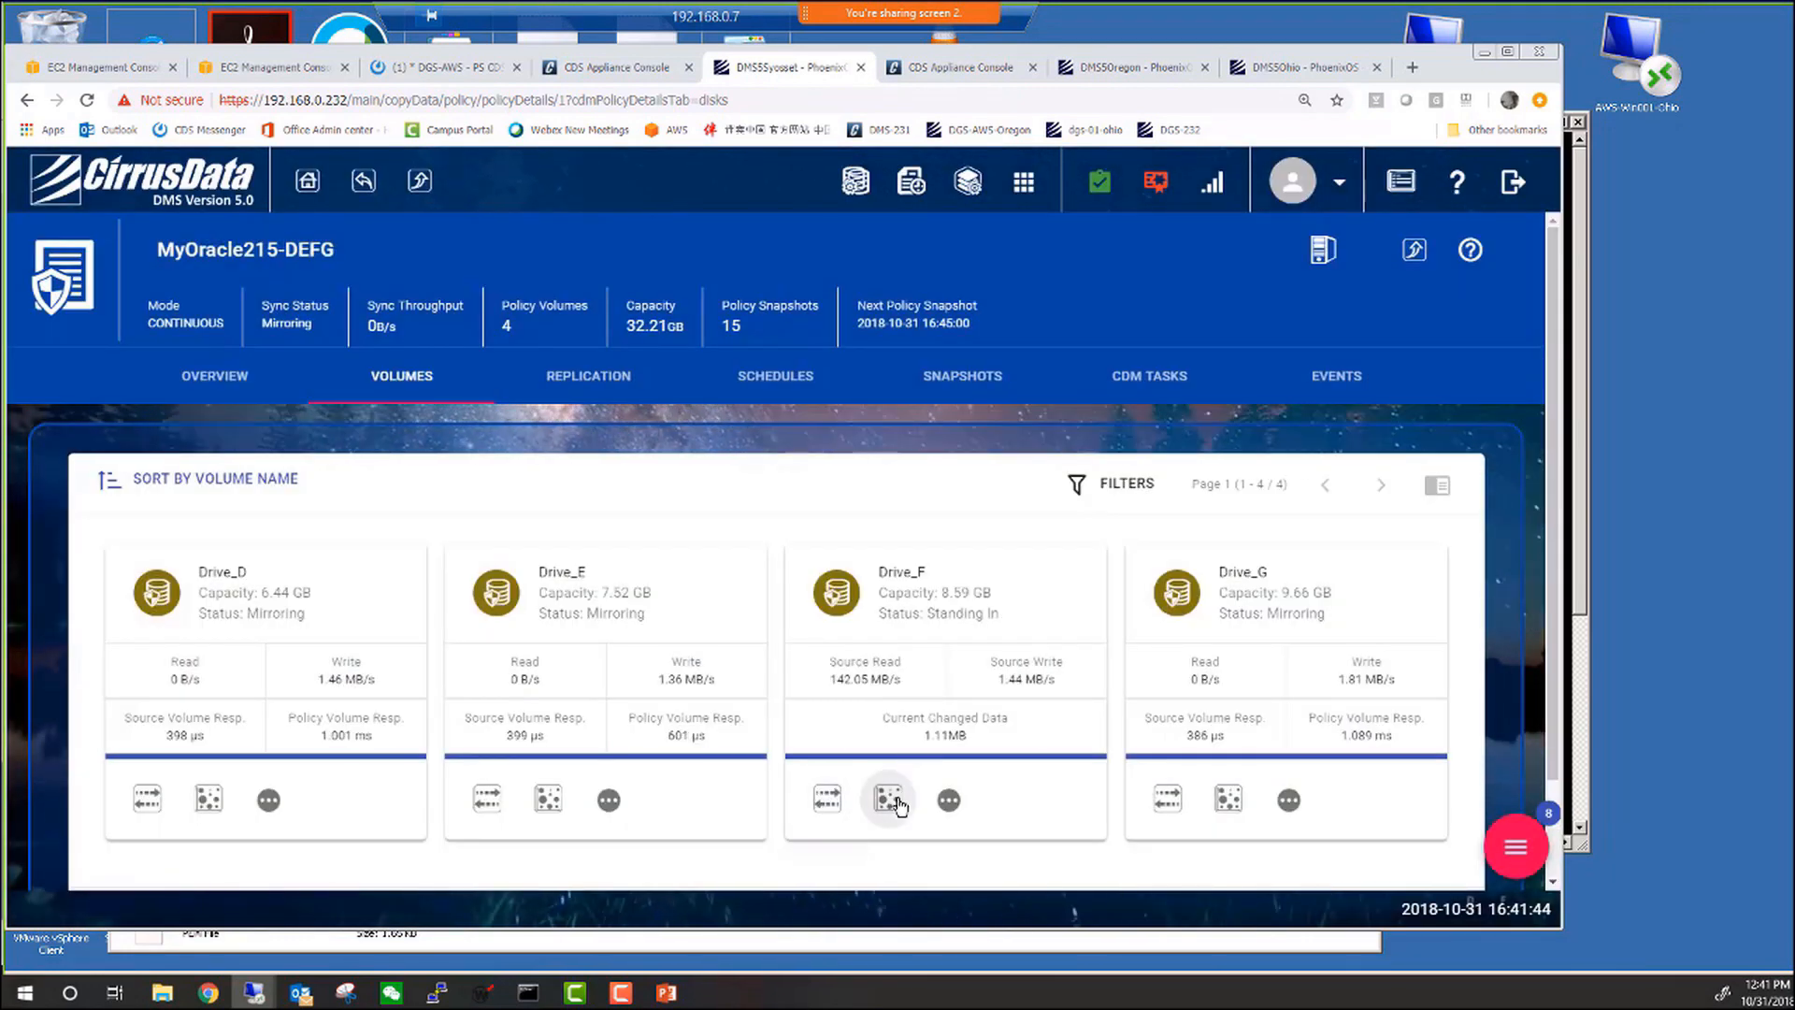
click(888, 798)
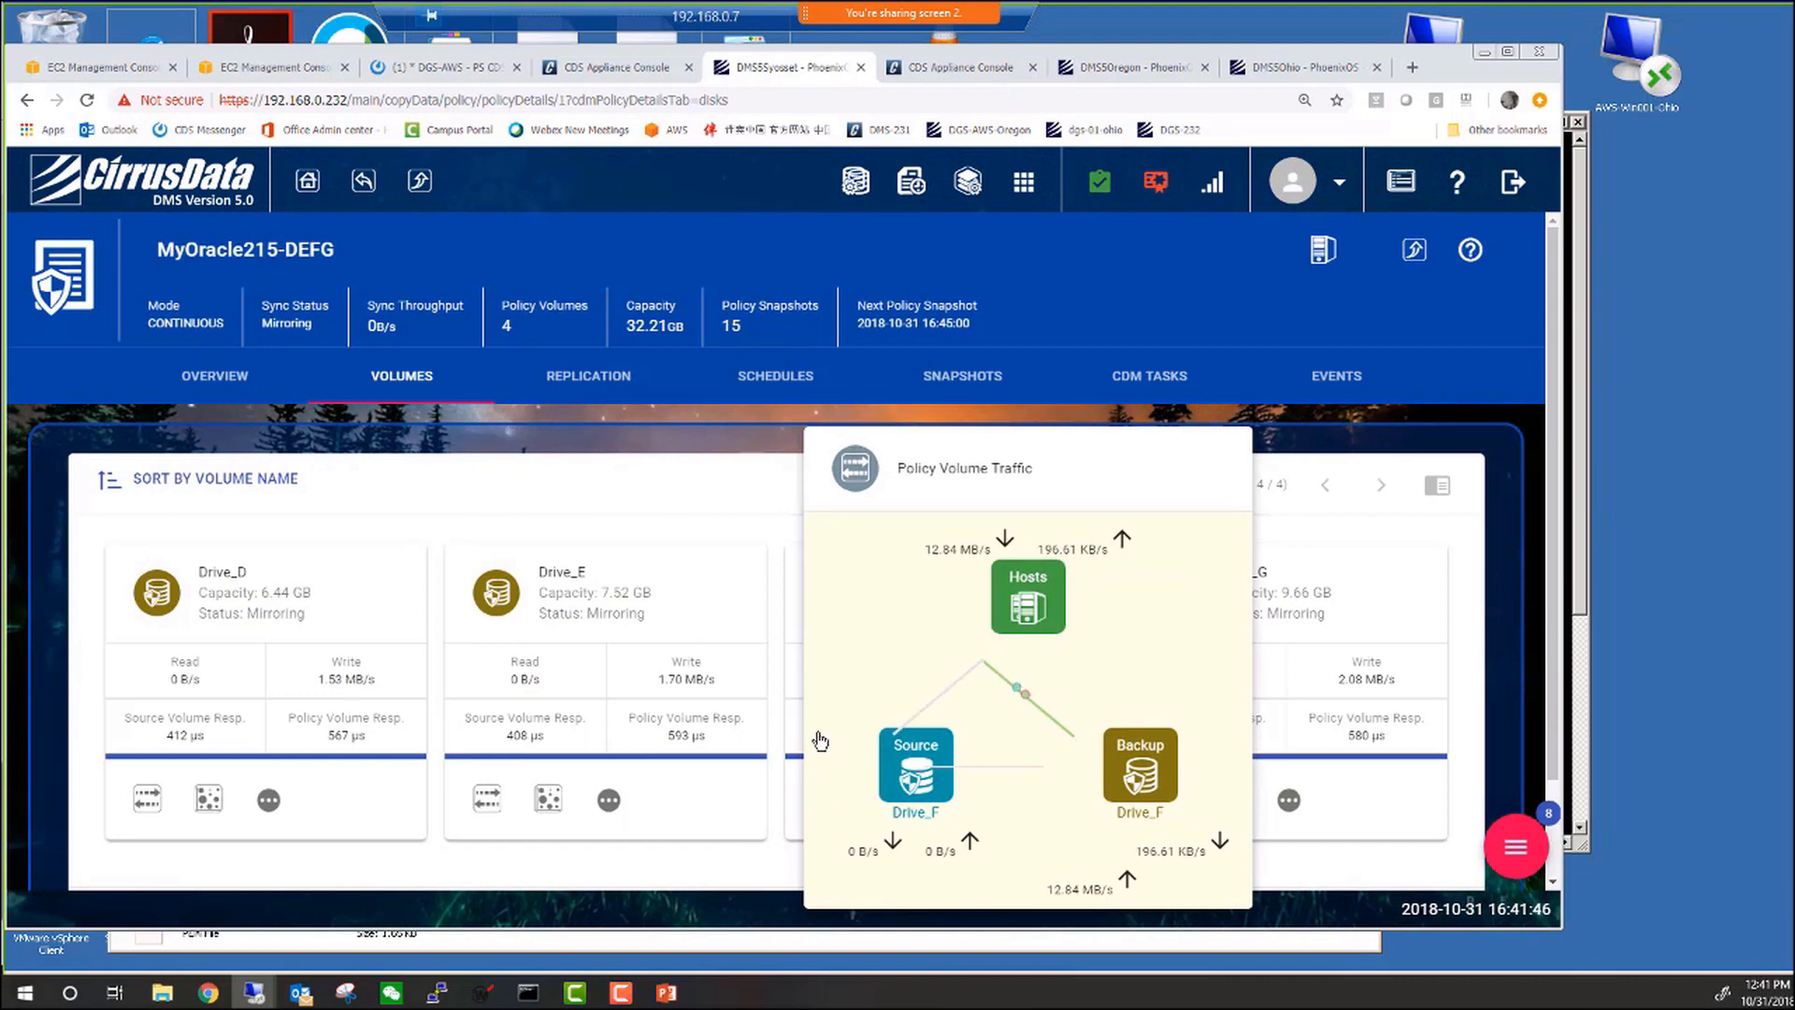
mouse_move(688, 789)
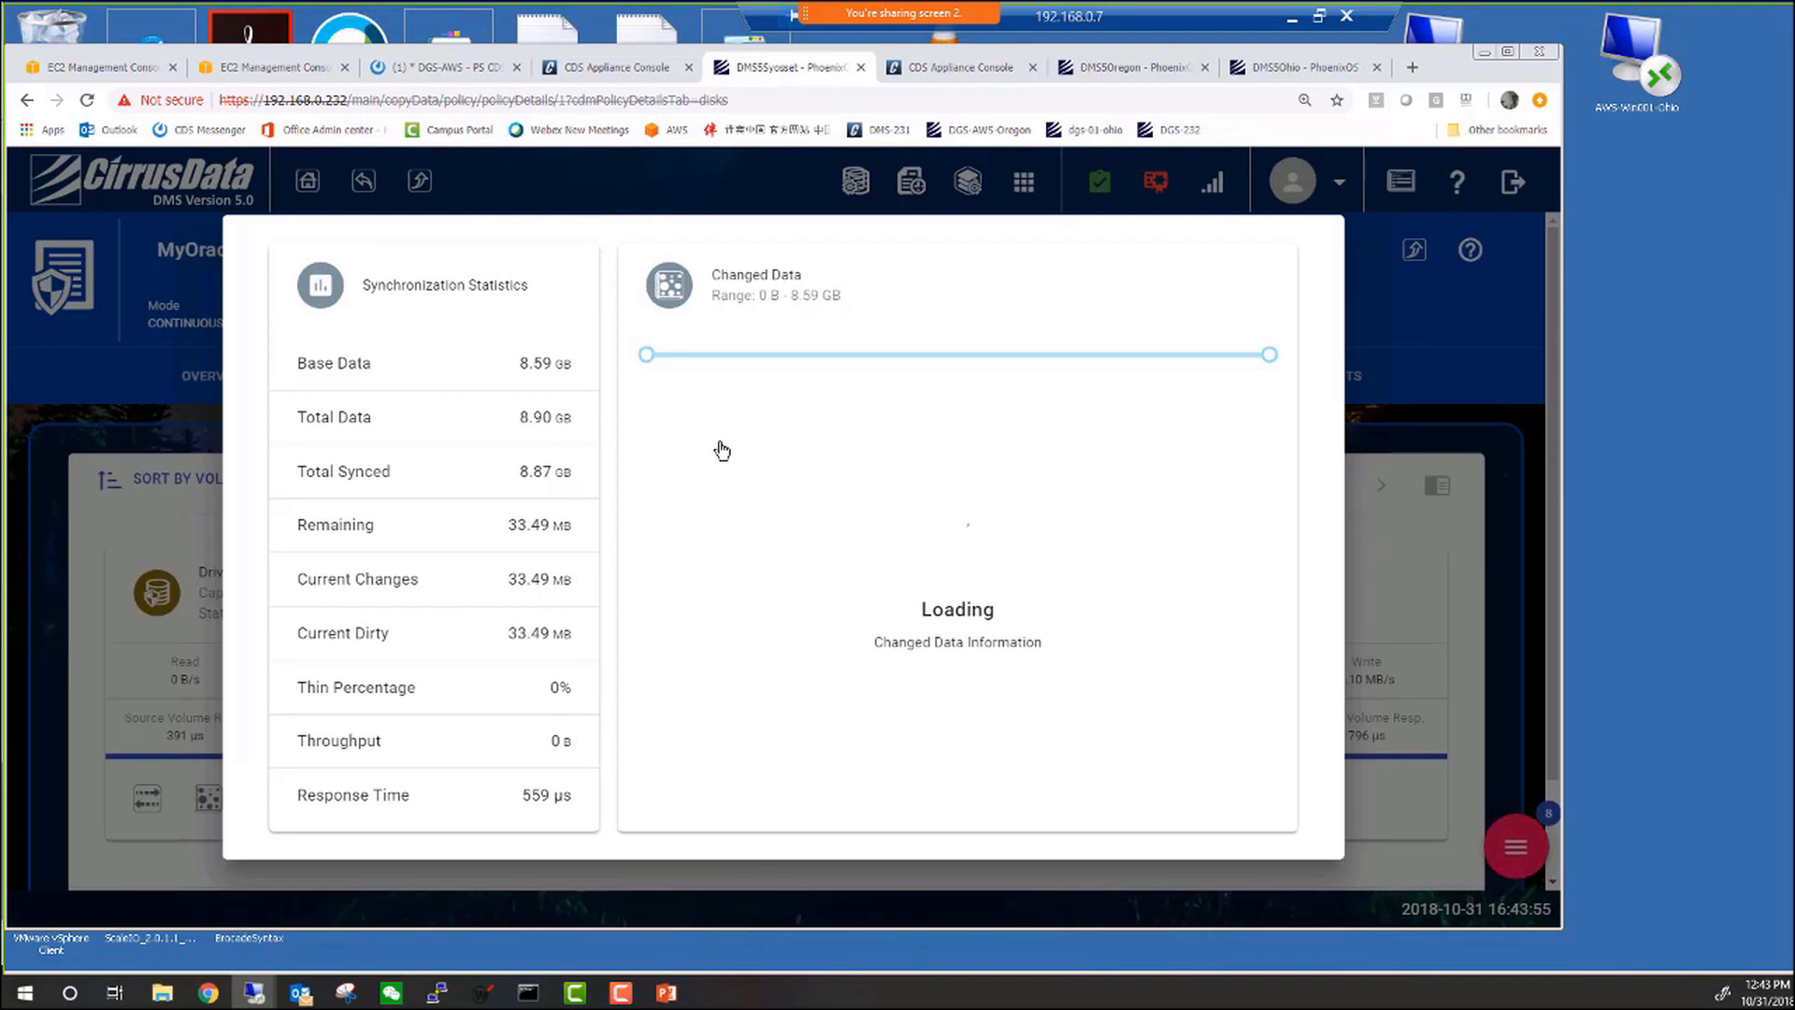
mouse_move(759, 402)
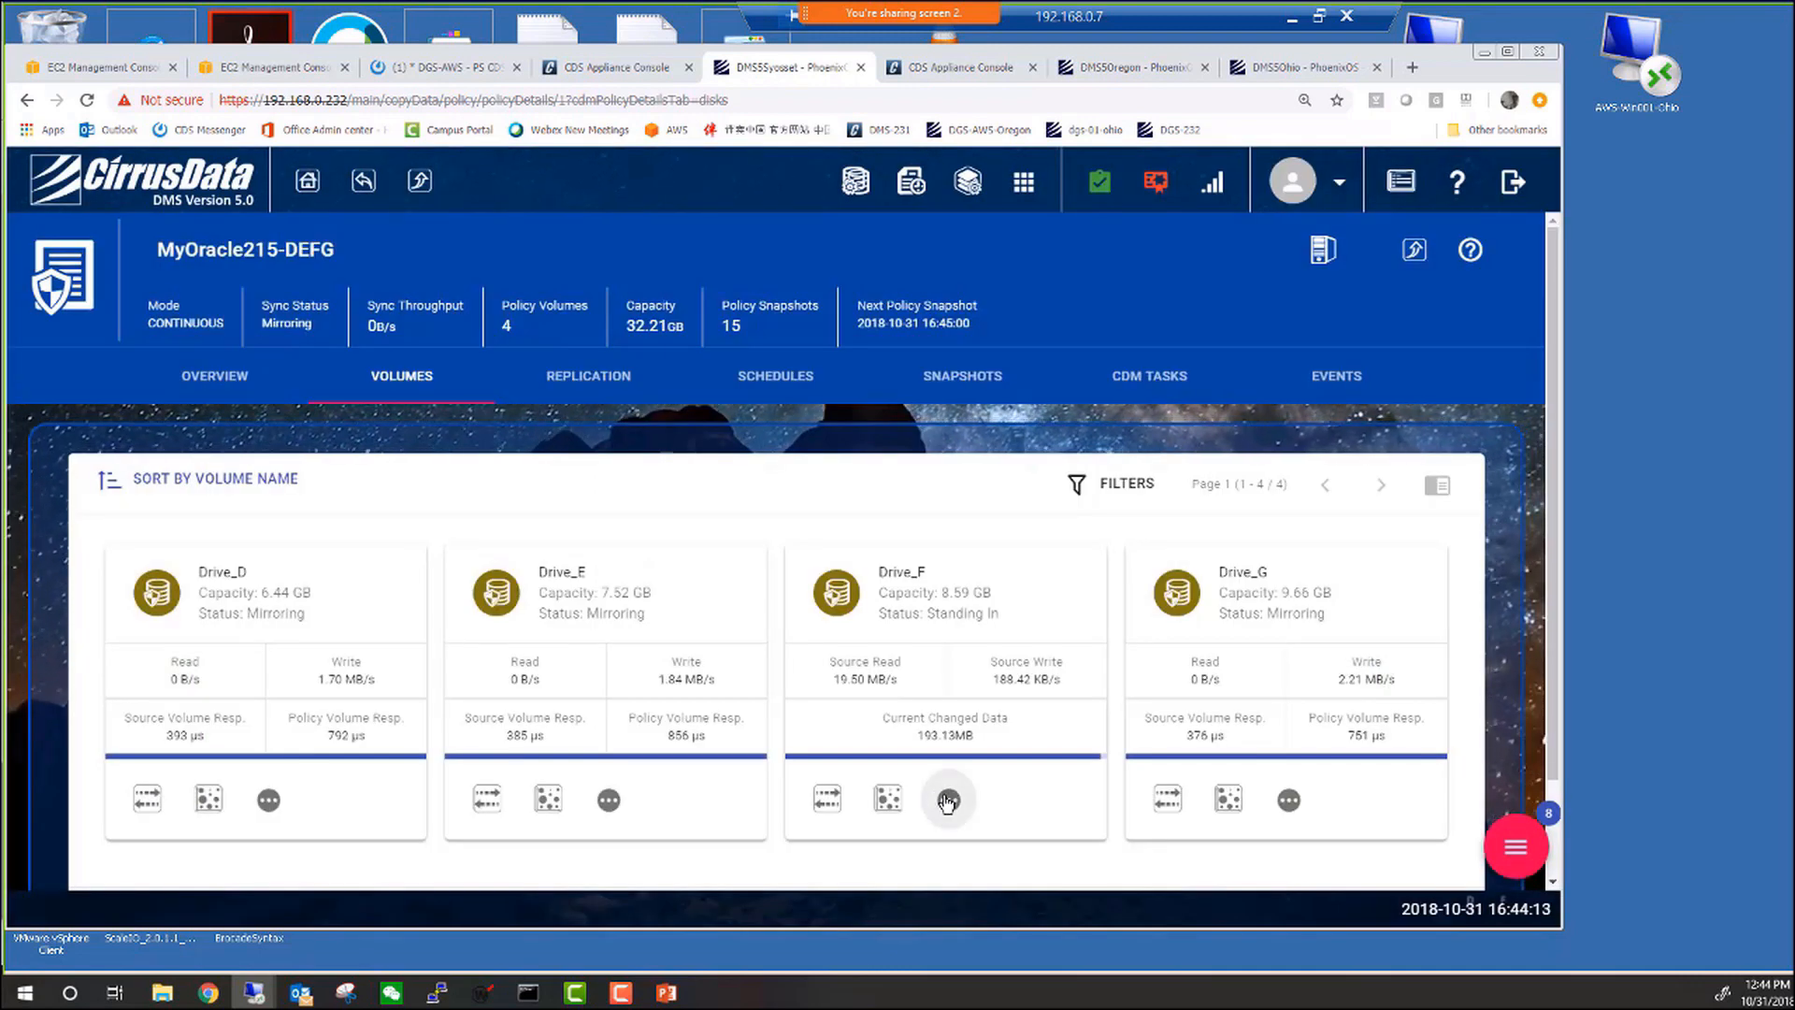
Disable I/O Stand-In on Drive_F and verify its traffic shows normal mirroring again.
click(948, 798)
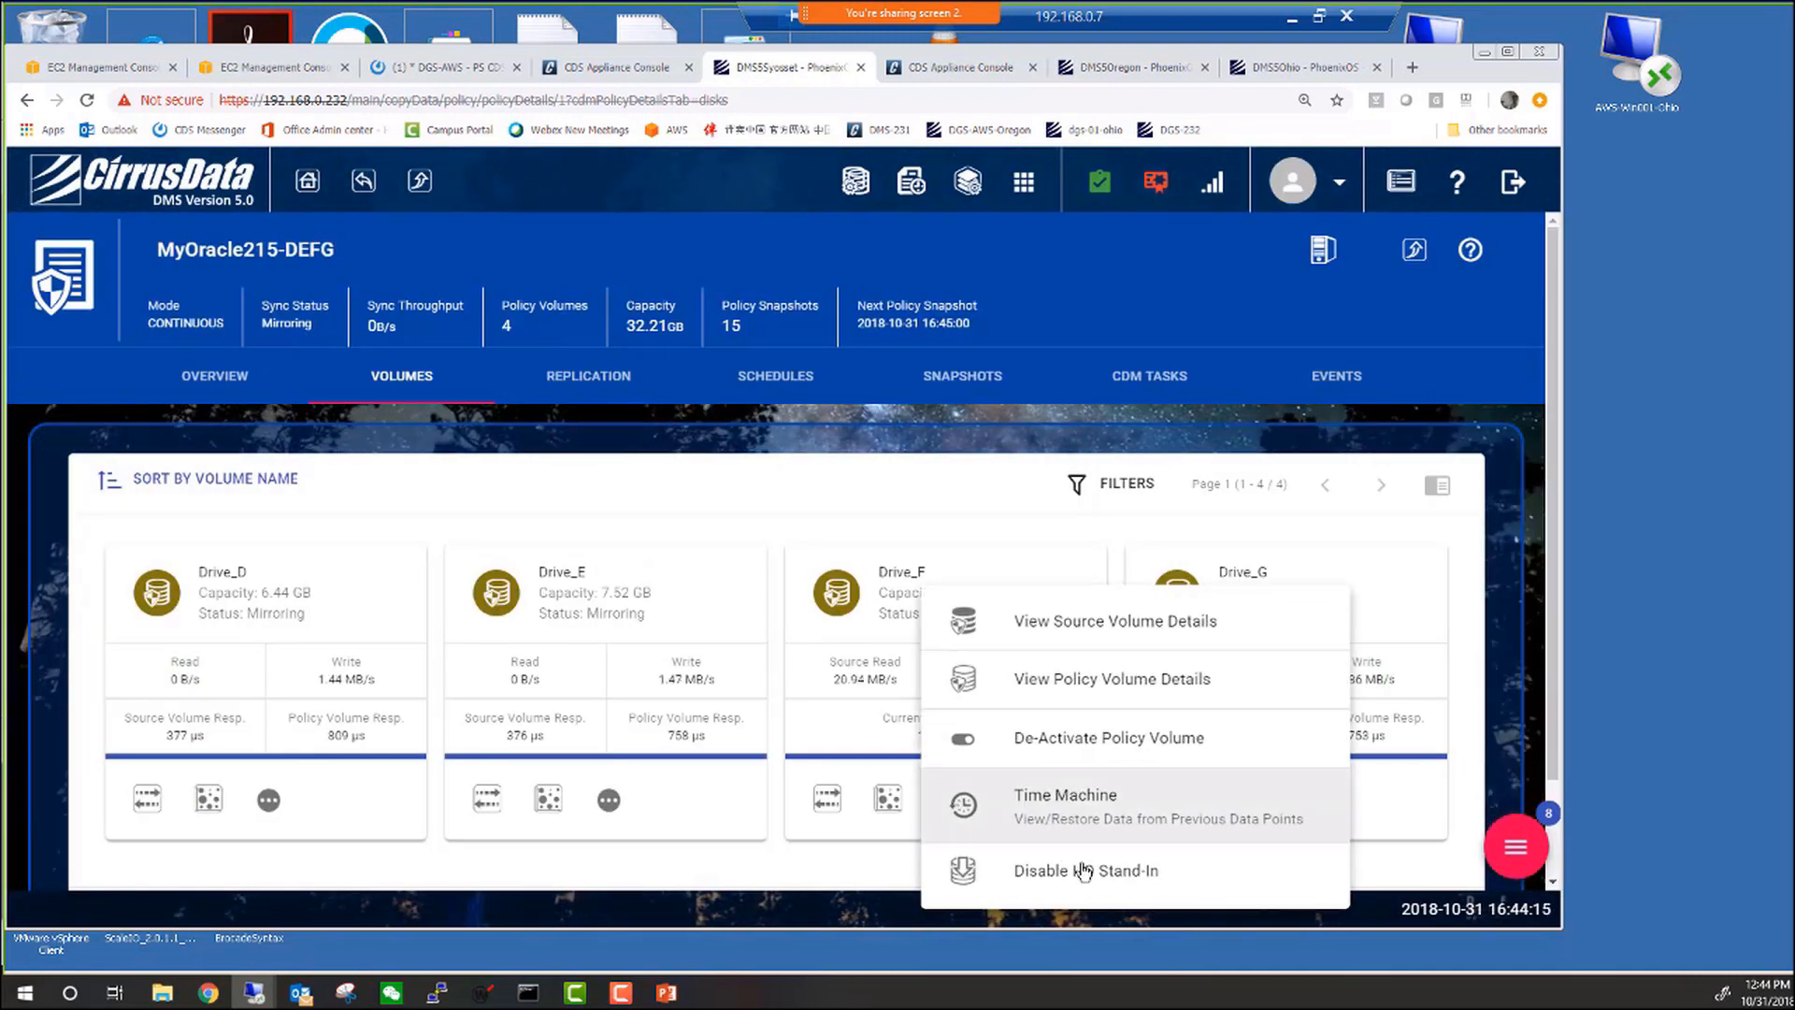
click(1084, 870)
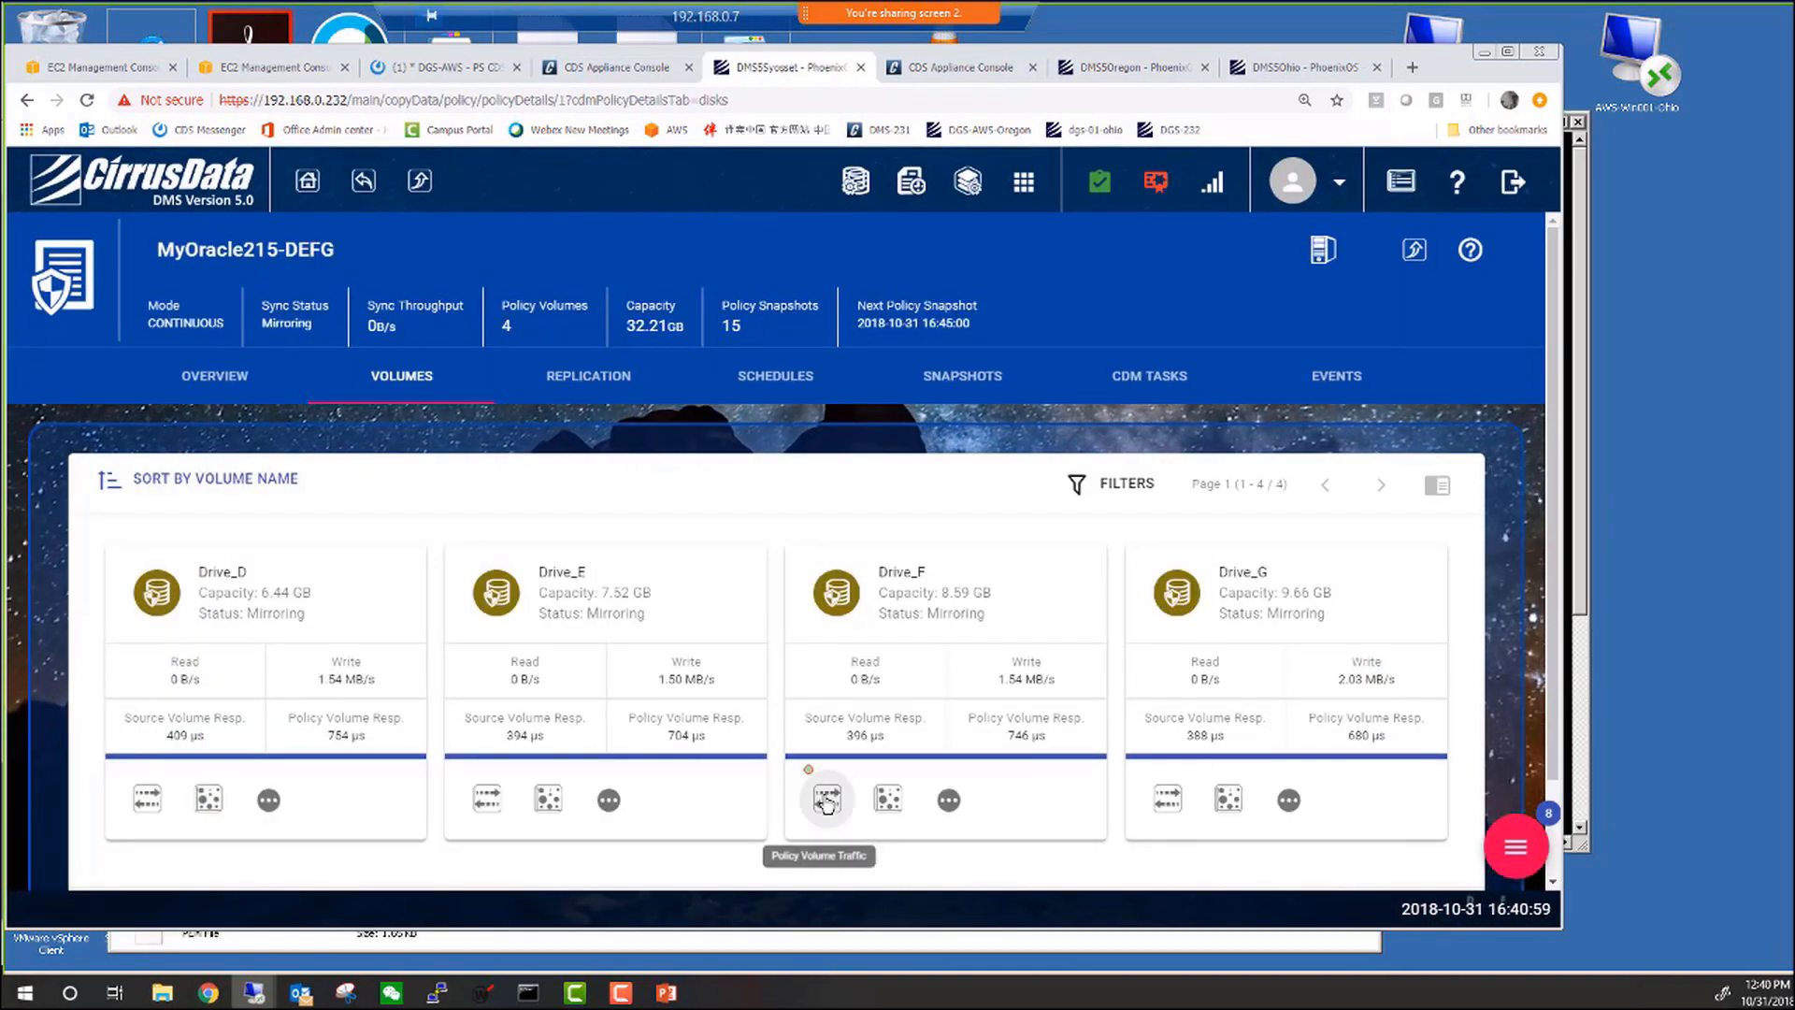
click(825, 799)
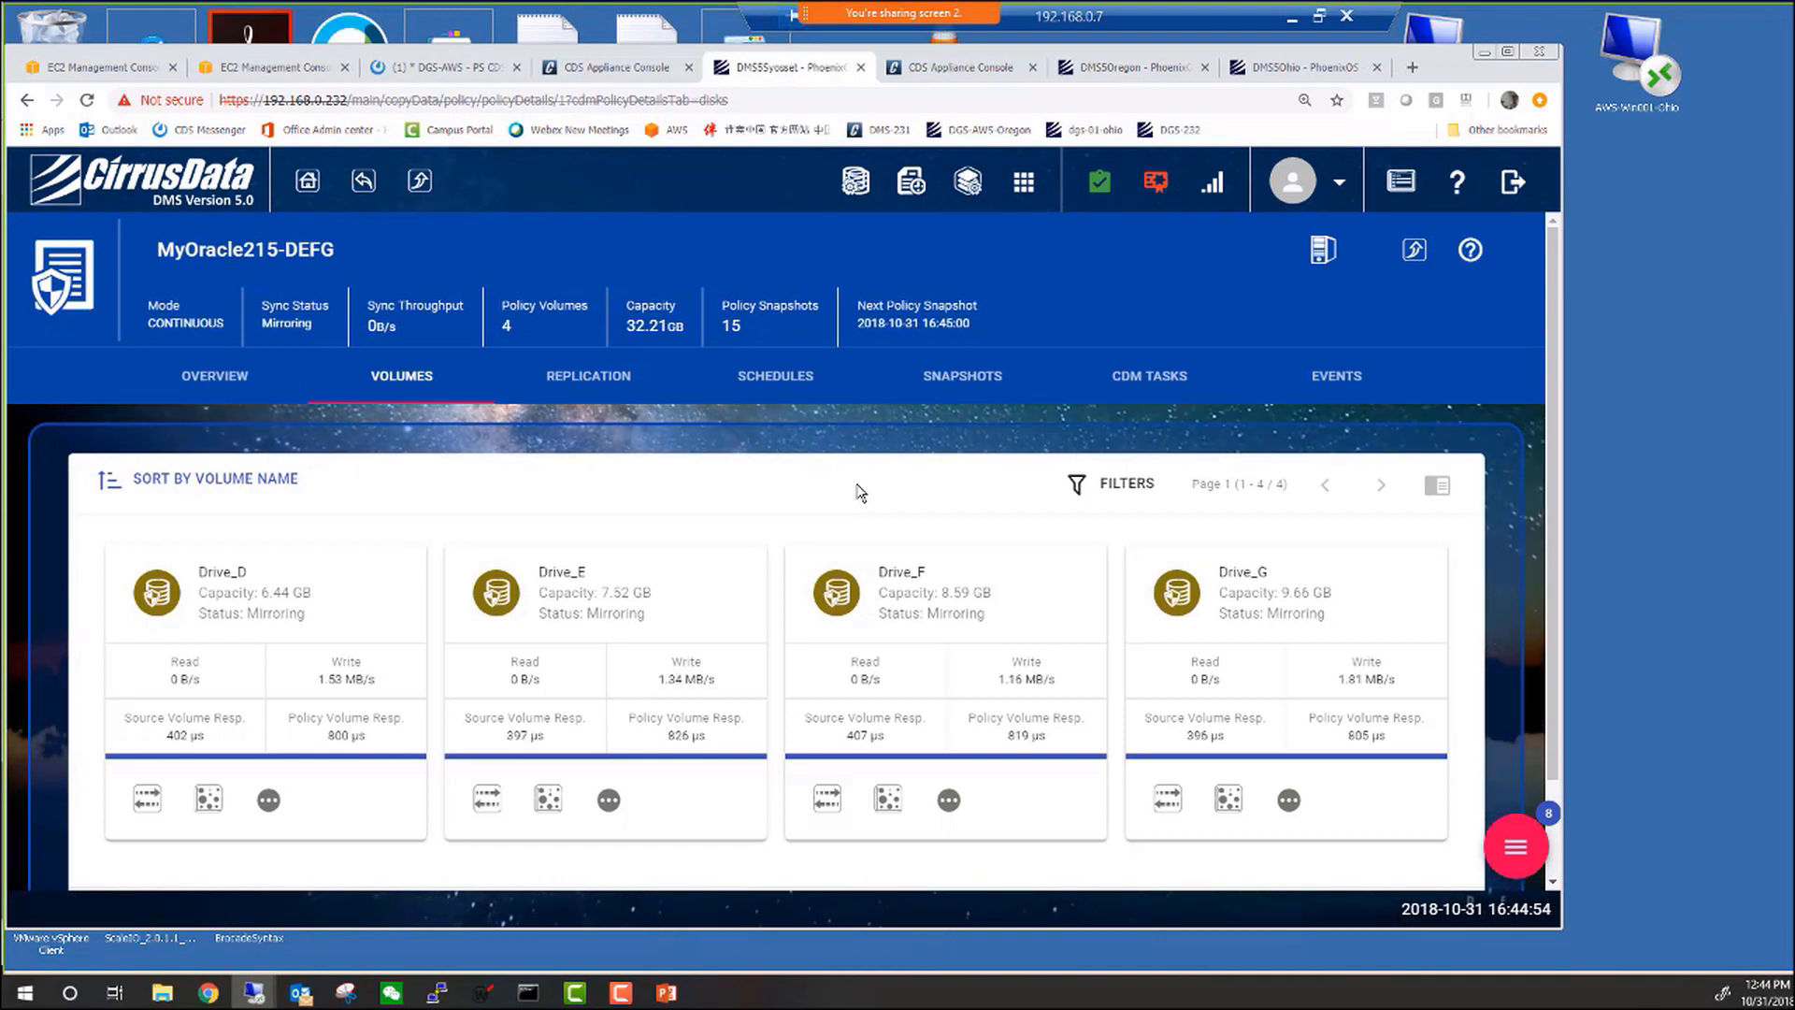
mouse_move(847, 494)
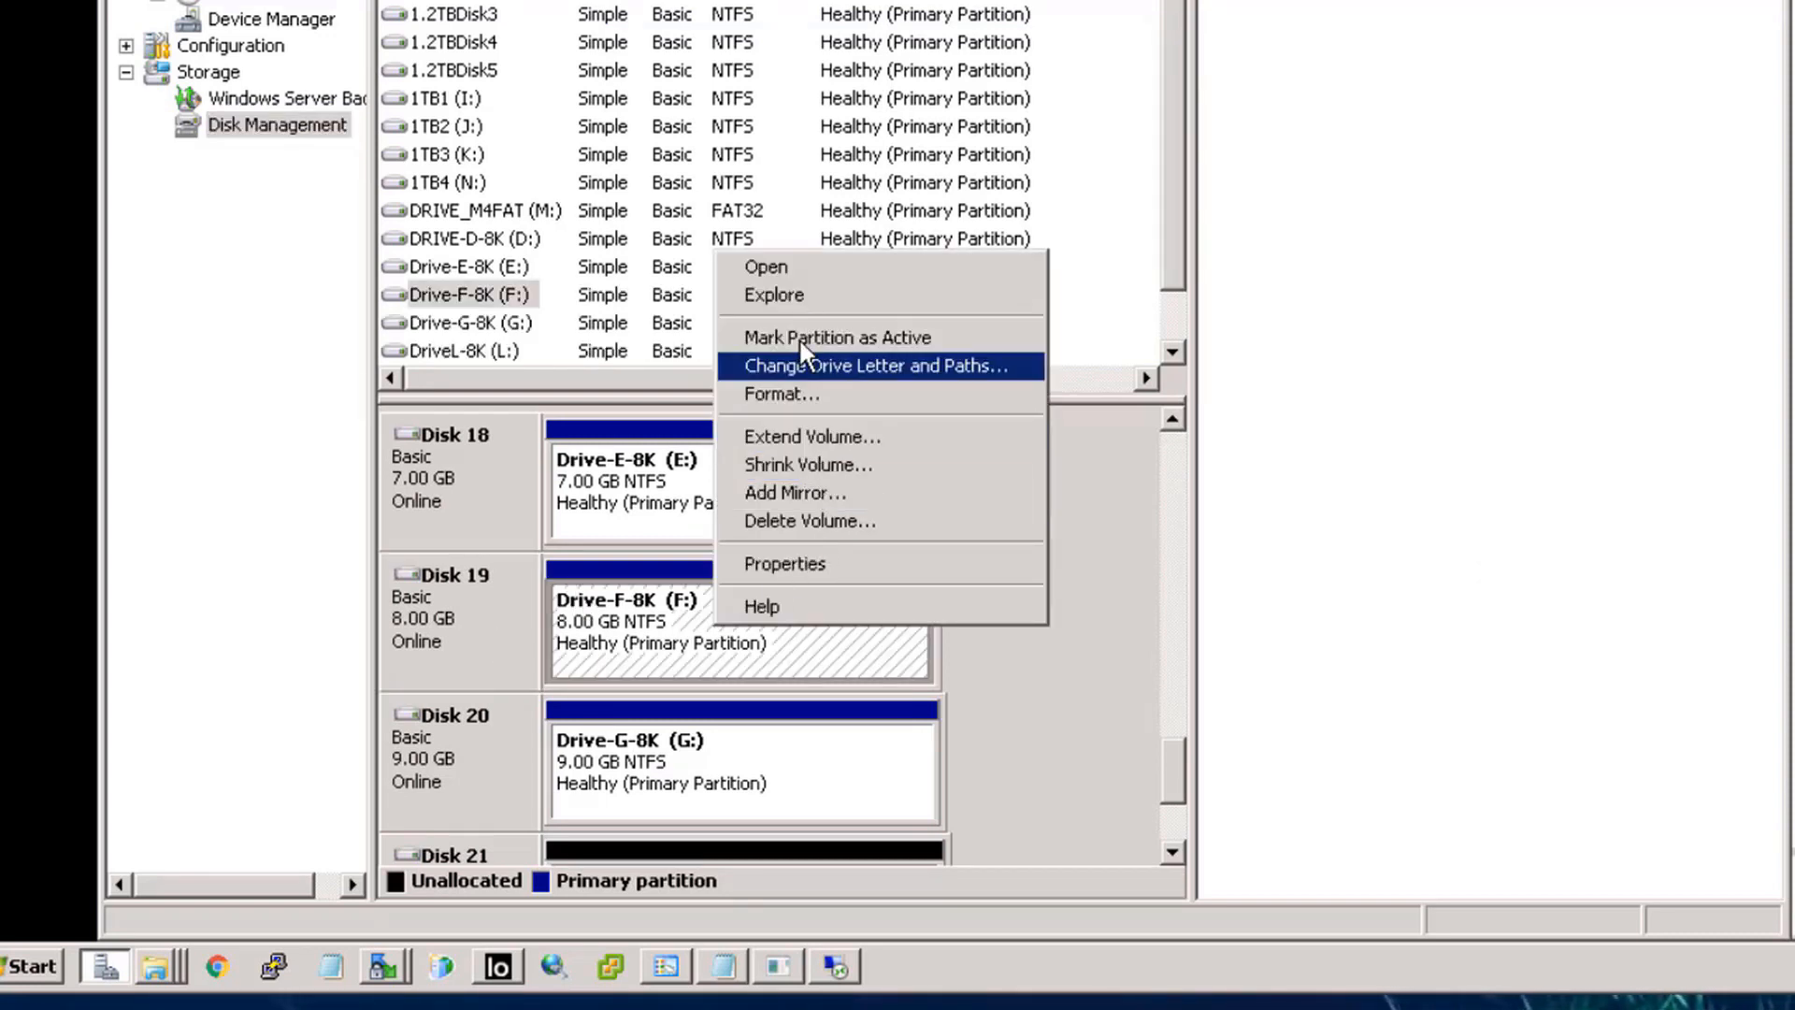
Quick-format the F: volume with label RansomAttack, then bring up actions on the reformatted volume.
click(782, 392)
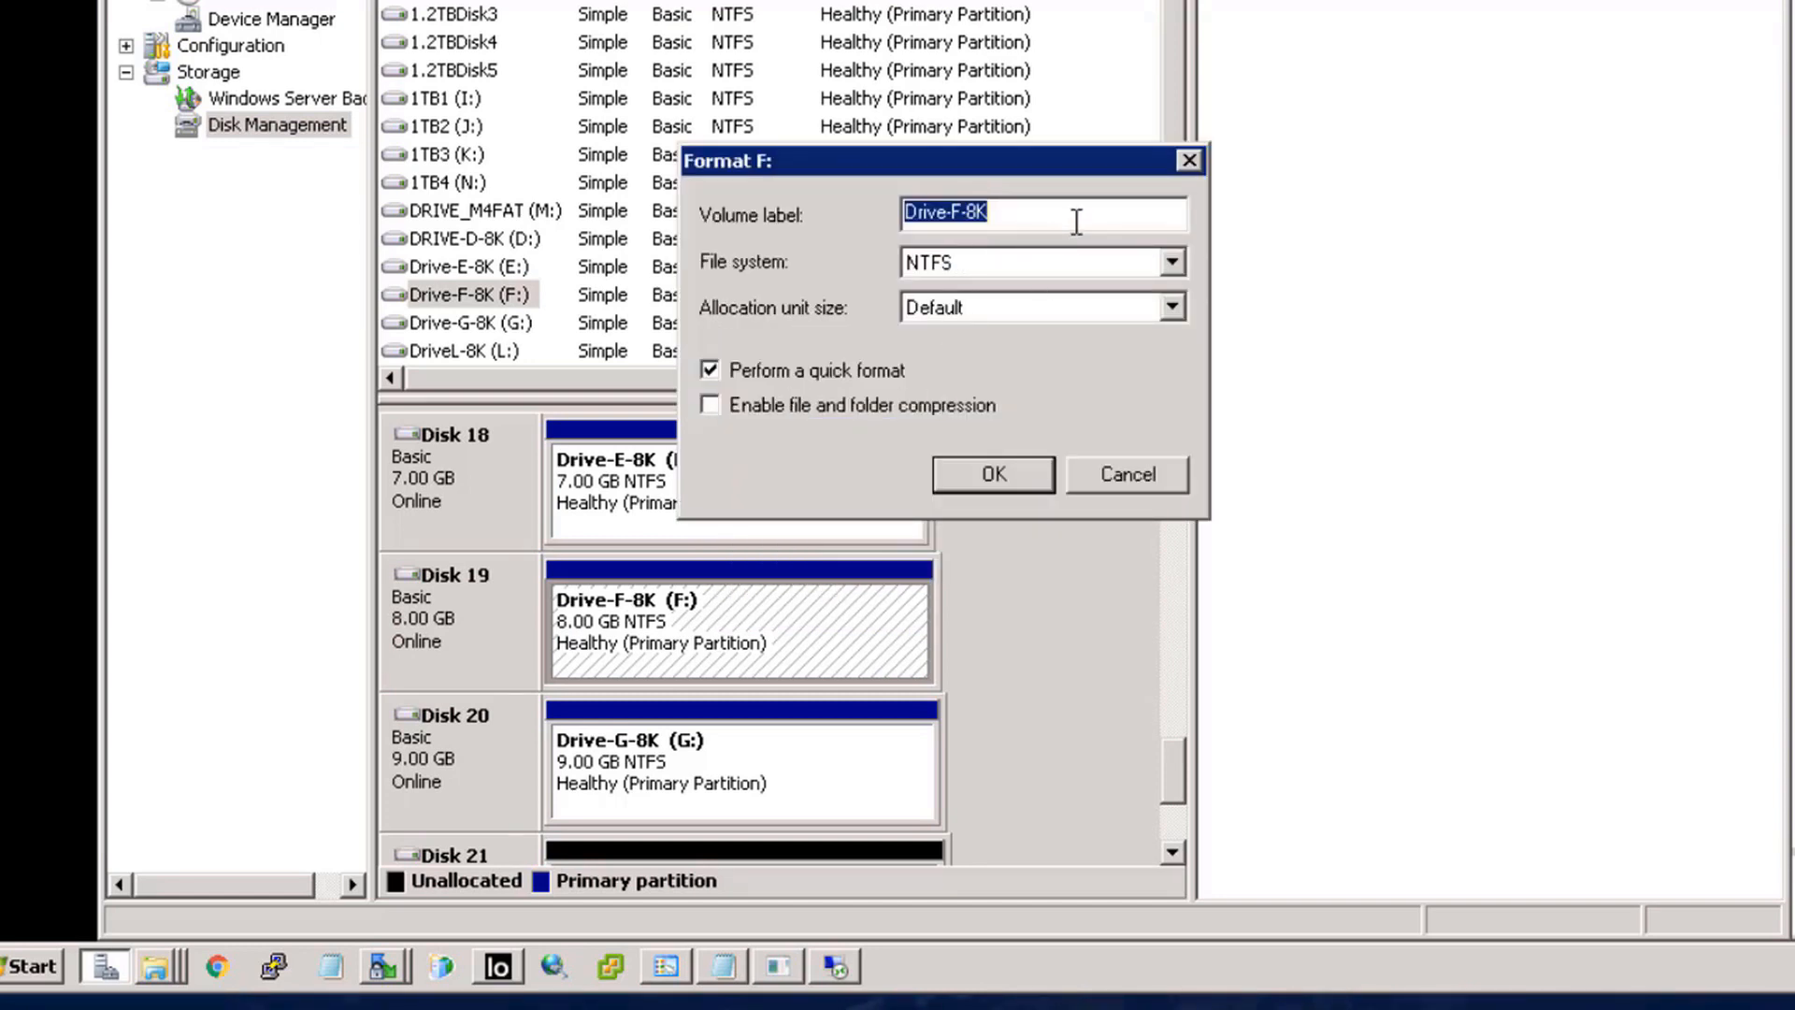
text(Ransom)
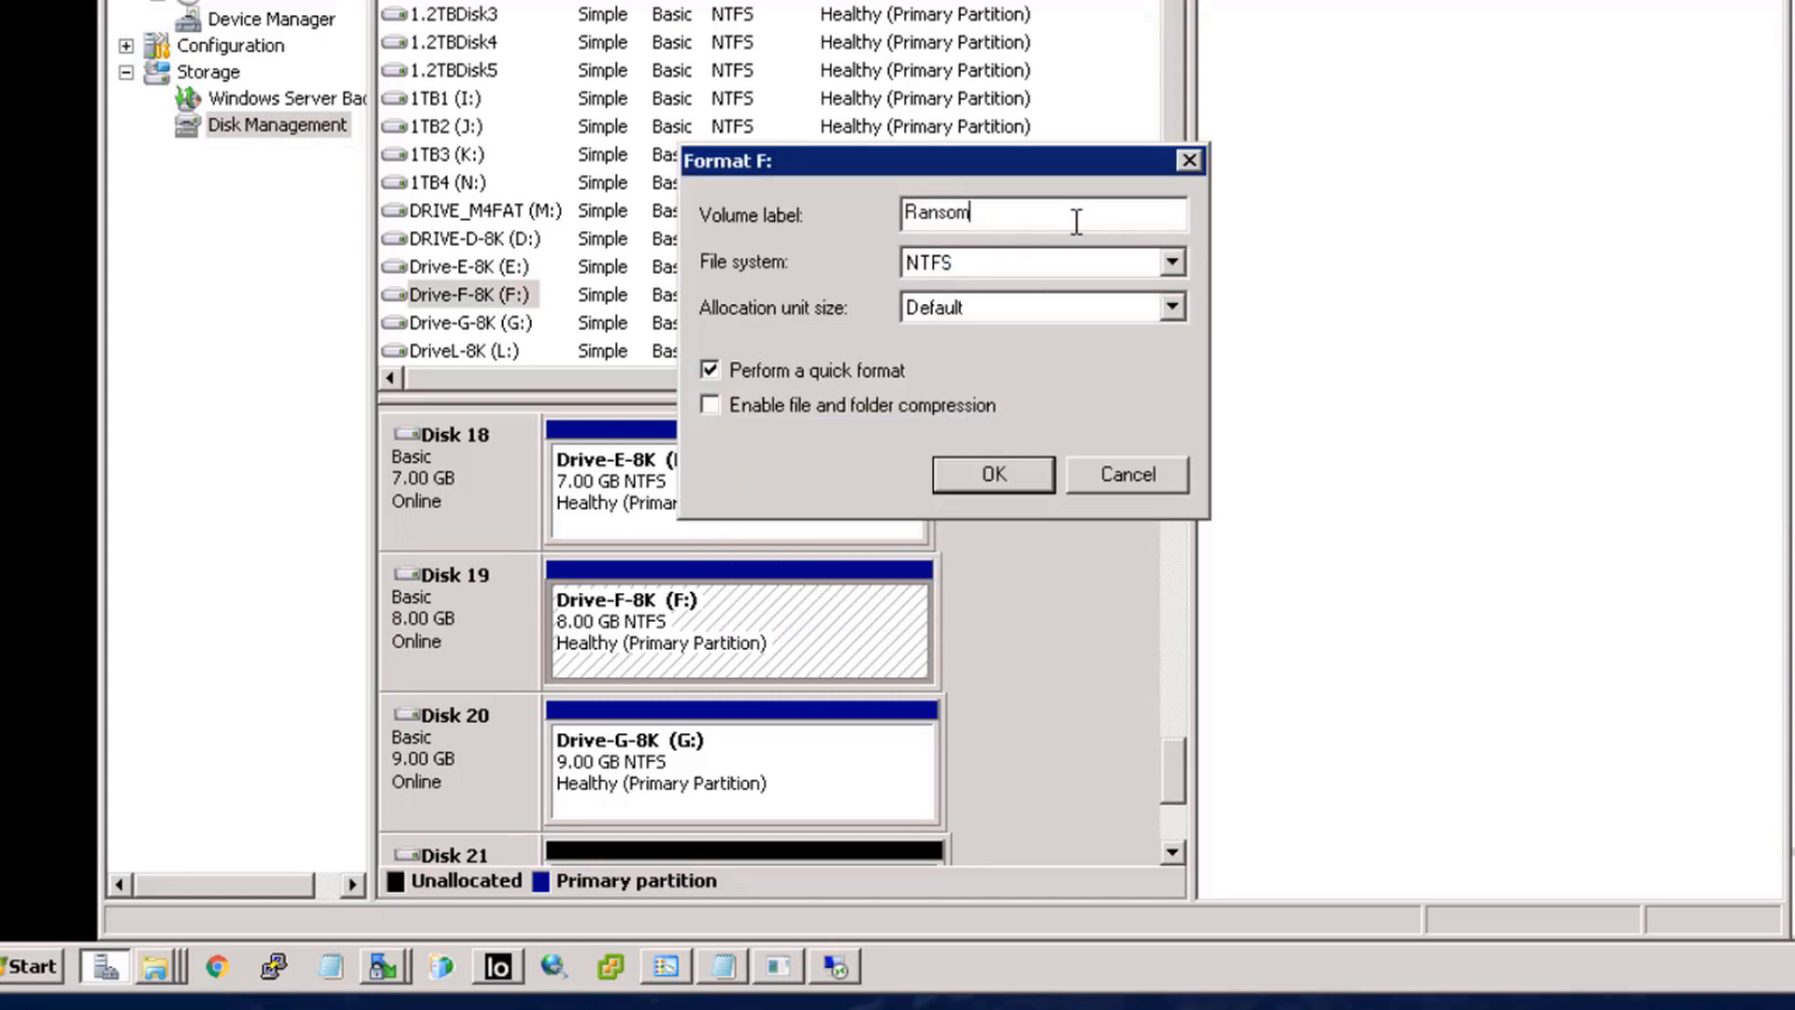
text(Attack)
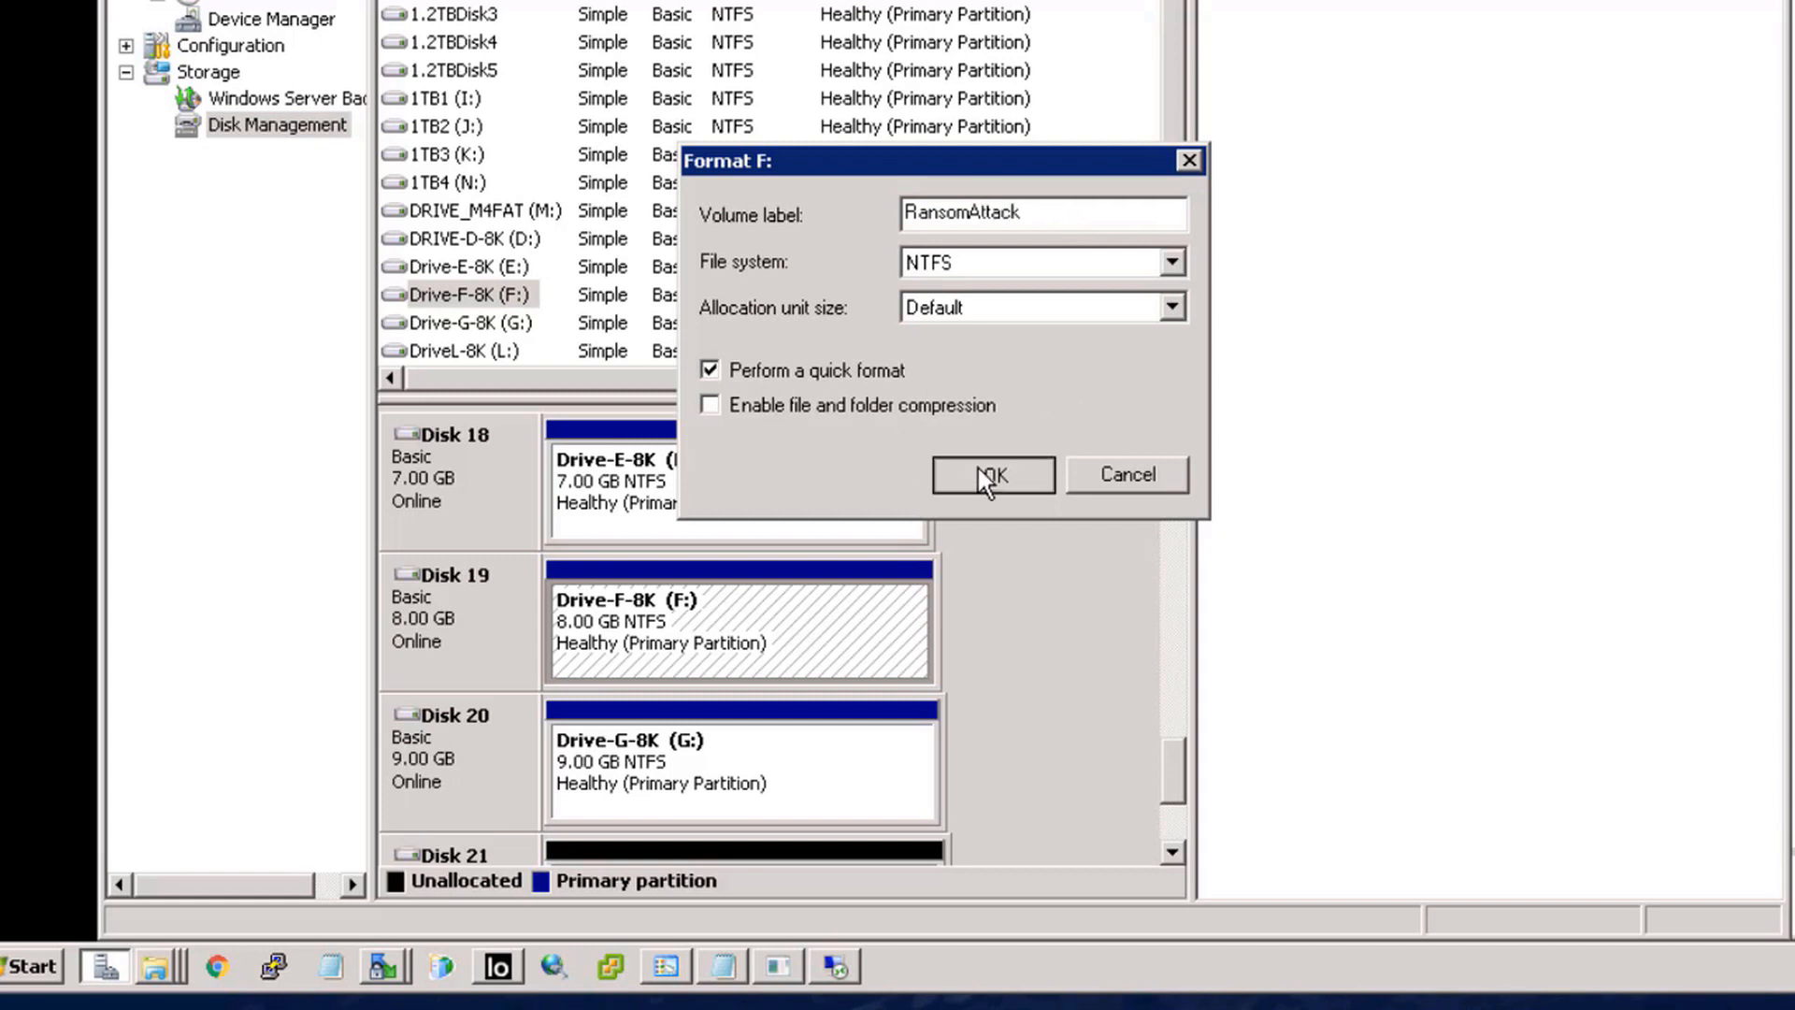
click(991, 473)
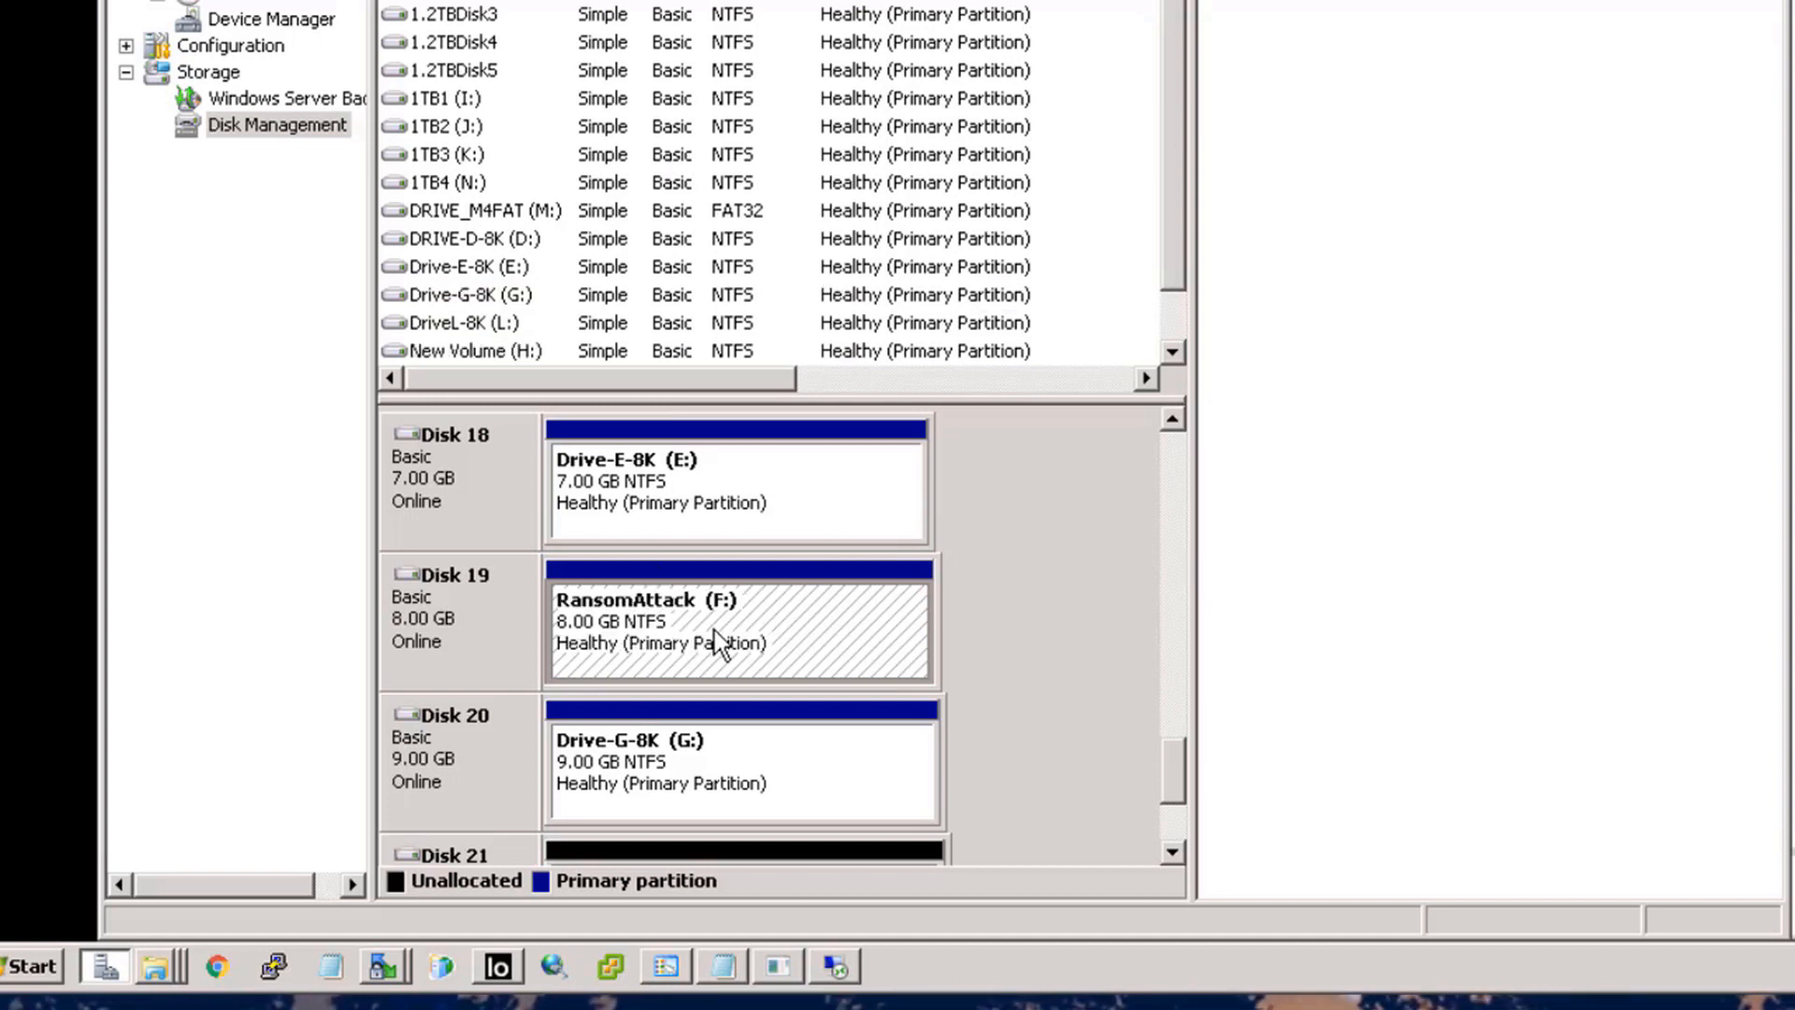
right_click(717, 641)
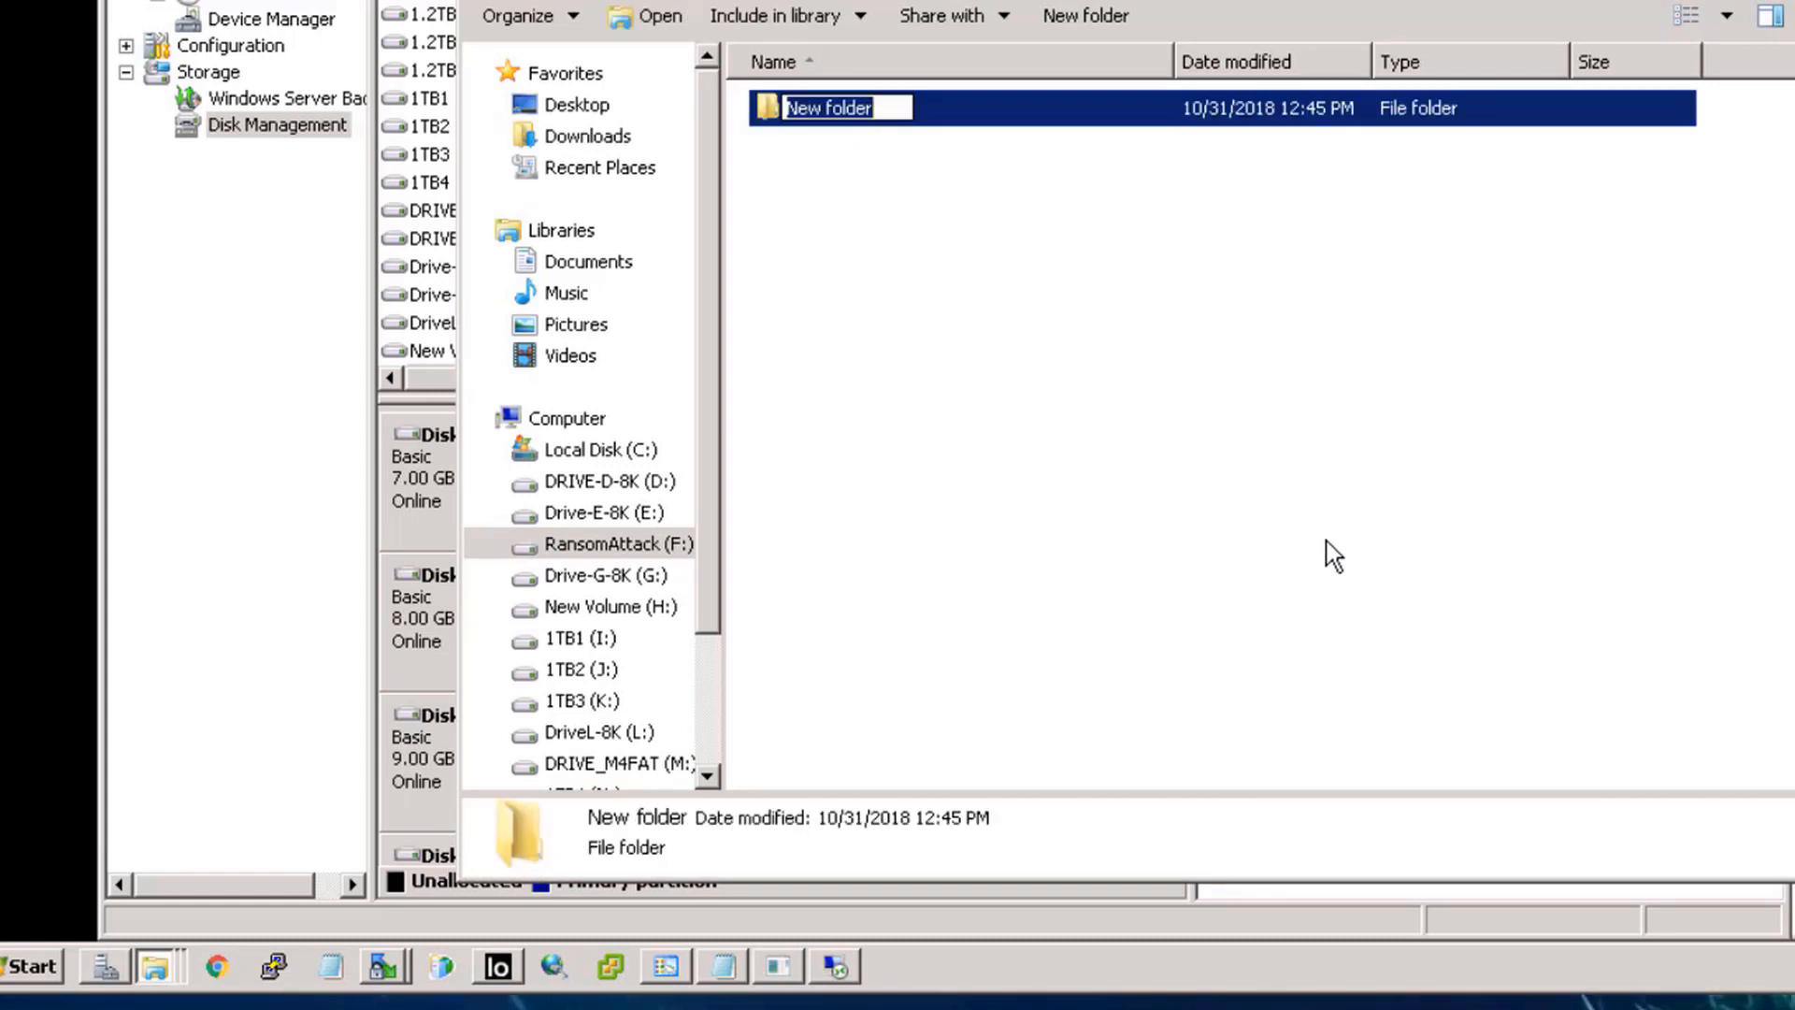
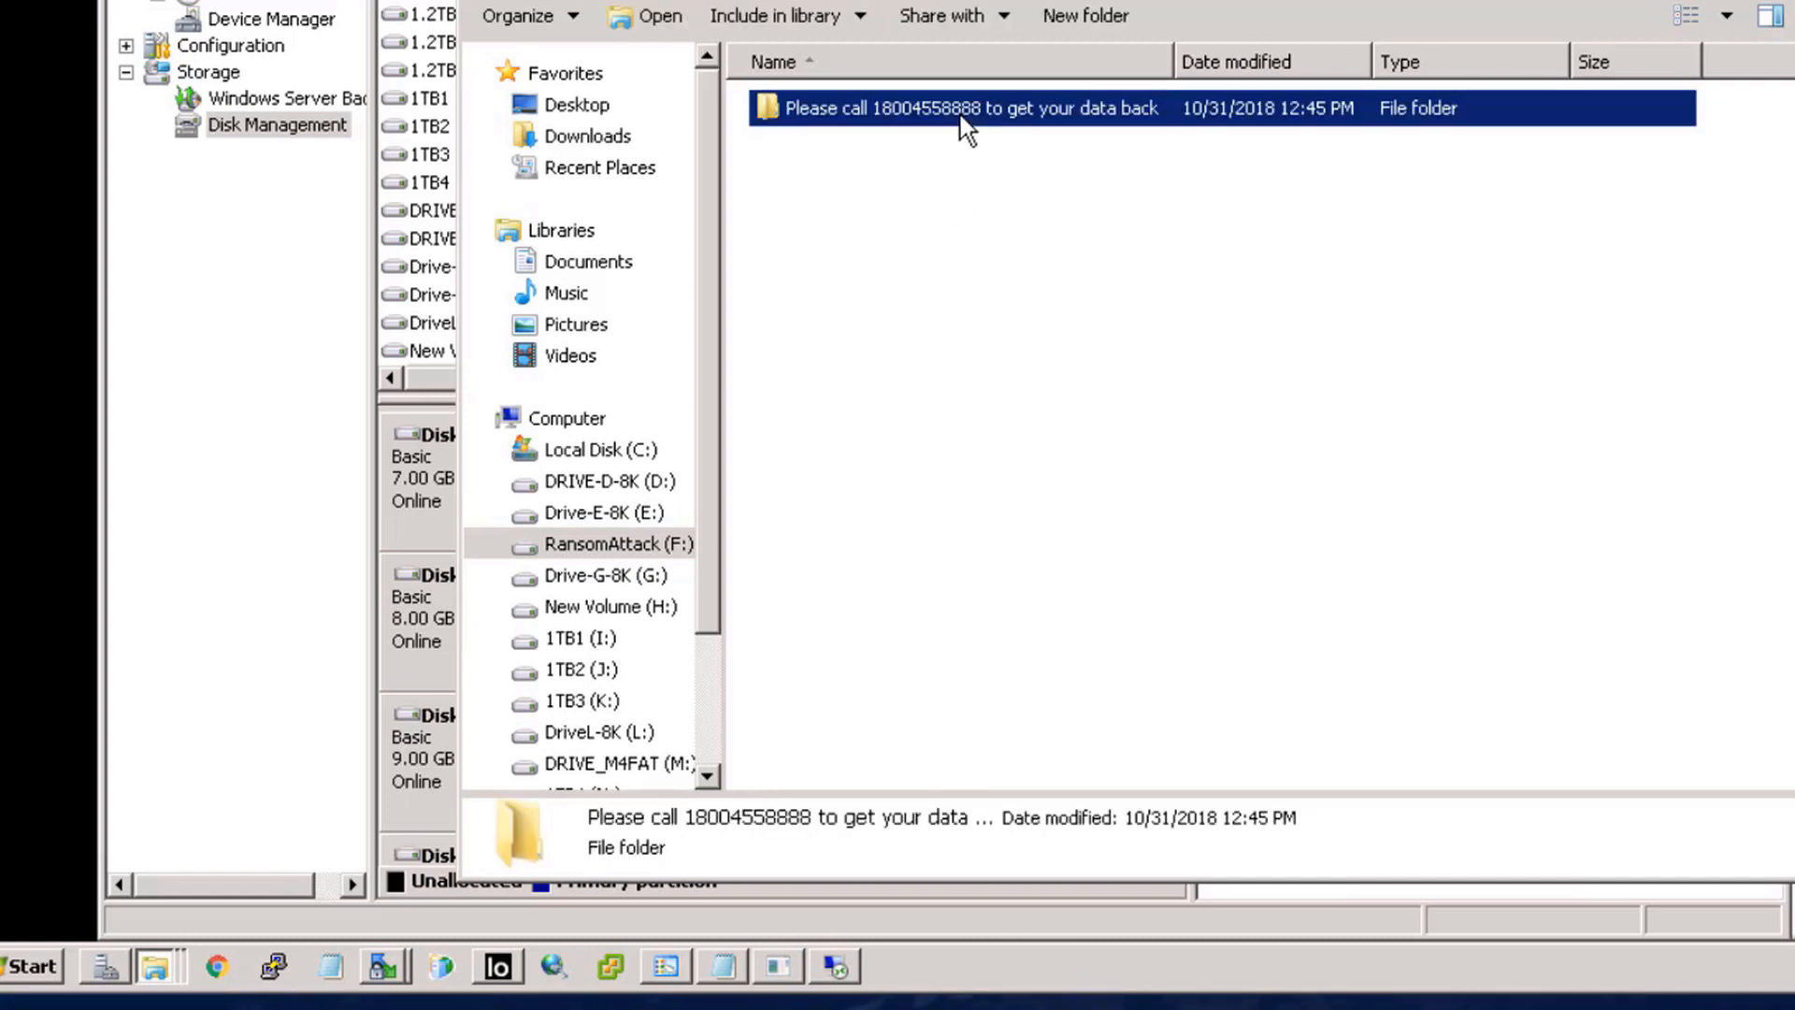
mouse_move(1022, 393)
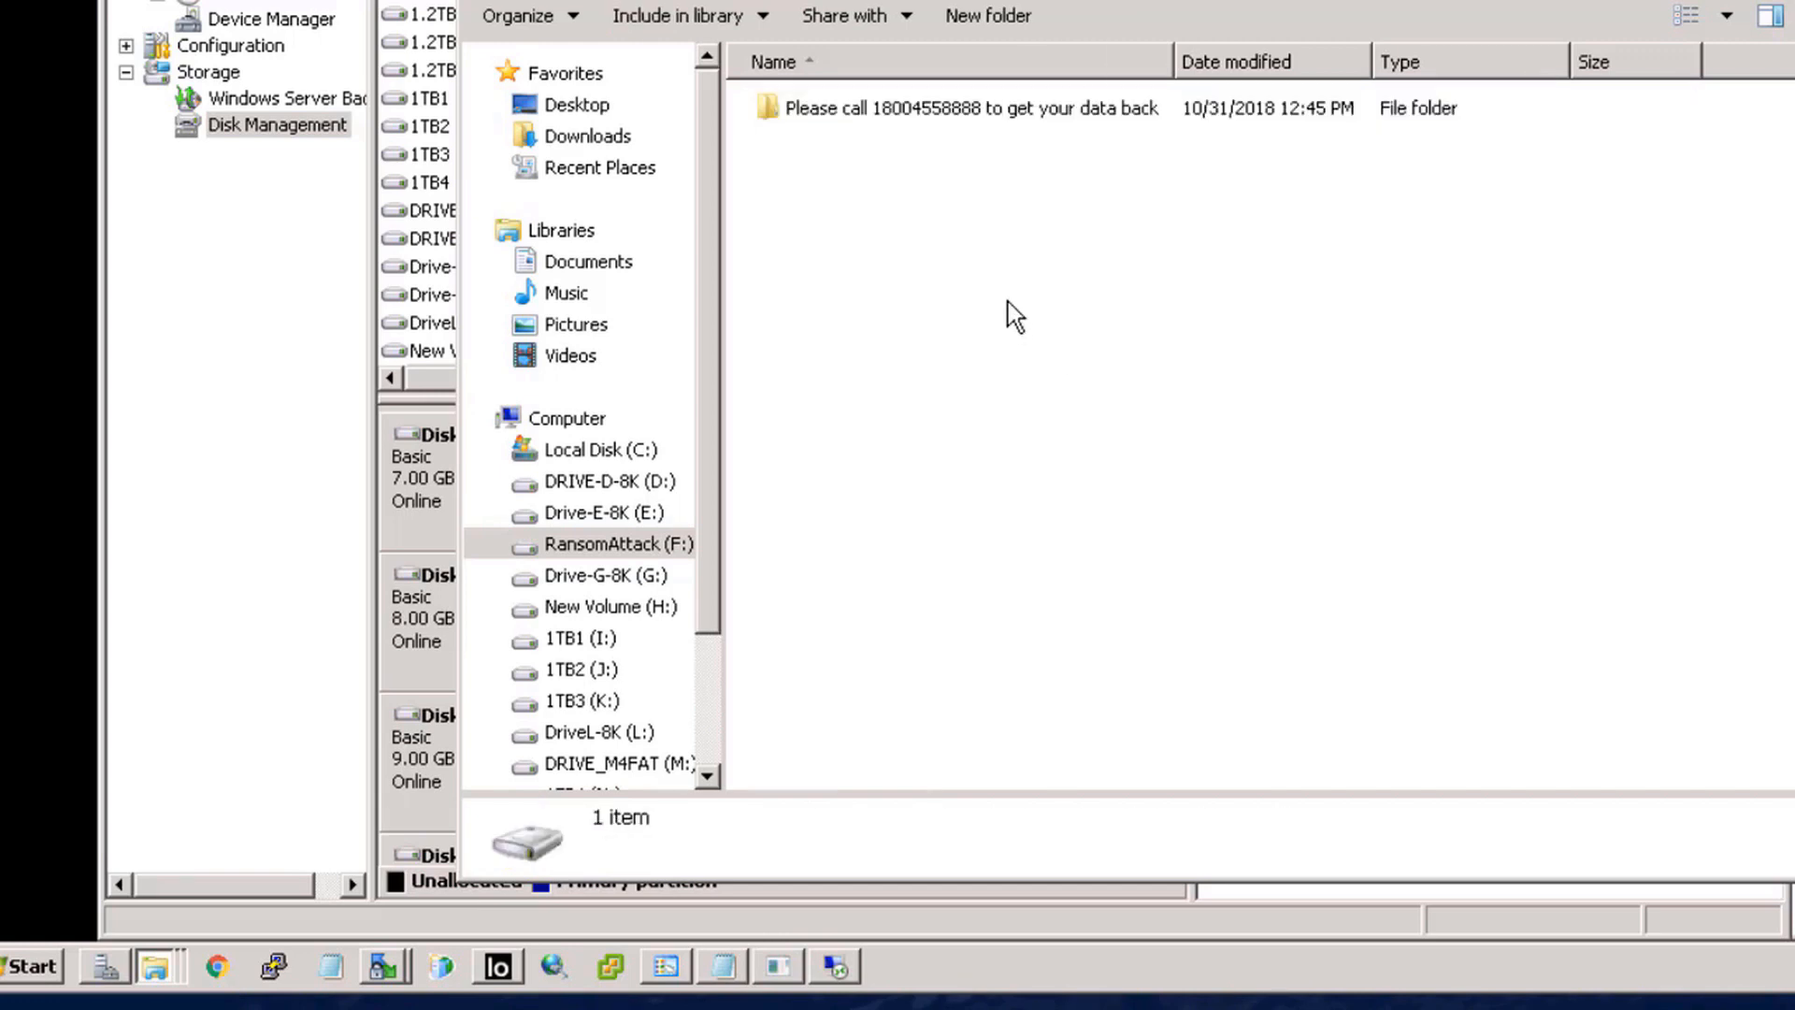
click(615, 545)
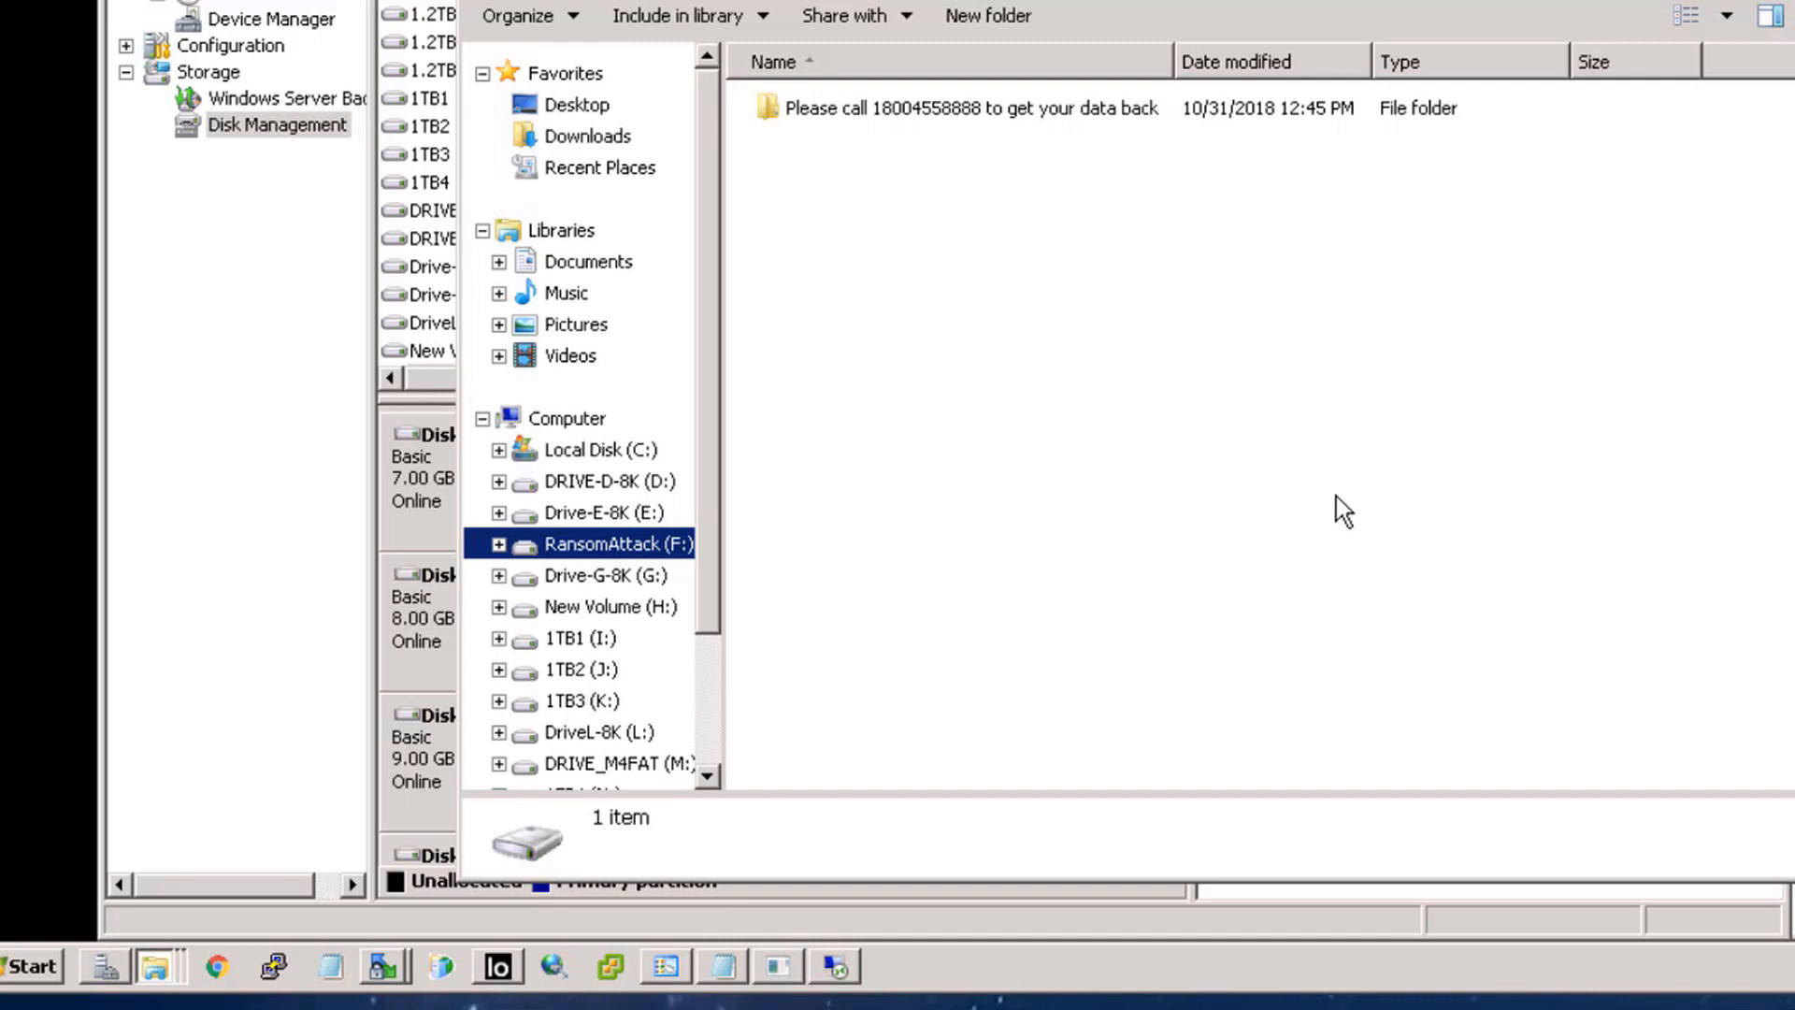
mouse_move(878, 521)
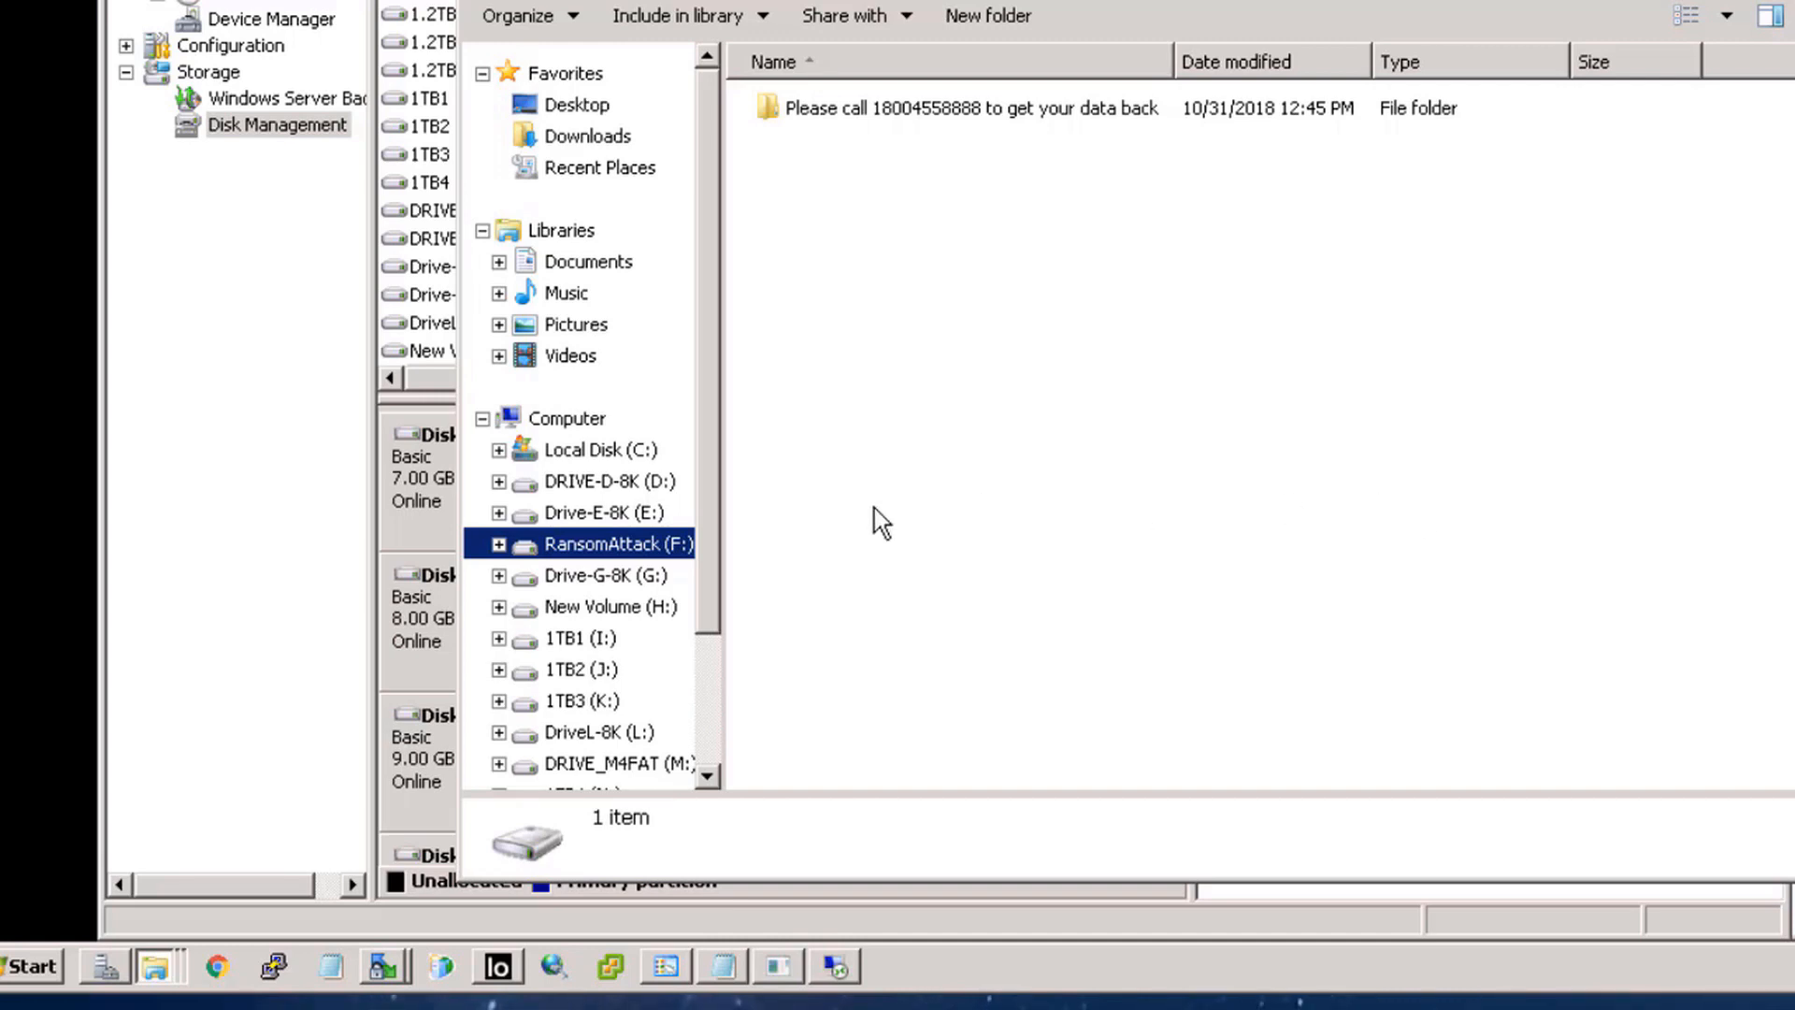
mouse_move(916, 518)
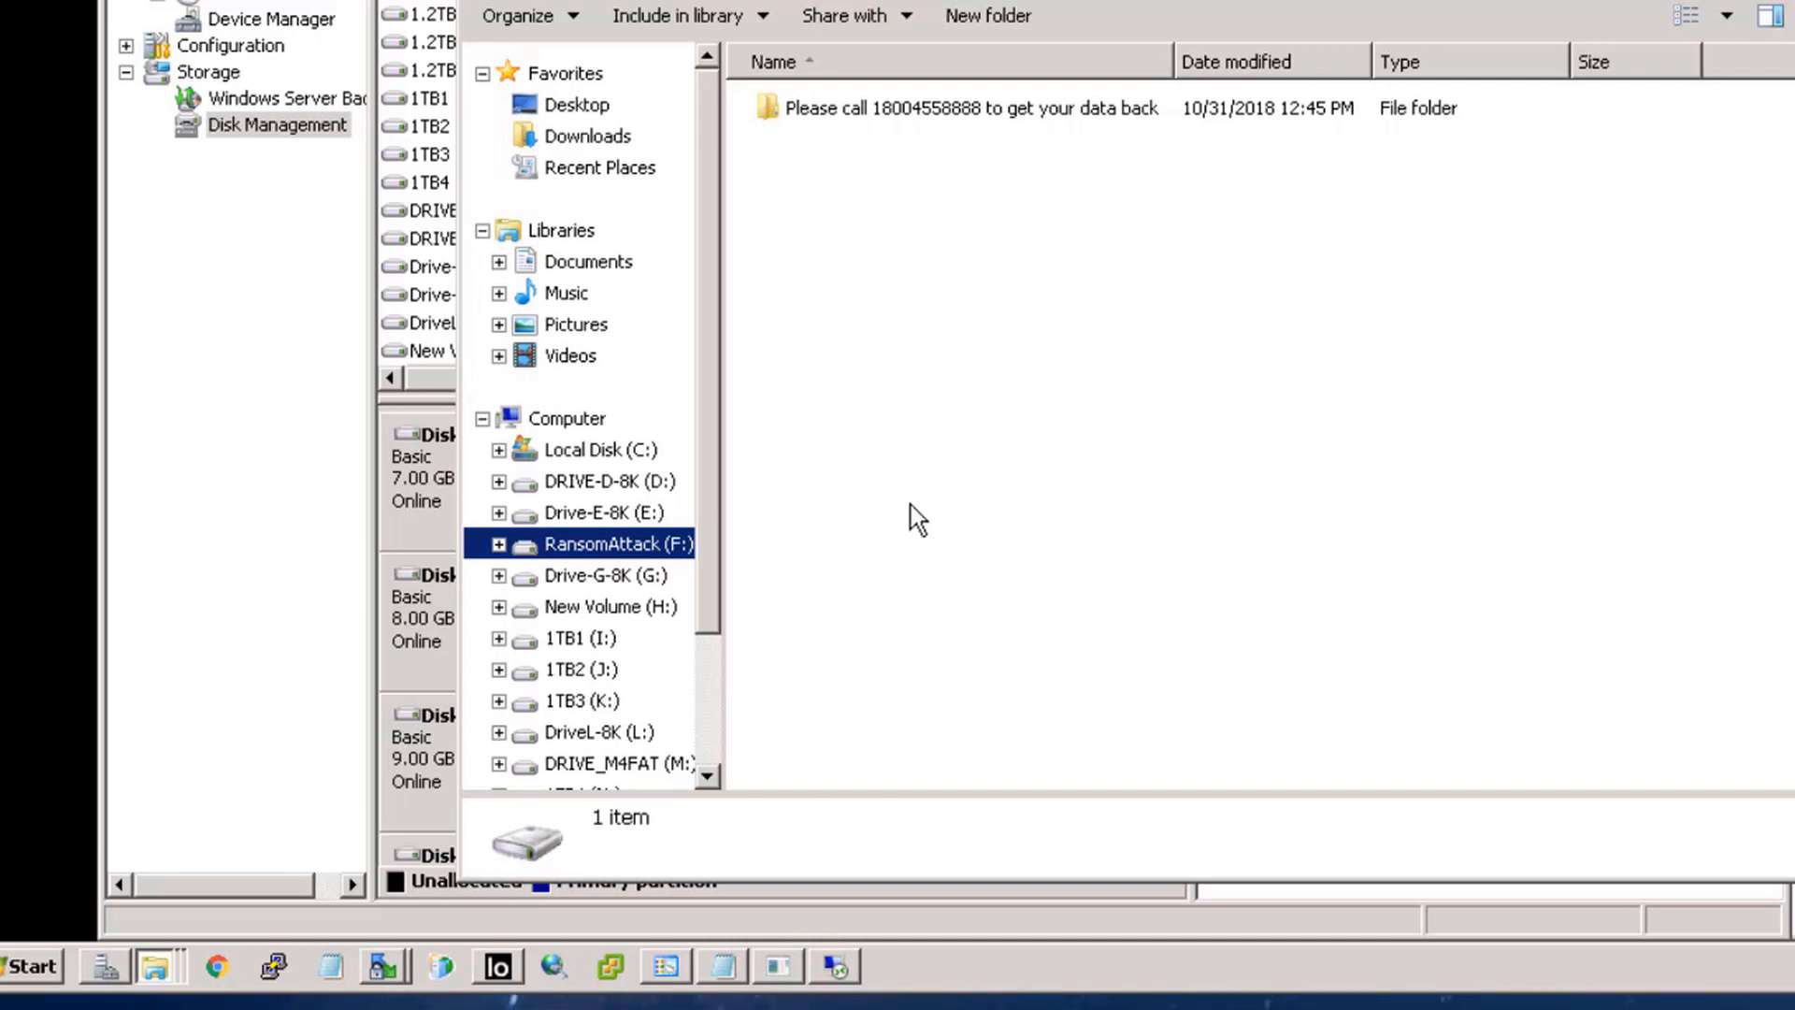
mouse_move(929, 512)
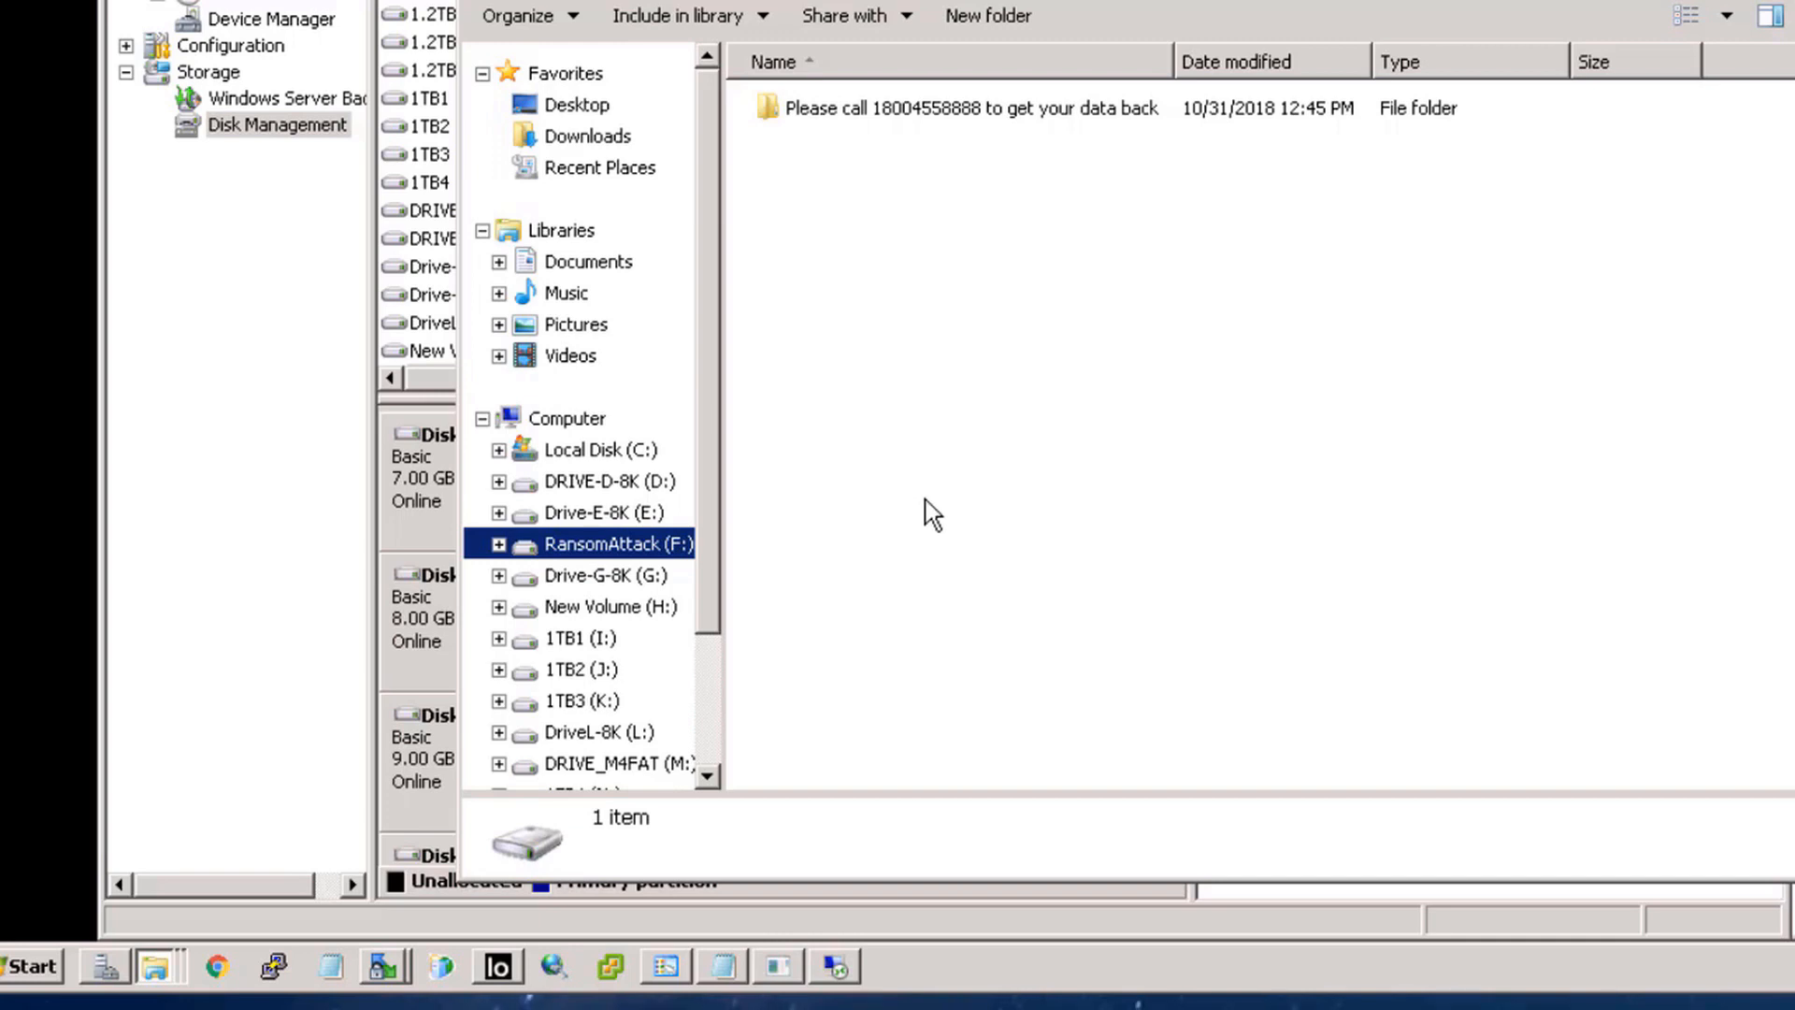
mouse_move(1332, 299)
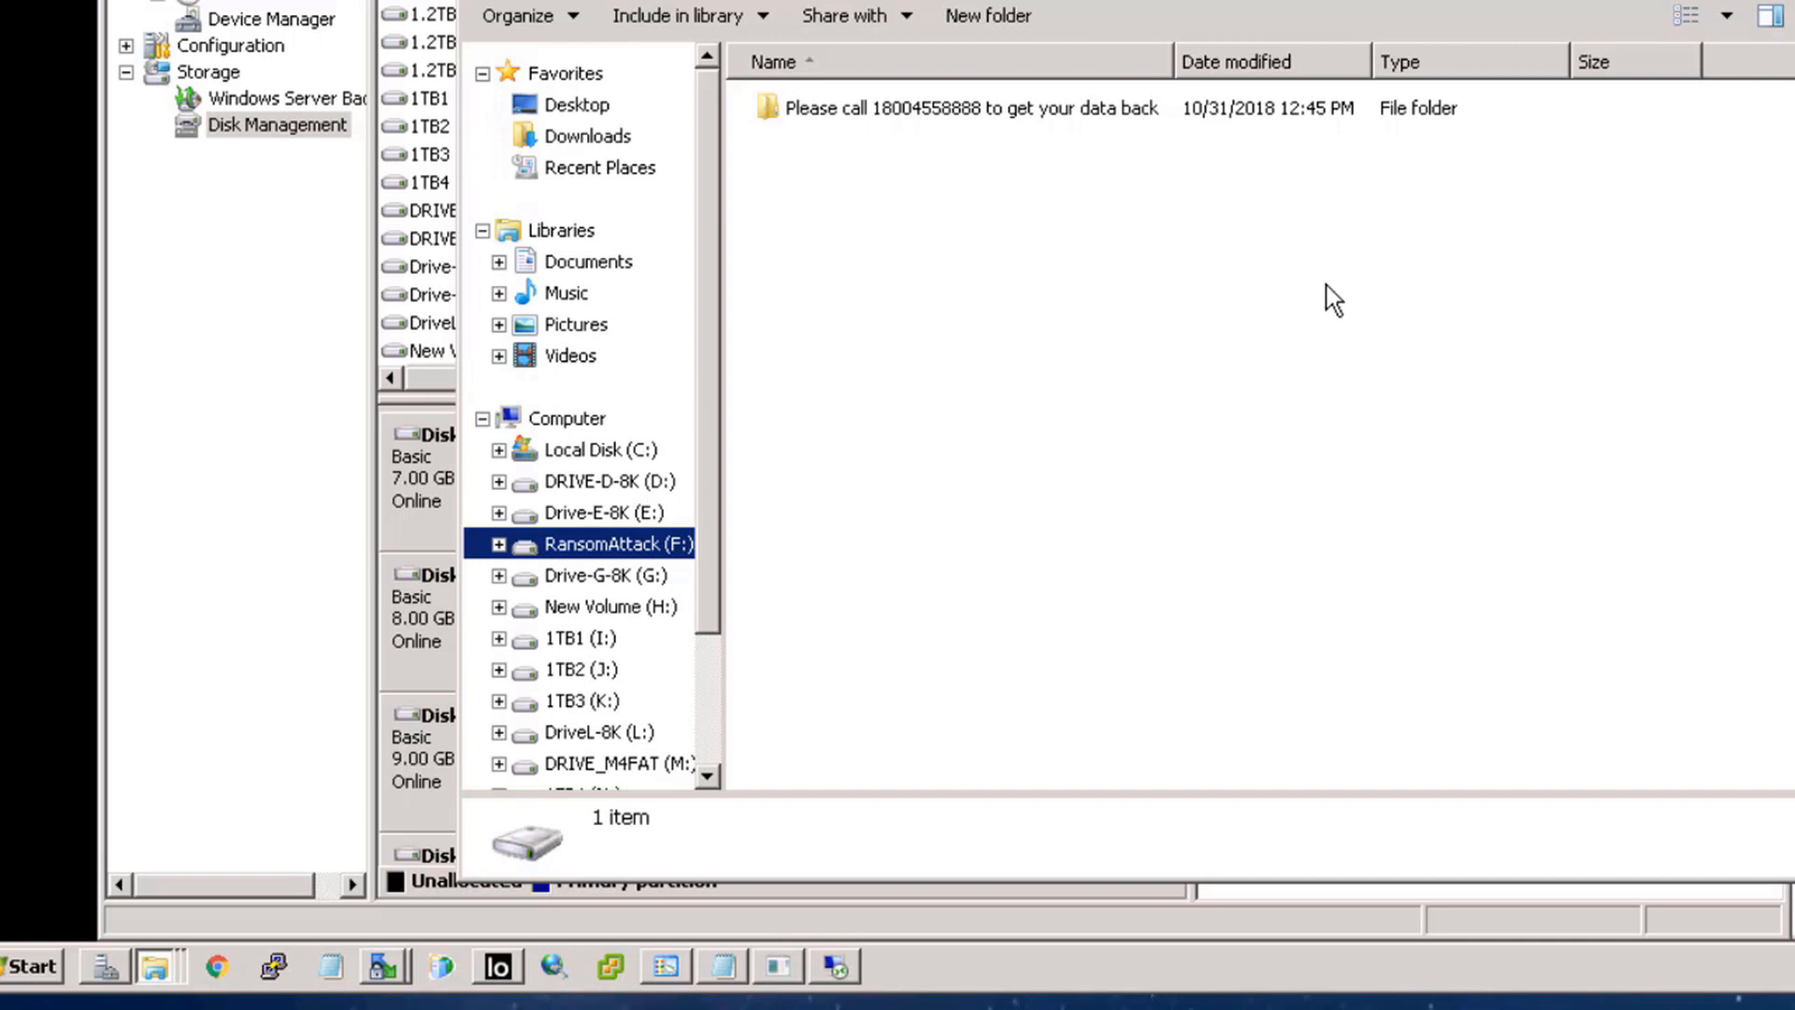
mouse_move(781, 525)
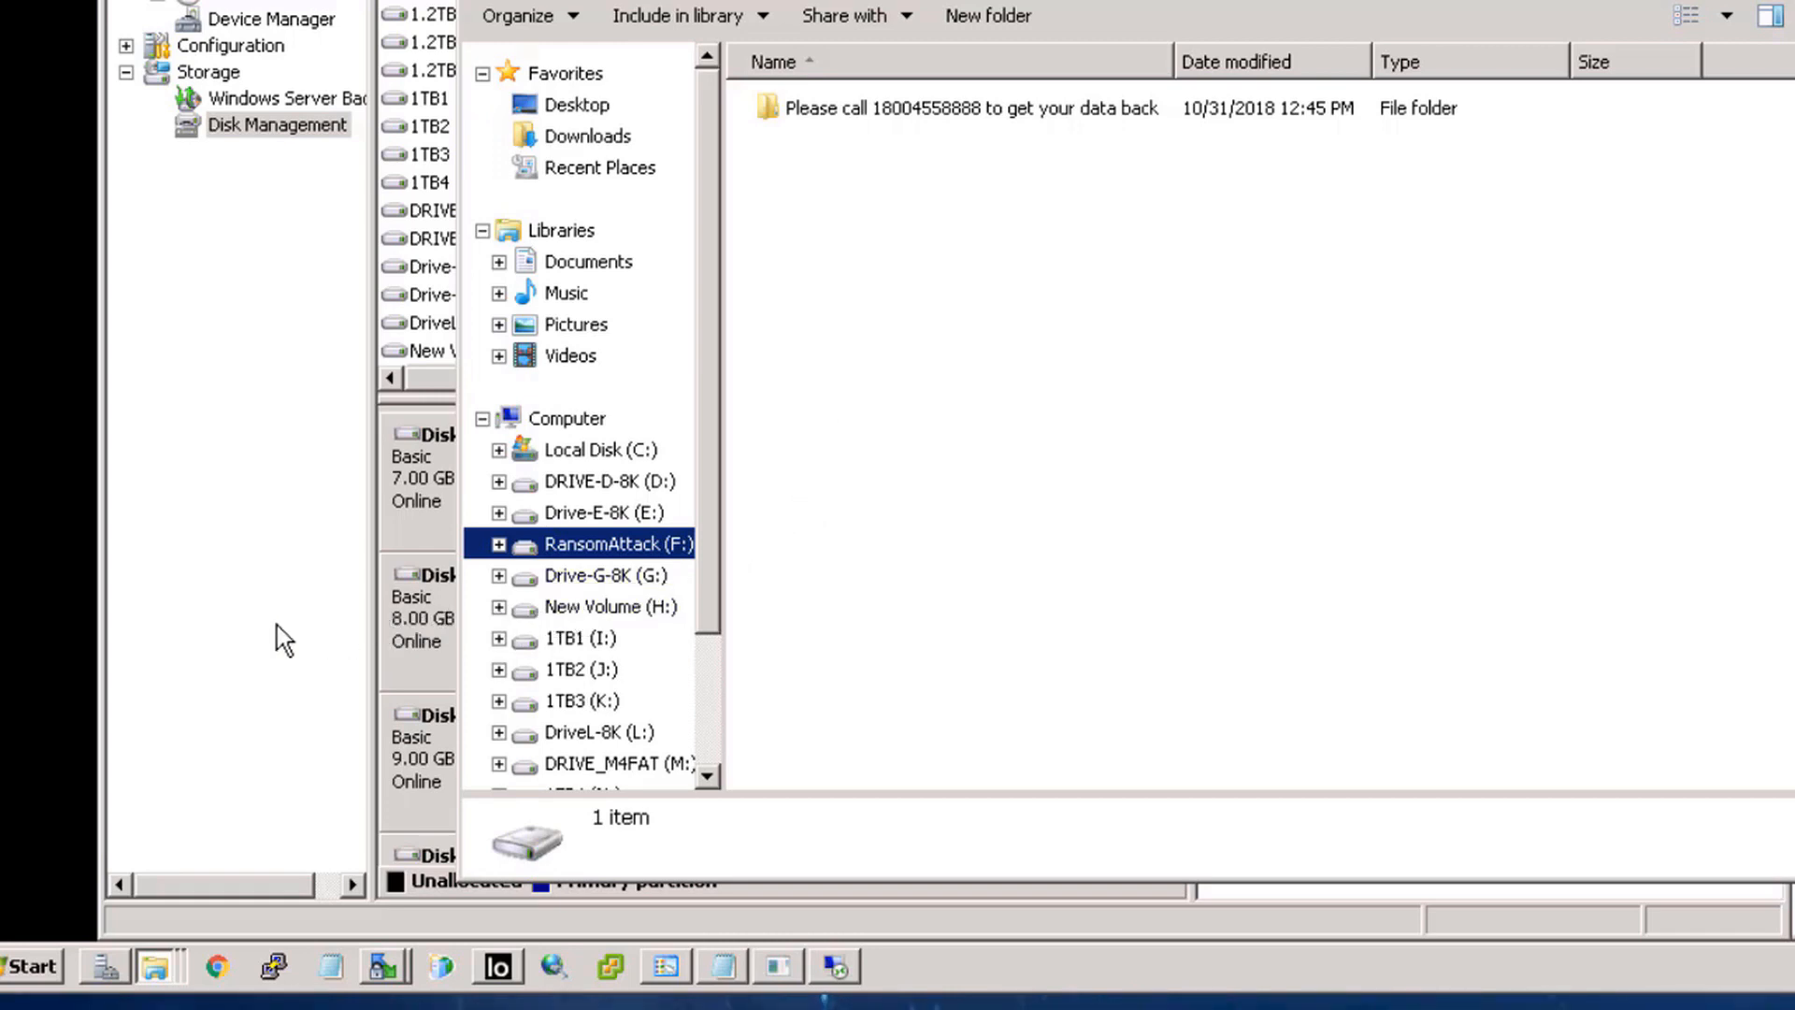
click(277, 125)
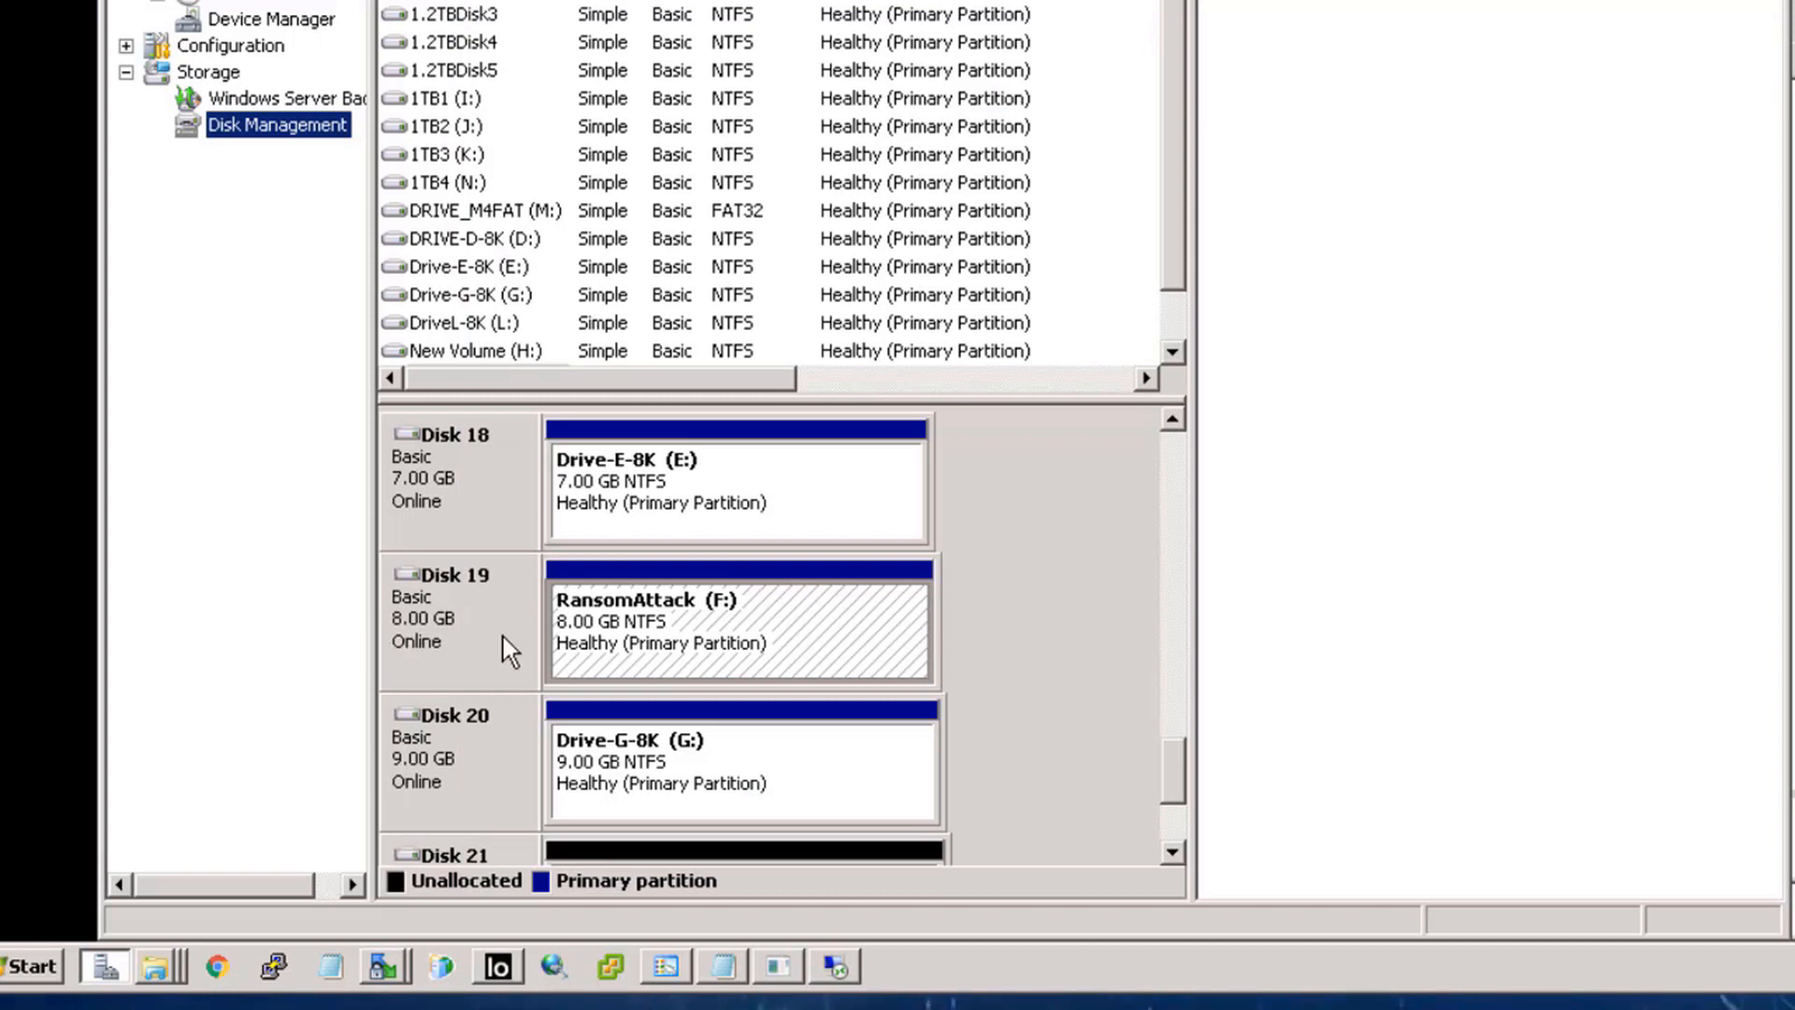
mouse_move(1393, 393)
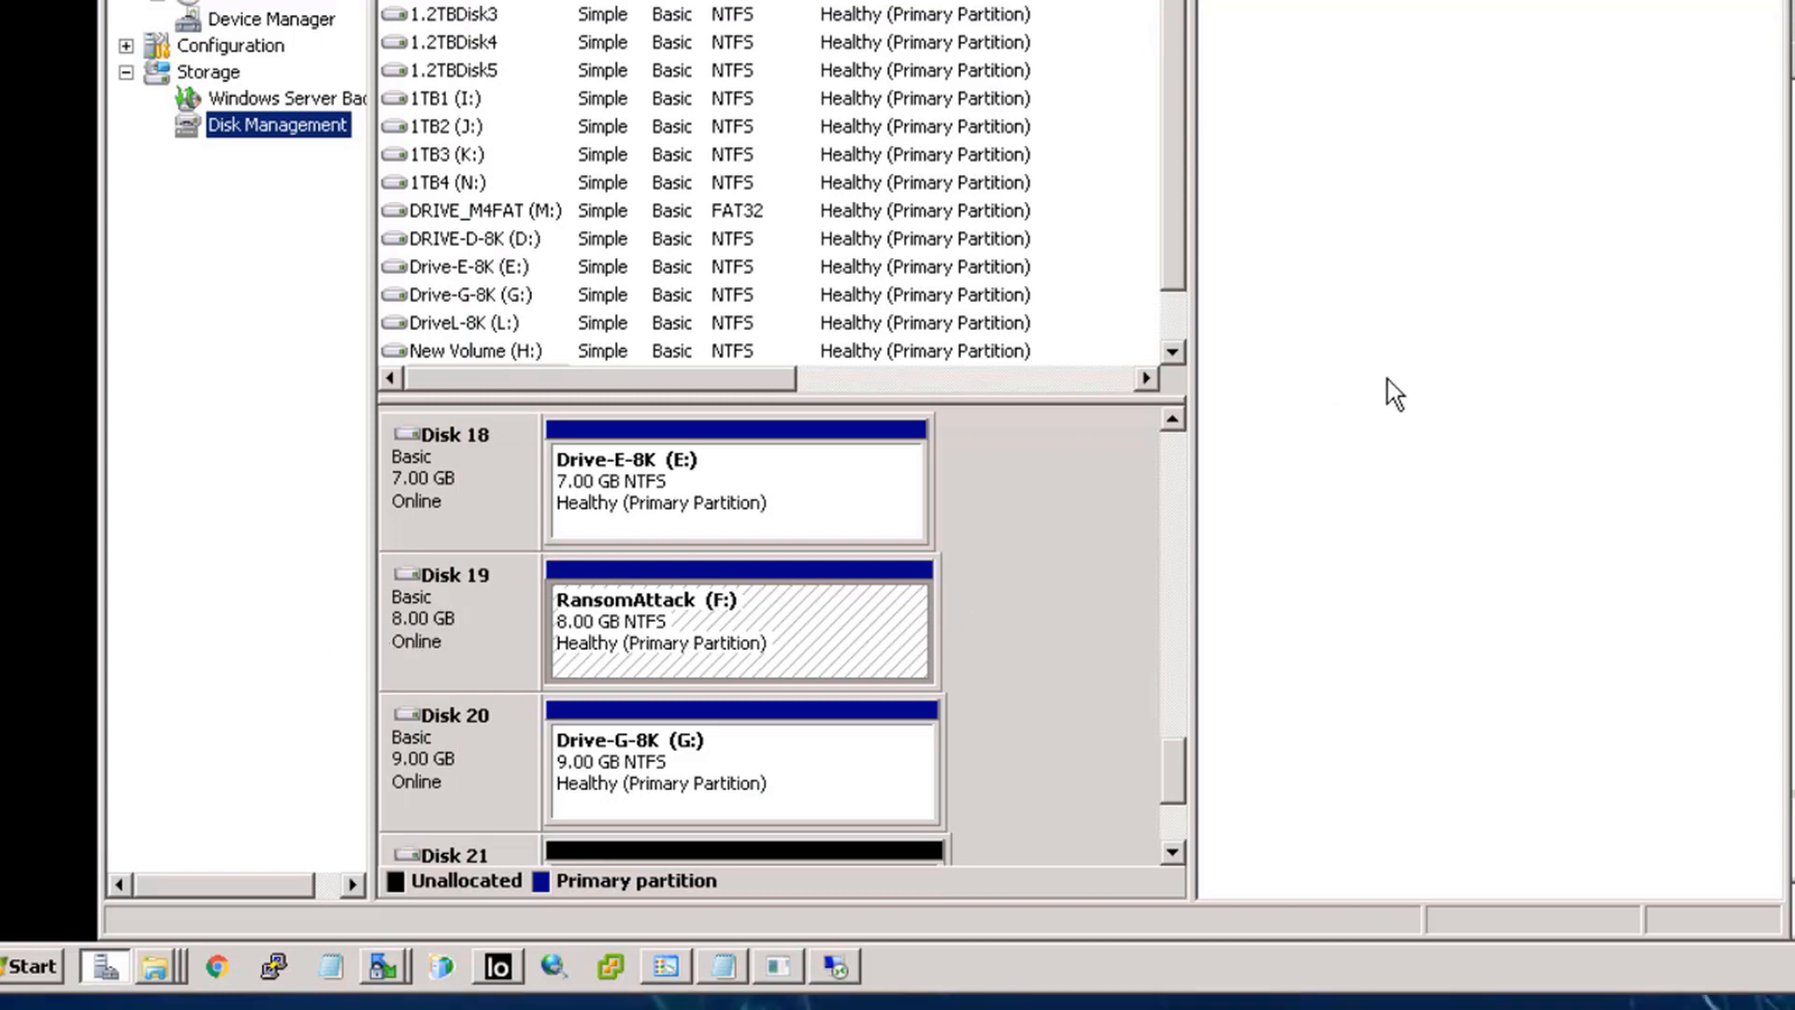
mouse_move(412, 744)
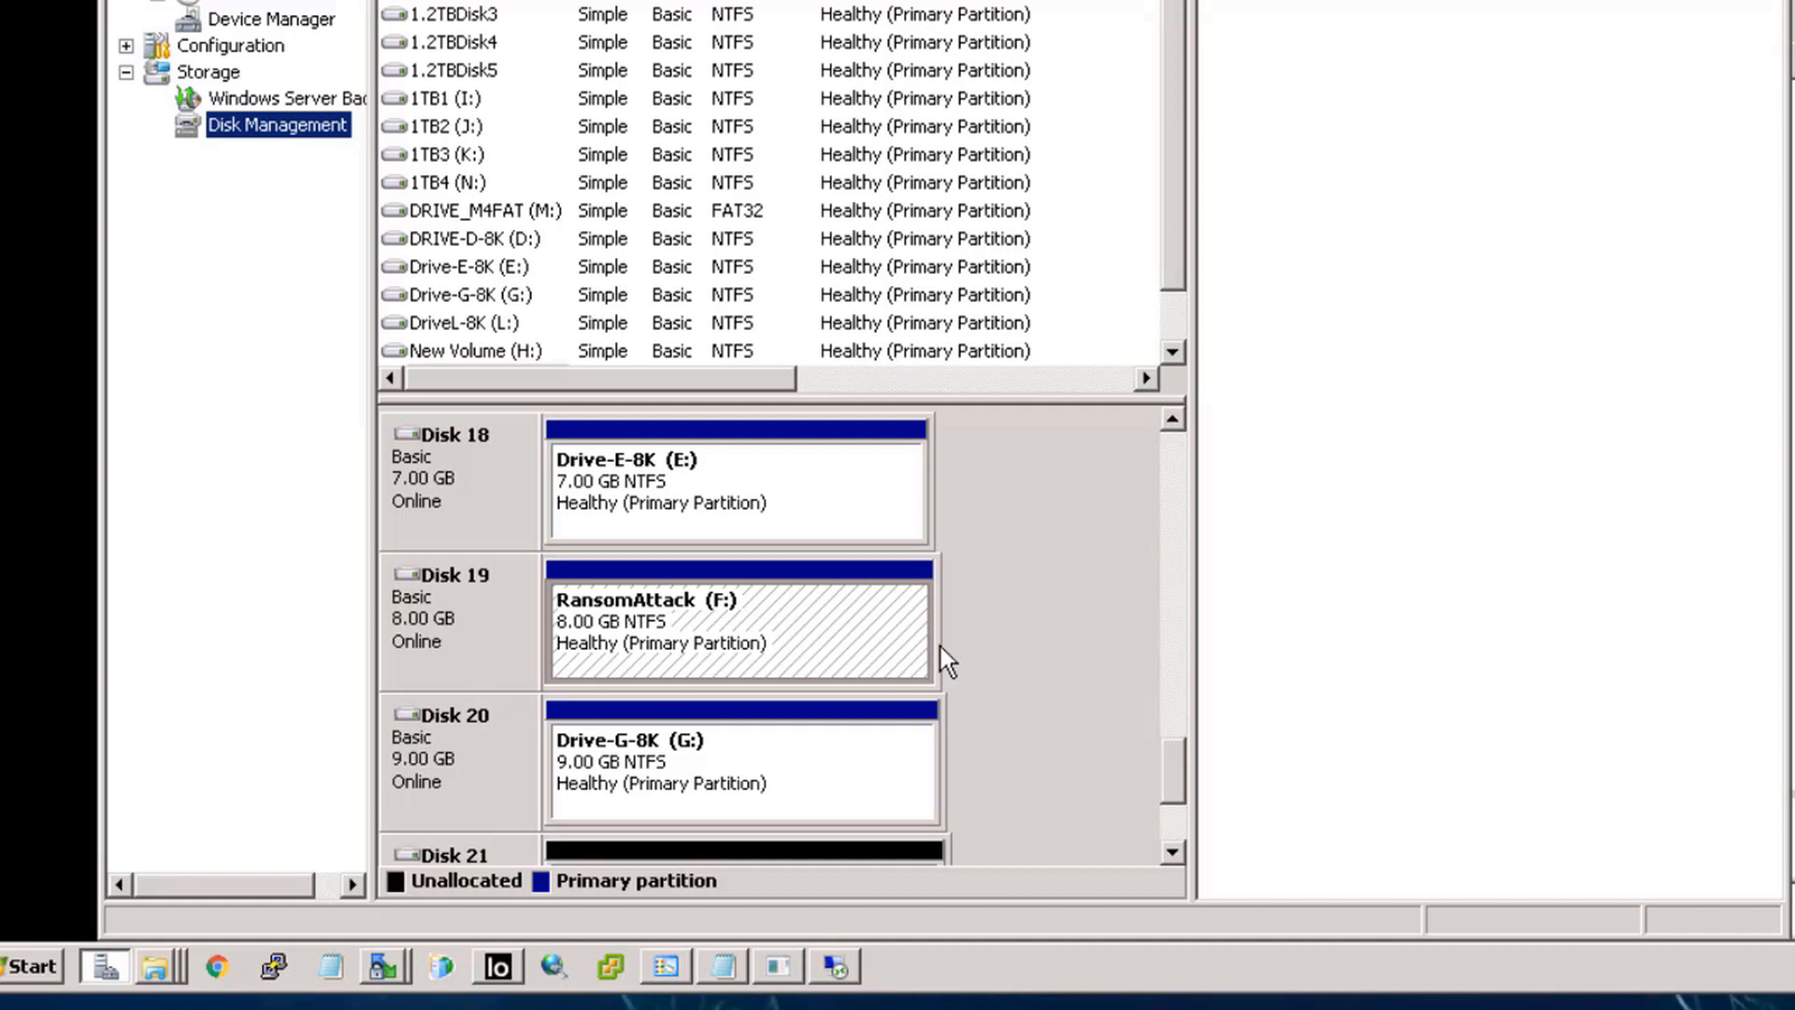
mouse_move(722, 613)
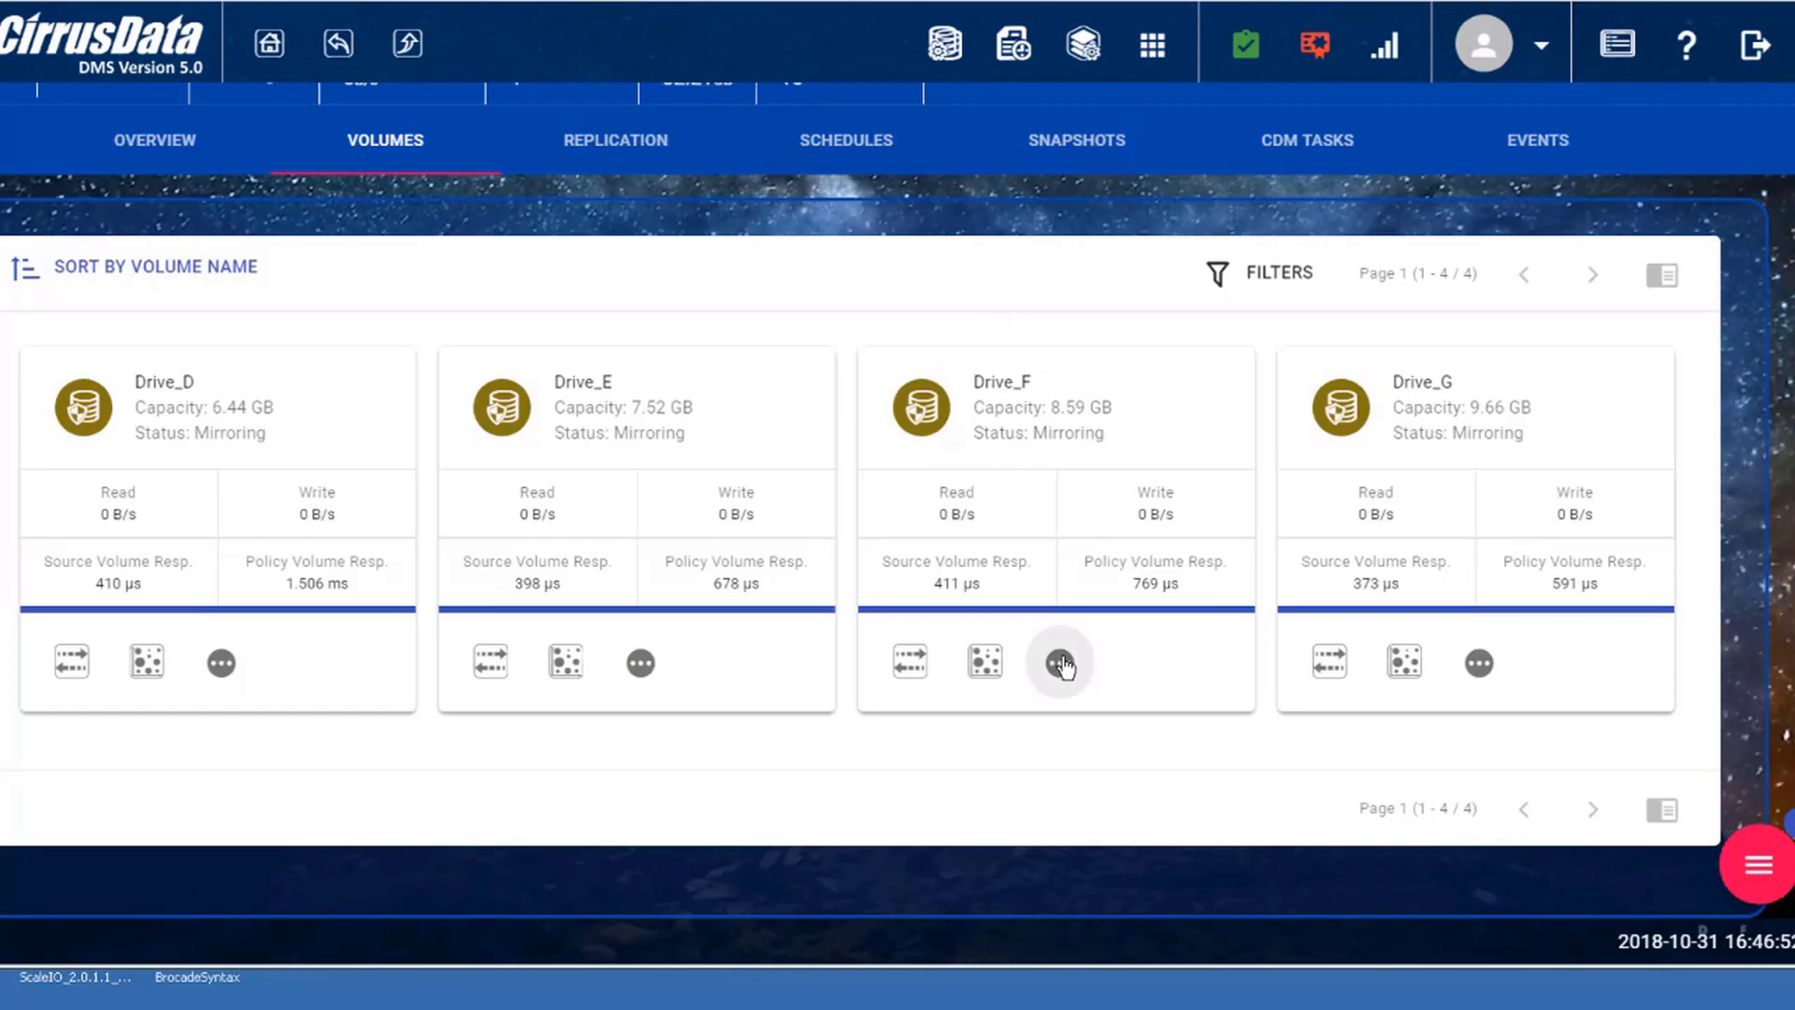
Start a Time Machine operation on Drive_F and confirm it as the one volume selected.
click(1058, 662)
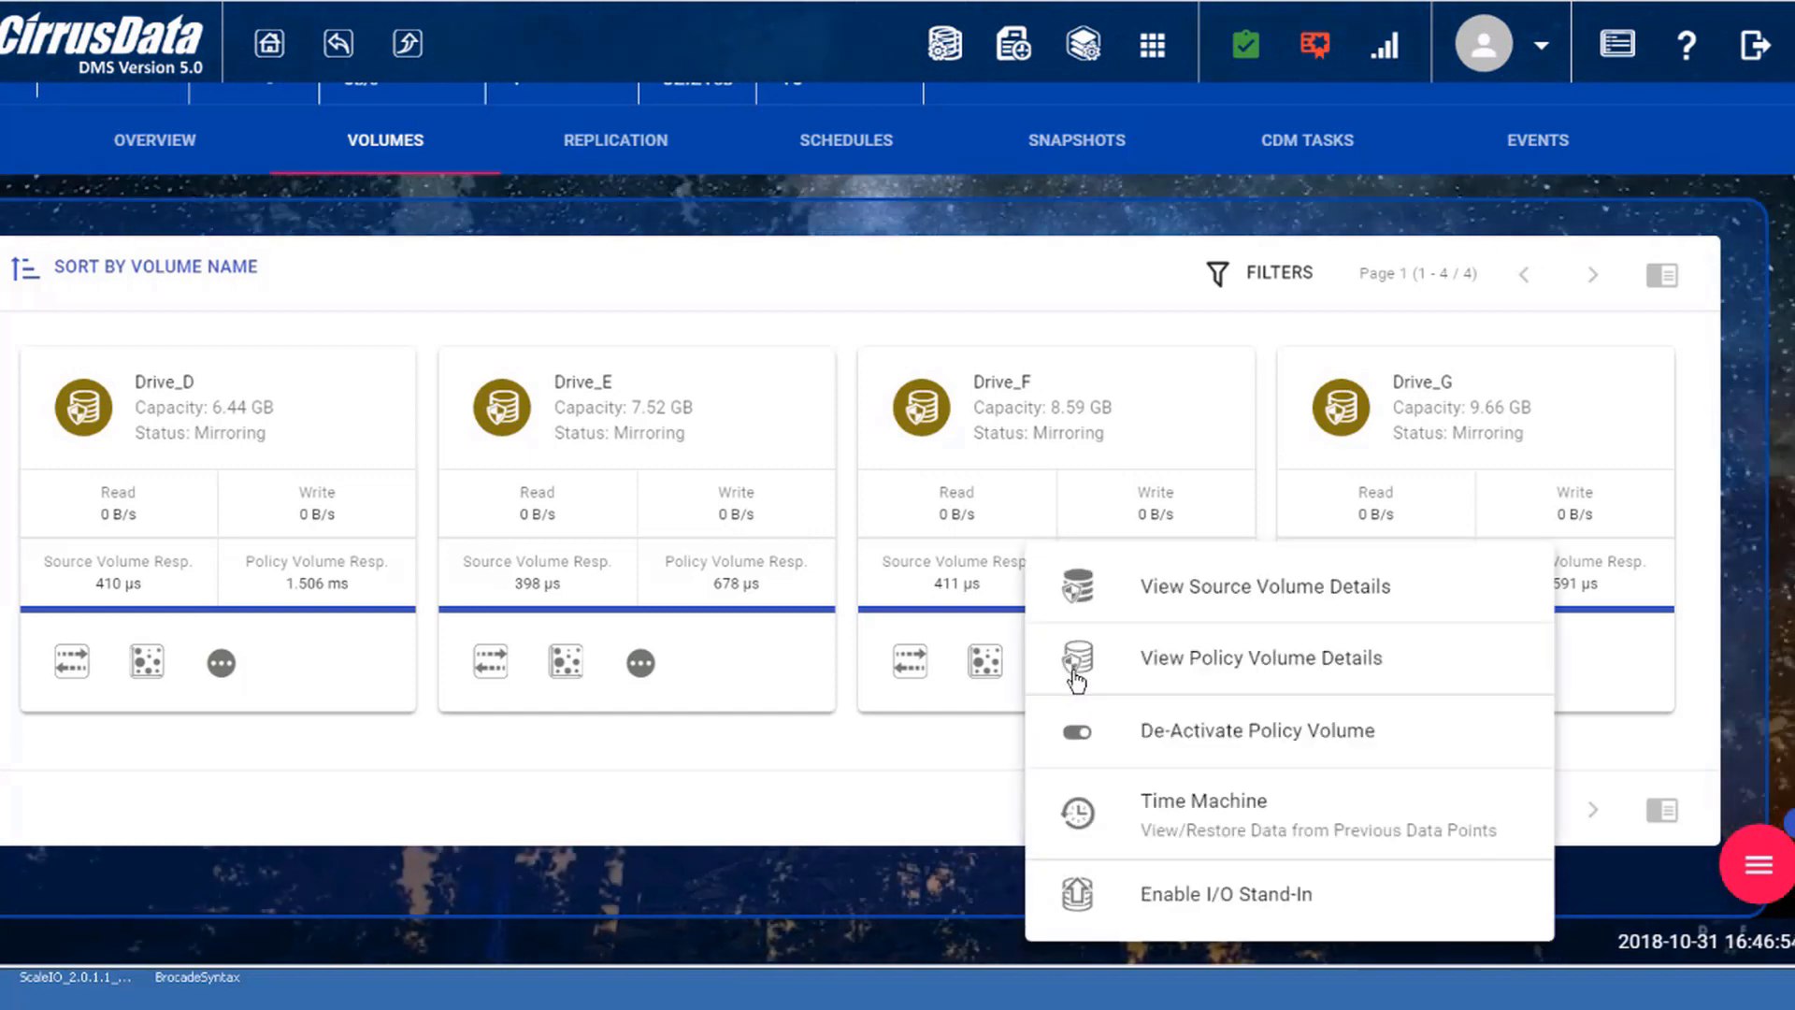
click(1202, 800)
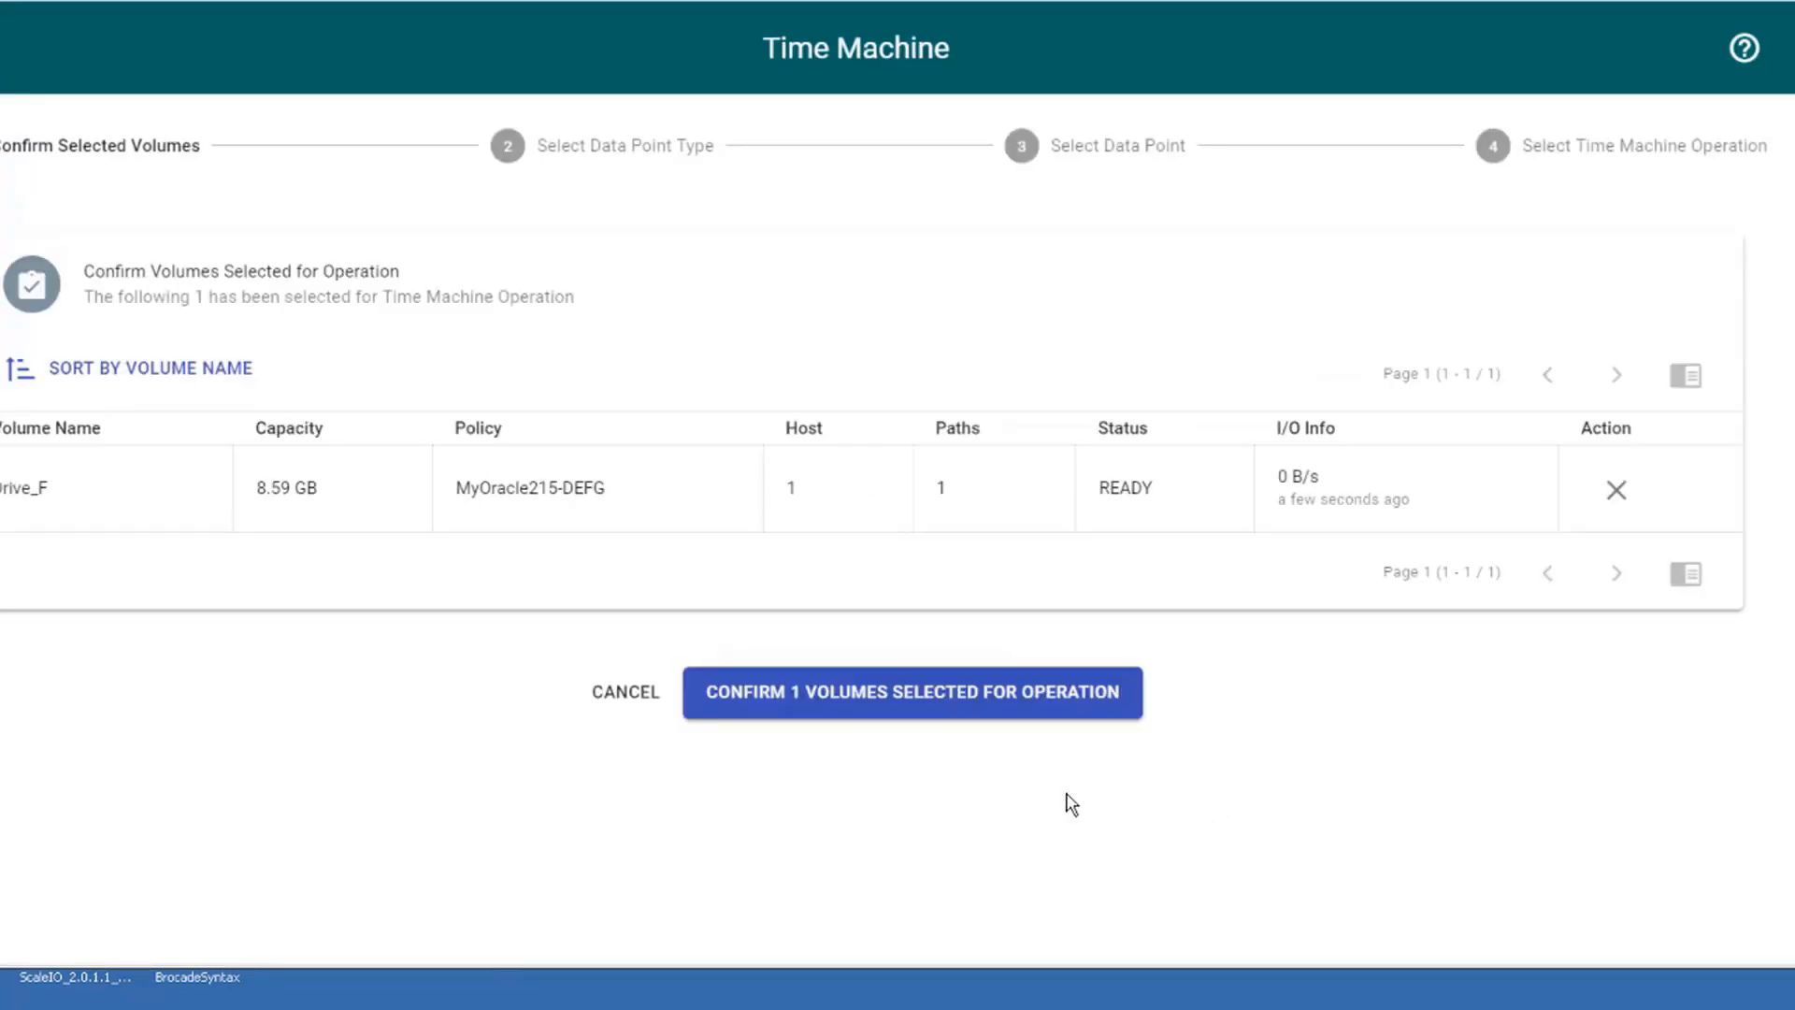
click(911, 691)
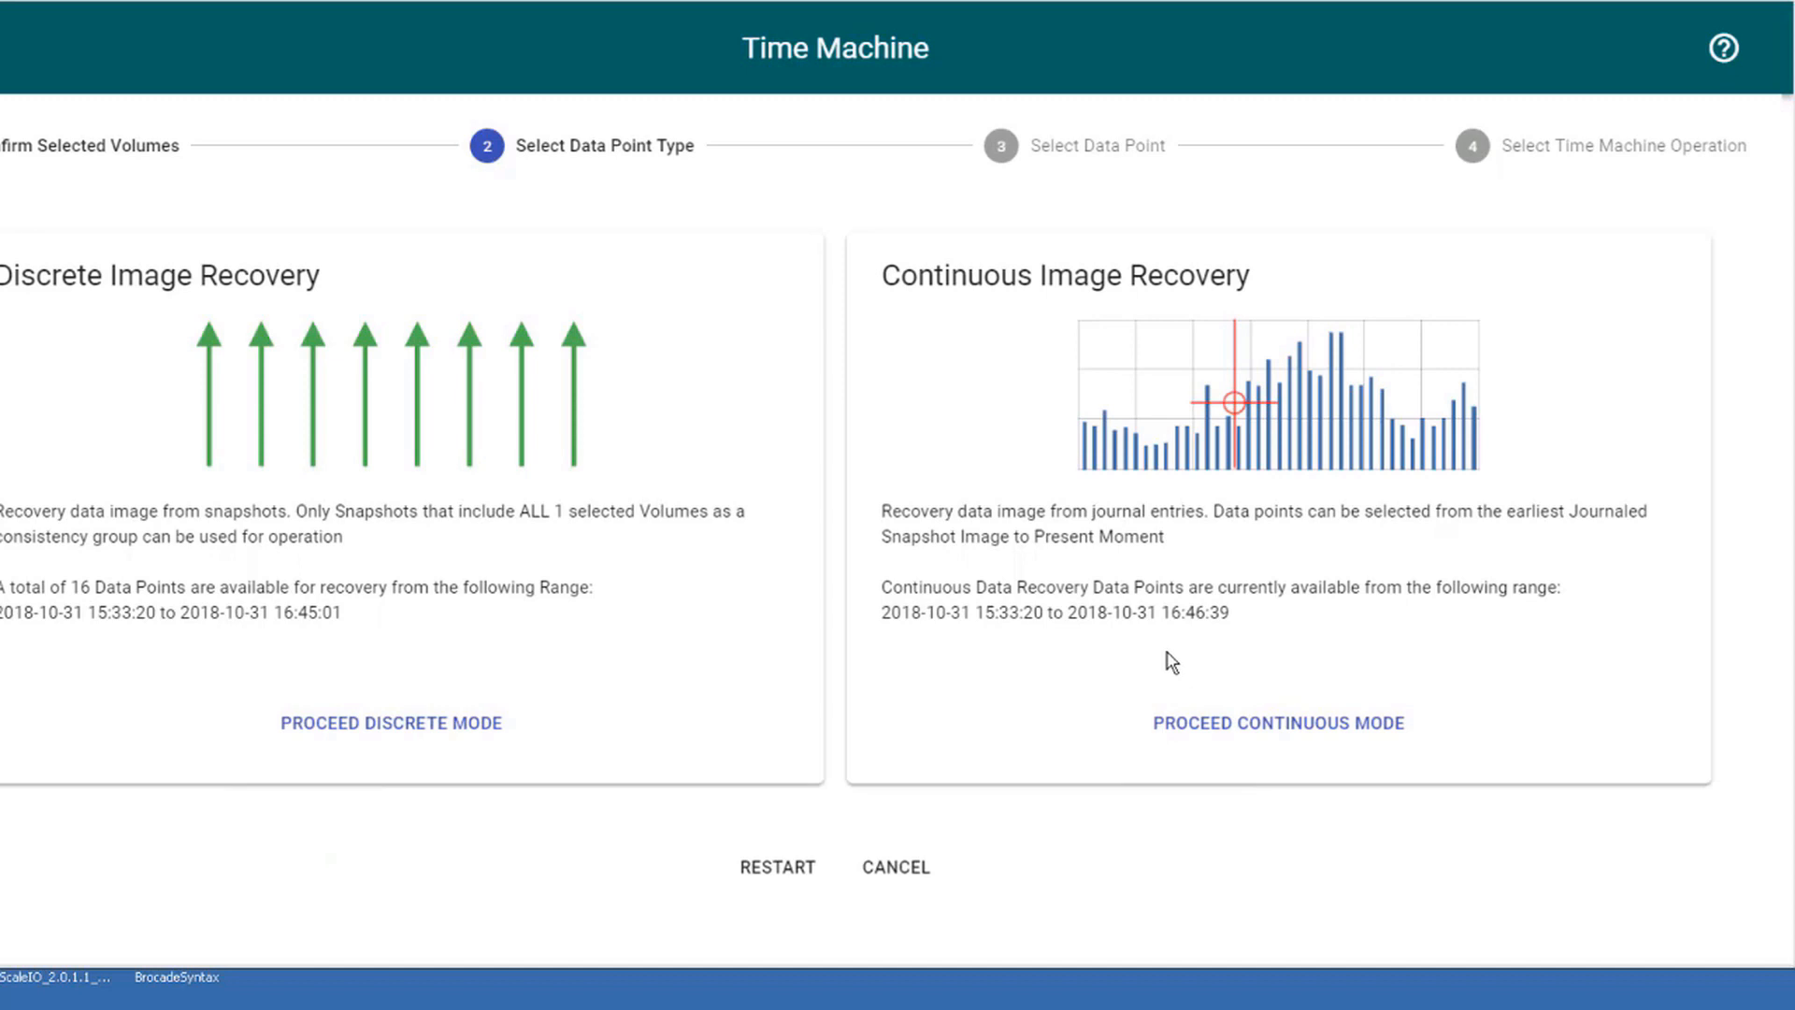
mouse_move(1167, 630)
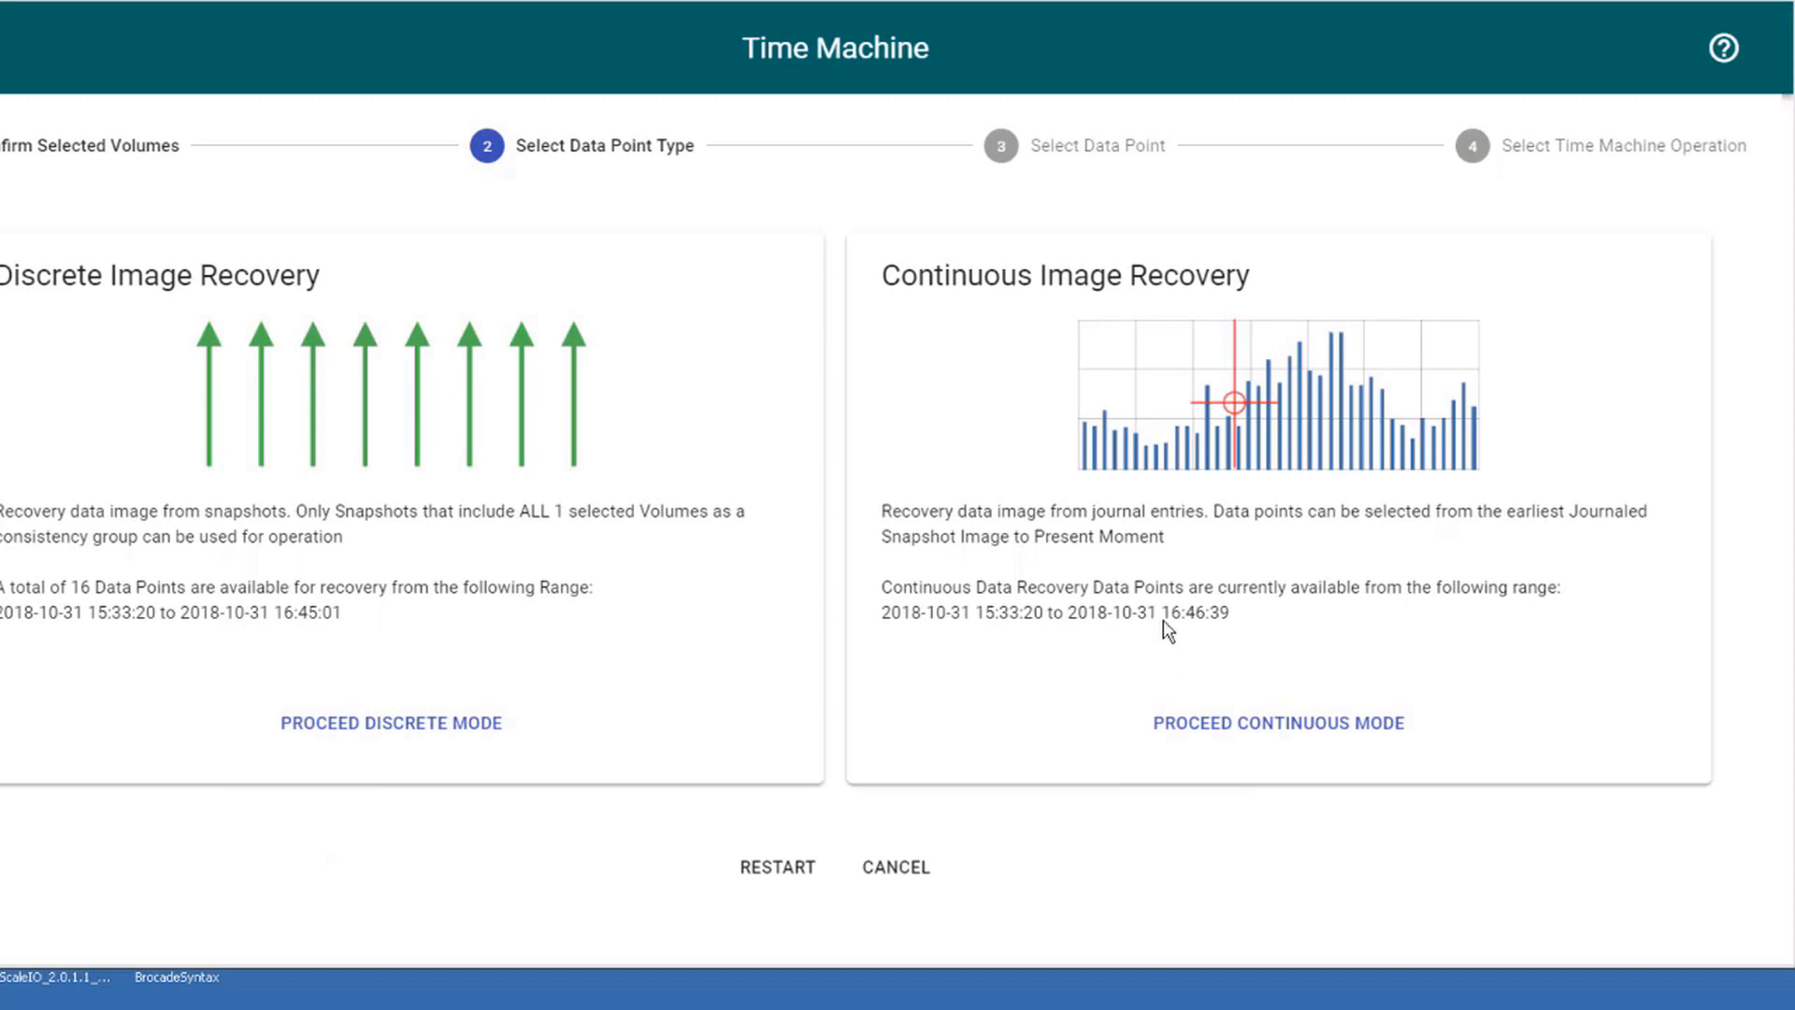
mouse_move(1156, 548)
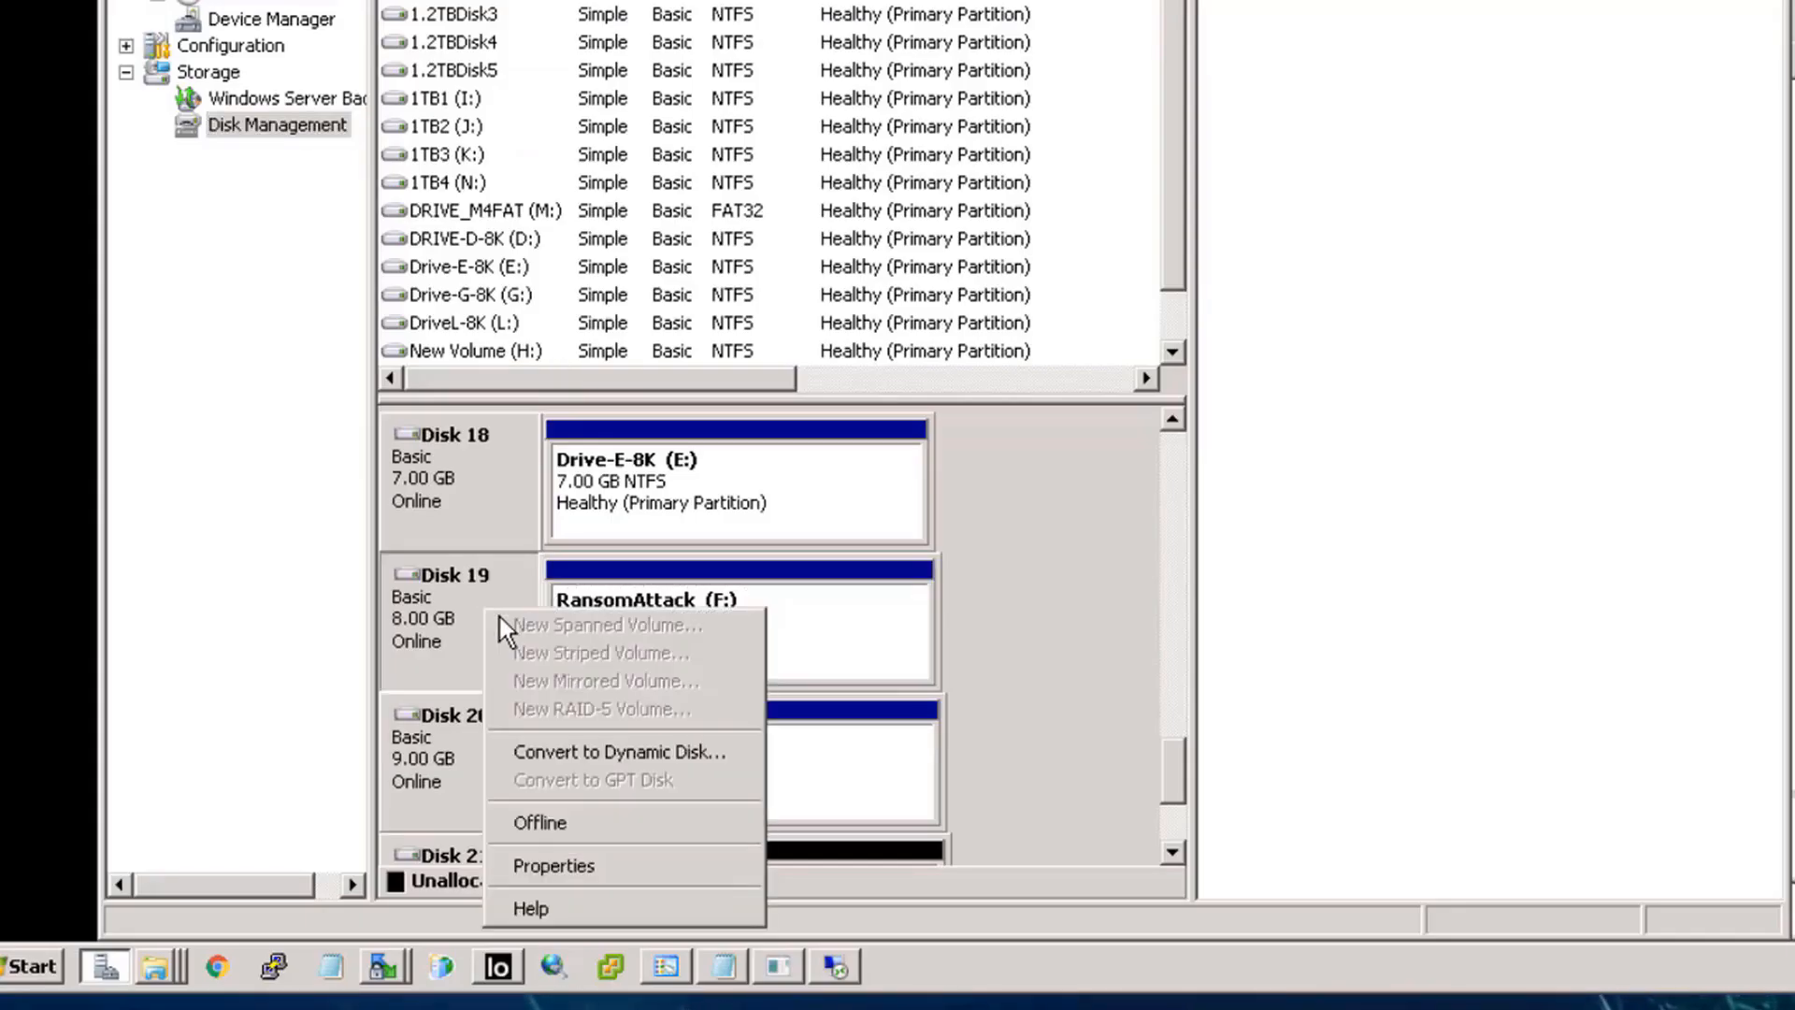
Take Disk 19, the 8 GB RansomAttack (F:) disk, offline.
click(539, 823)
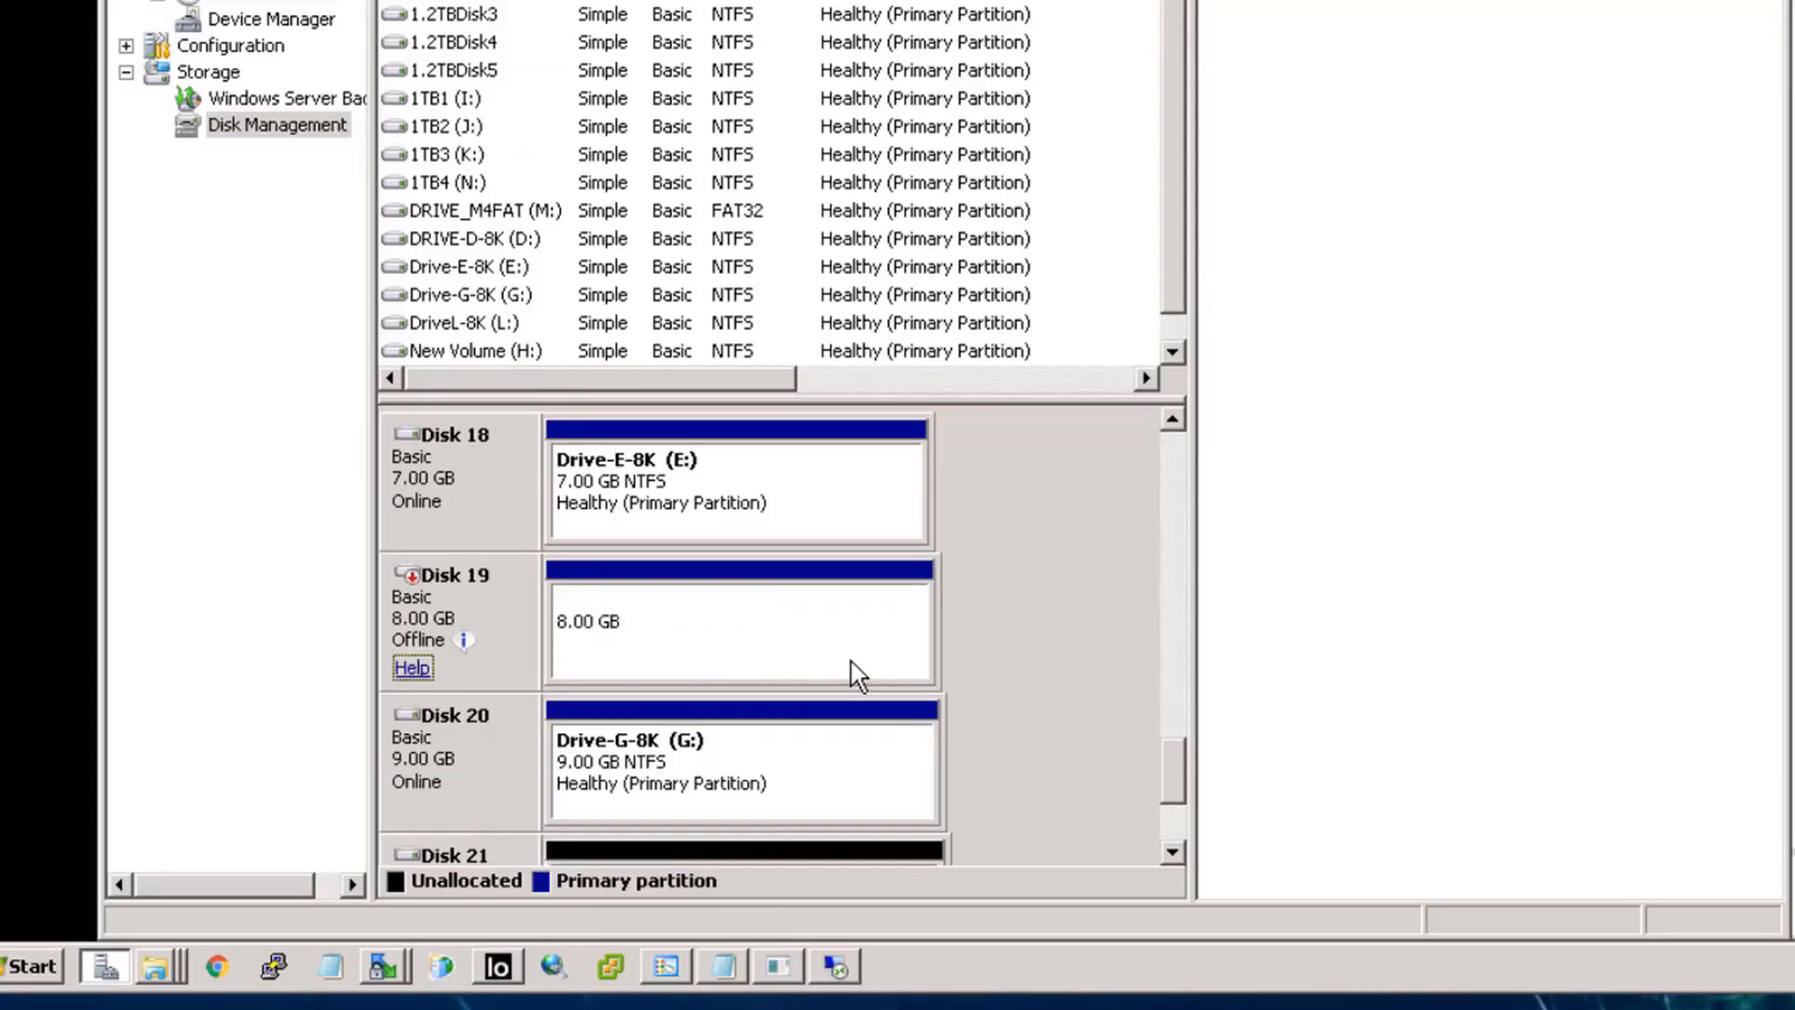
mouse_move(478, 628)
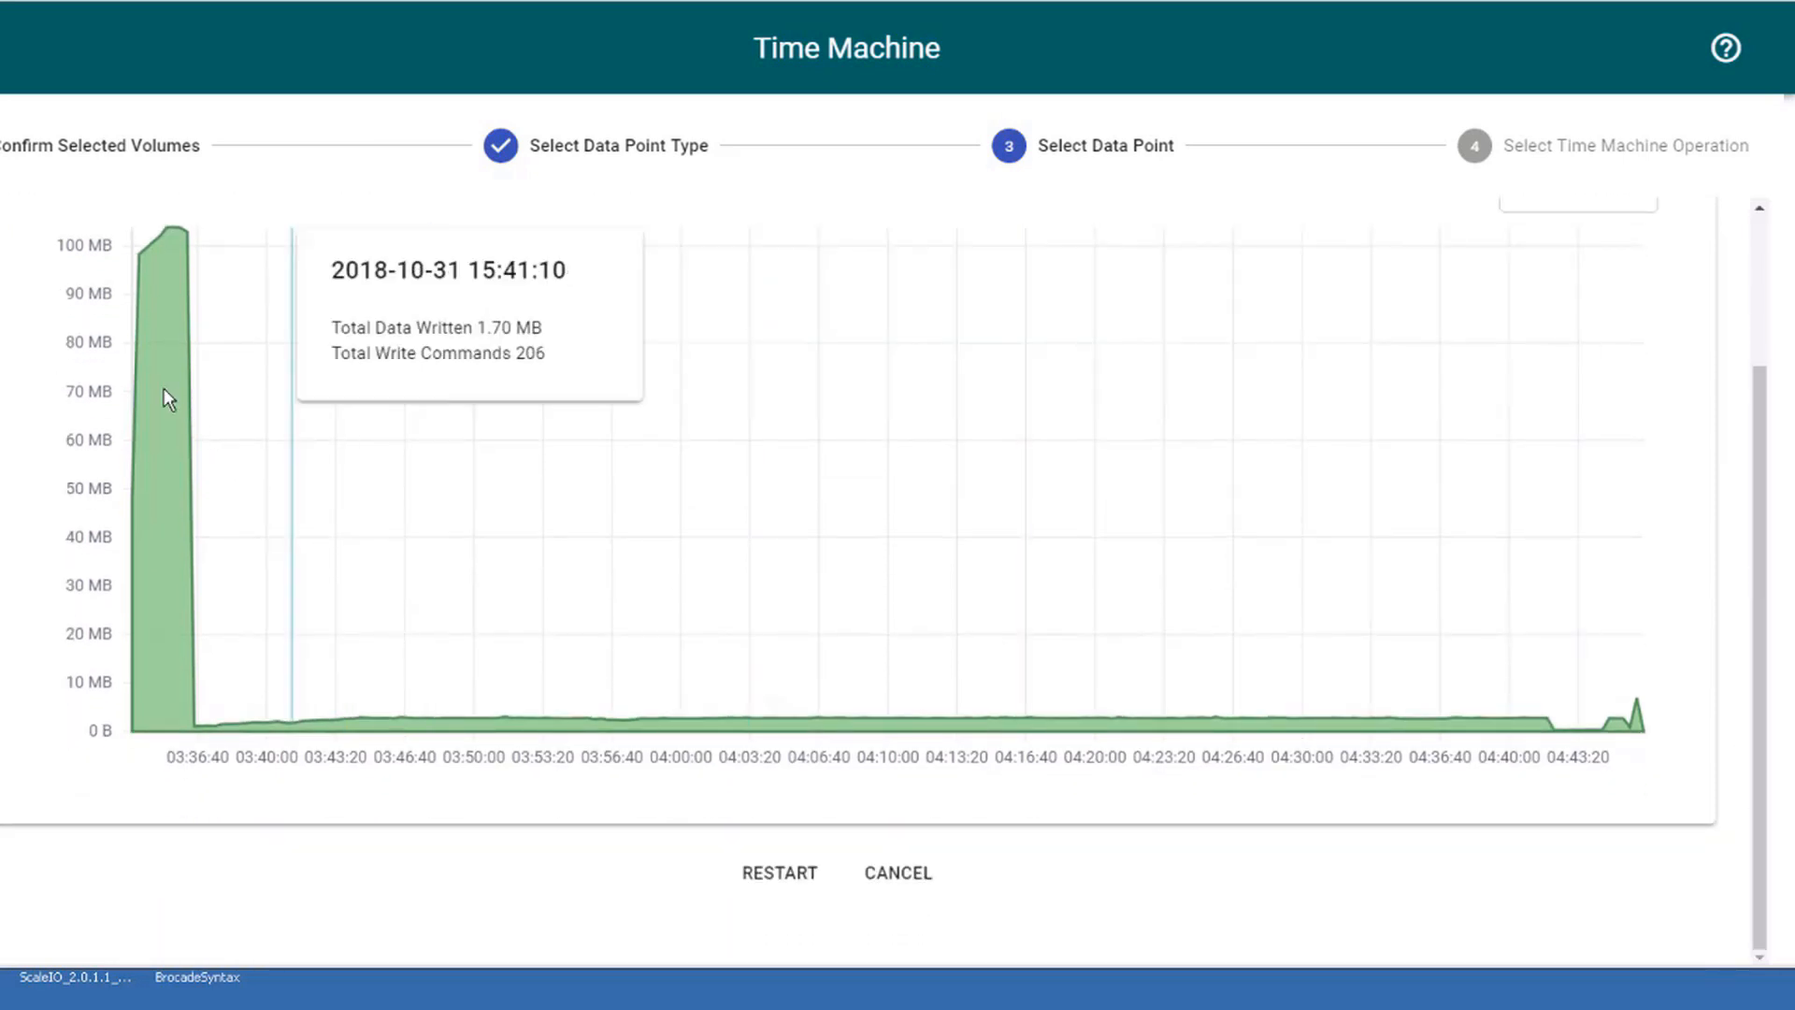
mouse_move(1625, 733)
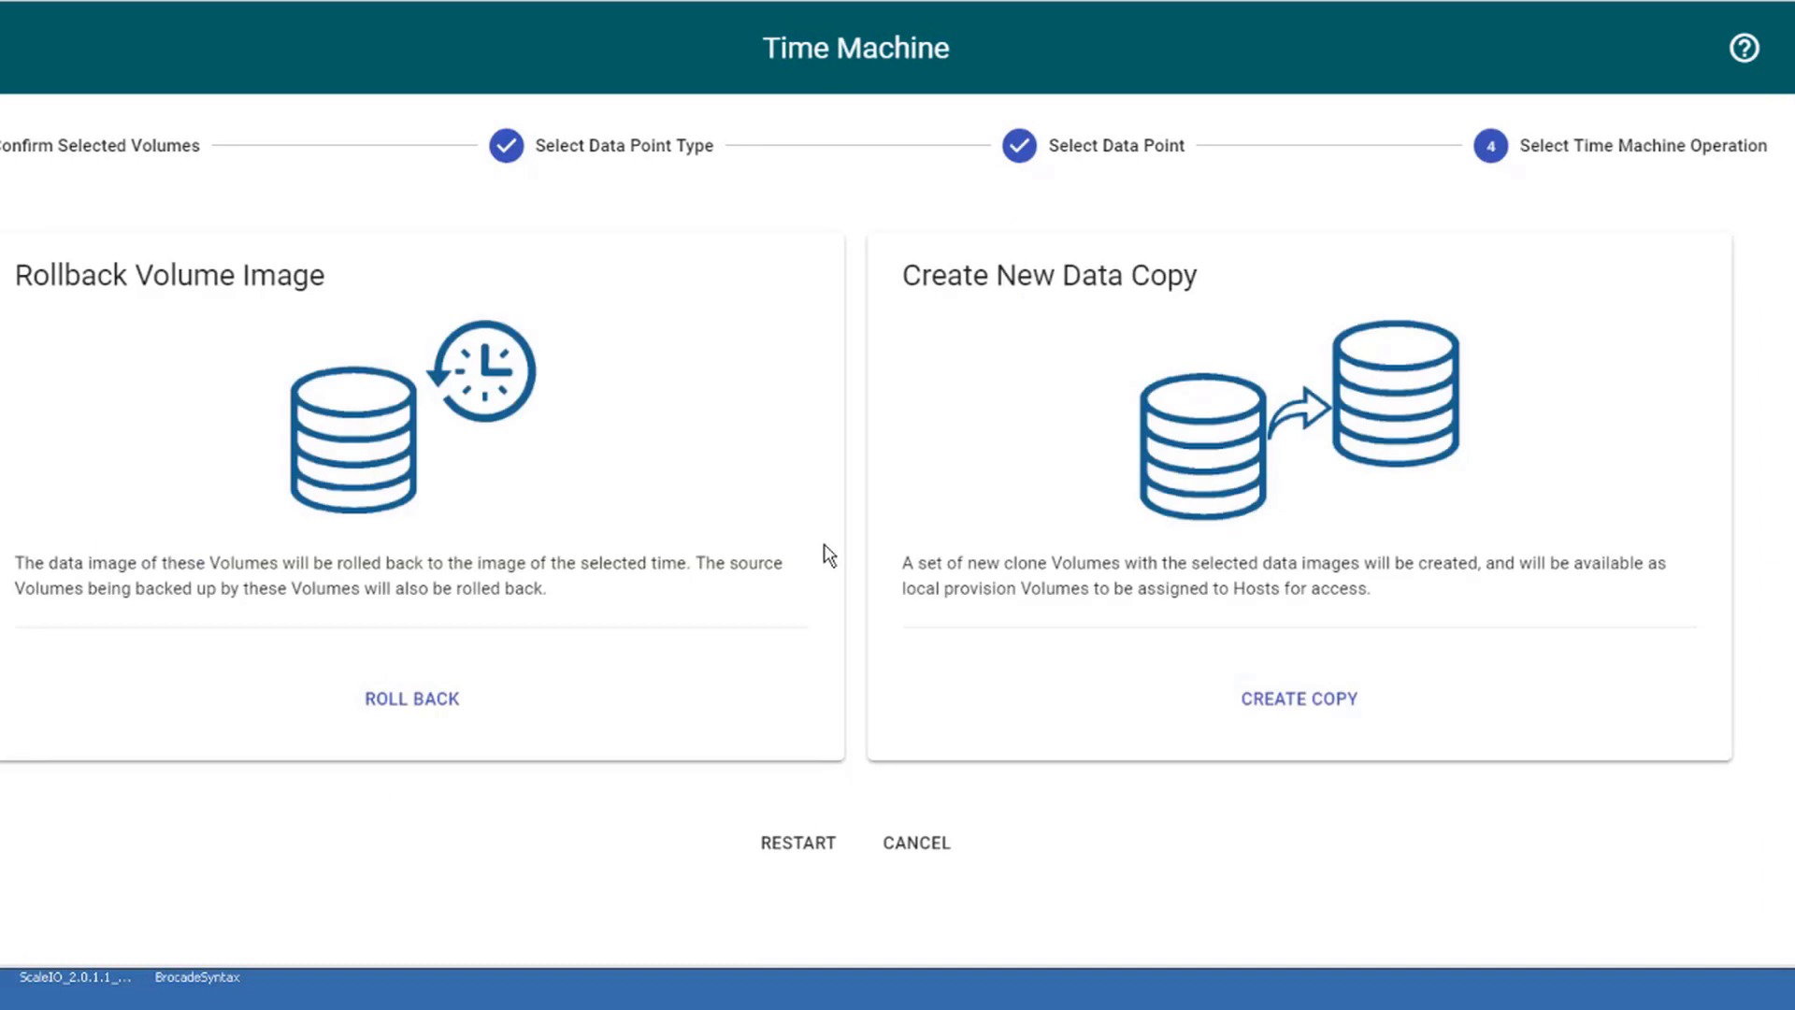
Roll Drive_F back to the earlier data point, confirming with 'rollback' and Yes.
click(411, 698)
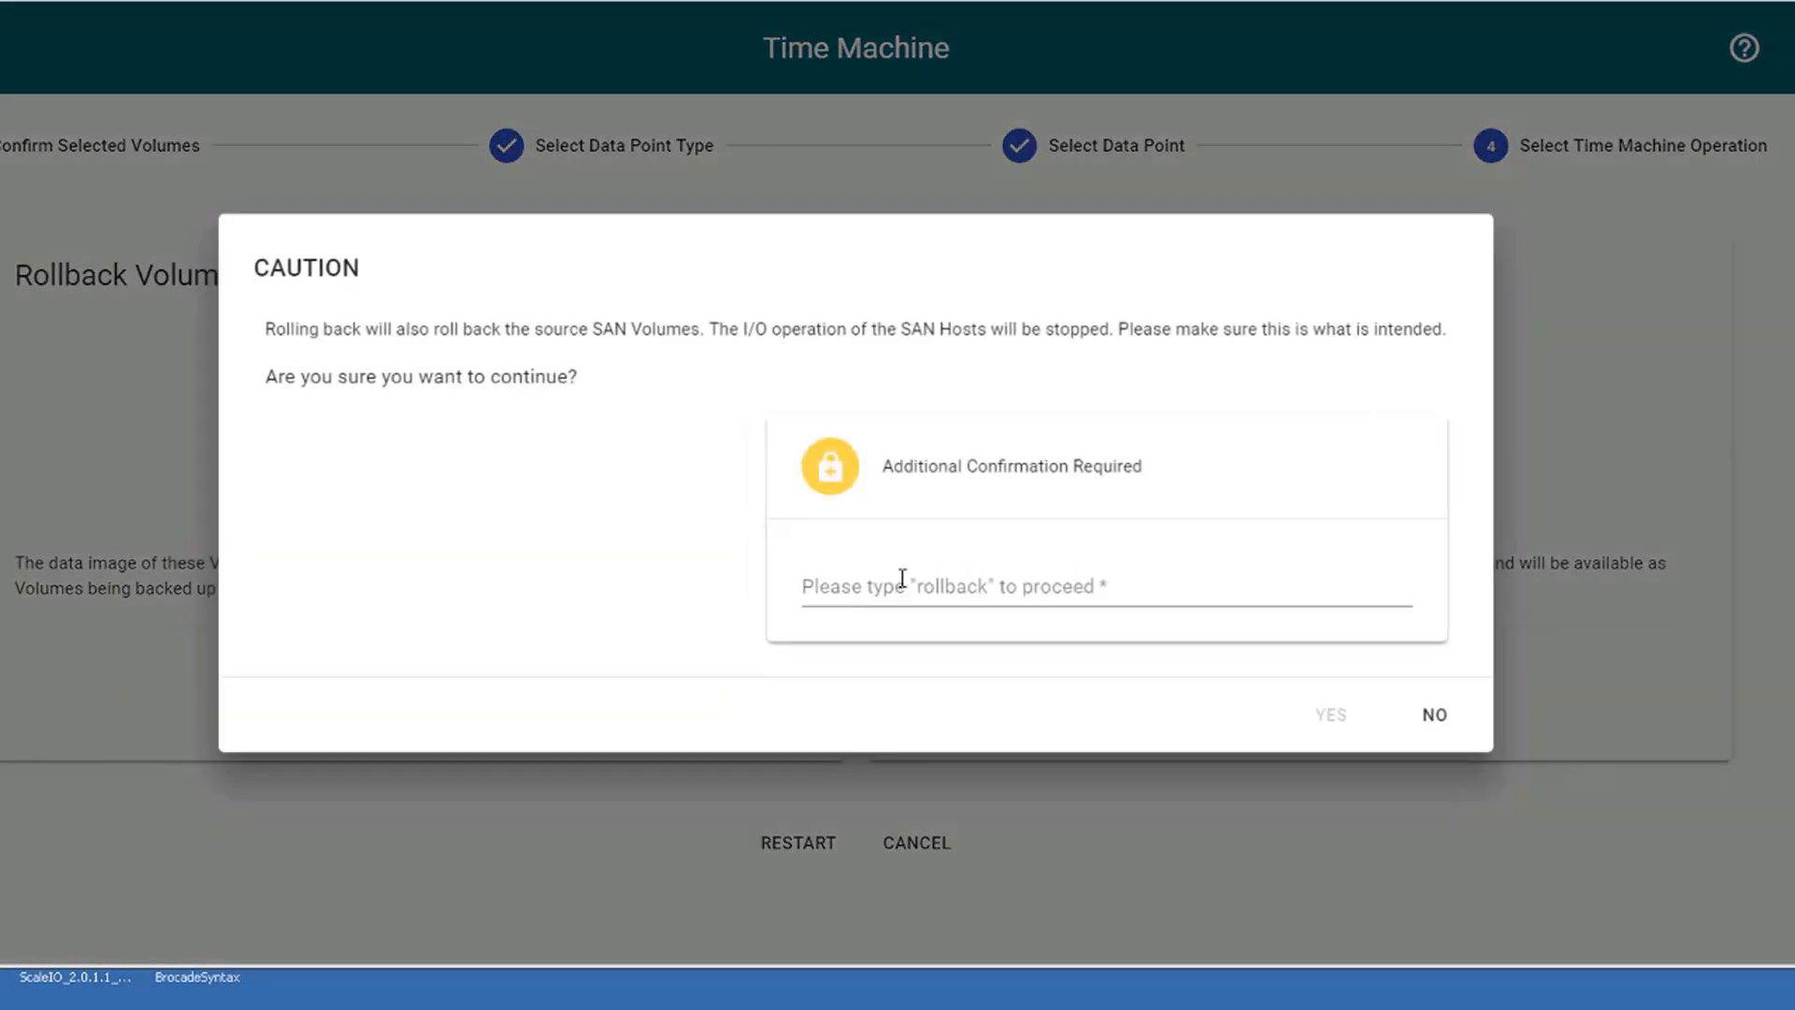
text(rollback)
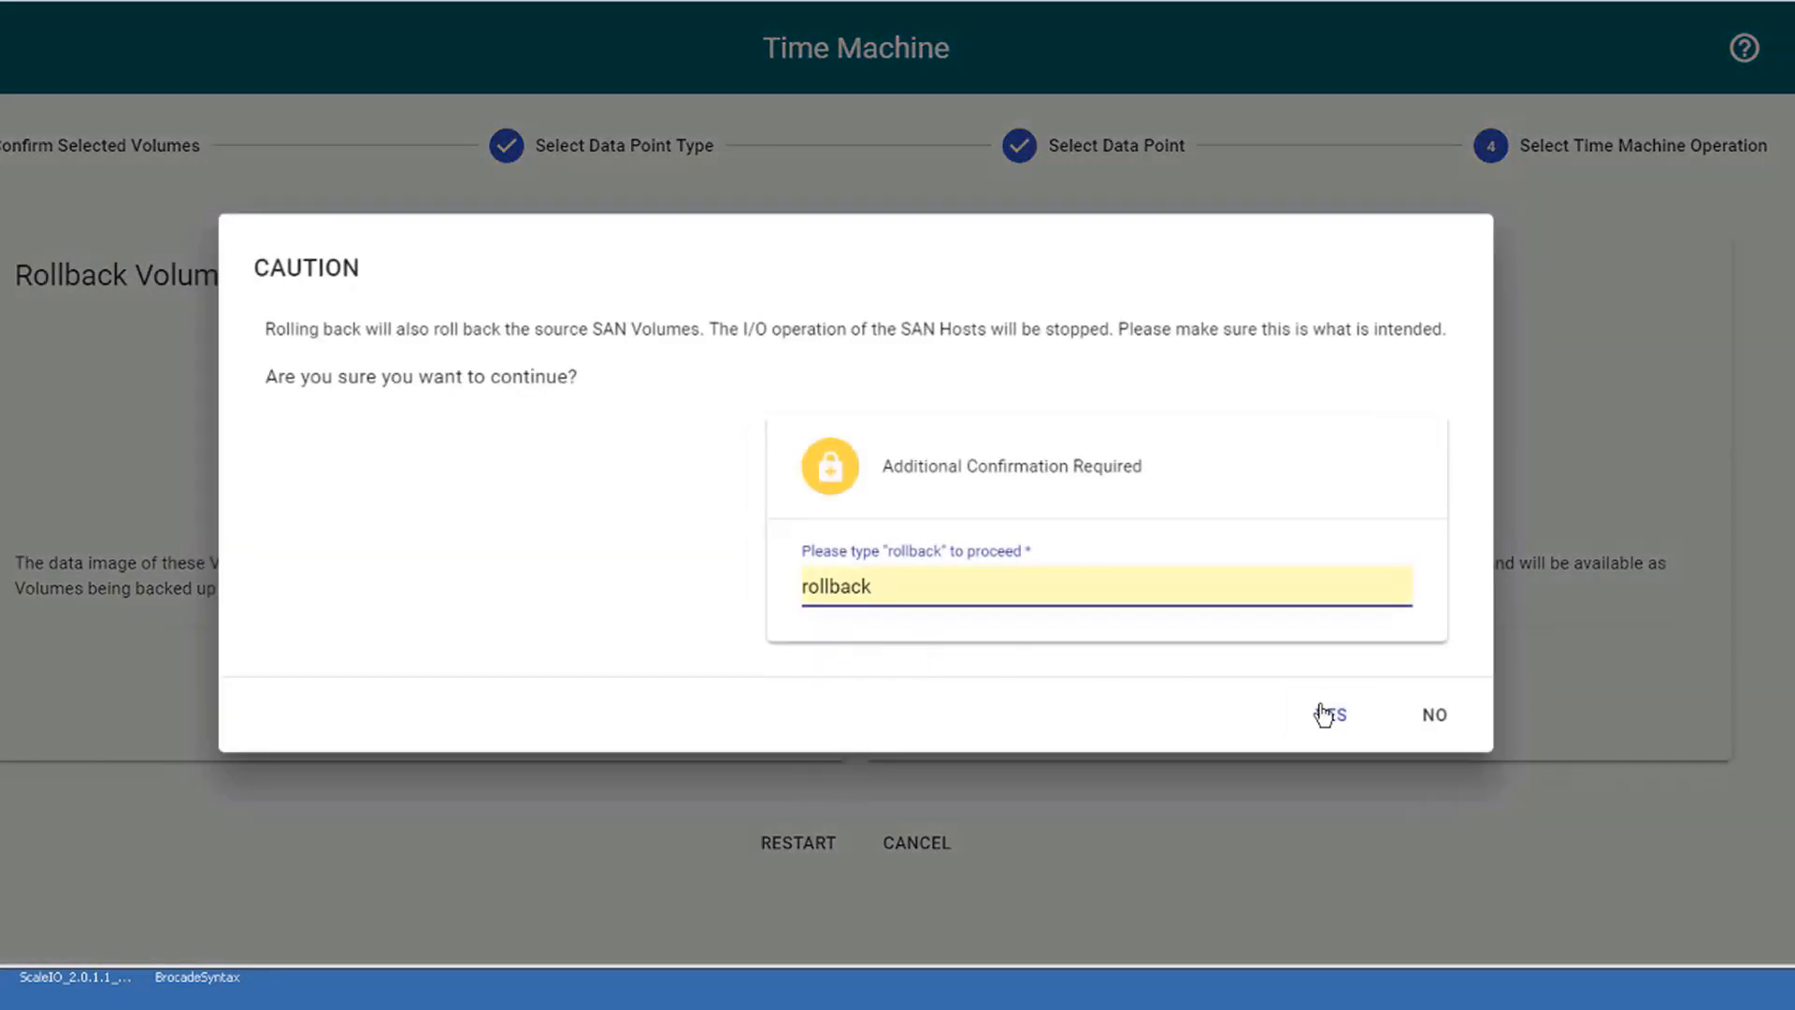
click(1330, 714)
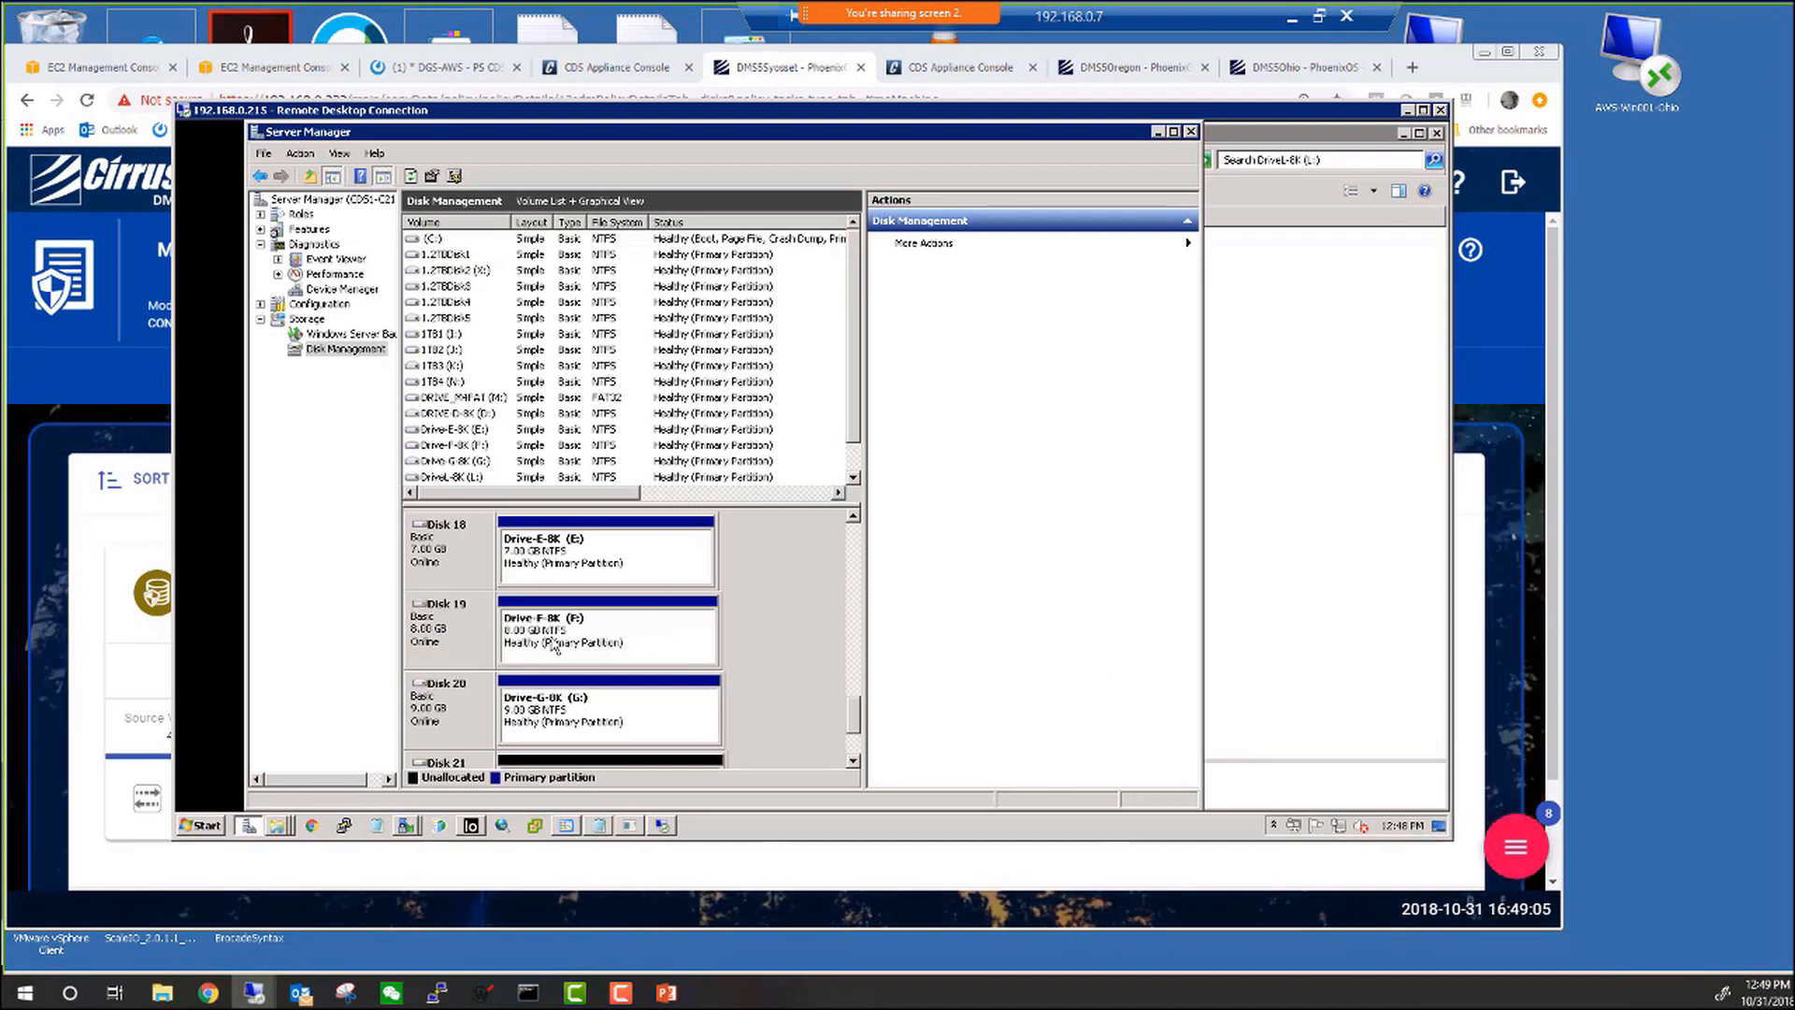
Open the recovered Drive-F-8K (F:) volume to browse its files.
click(605, 630)
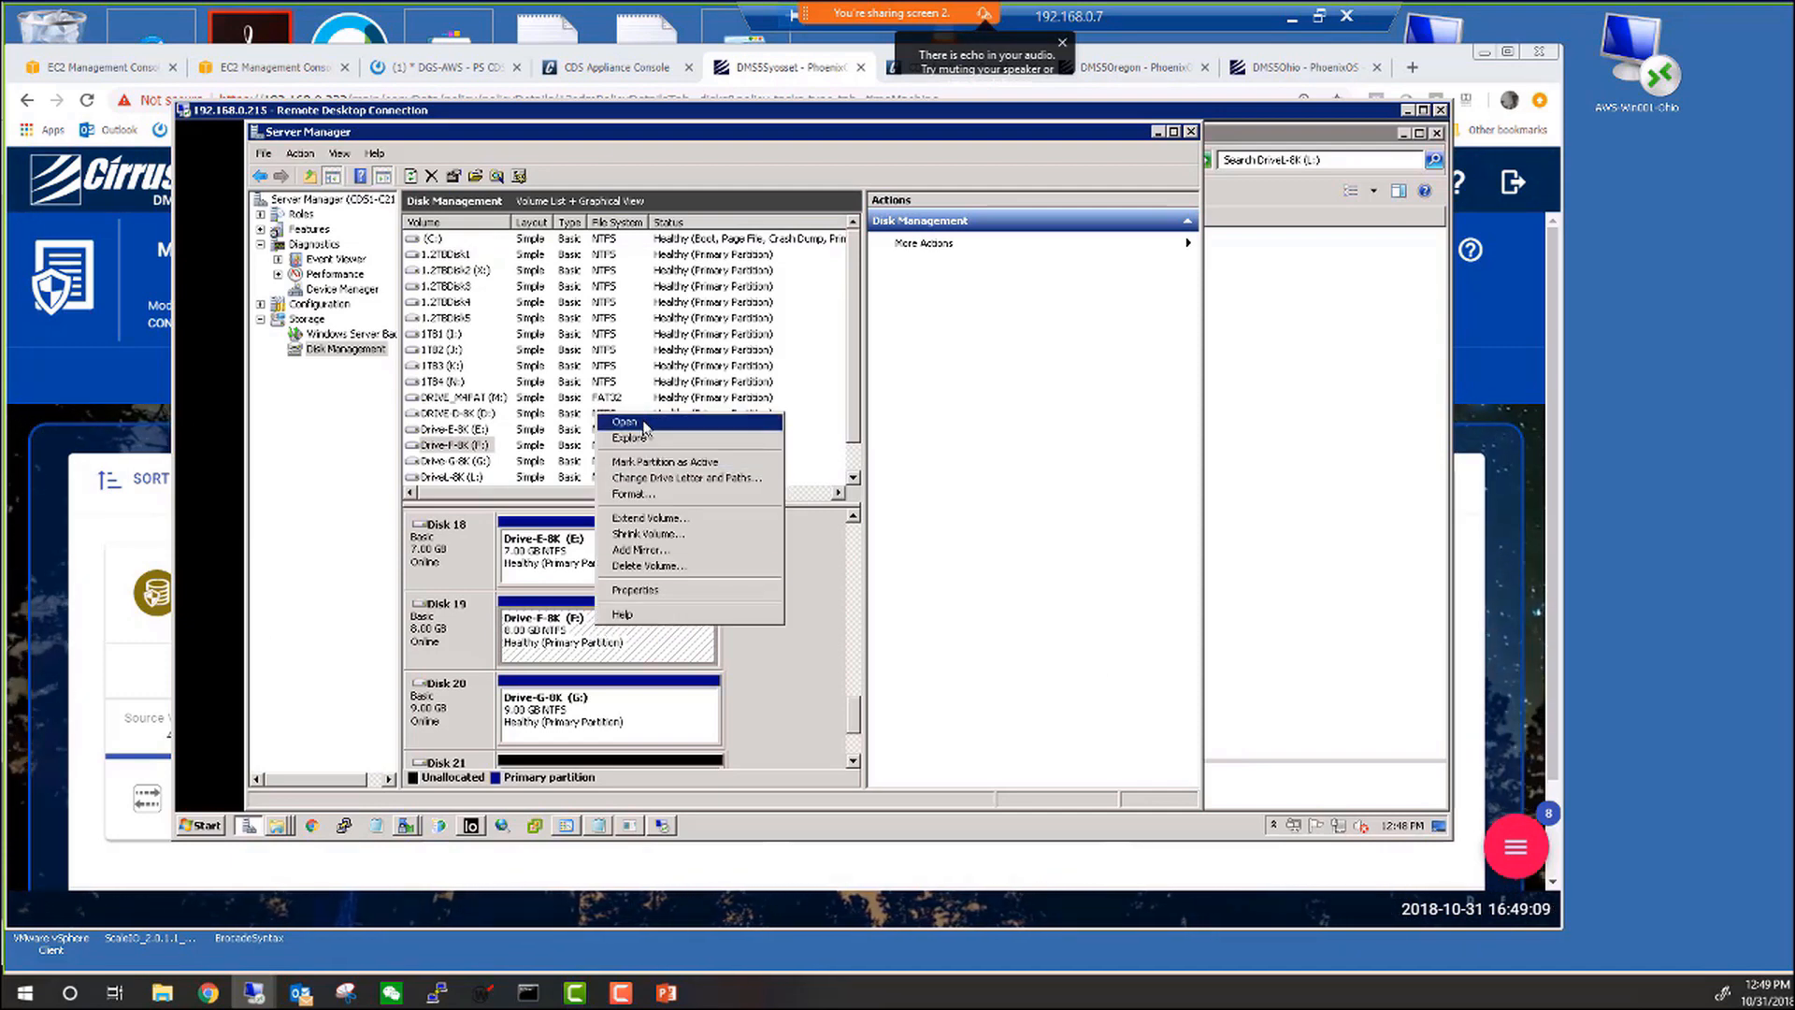
click(625, 423)
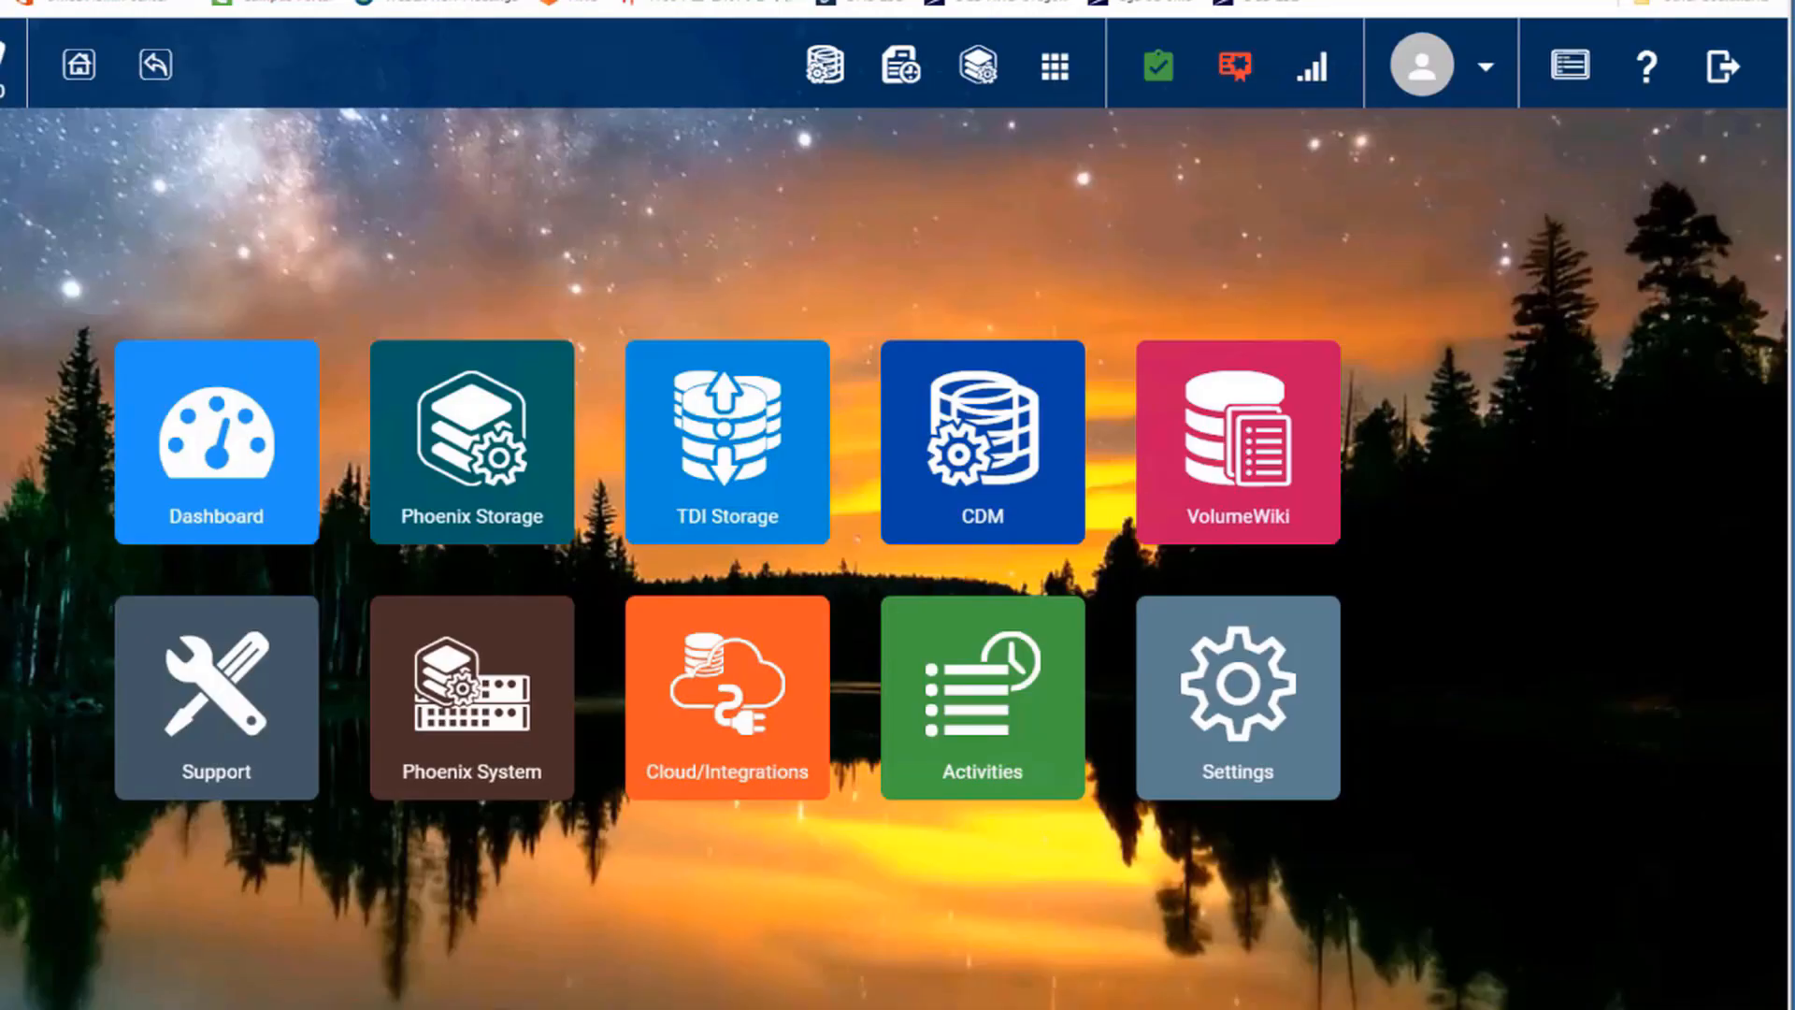
mouse_move(853, 464)
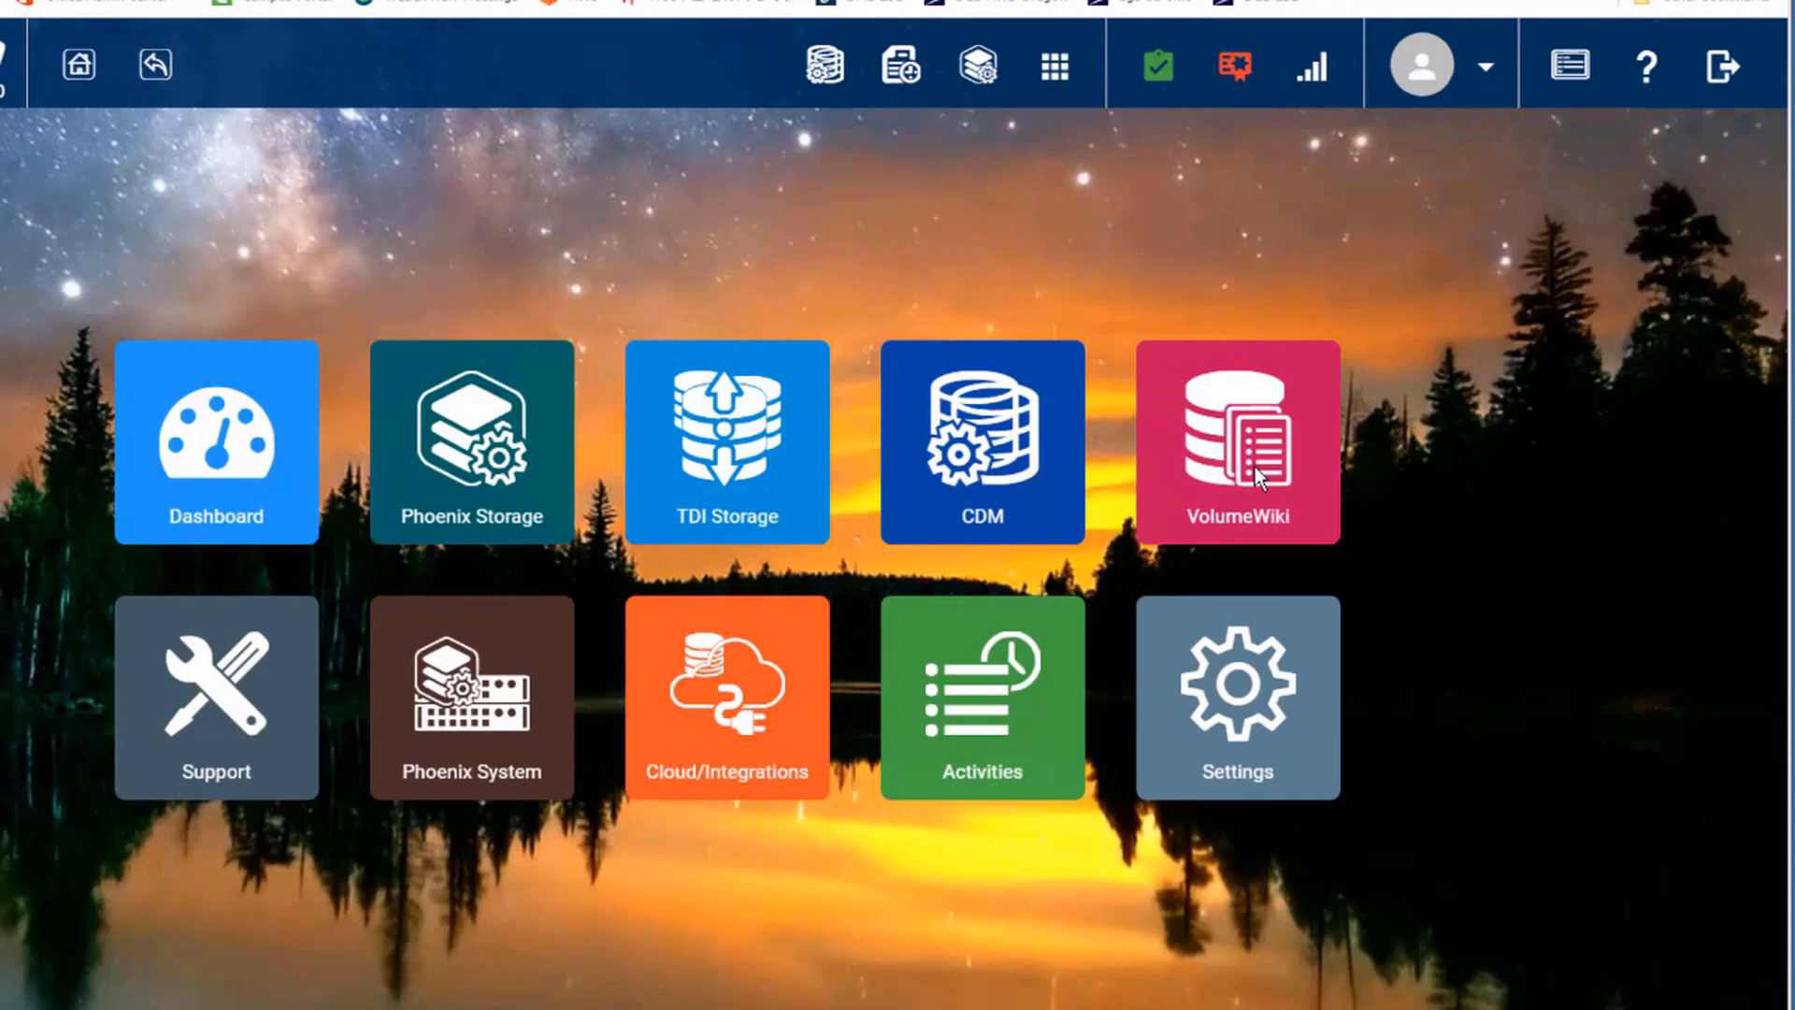
mouse_move(1251, 490)
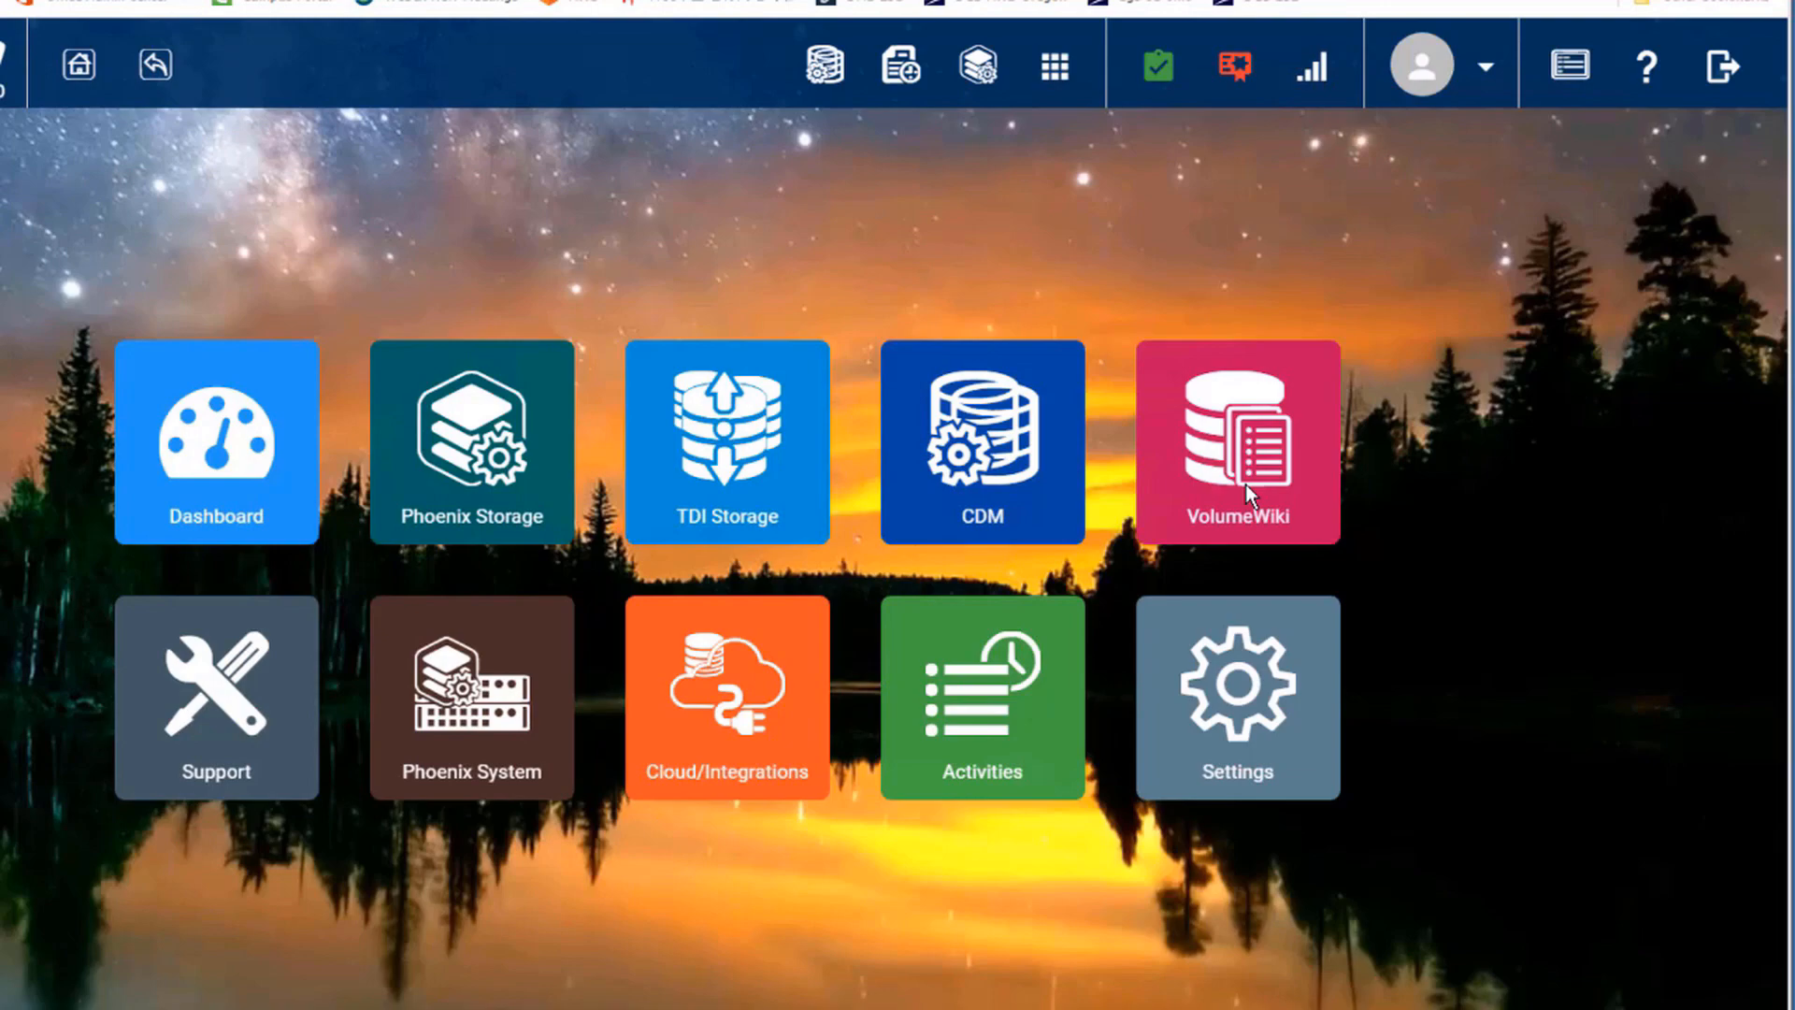
Search VolumeWiki files for 'Stree' and show details of legostreetart08.jpg on Drive_E.
click(1236, 441)
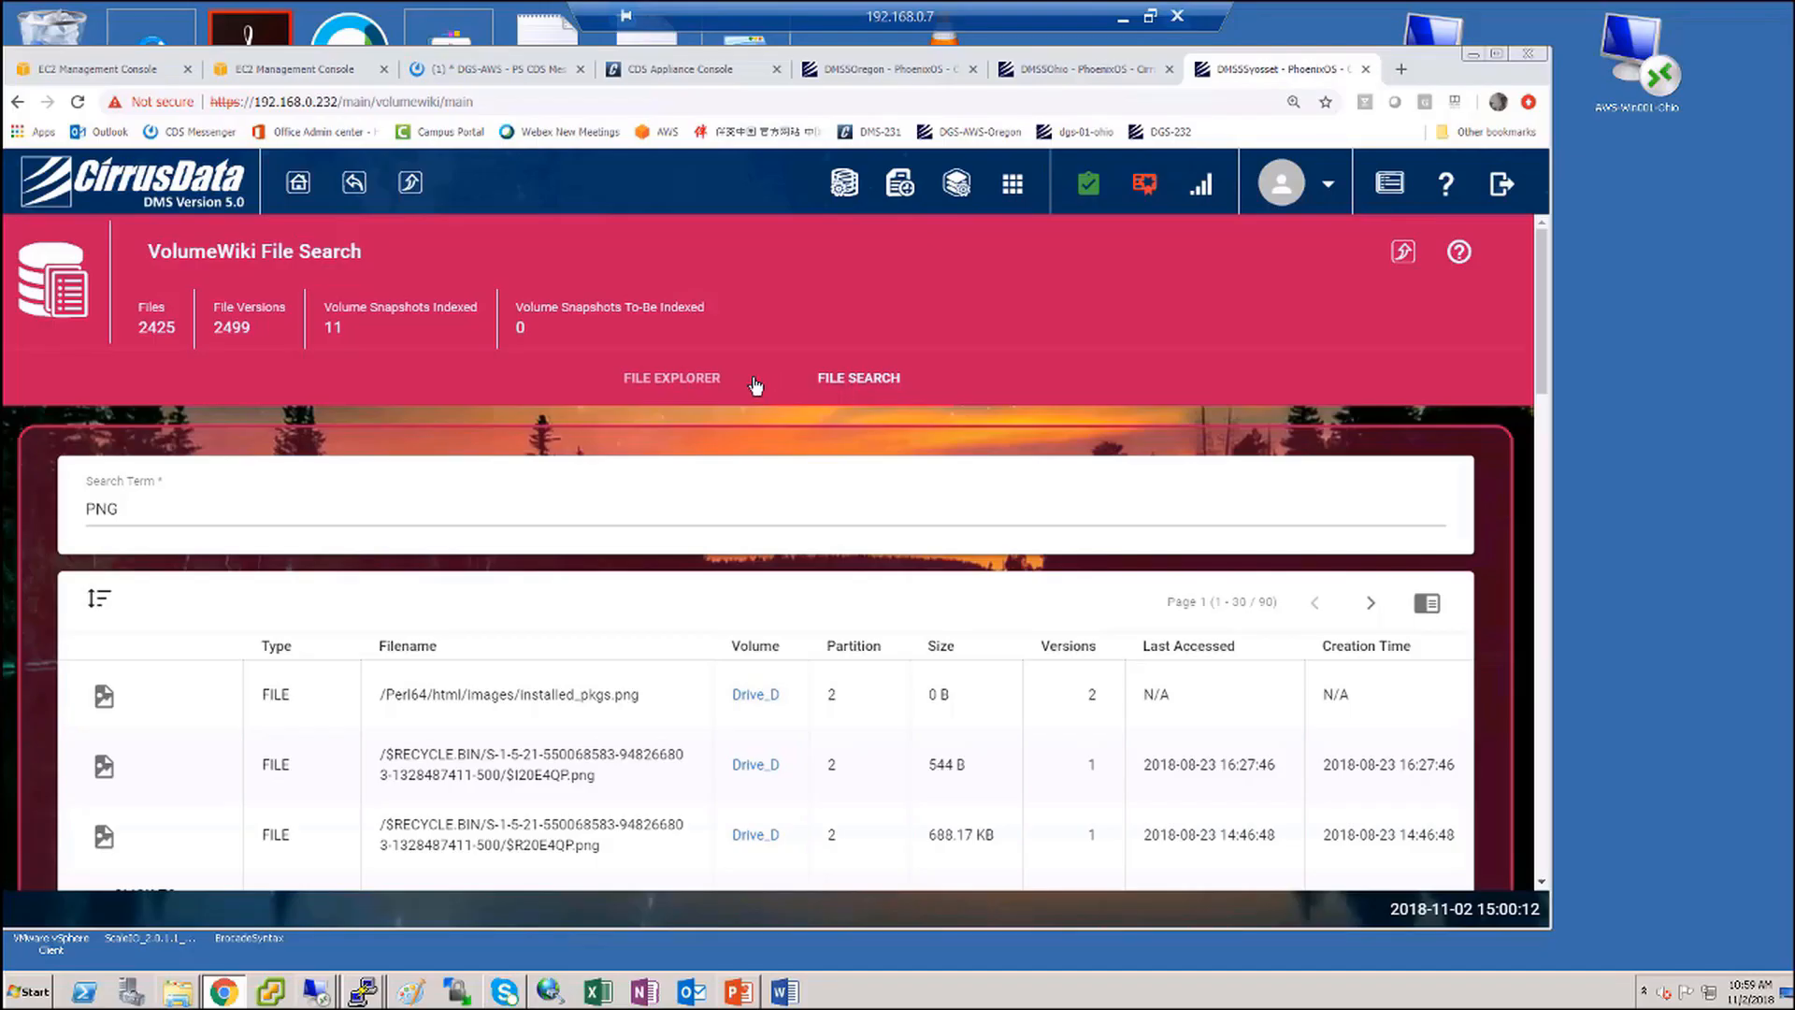
click(671, 378)
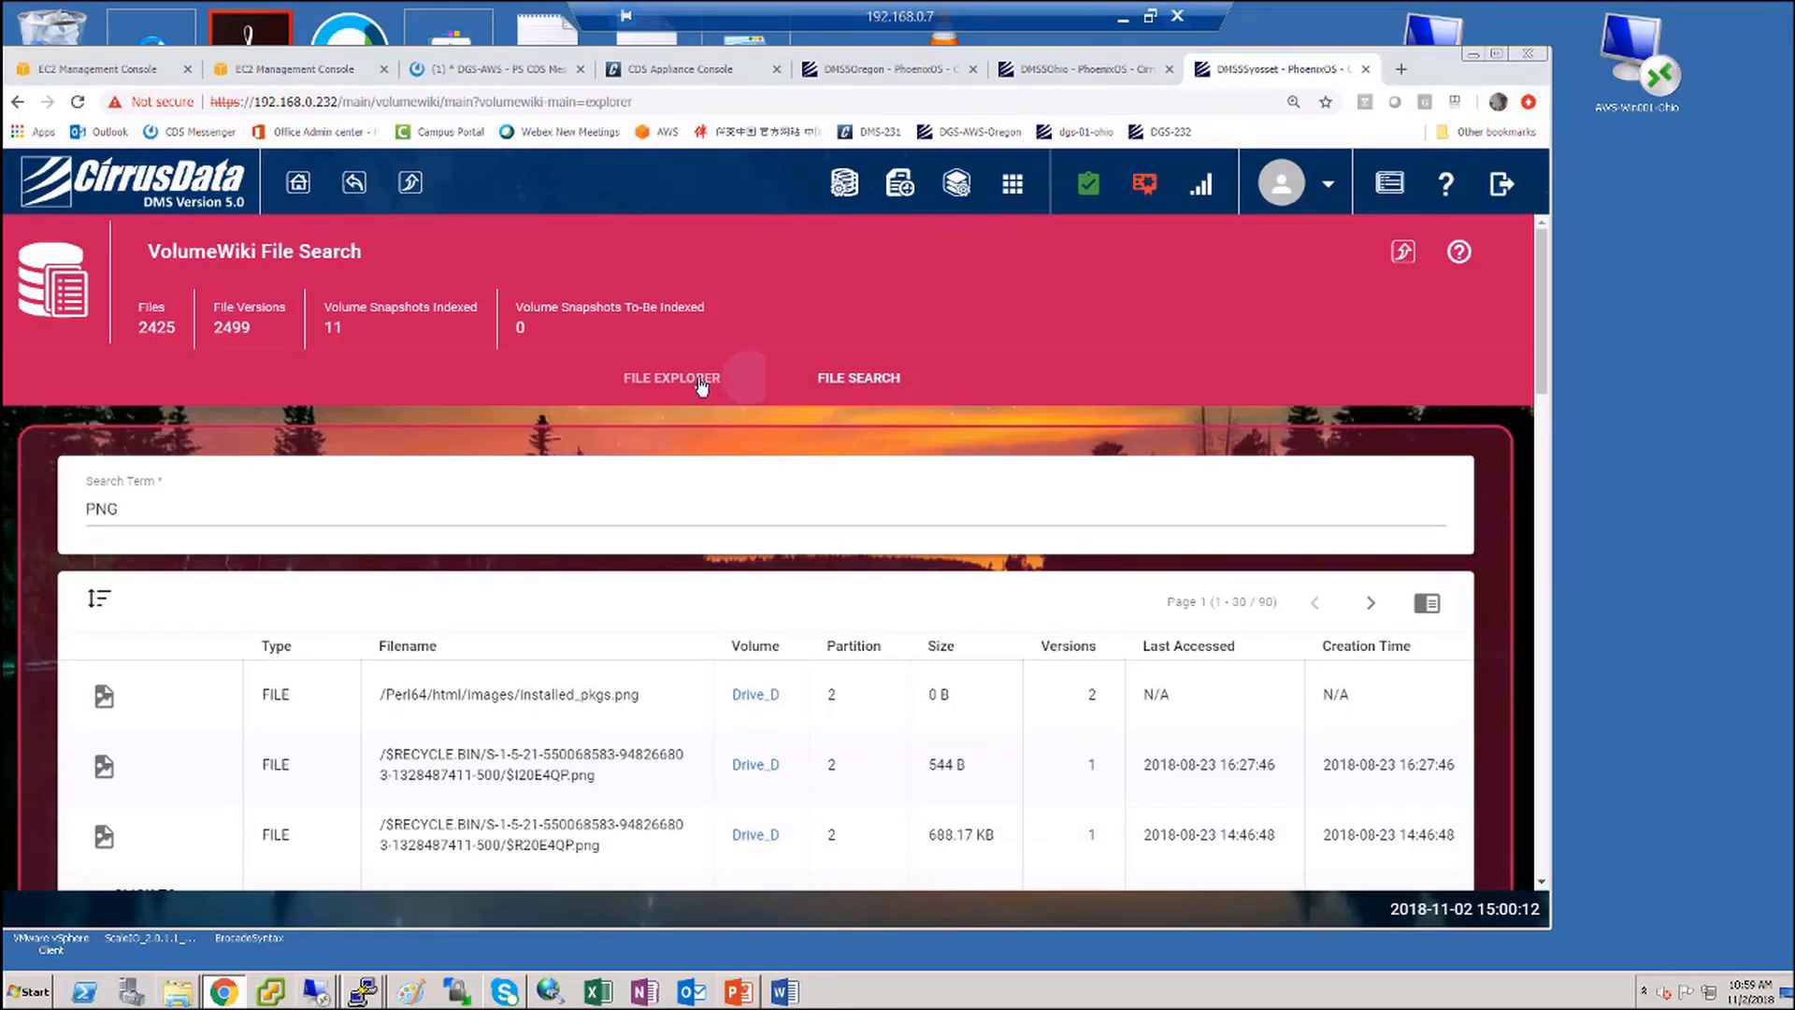
click(858, 378)
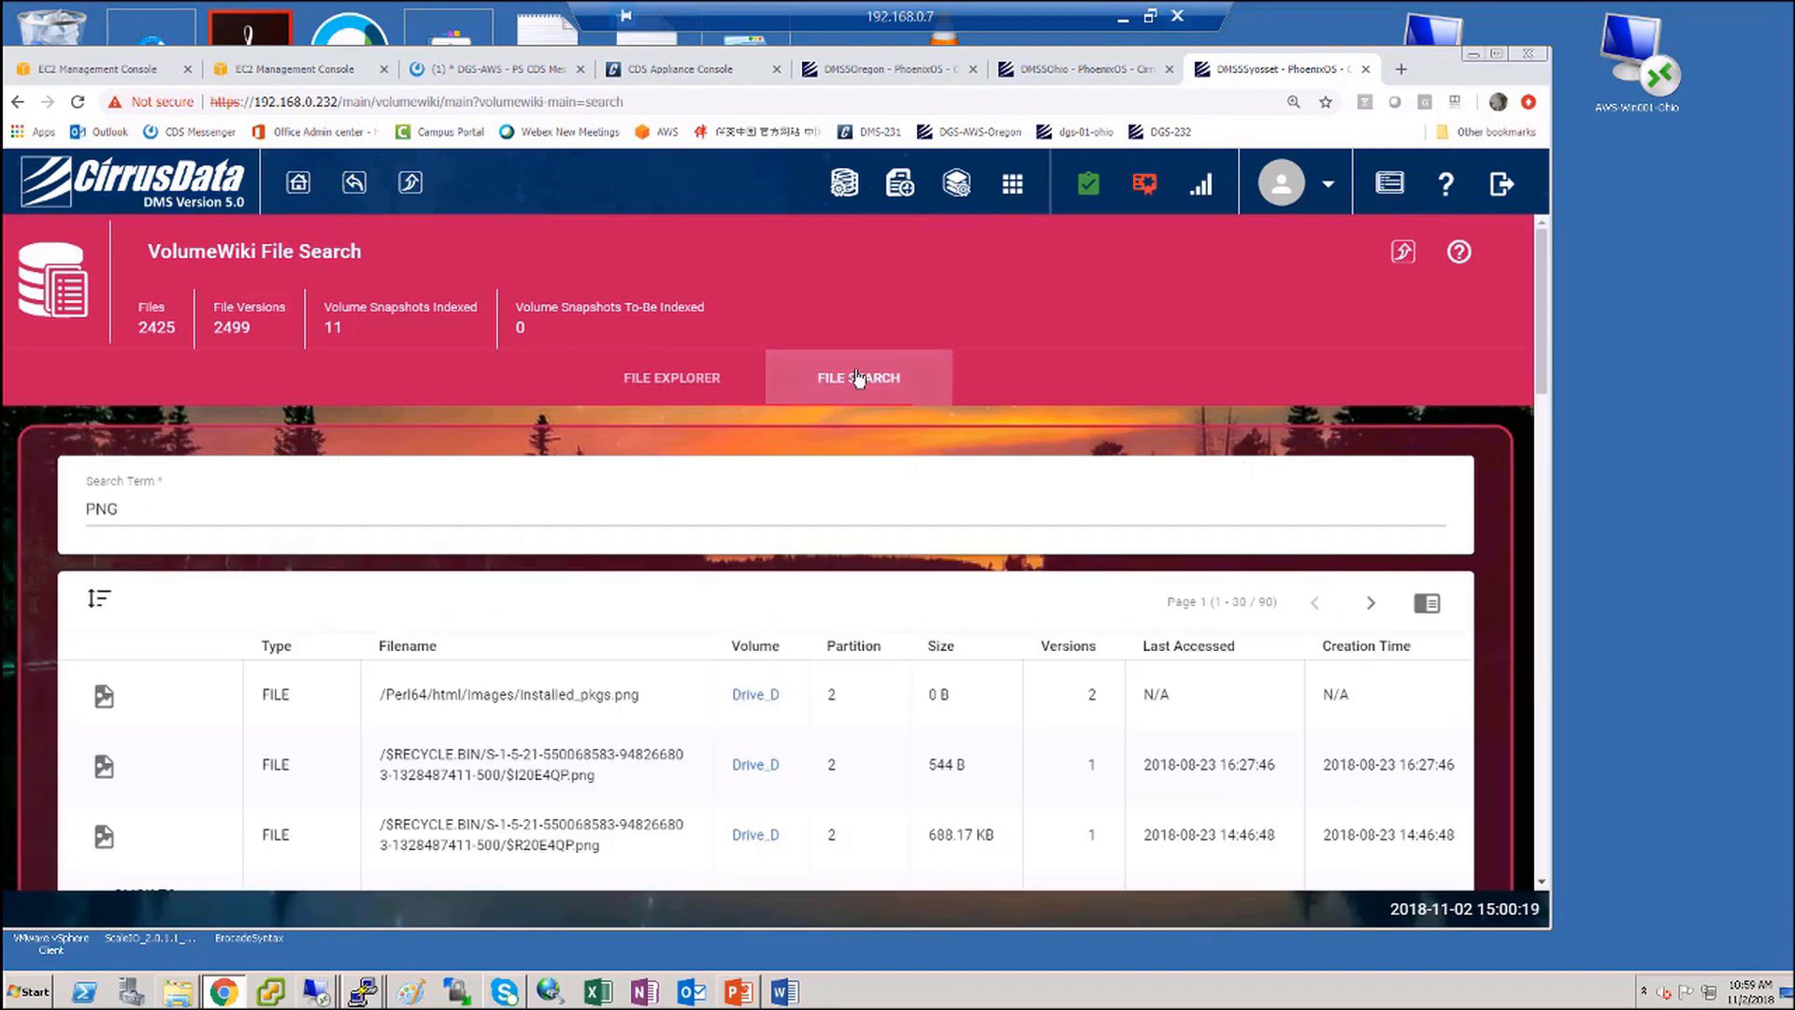
text(Stree)
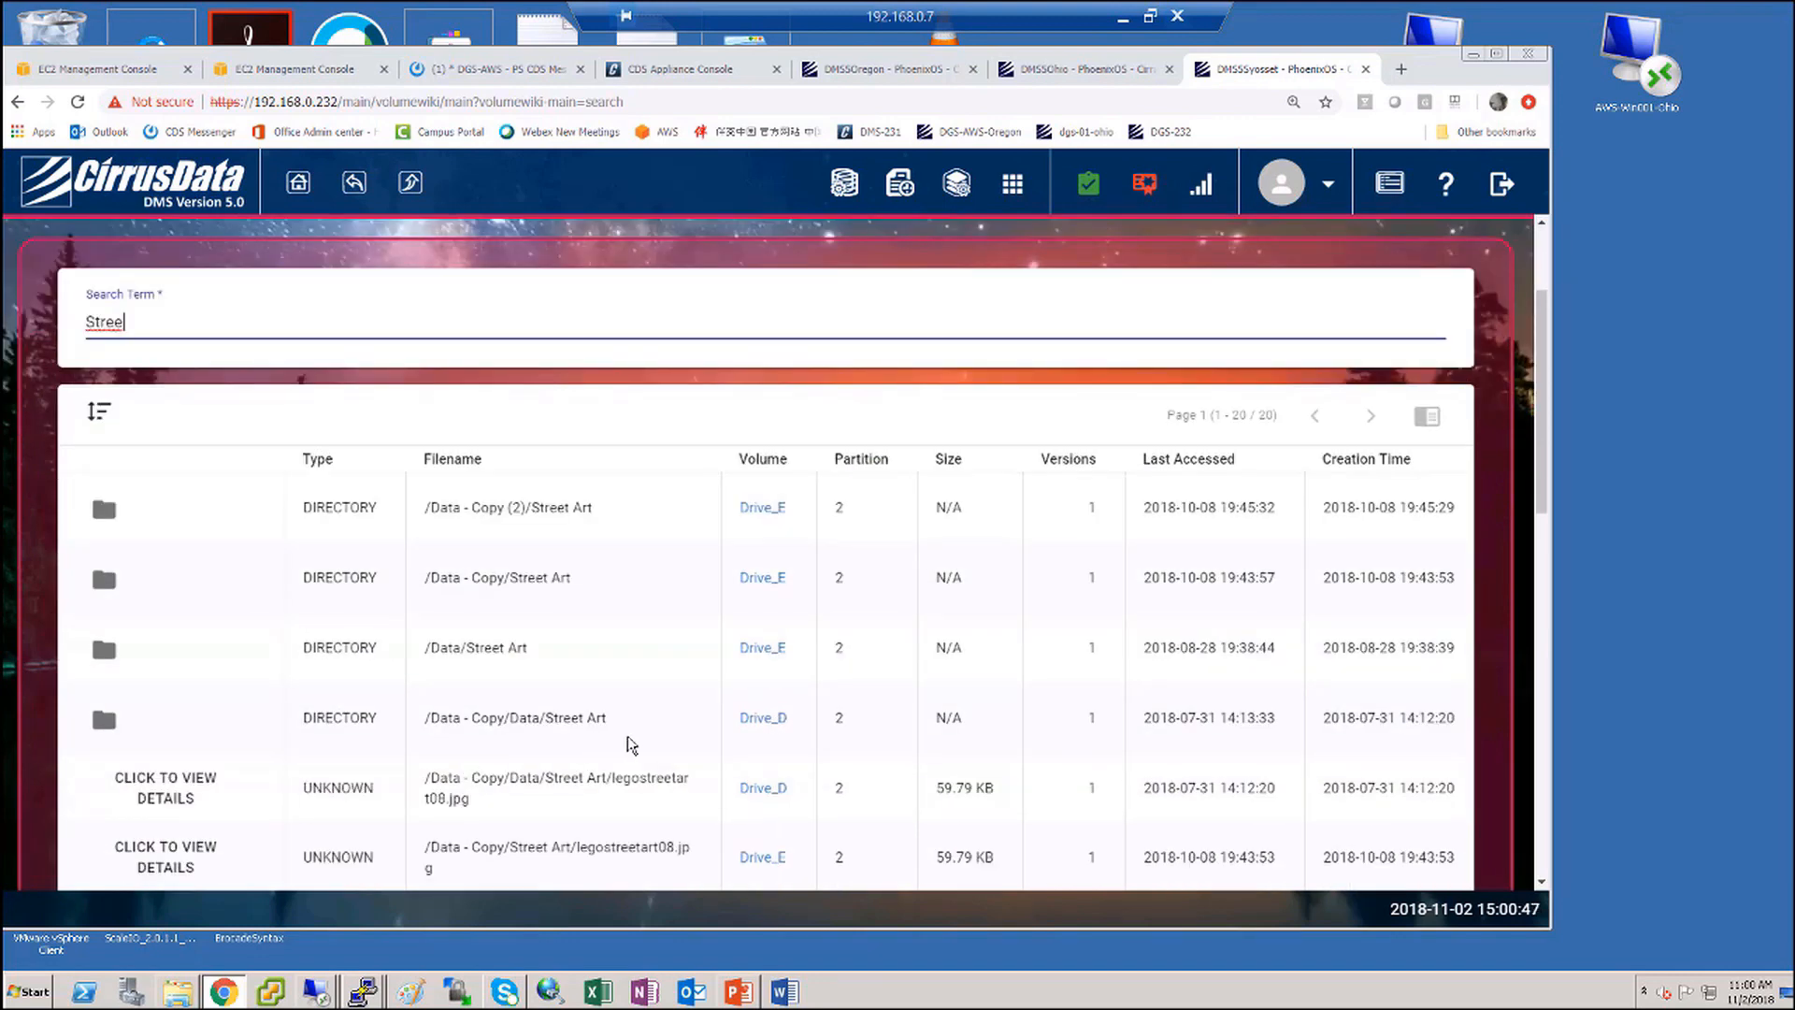
scroll(down, 3)
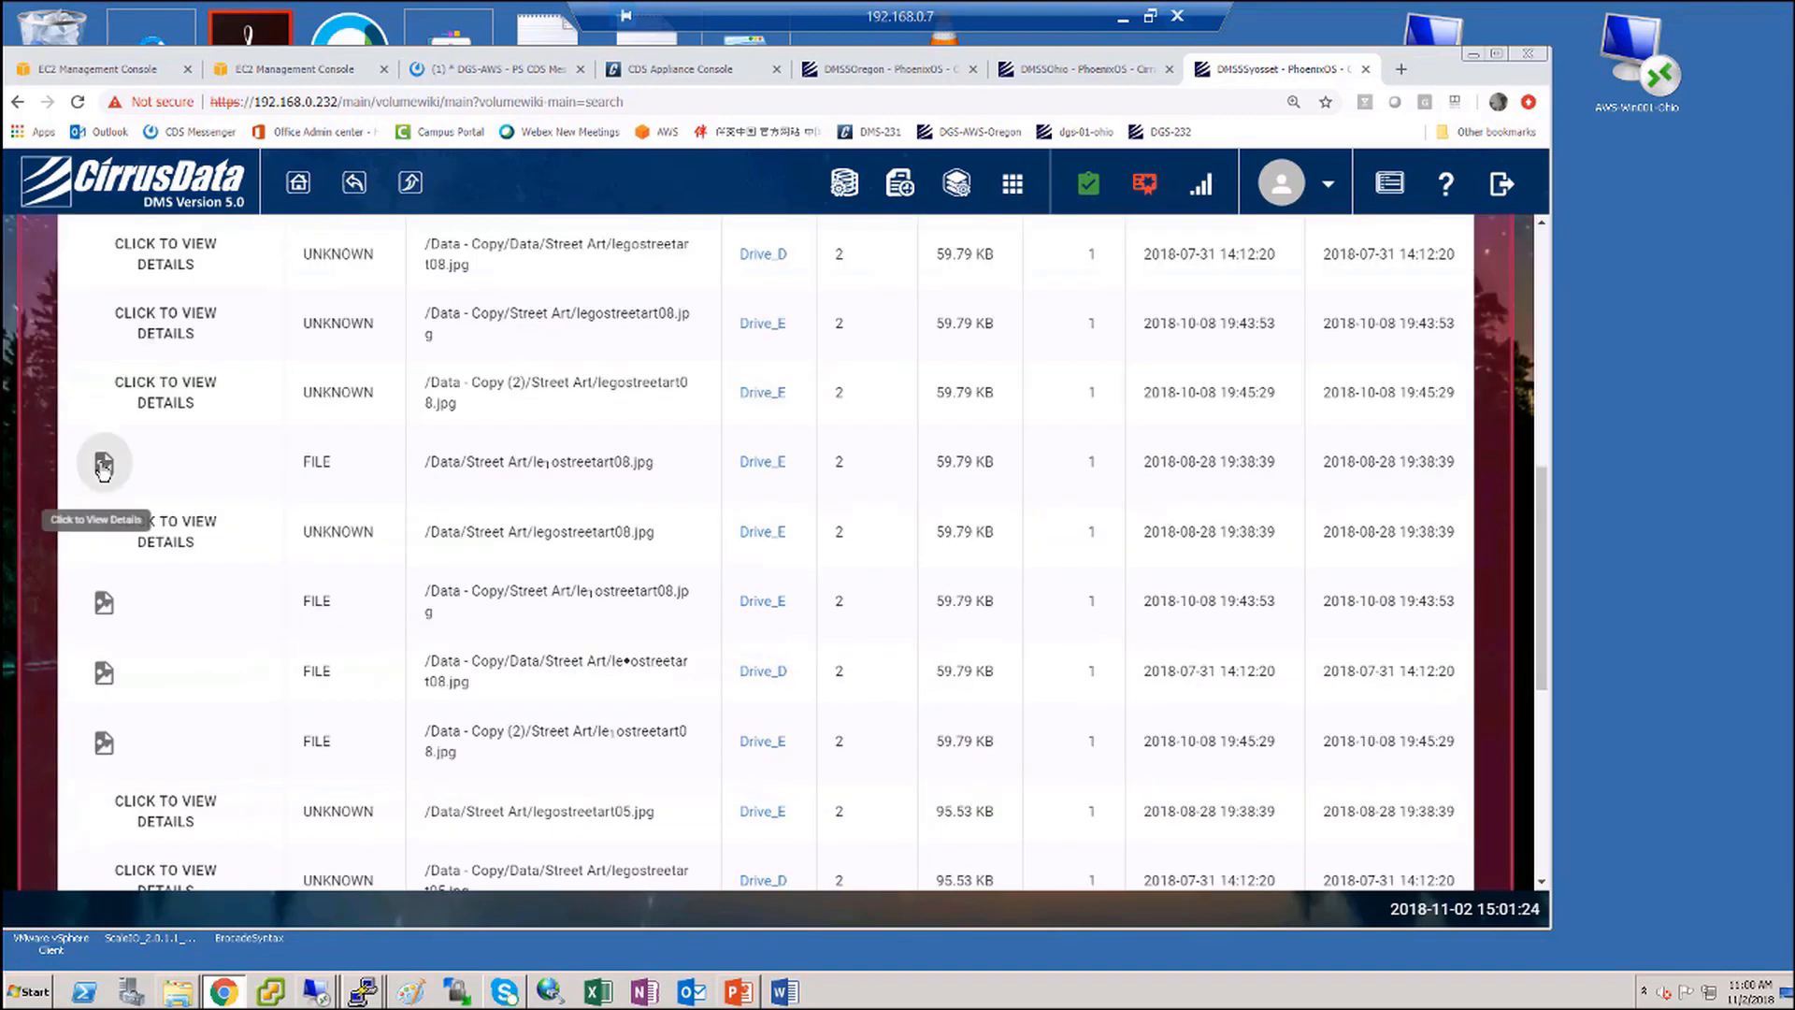
click(103, 463)
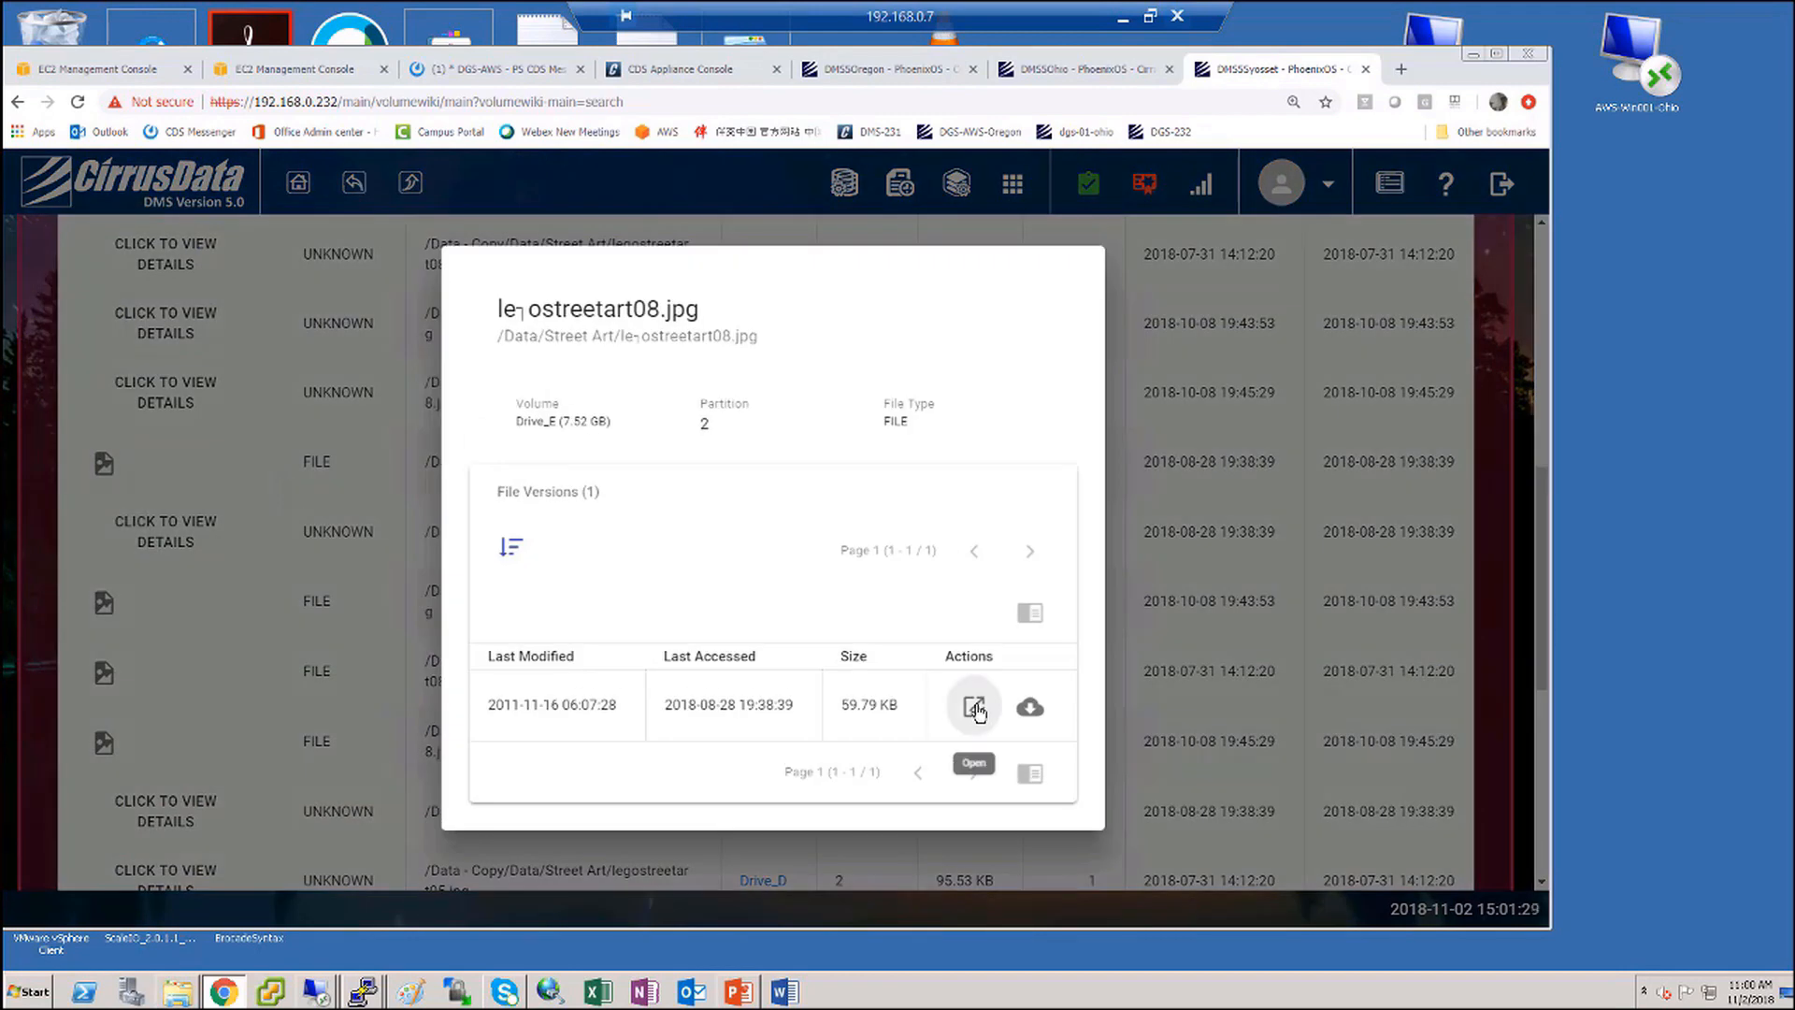
Retrieve legostreetart08.jpg, view it in Windows Photo Viewer and close the picture.
click(973, 705)
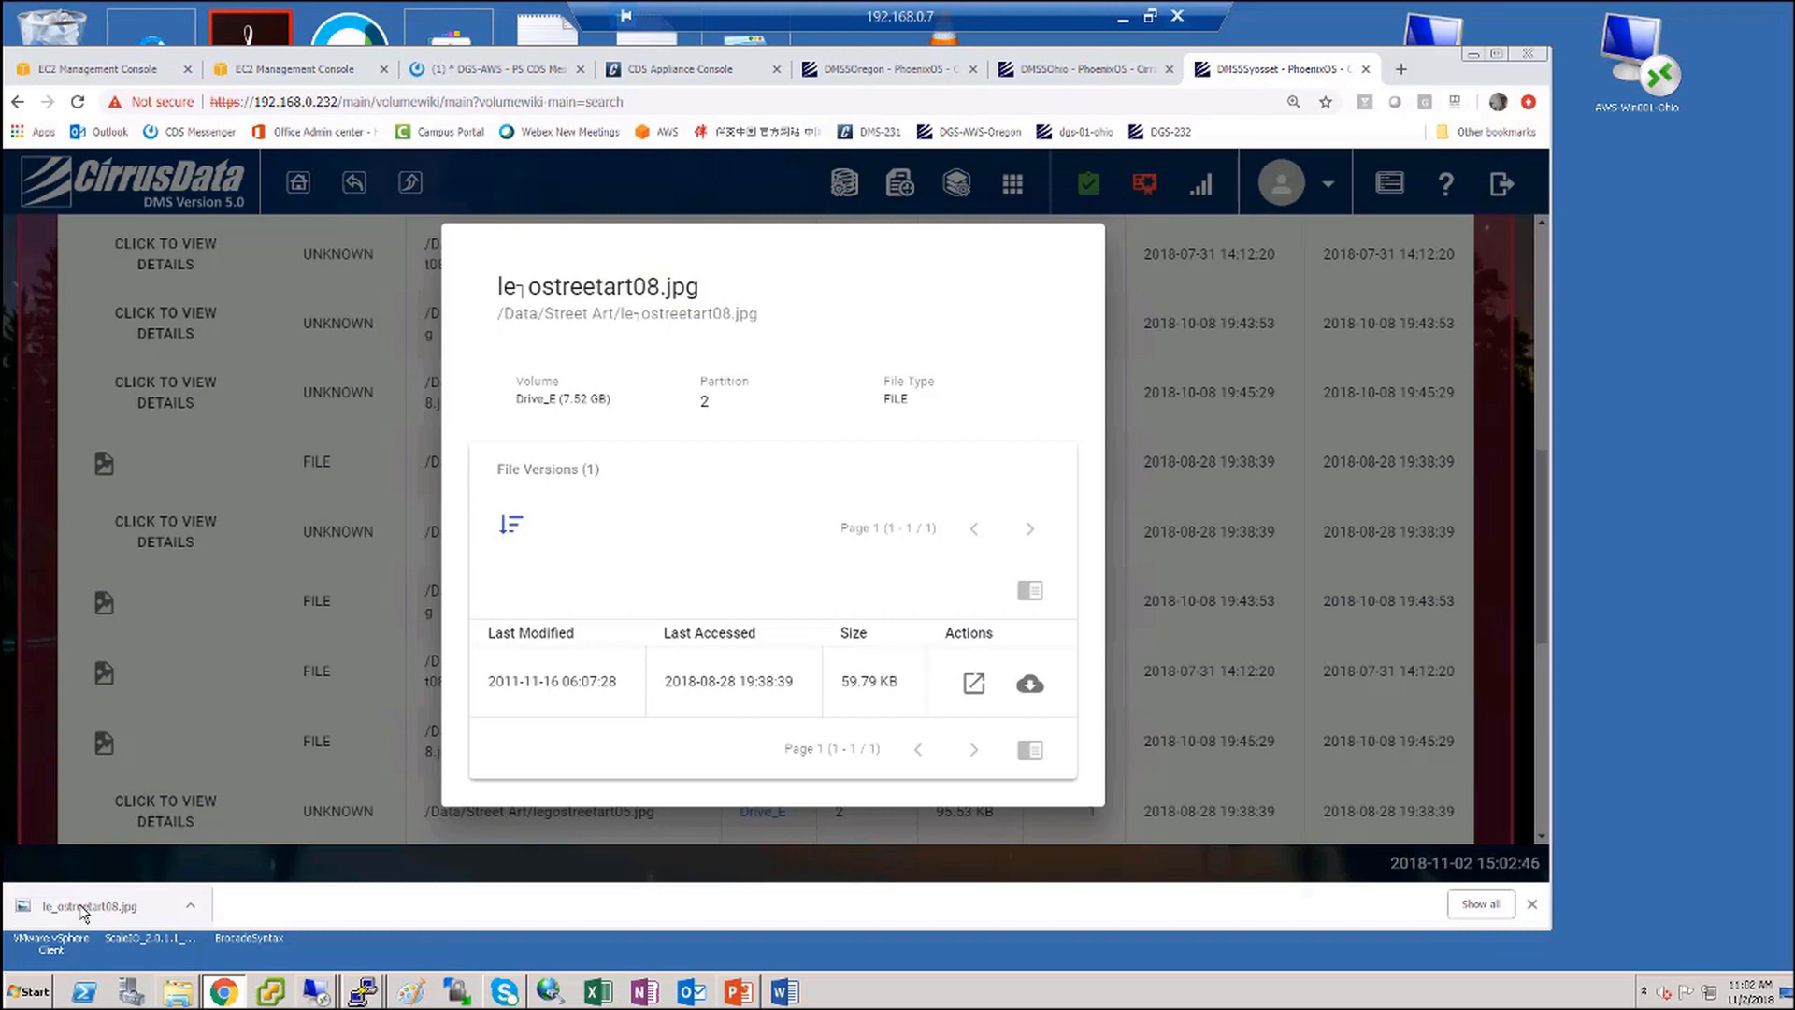
click(974, 684)
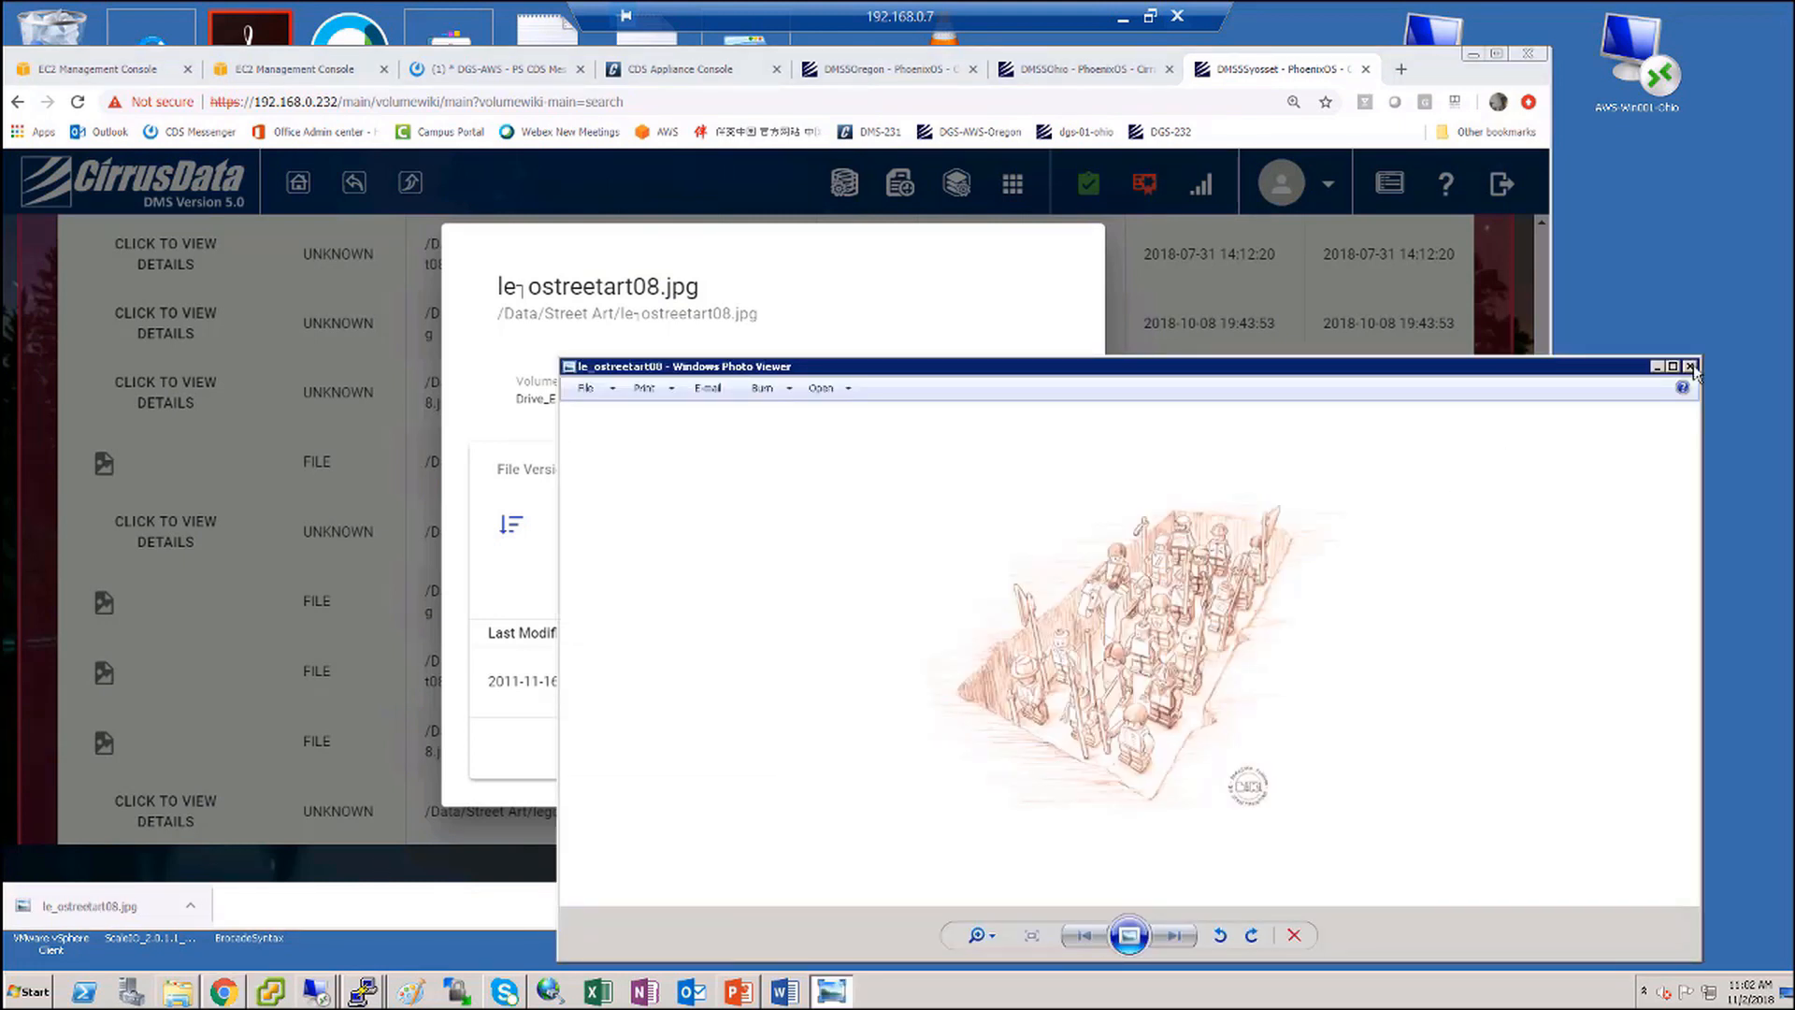
click(1690, 367)
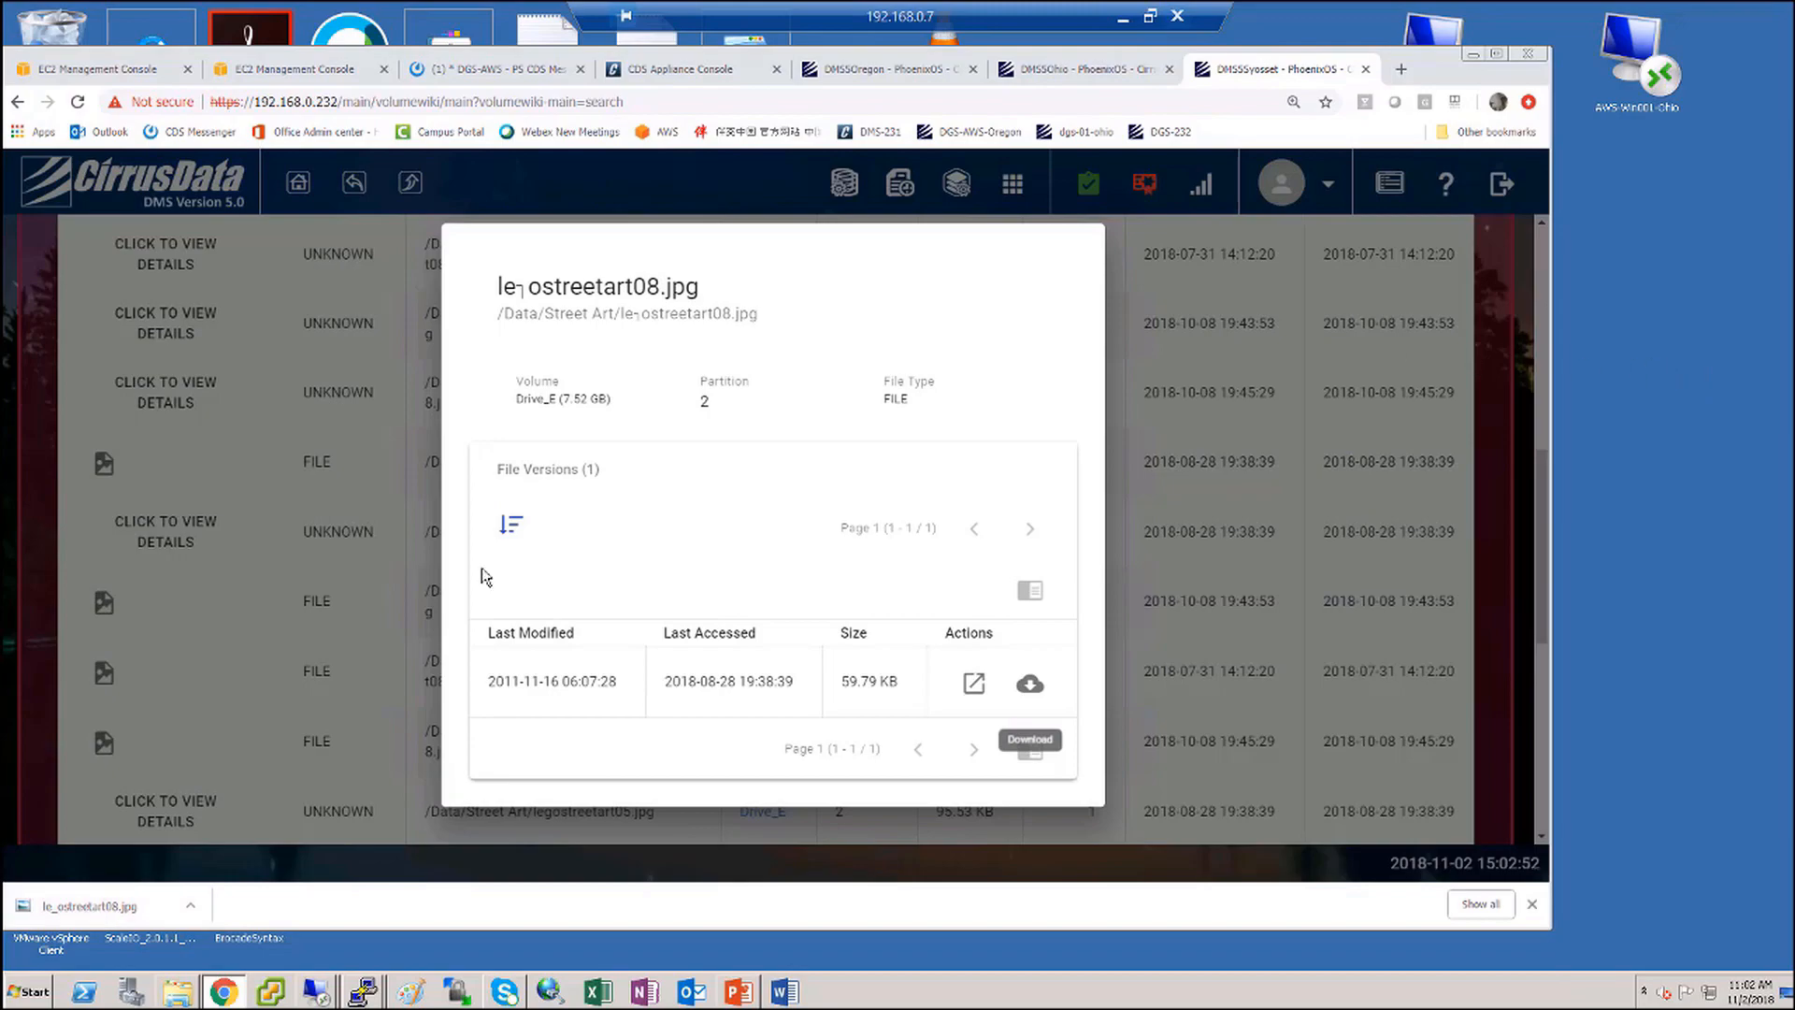